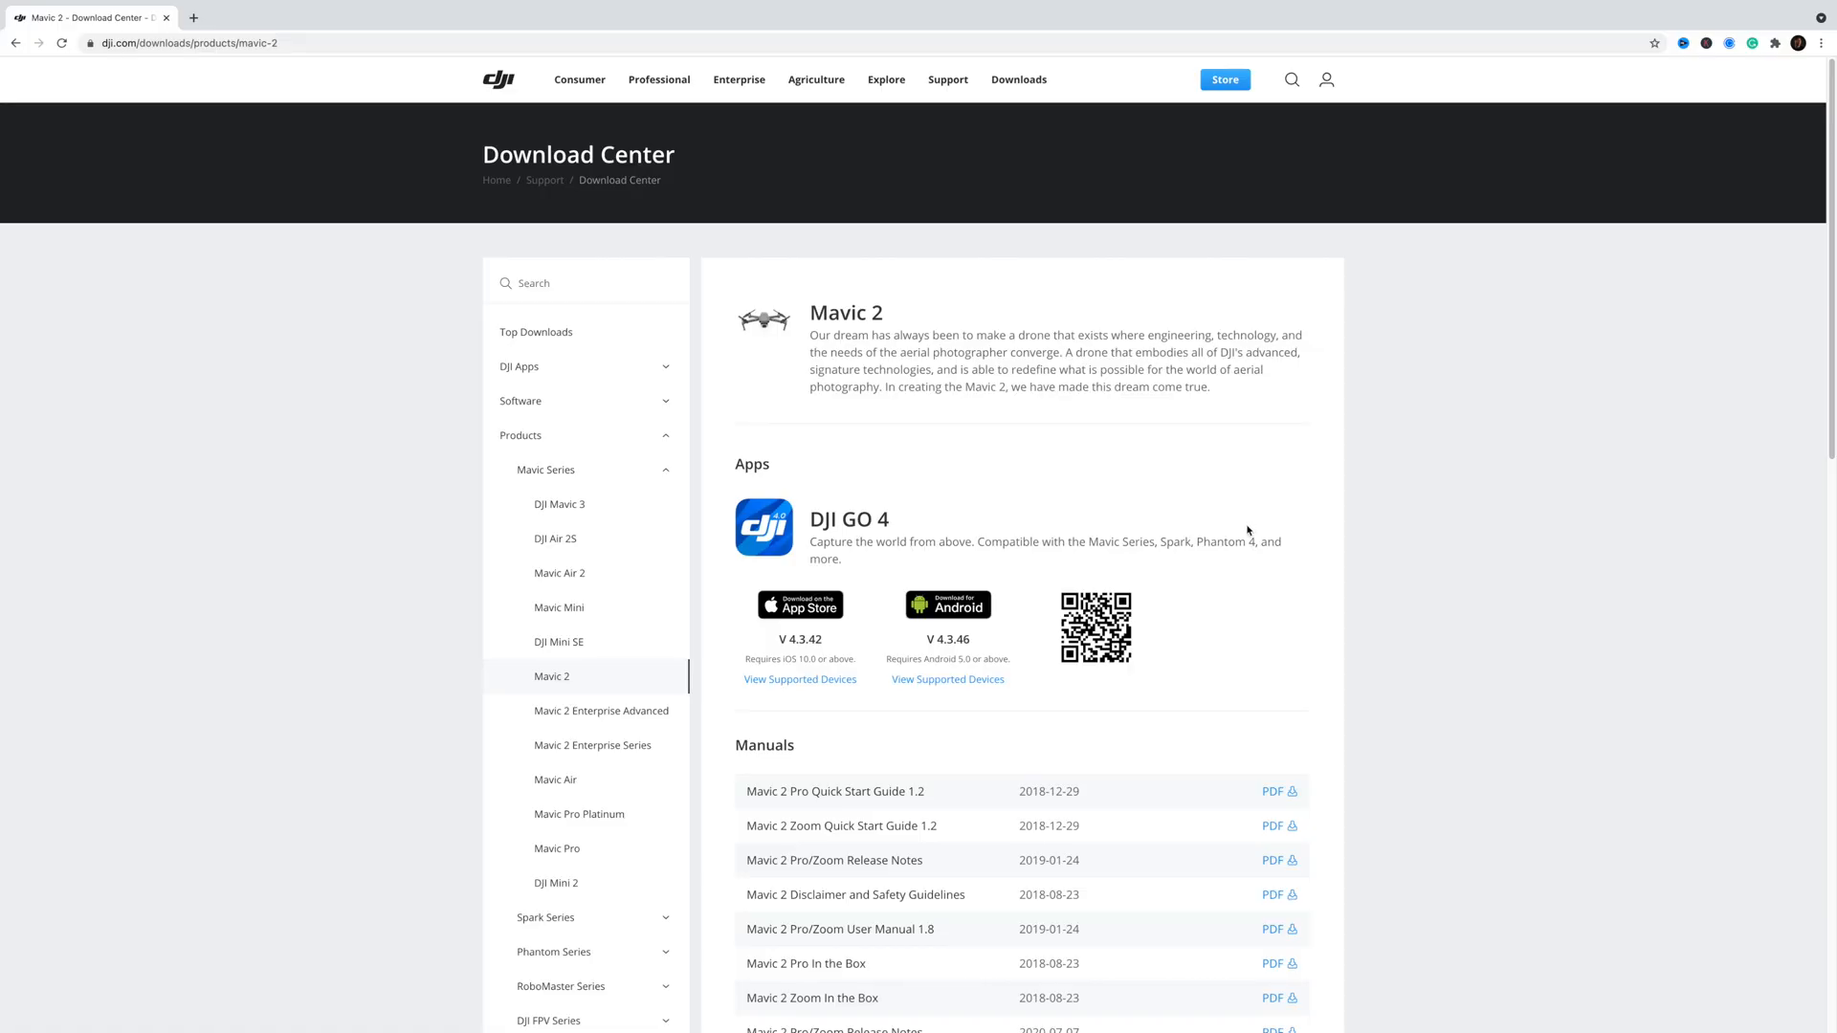
Step: Scroll the Mavic 2 Download Center down to the Software section with the DLog-M to Rec709 .cube LUTs
scroll(down, 3)
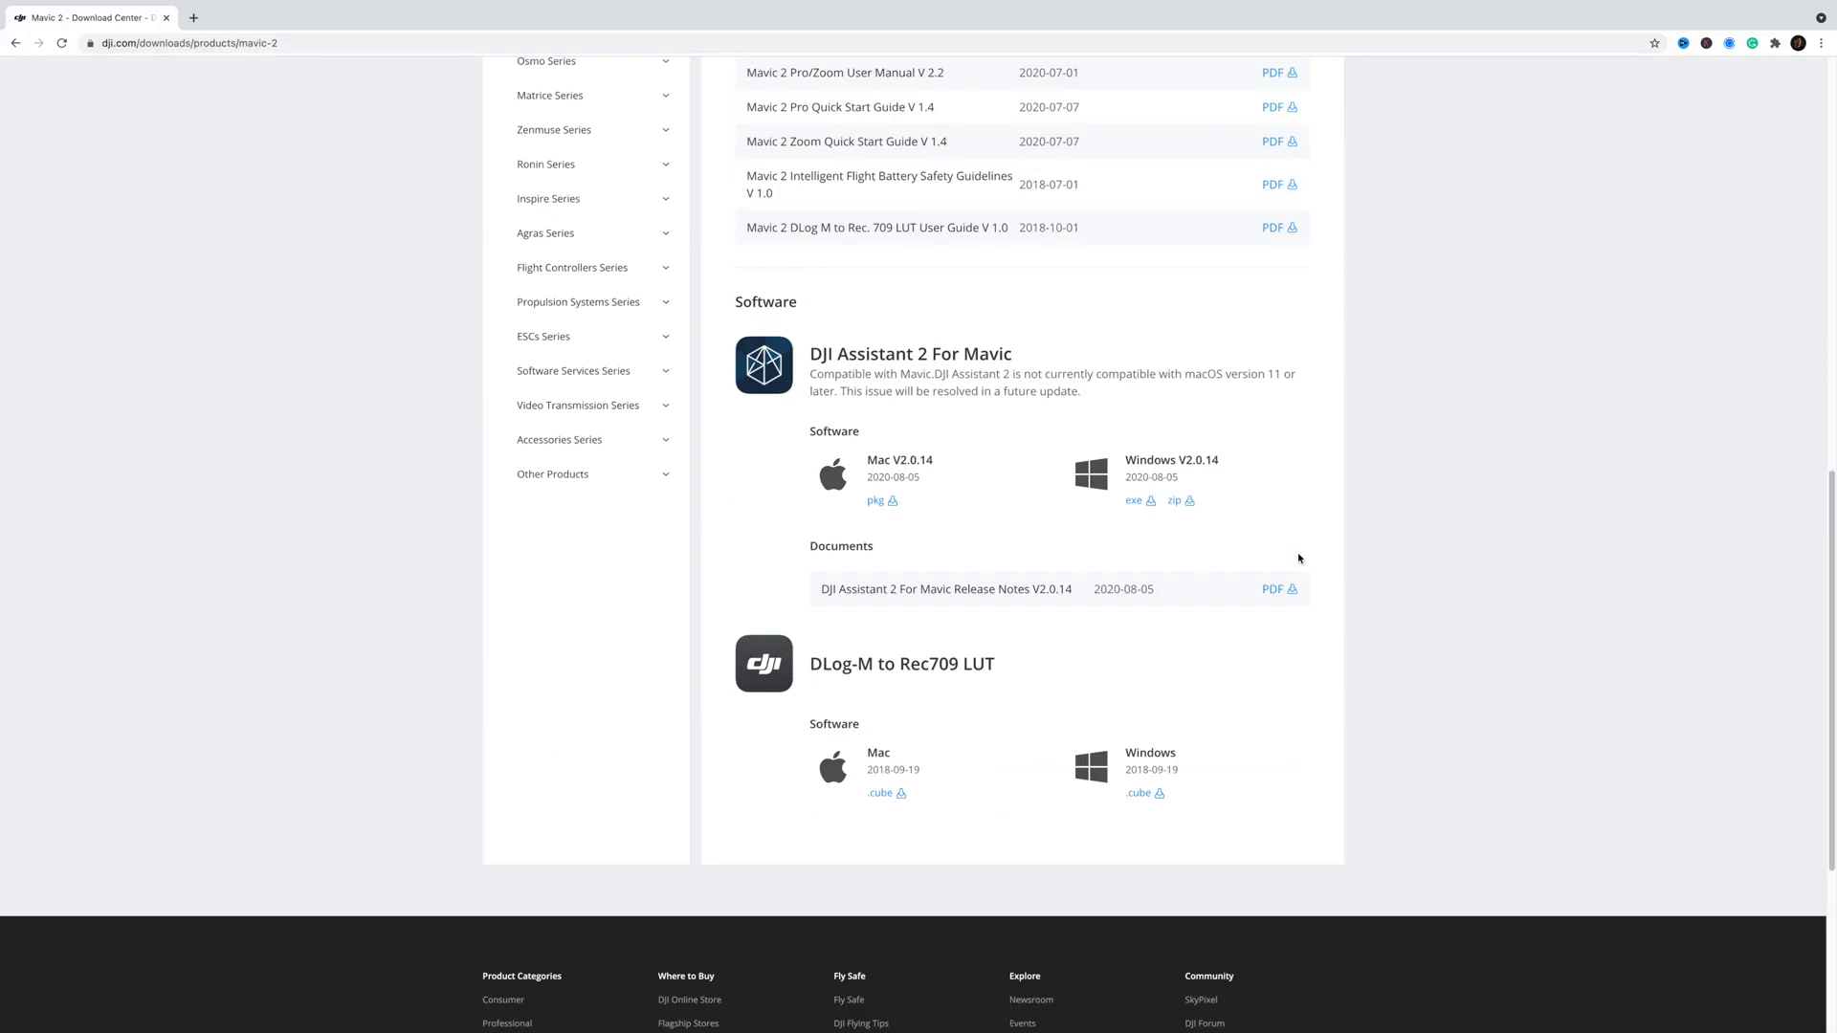
scroll(down, 3)
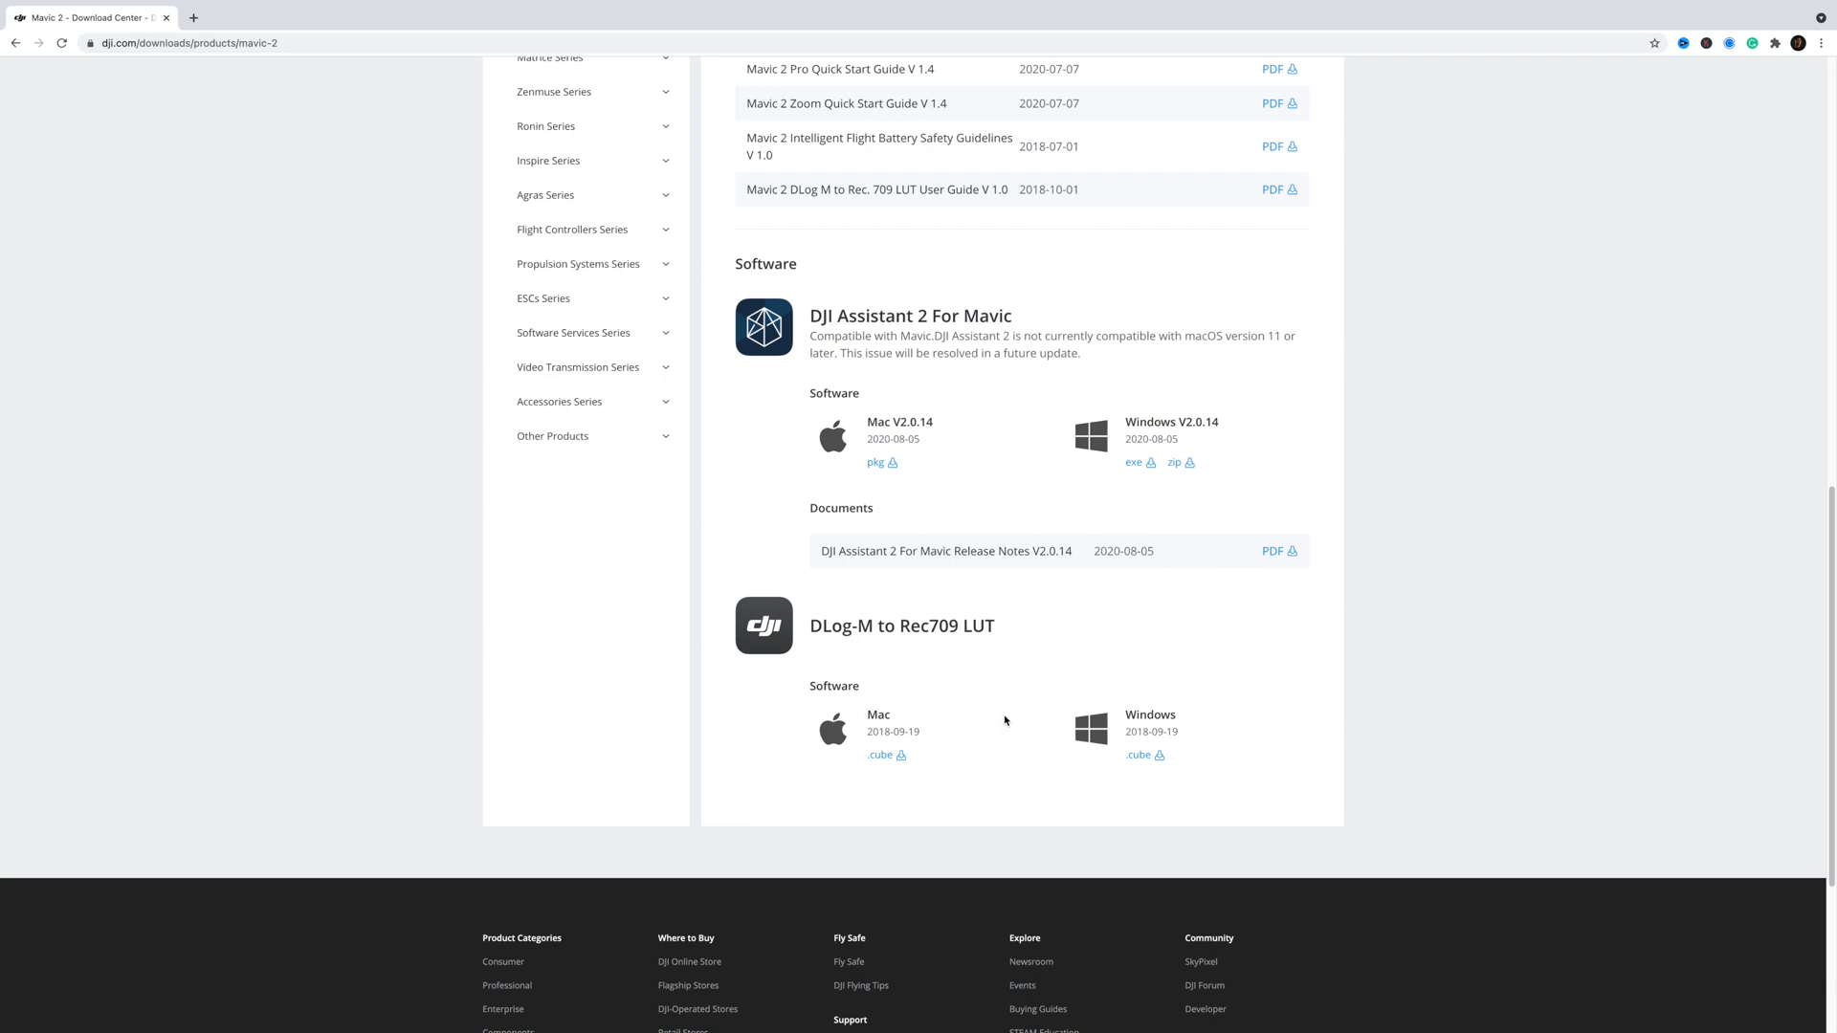
mouse_move(951, 718)
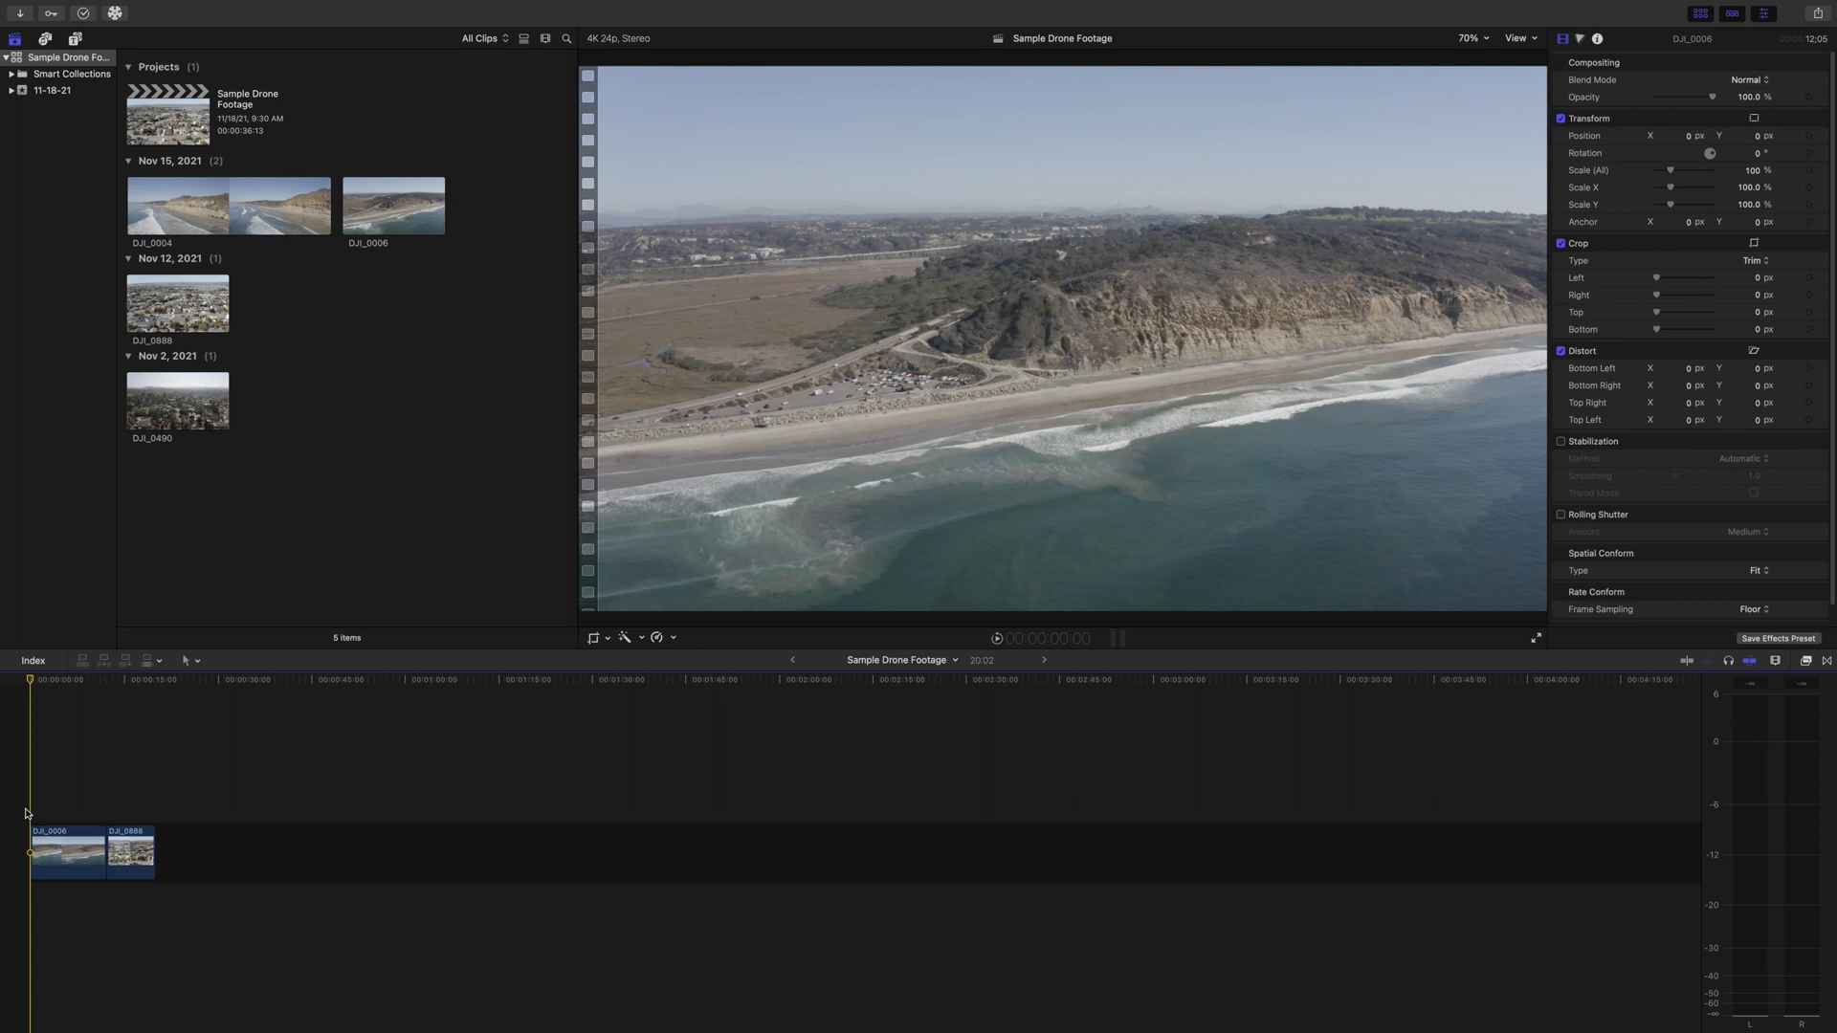
mouse_move(953, 375)
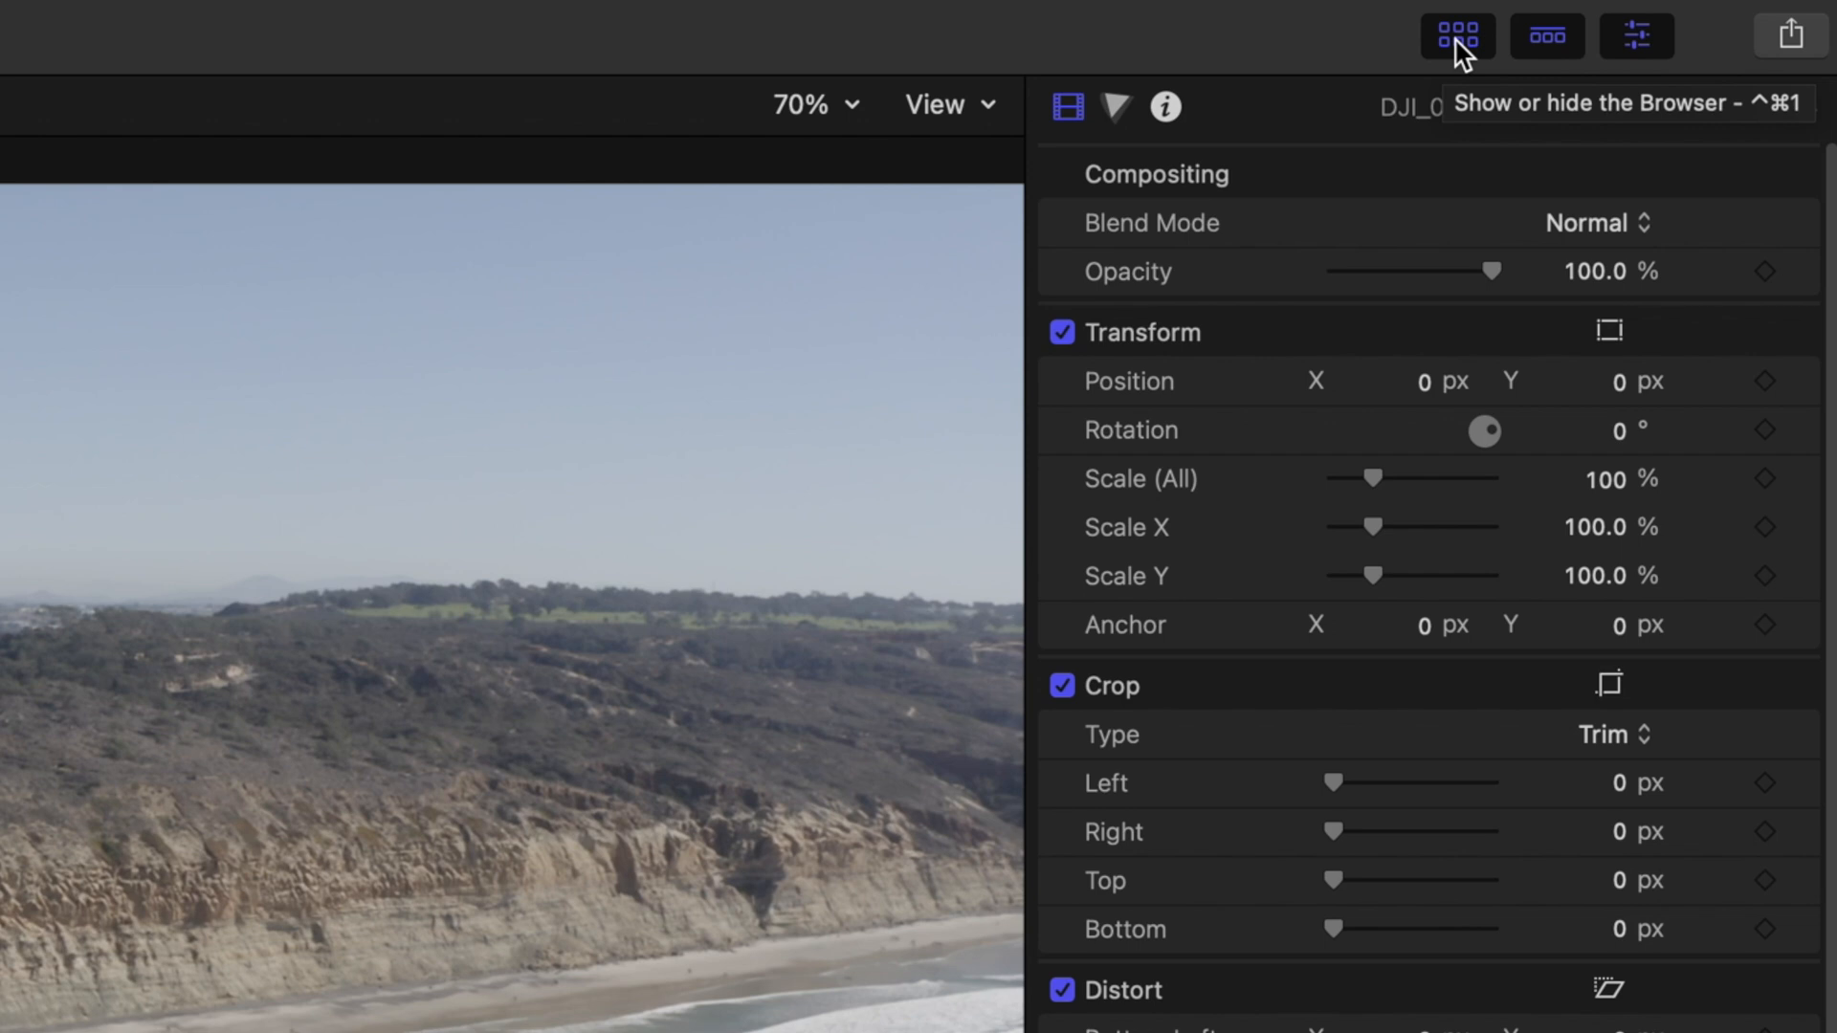
Step: Hide the clip browser and show the waveform scope with RGB overlay beside the viewer
click(1456, 34)
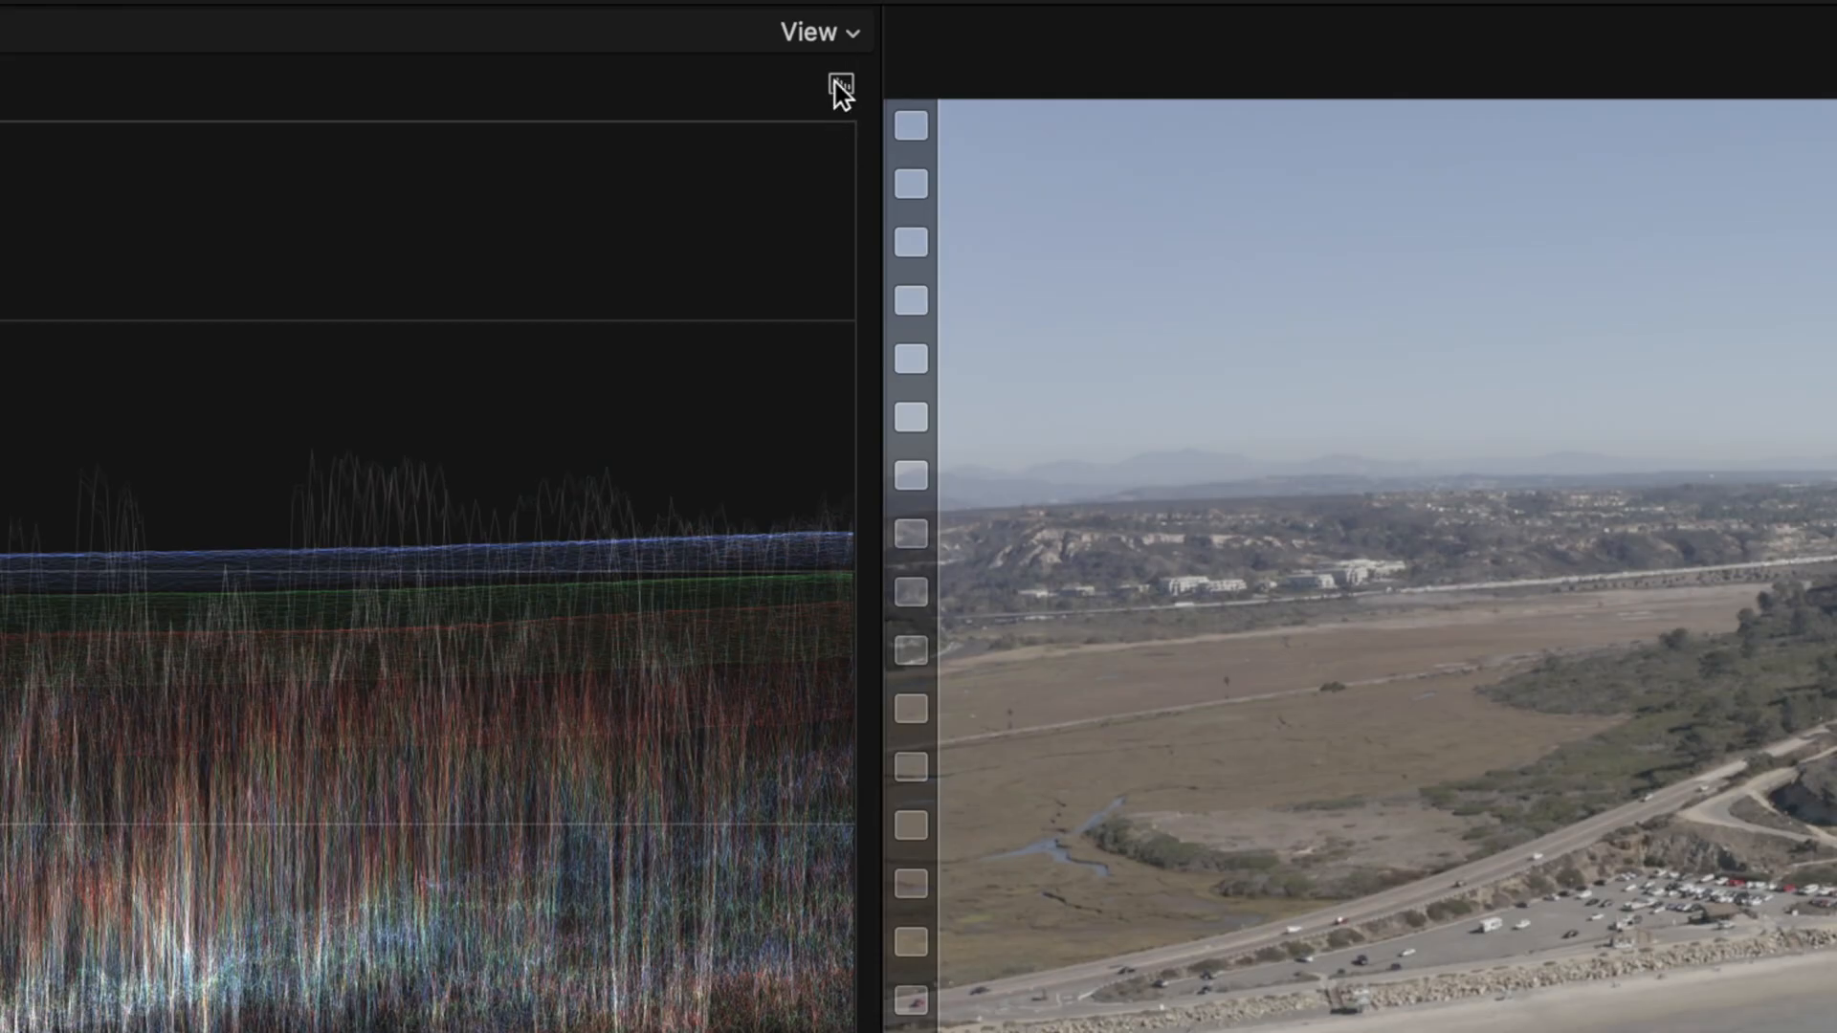
click(842, 82)
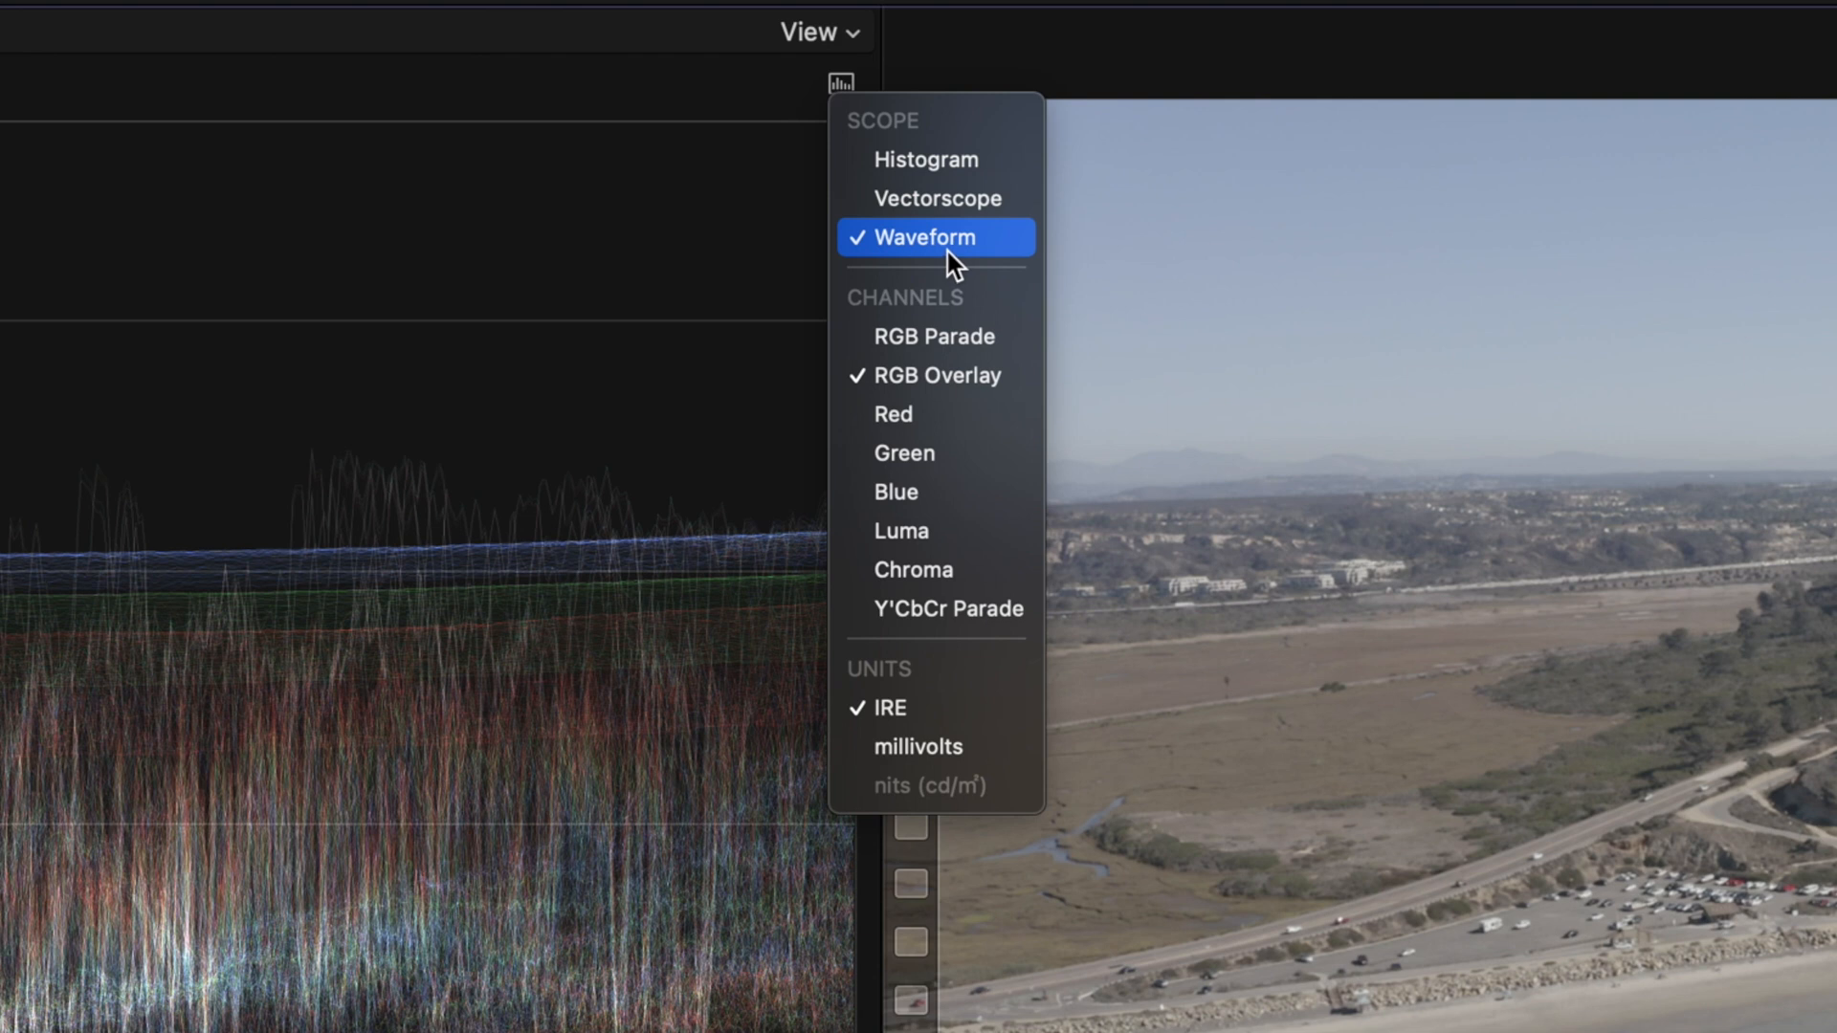
mouse_move(936, 336)
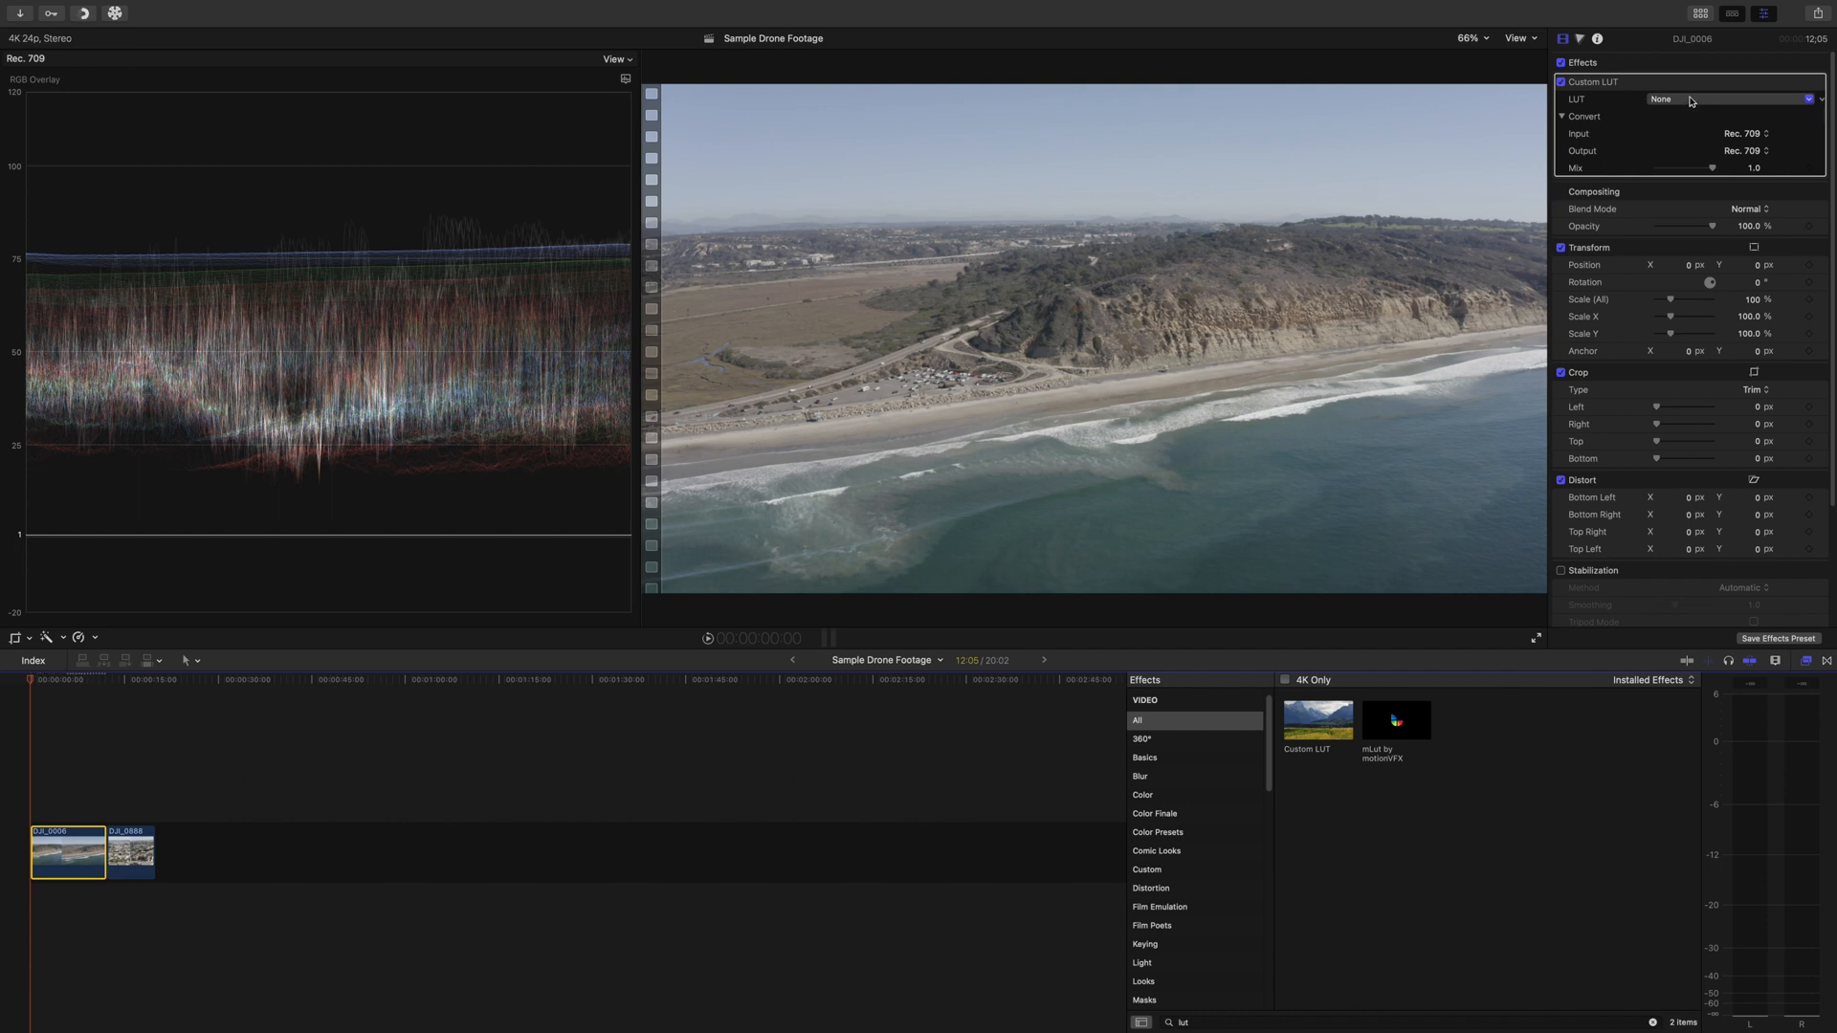
Step: Load the DLog-M+to+Rec709 .cube file into the Custom LUT effect on DJI_0006
click(1690, 99)
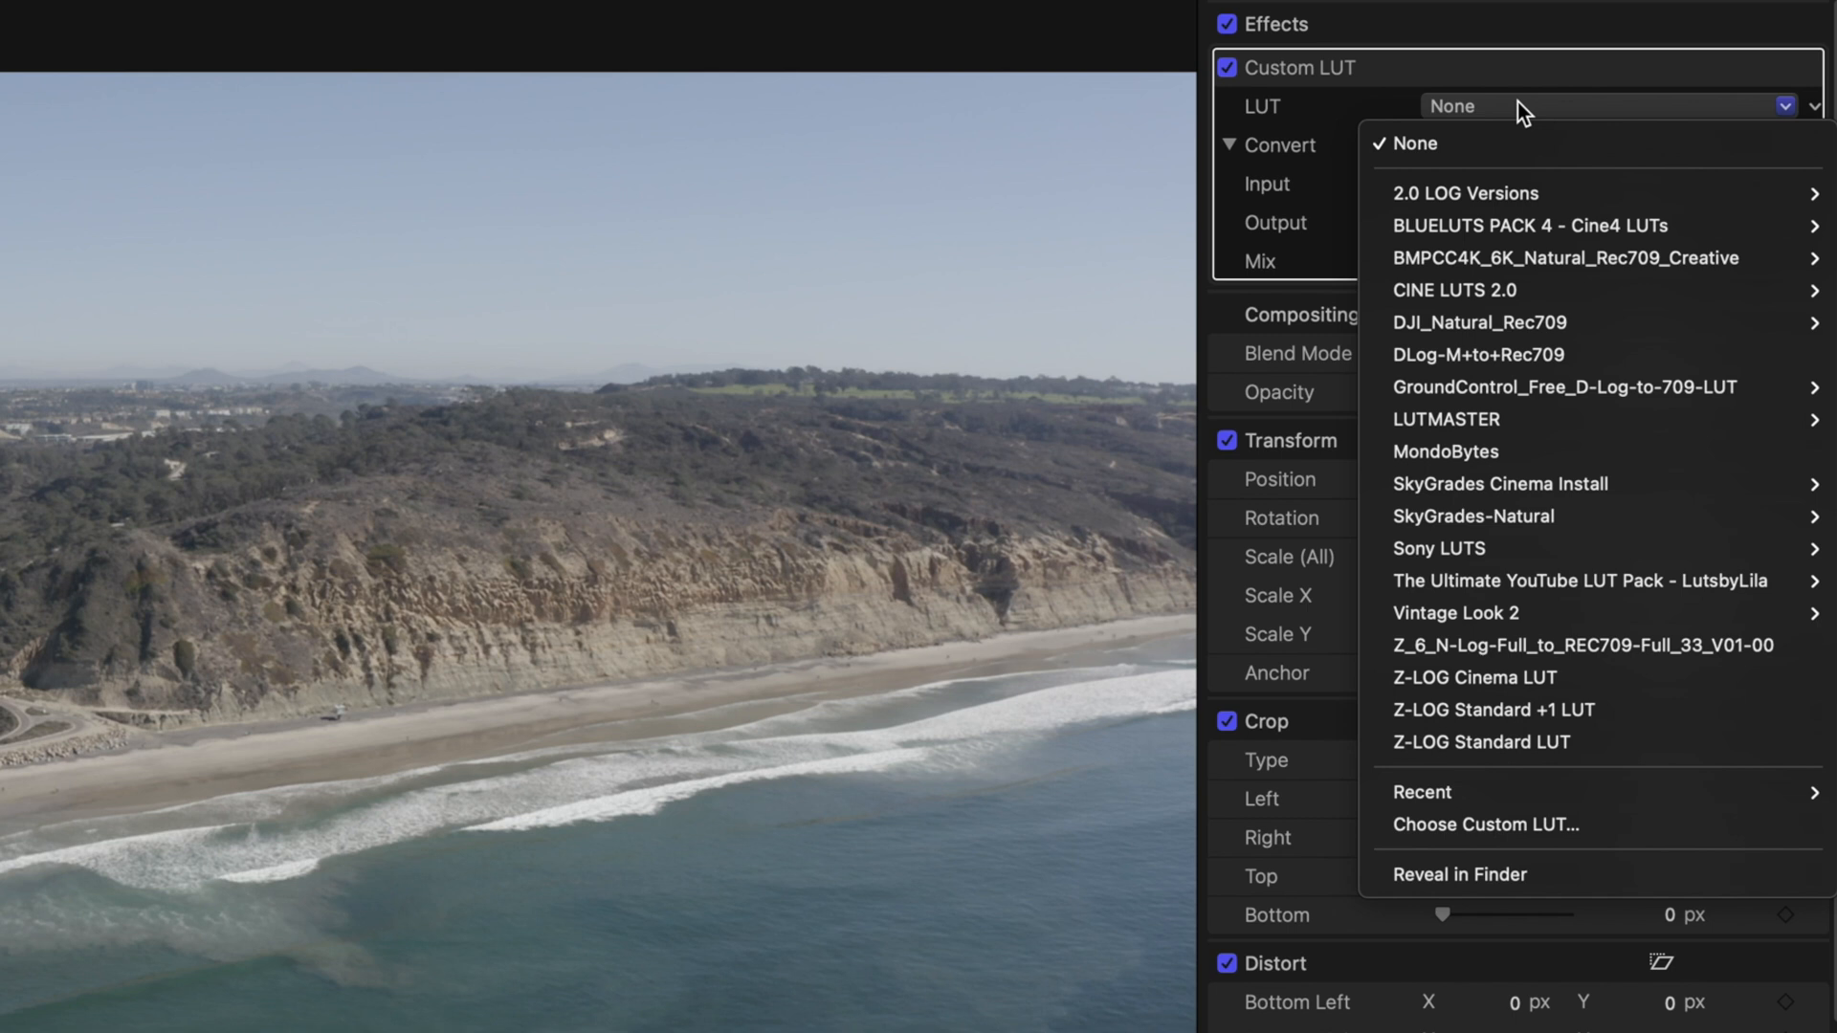
mouse_move(1569, 124)
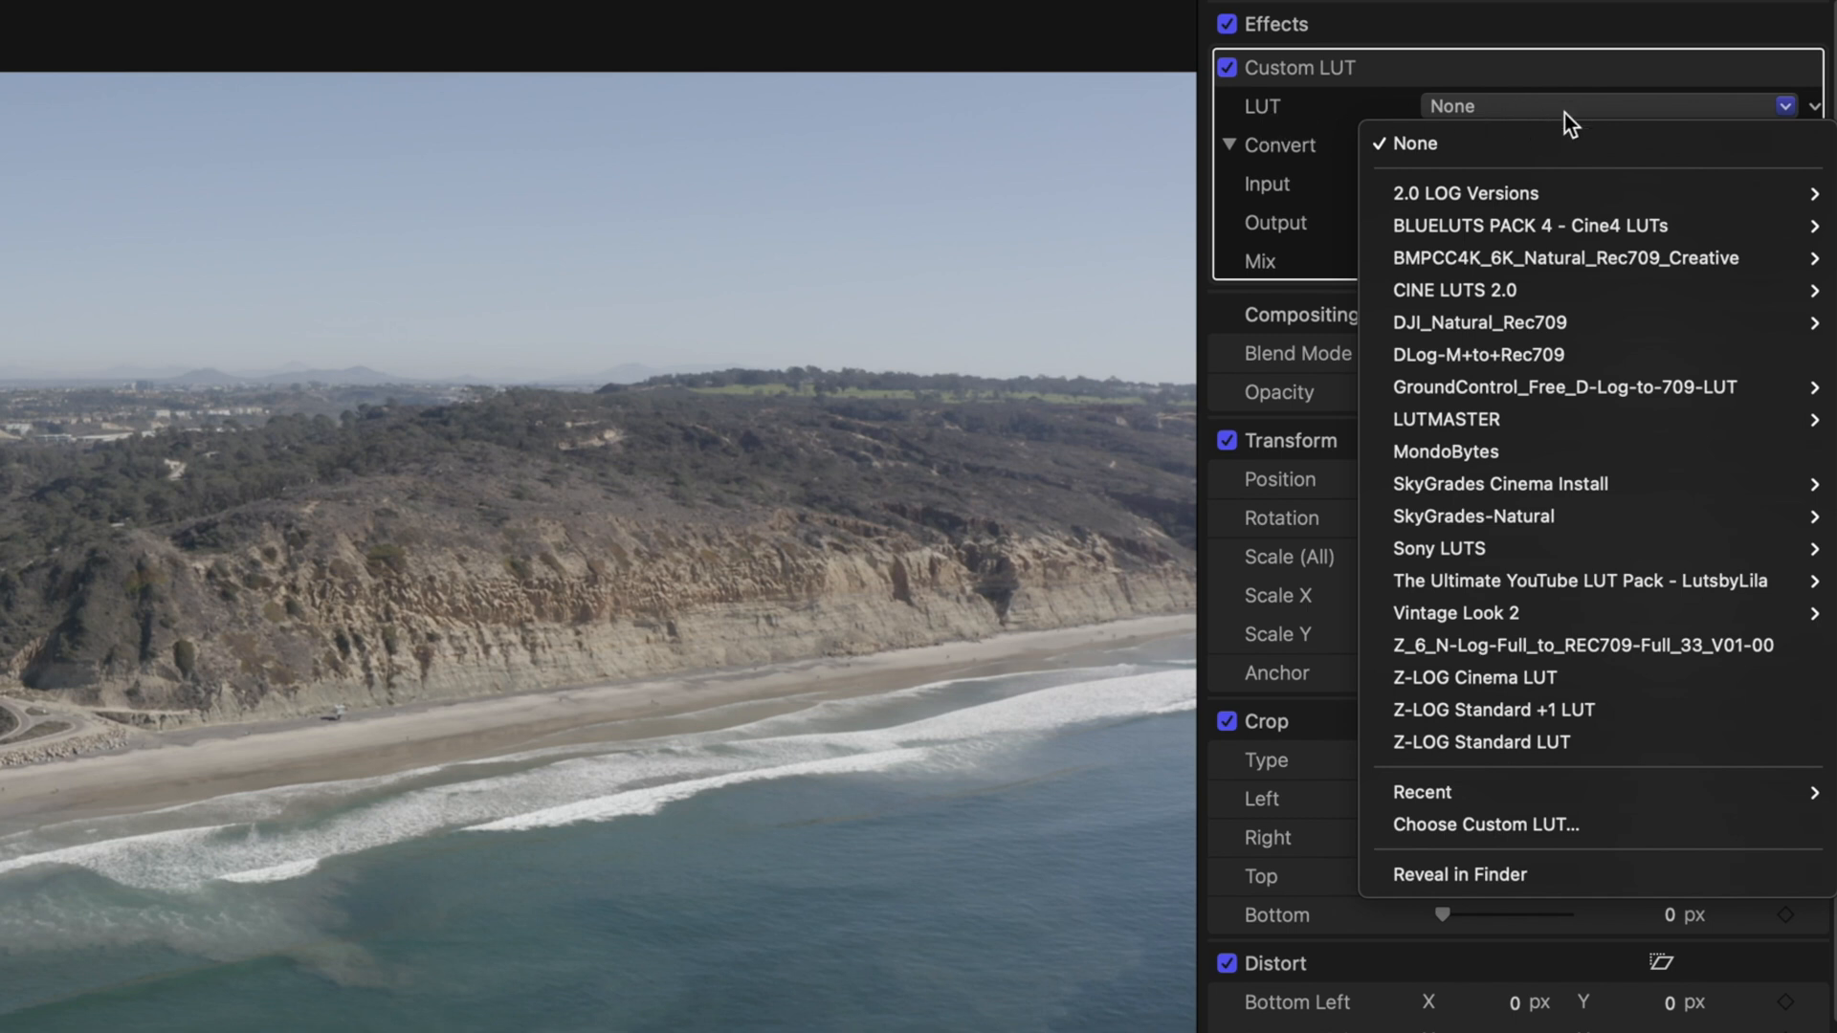
mouse_move(1510, 844)
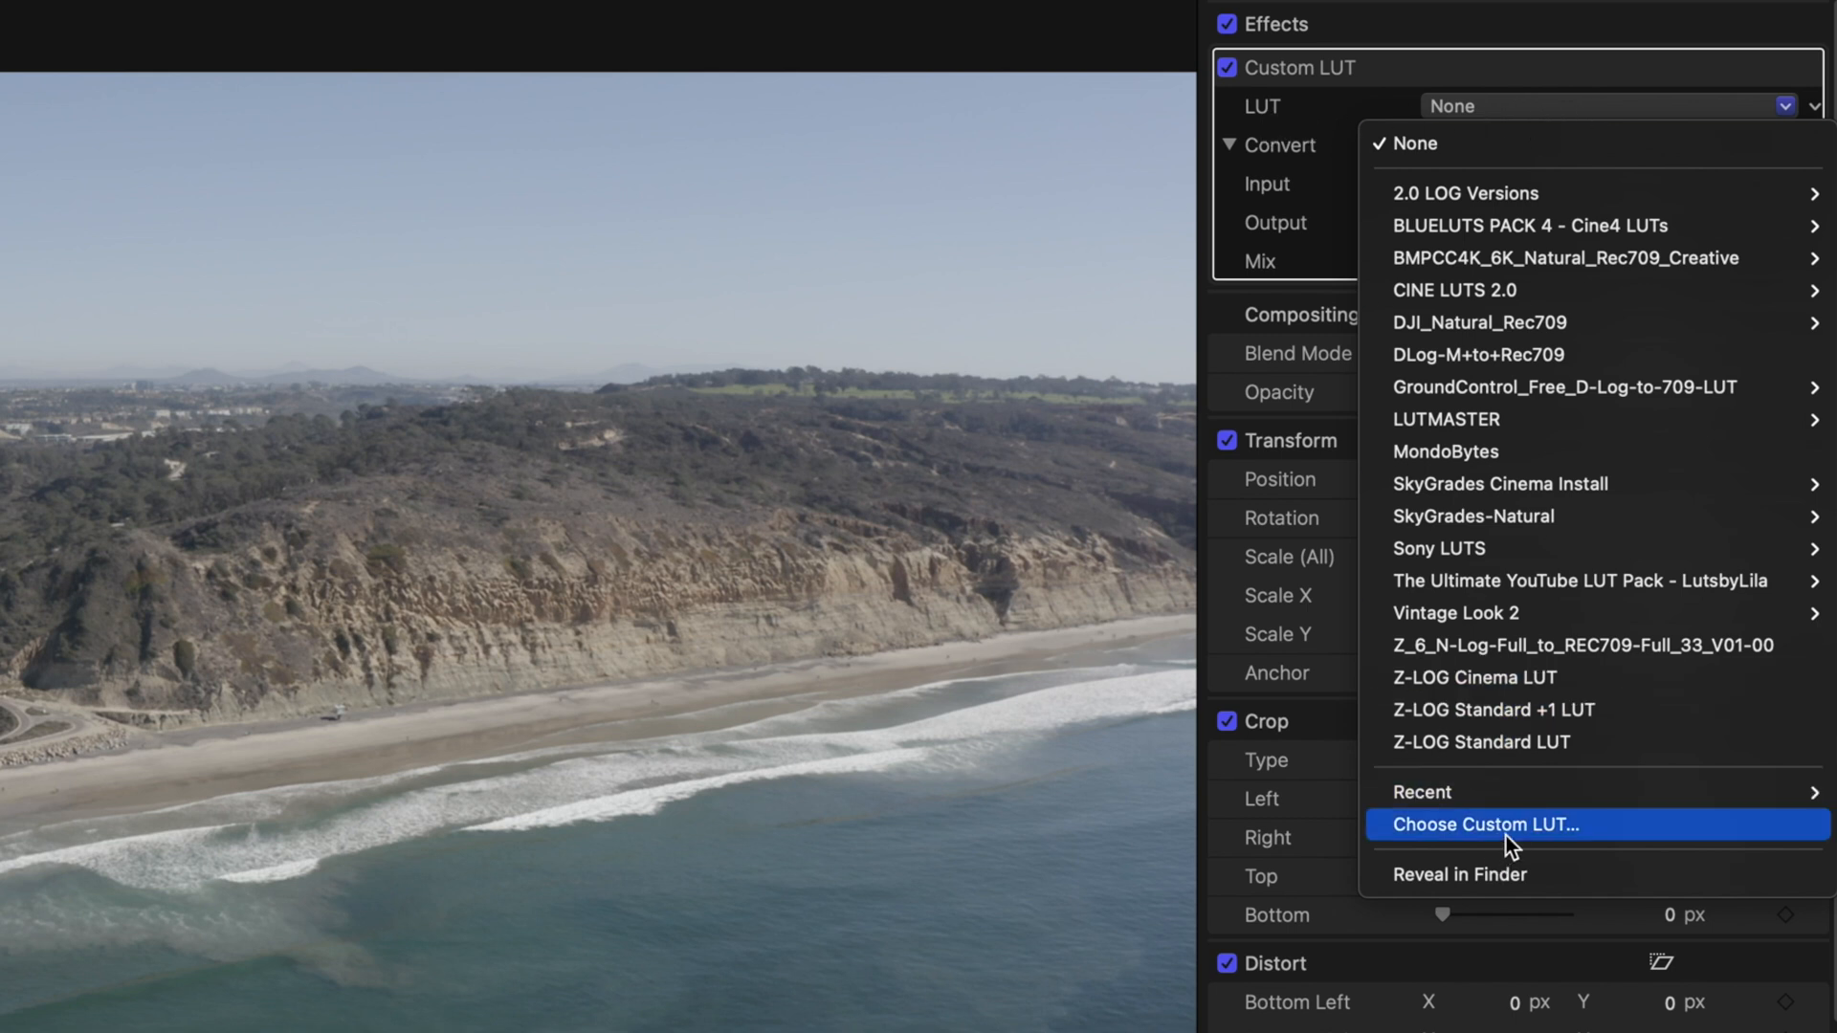
click(1485, 824)
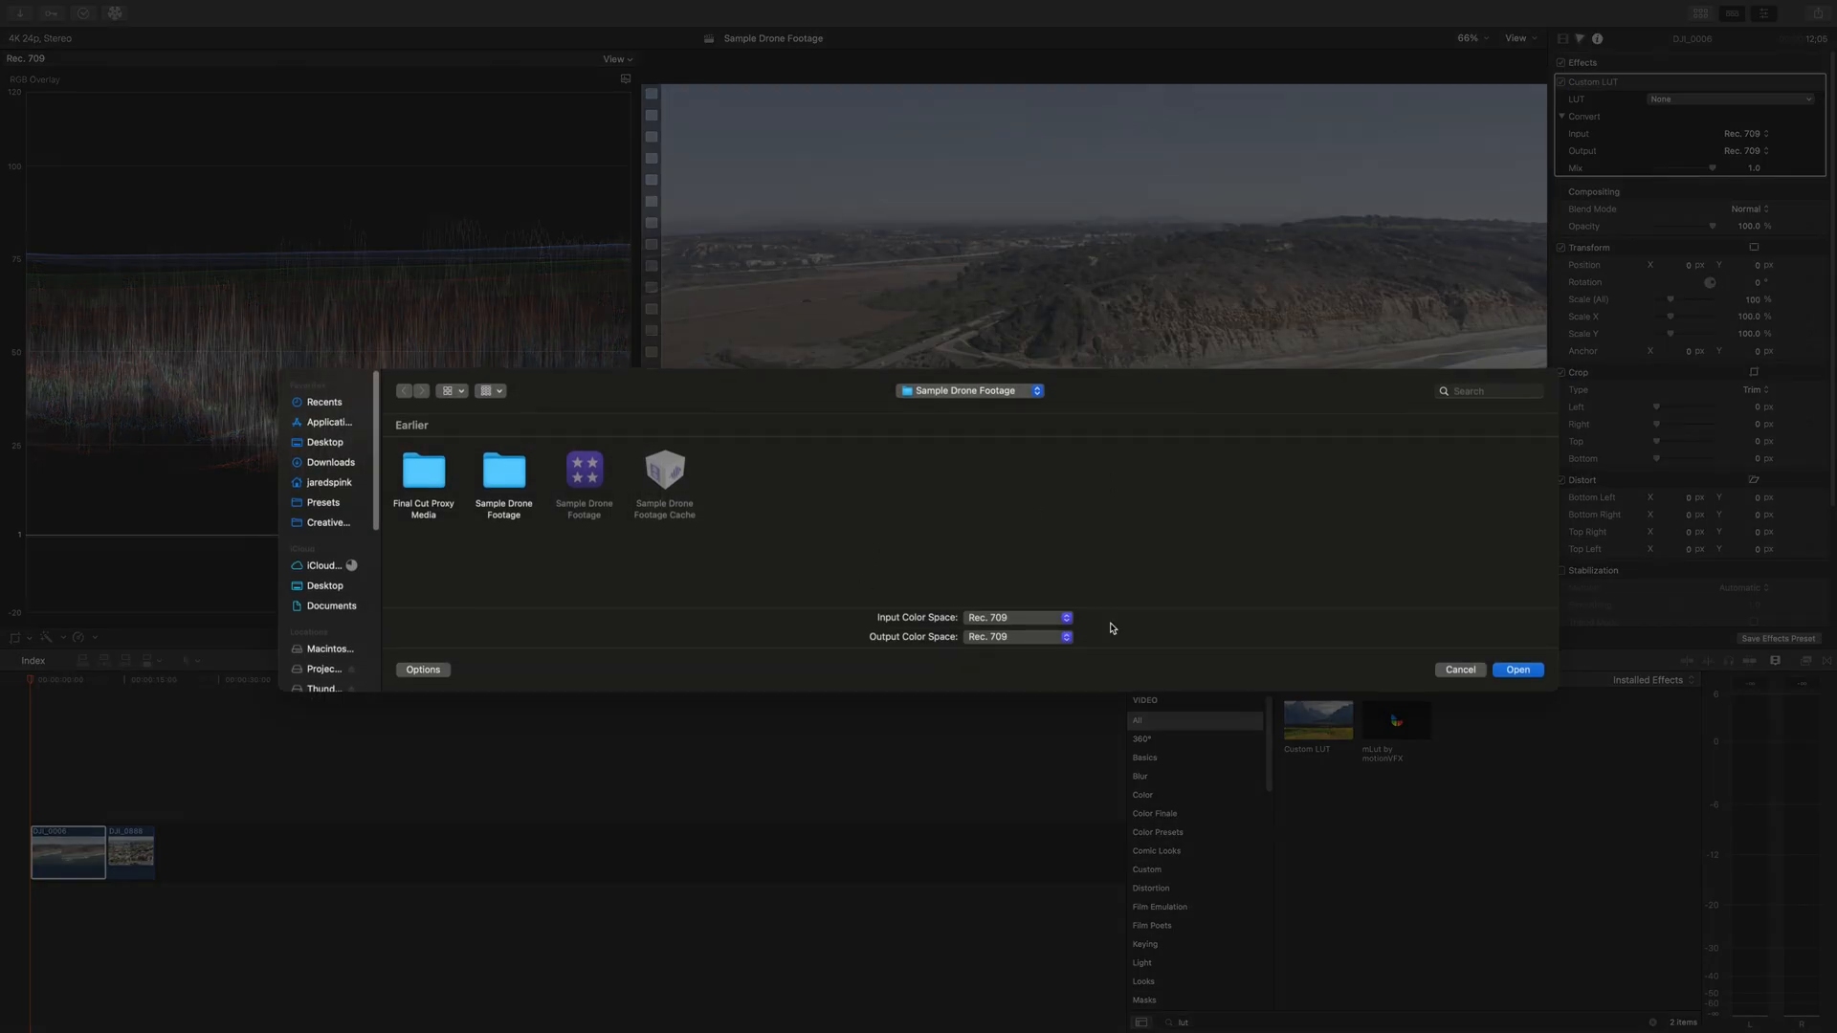
mouse_move(1463, 673)
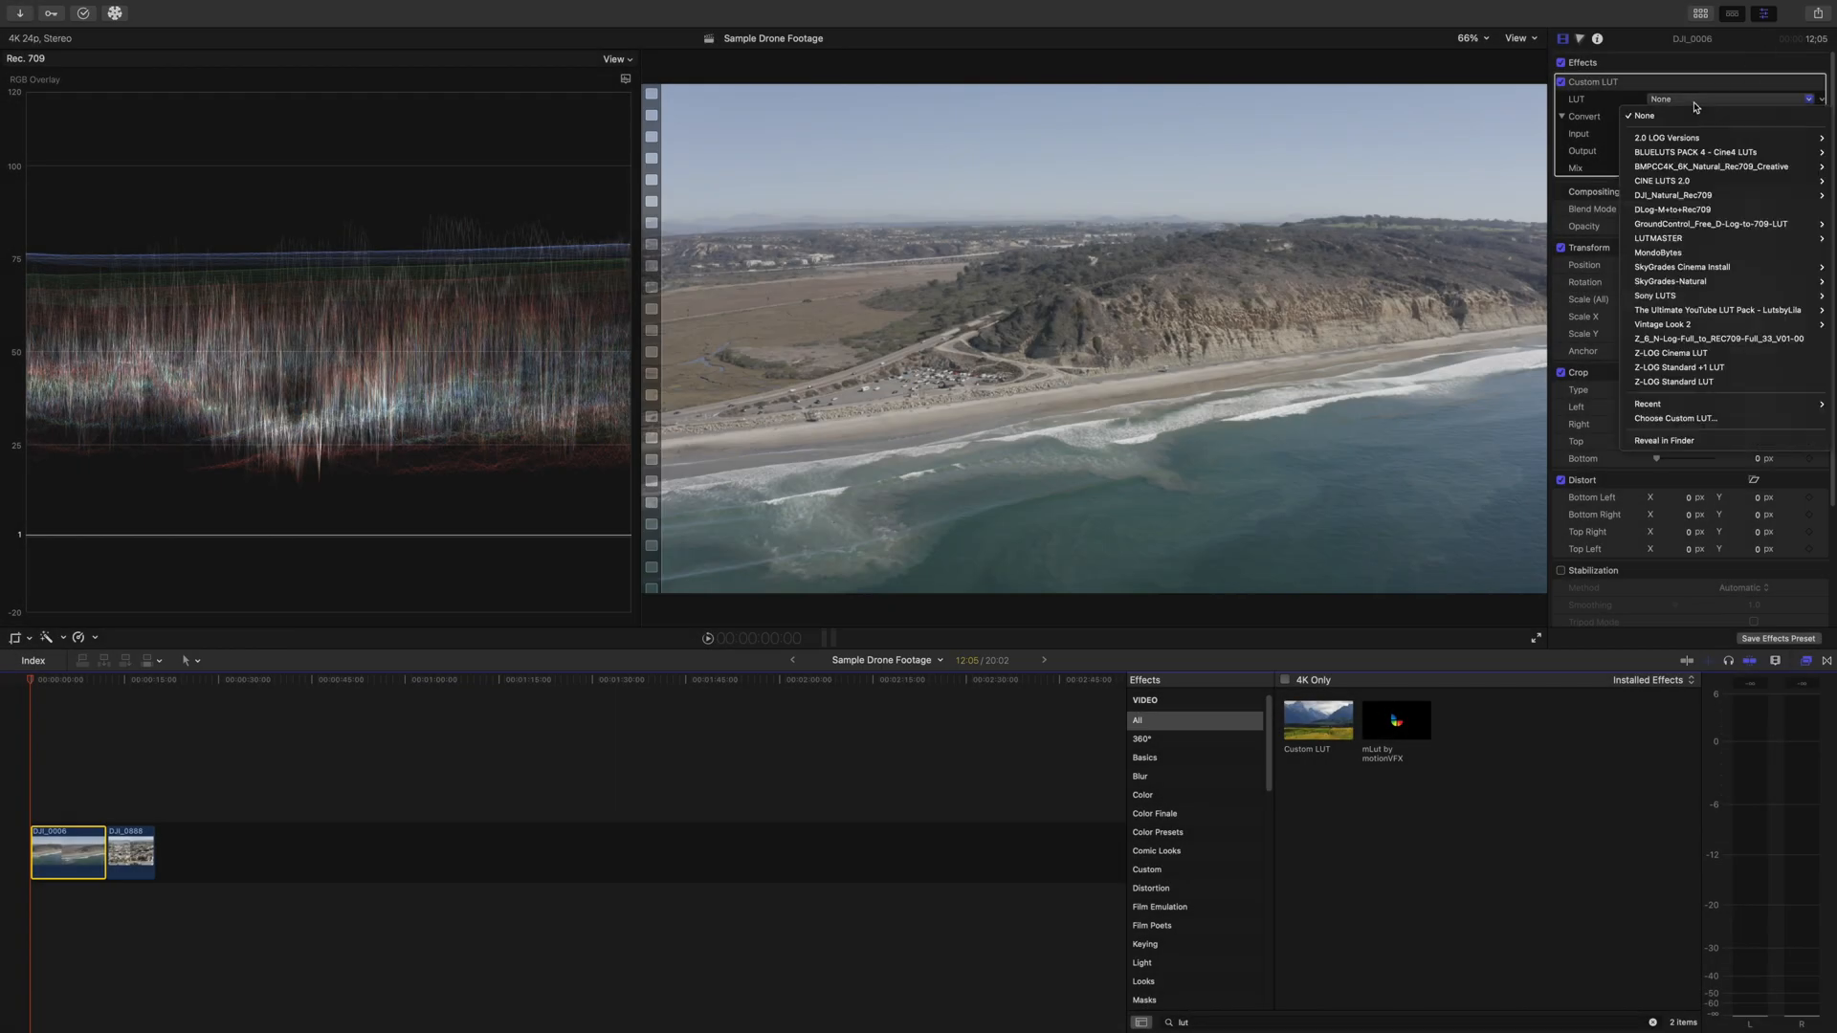
mouse_move(1661, 237)
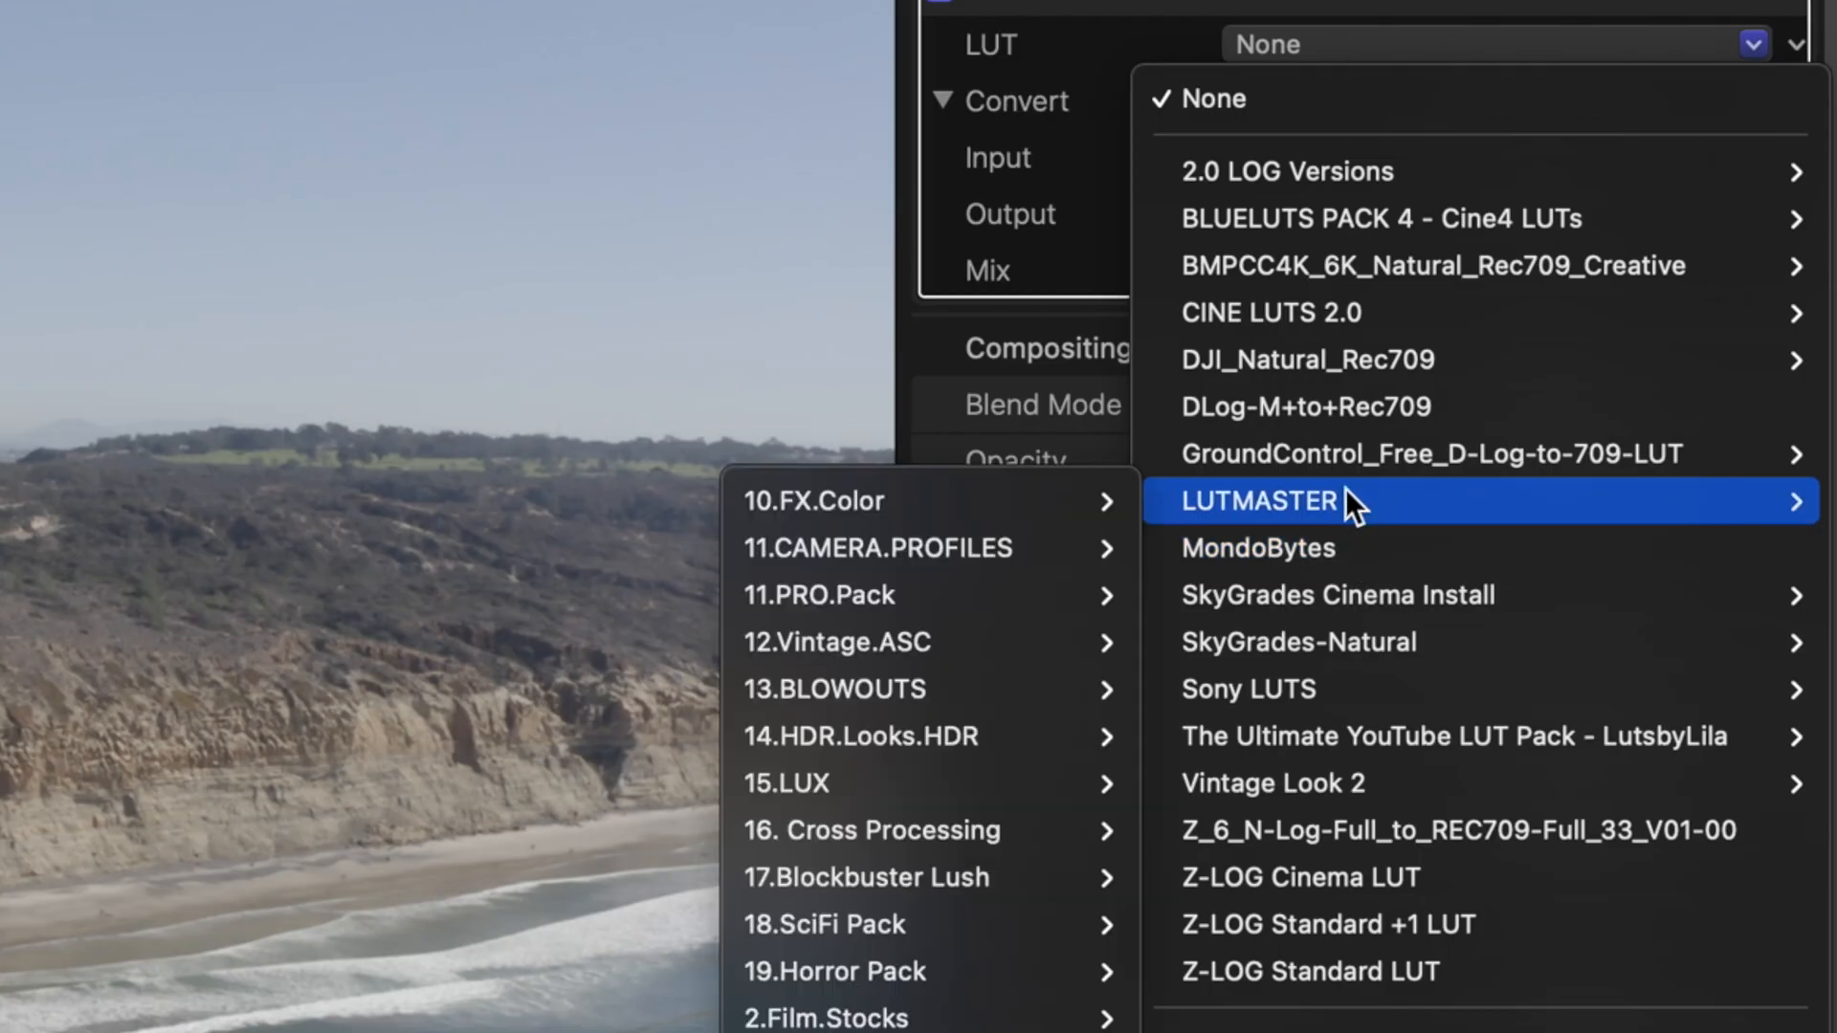
mouse_move(1288, 421)
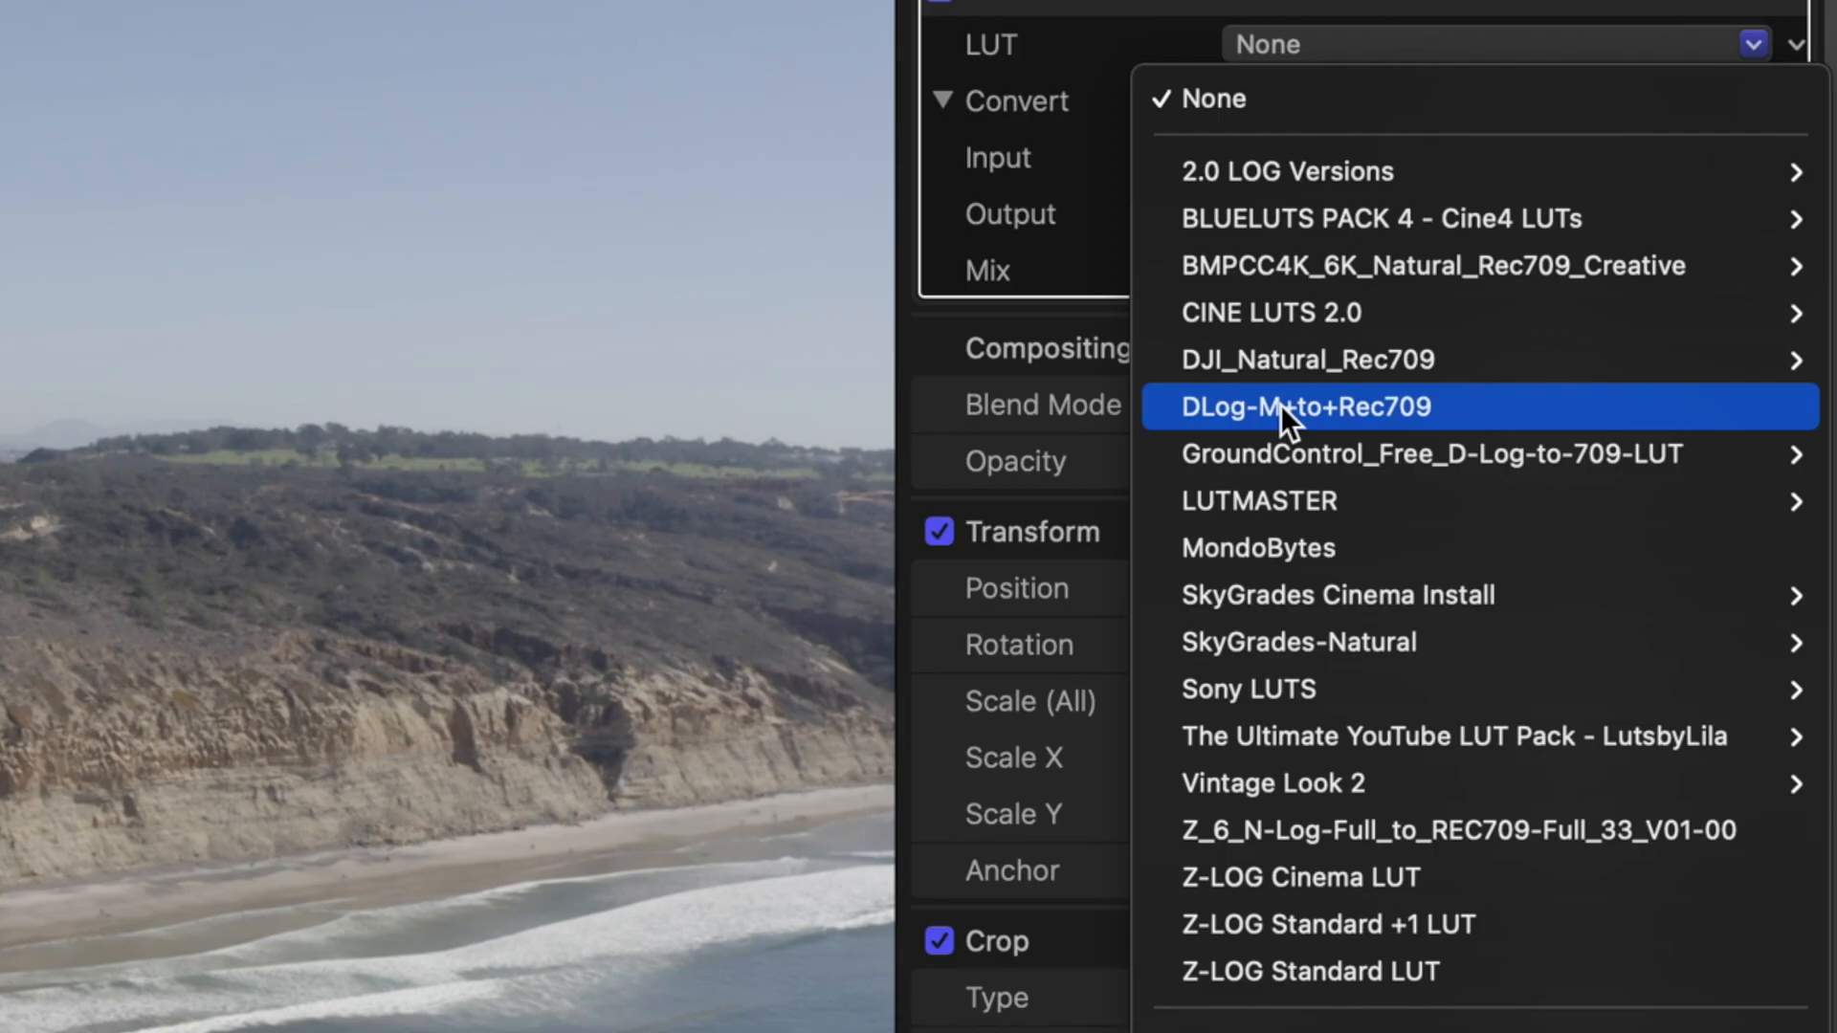
click(1303, 405)
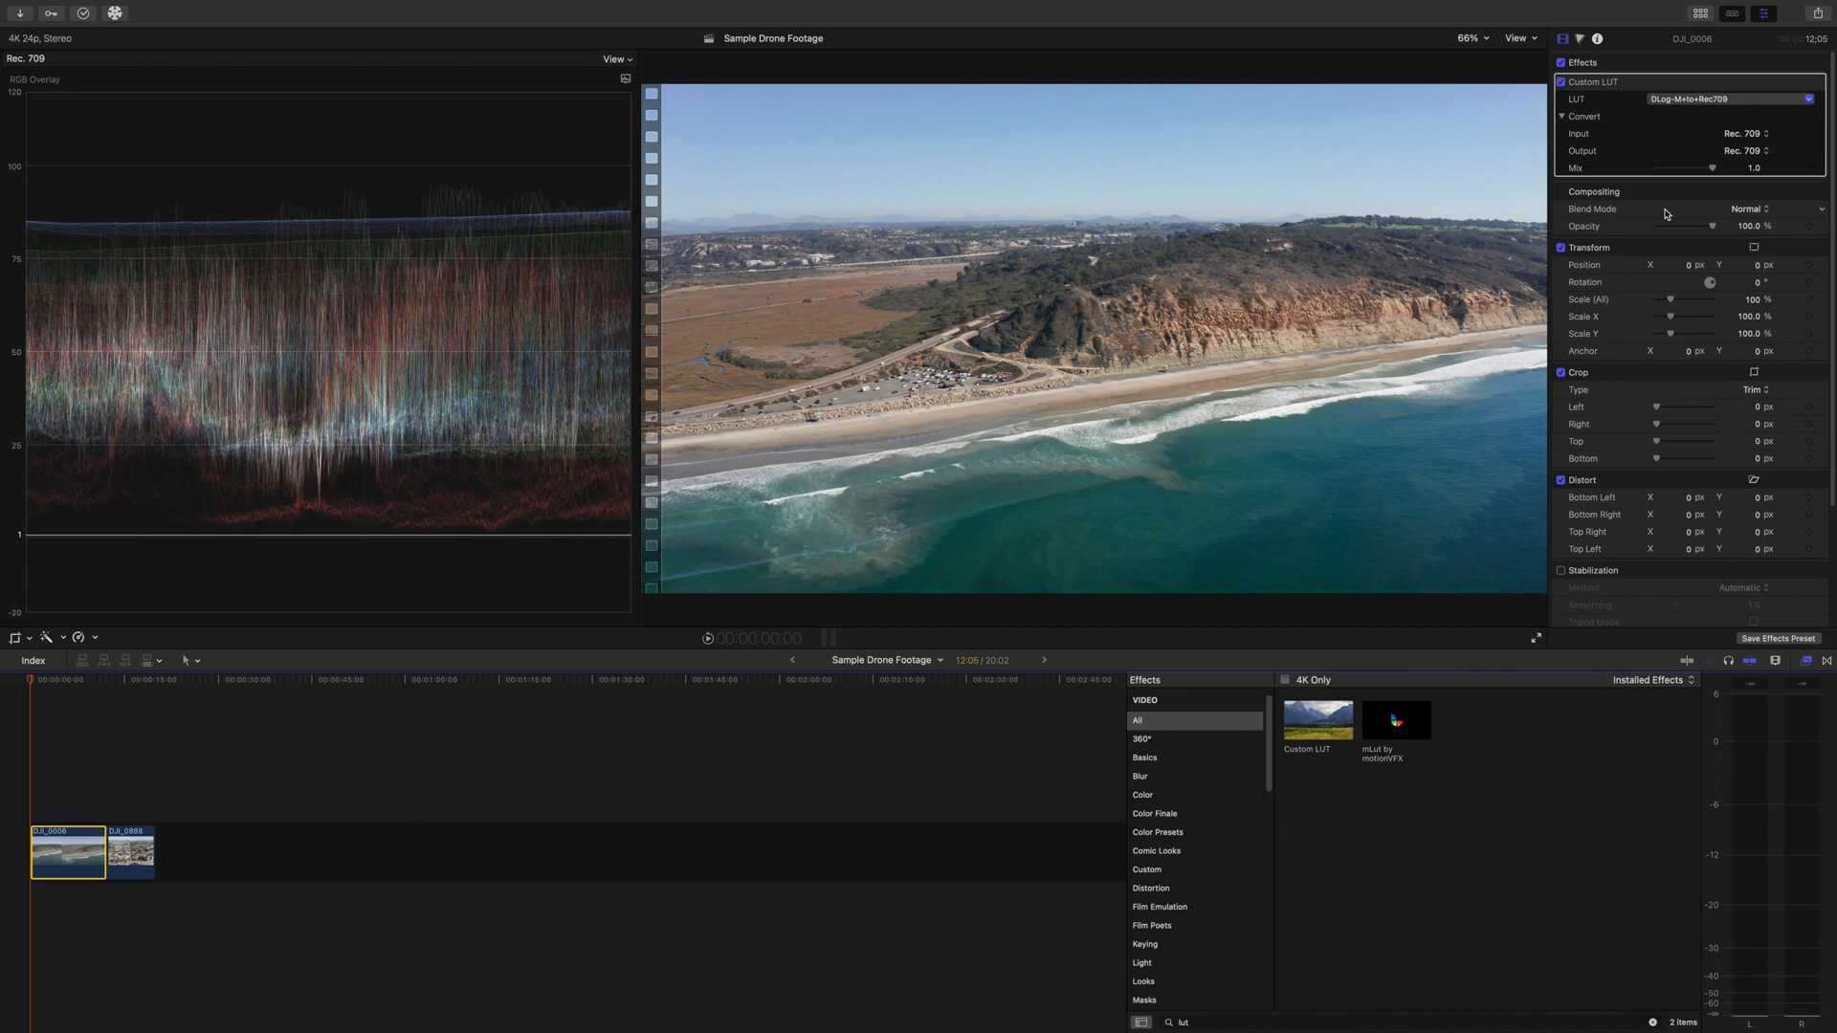
click(1536, 637)
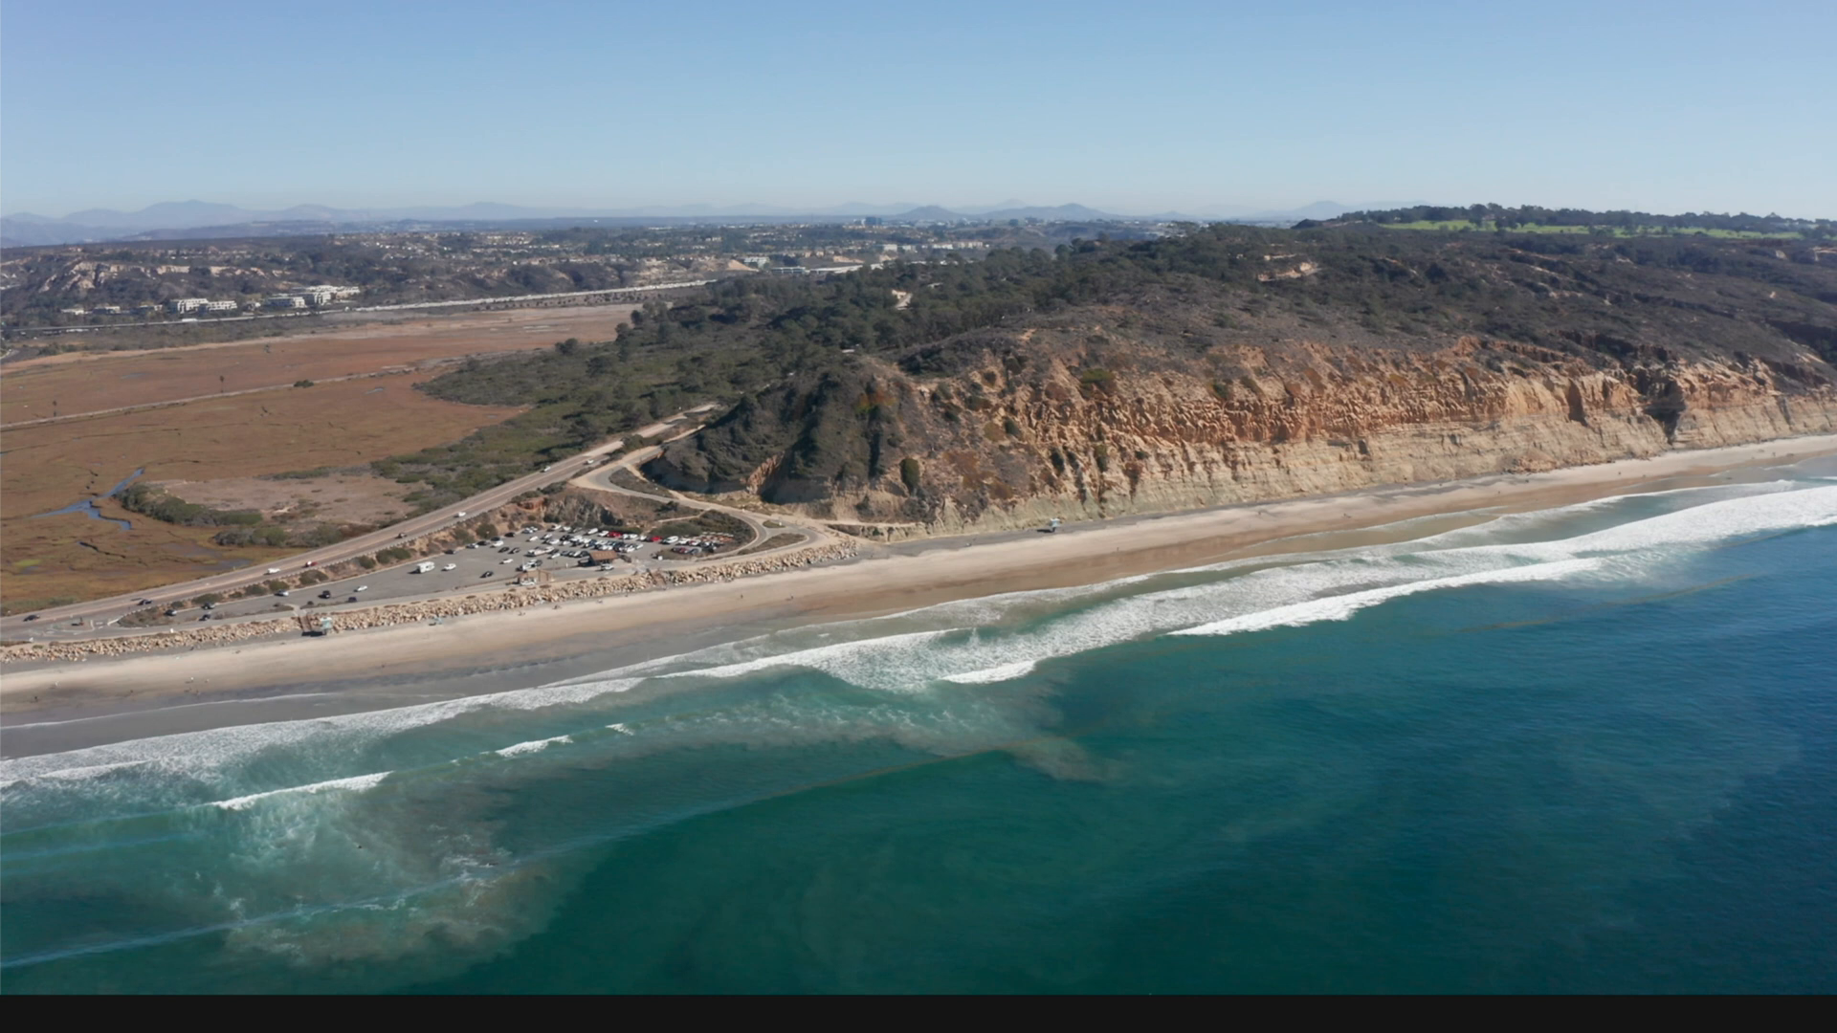
click(1208, 96)
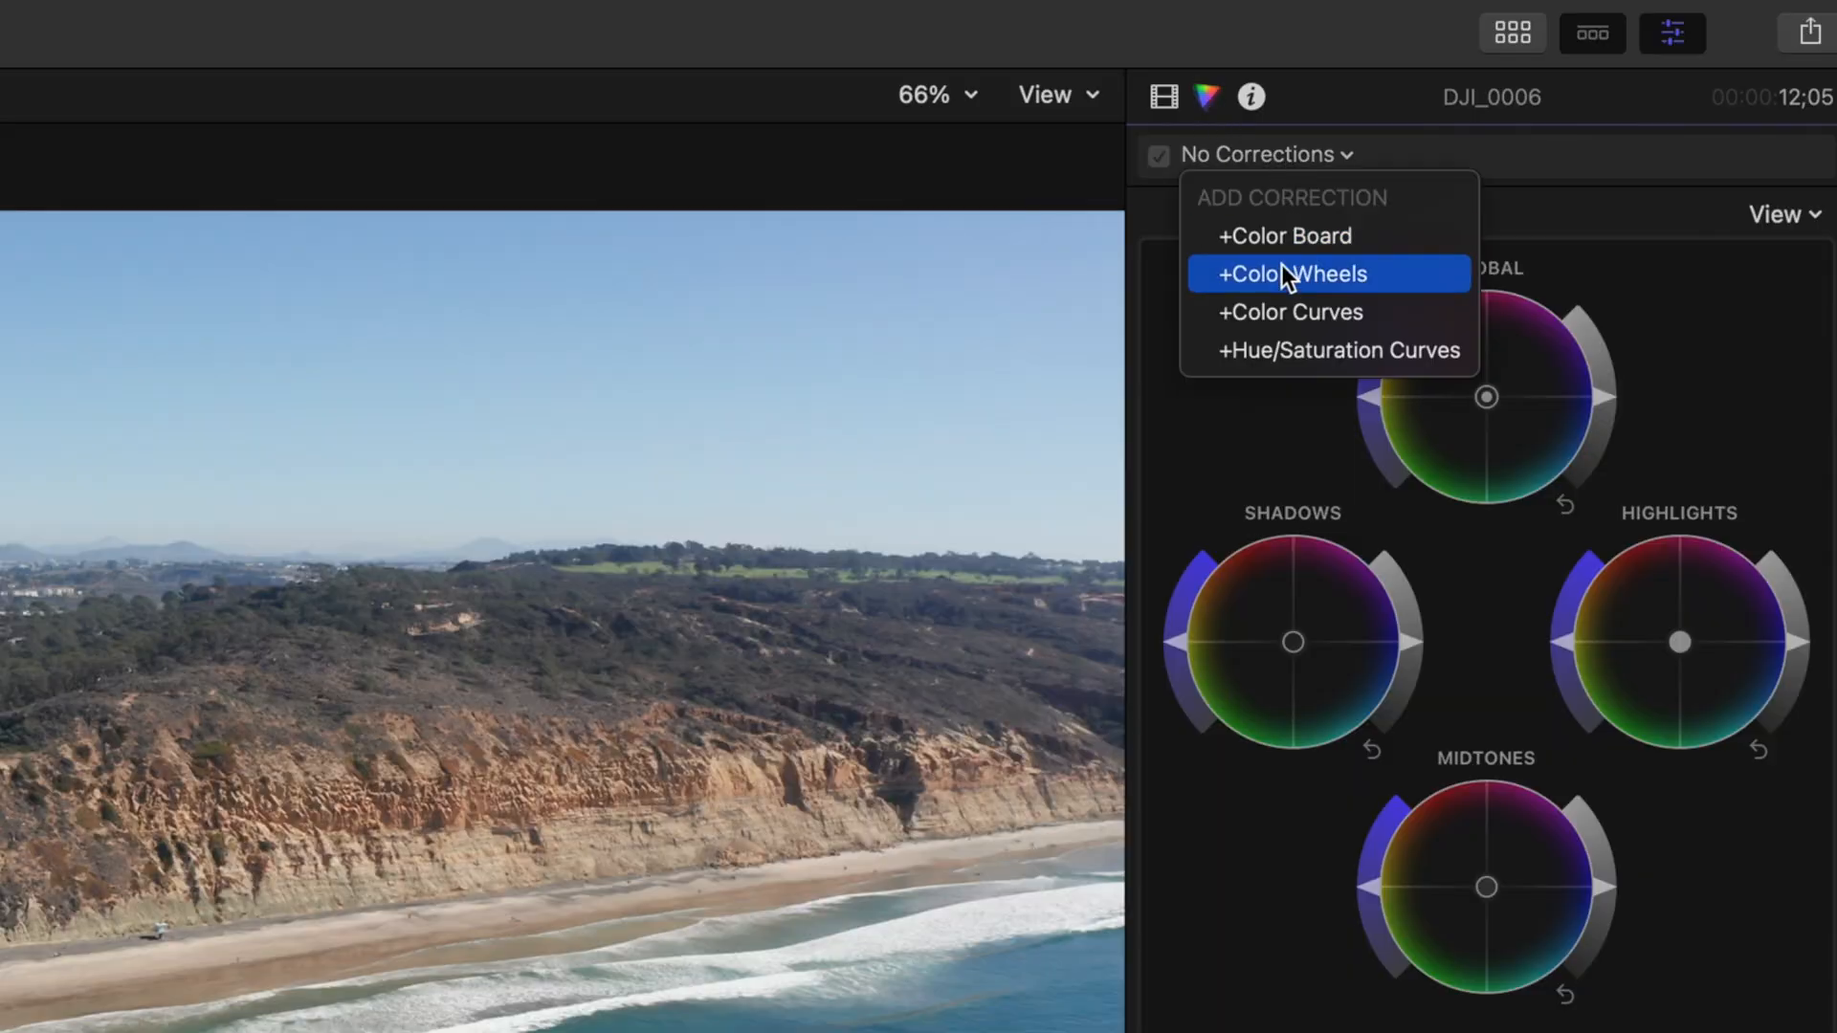
Step: Add a Color Wheels correction to clip DJI_0006 from the Color Inspector
click(1293, 273)
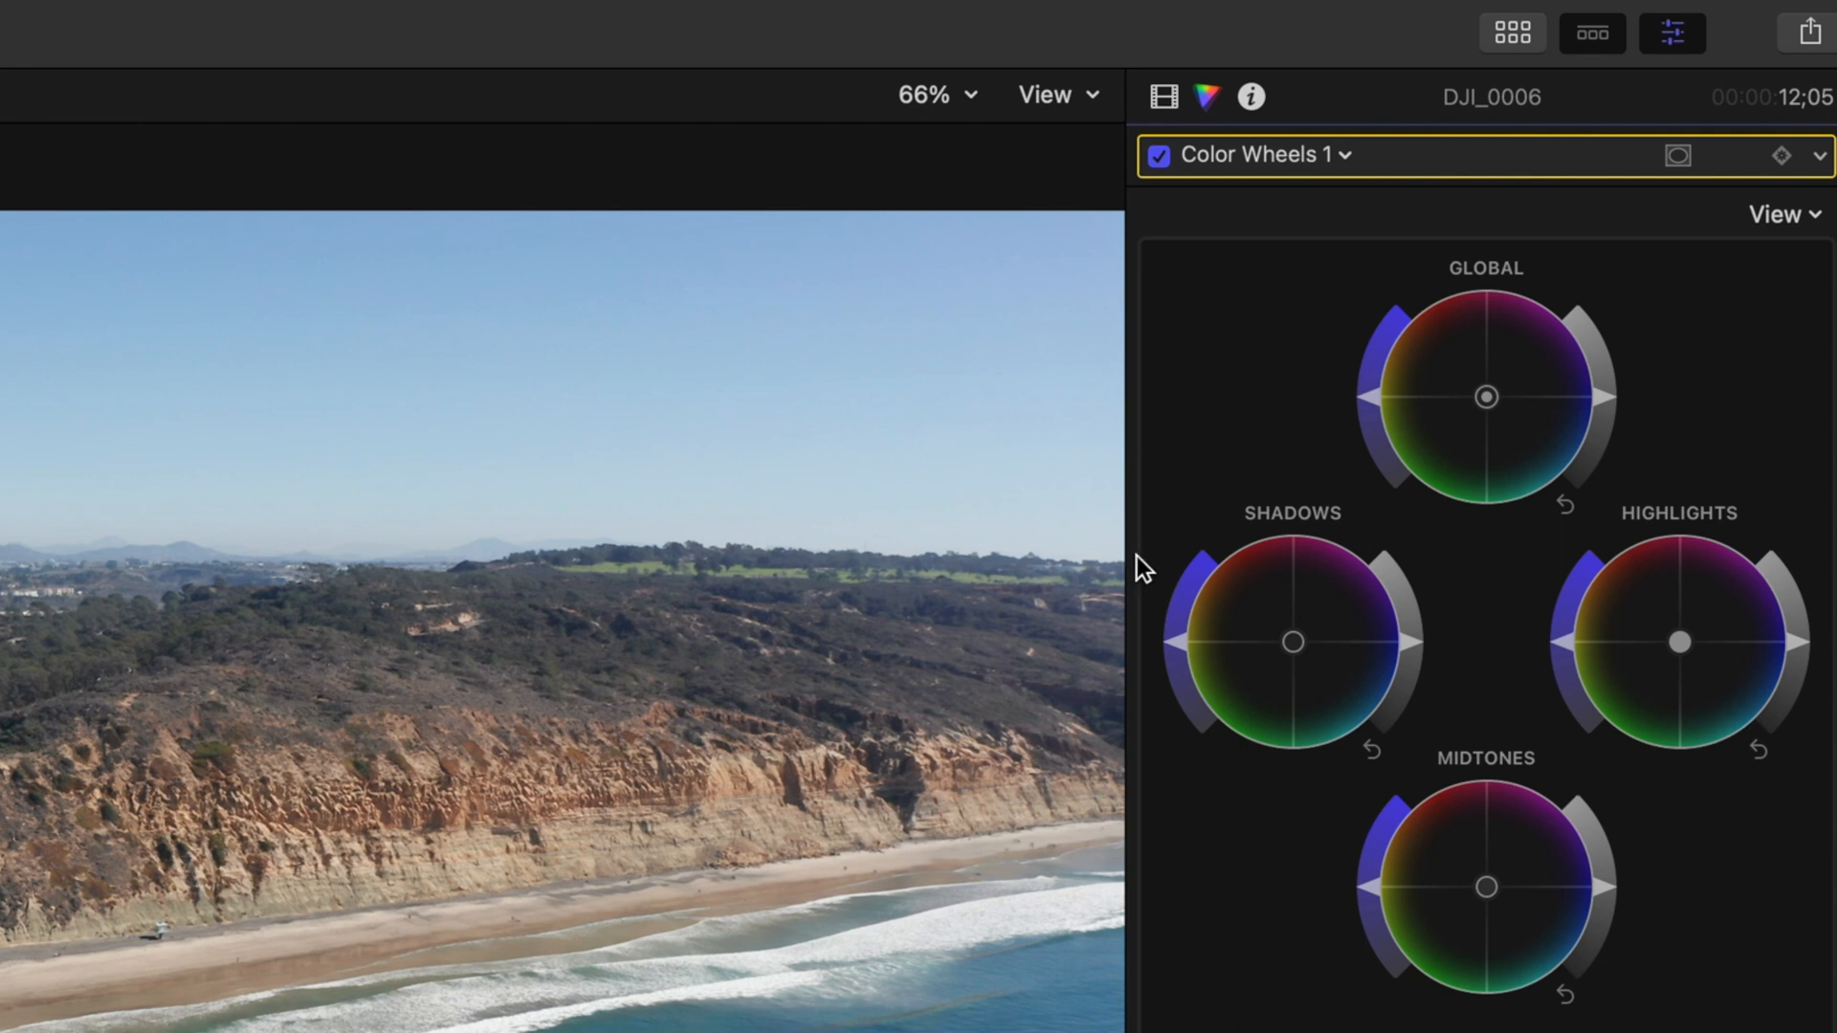
mouse_move(1391, 392)
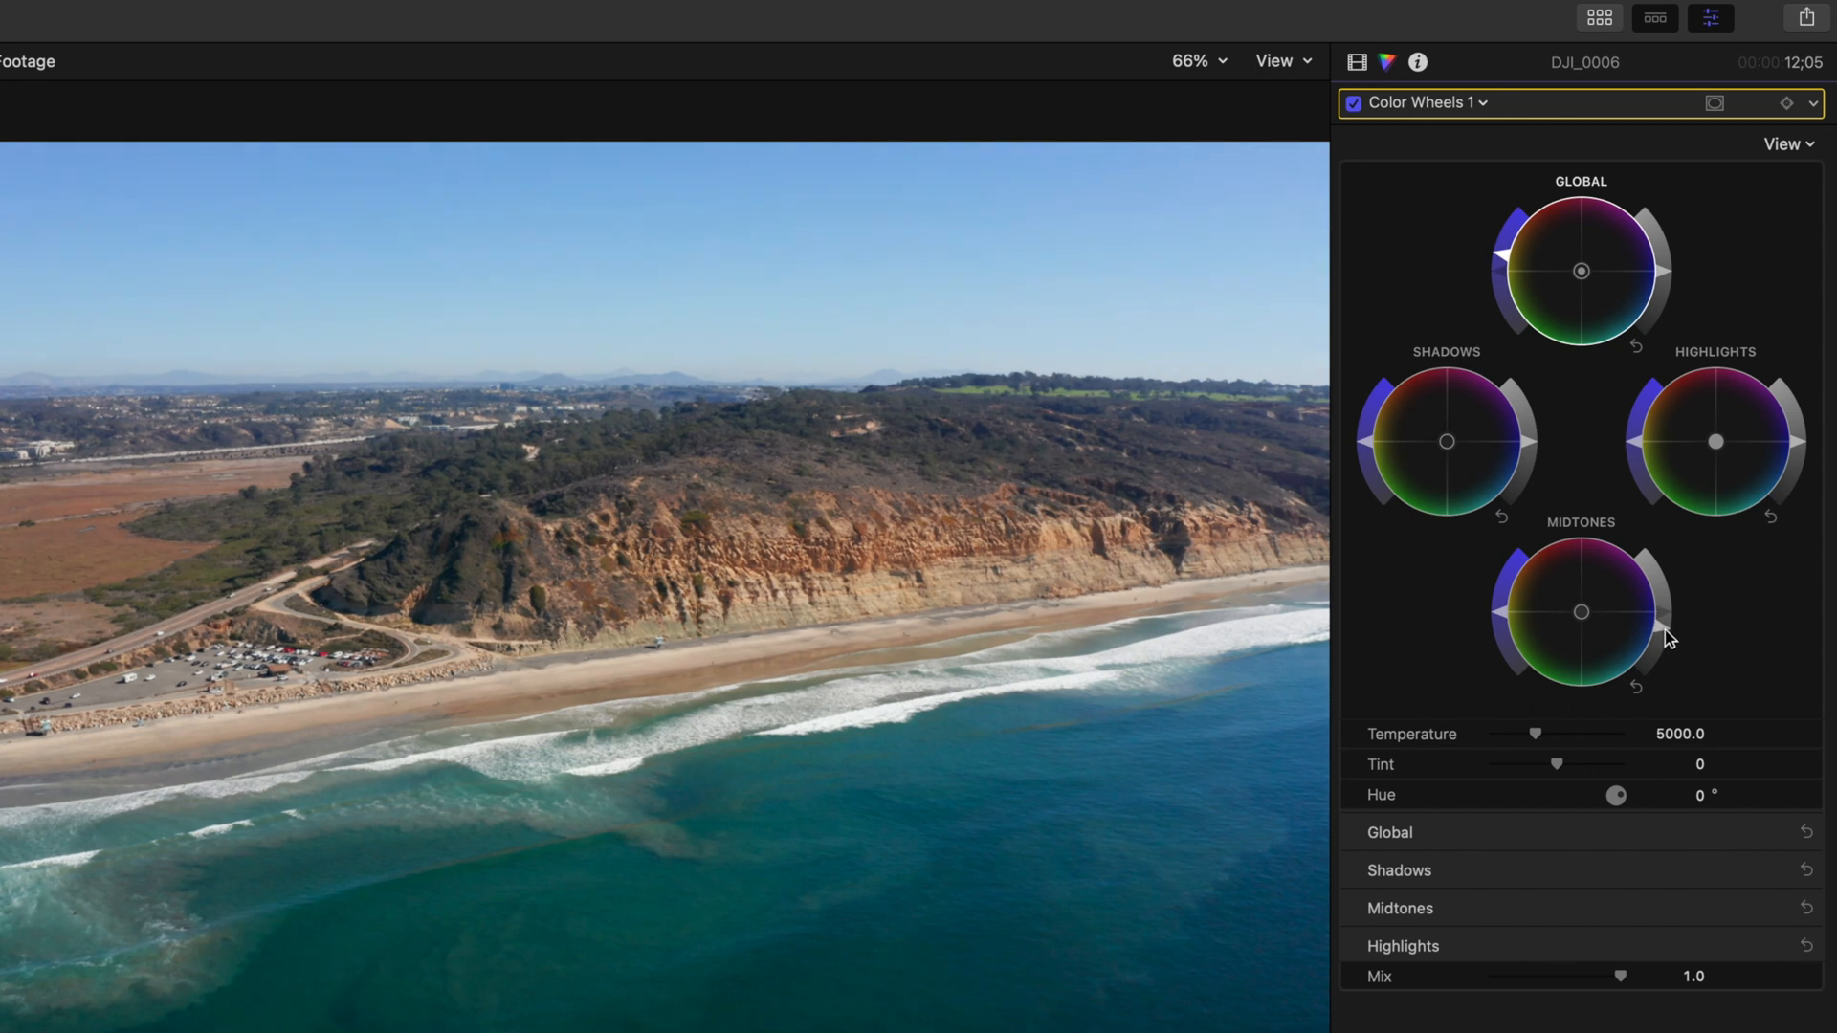
mouse_move(1667, 635)
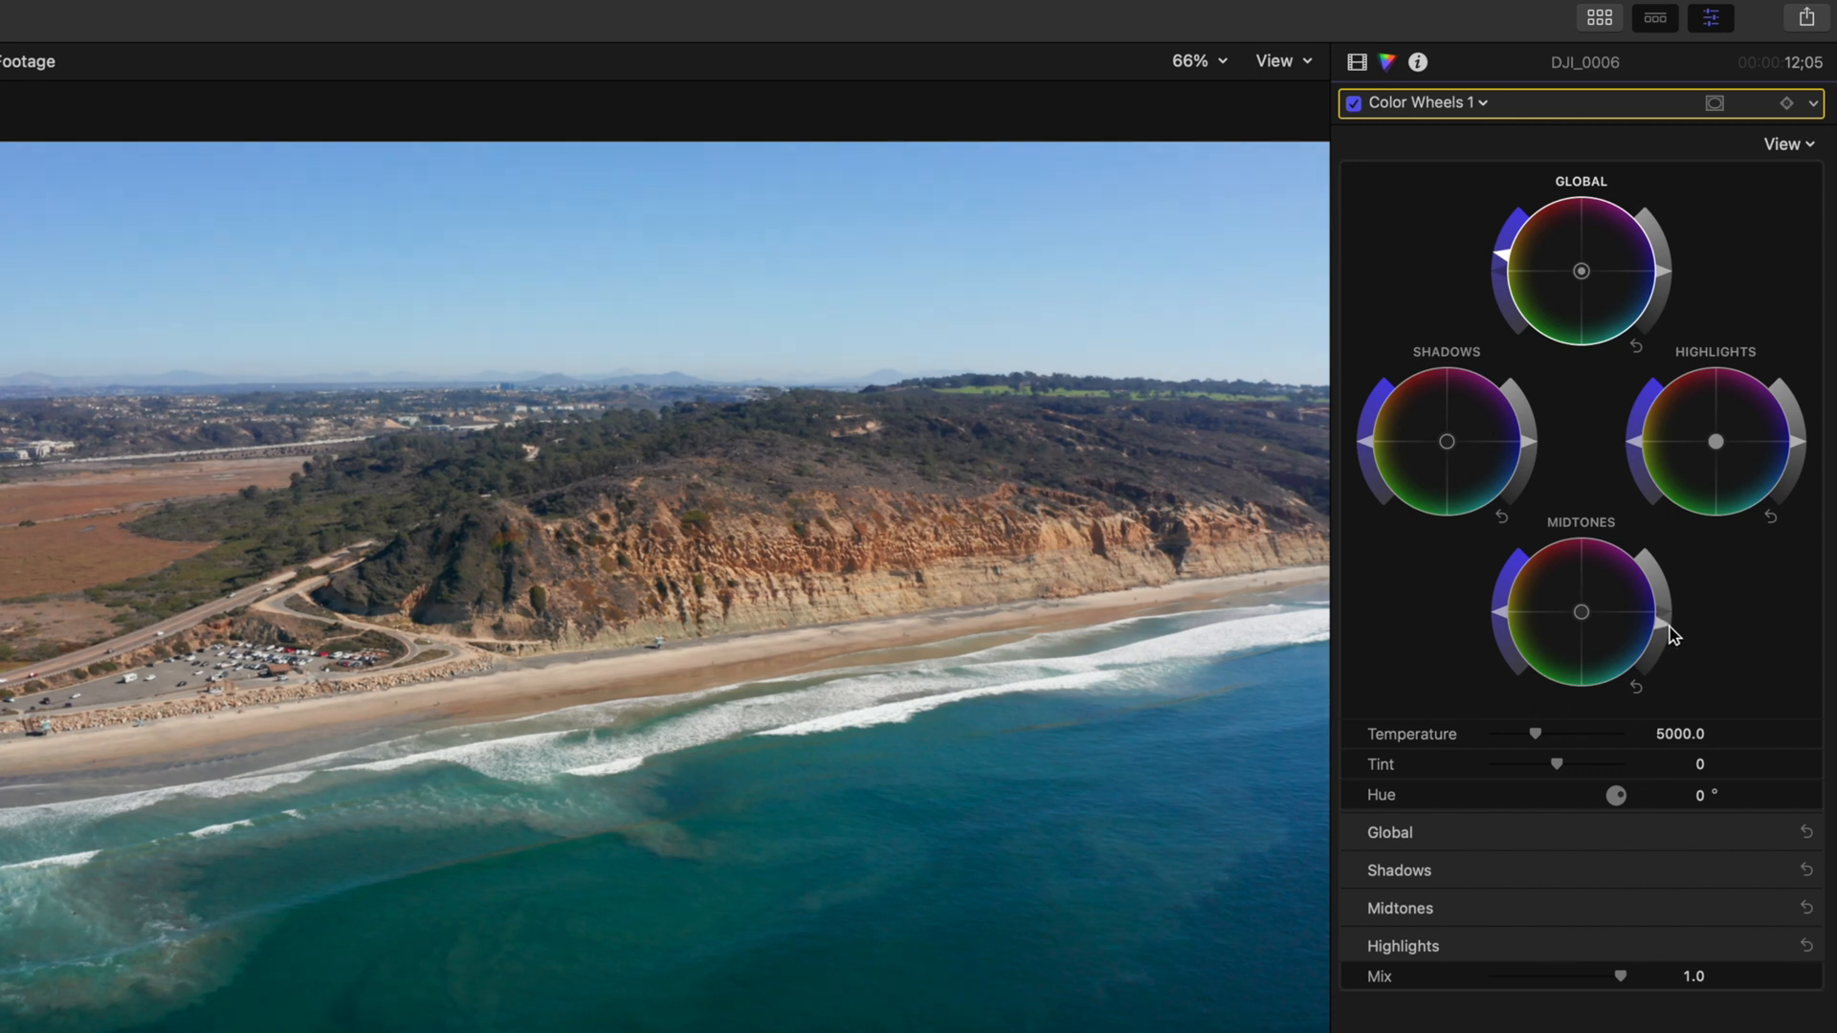
mouse_move(1675, 623)
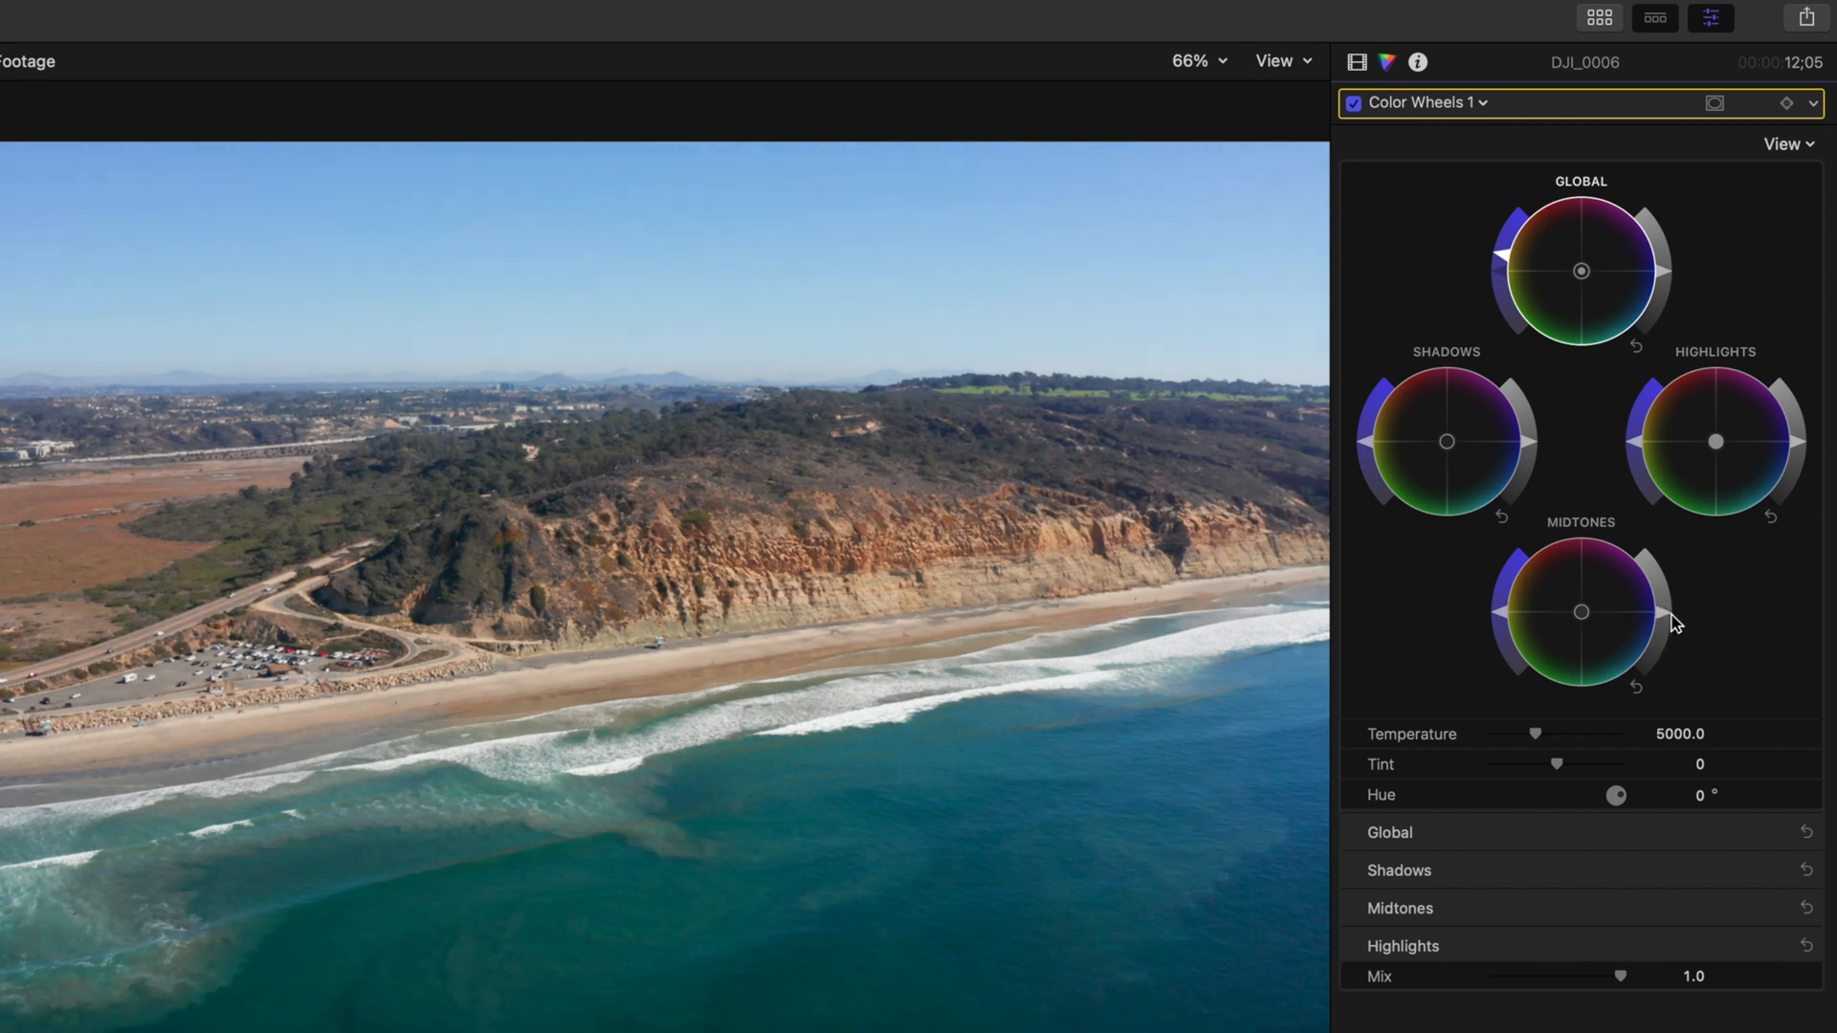
mouse_move(1674, 629)
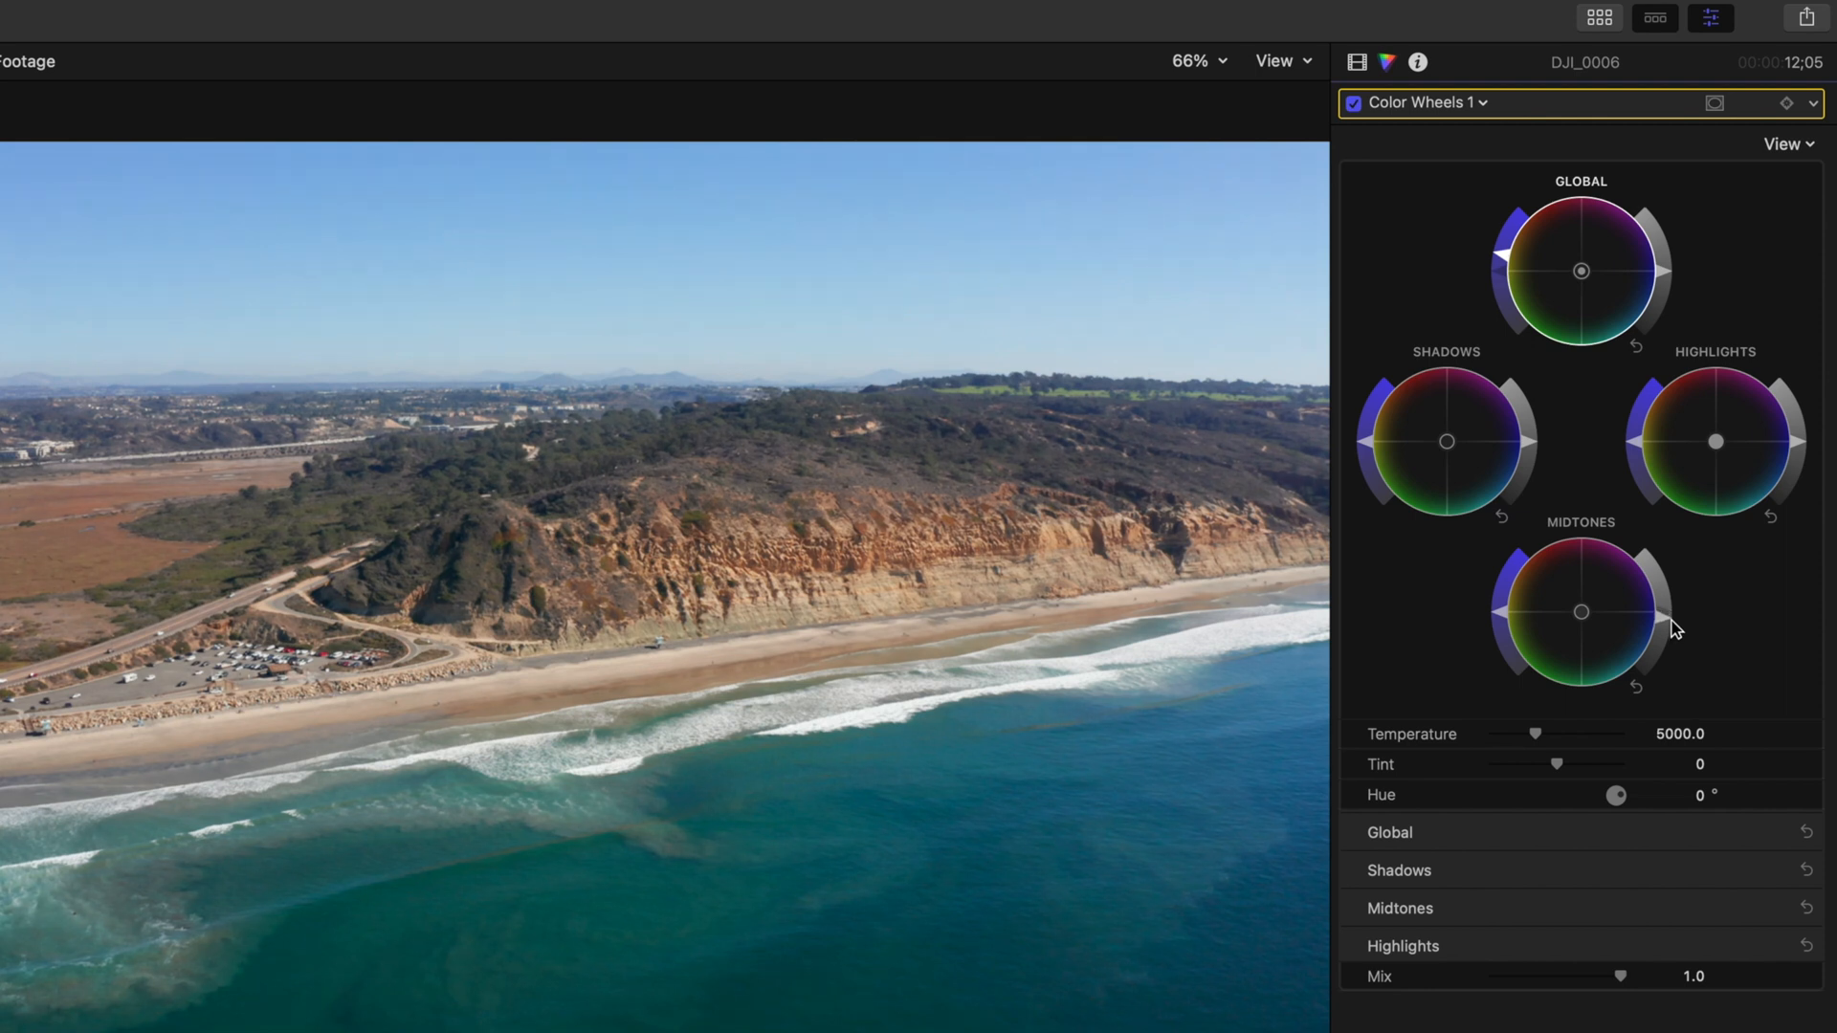
mouse_move(1676, 657)
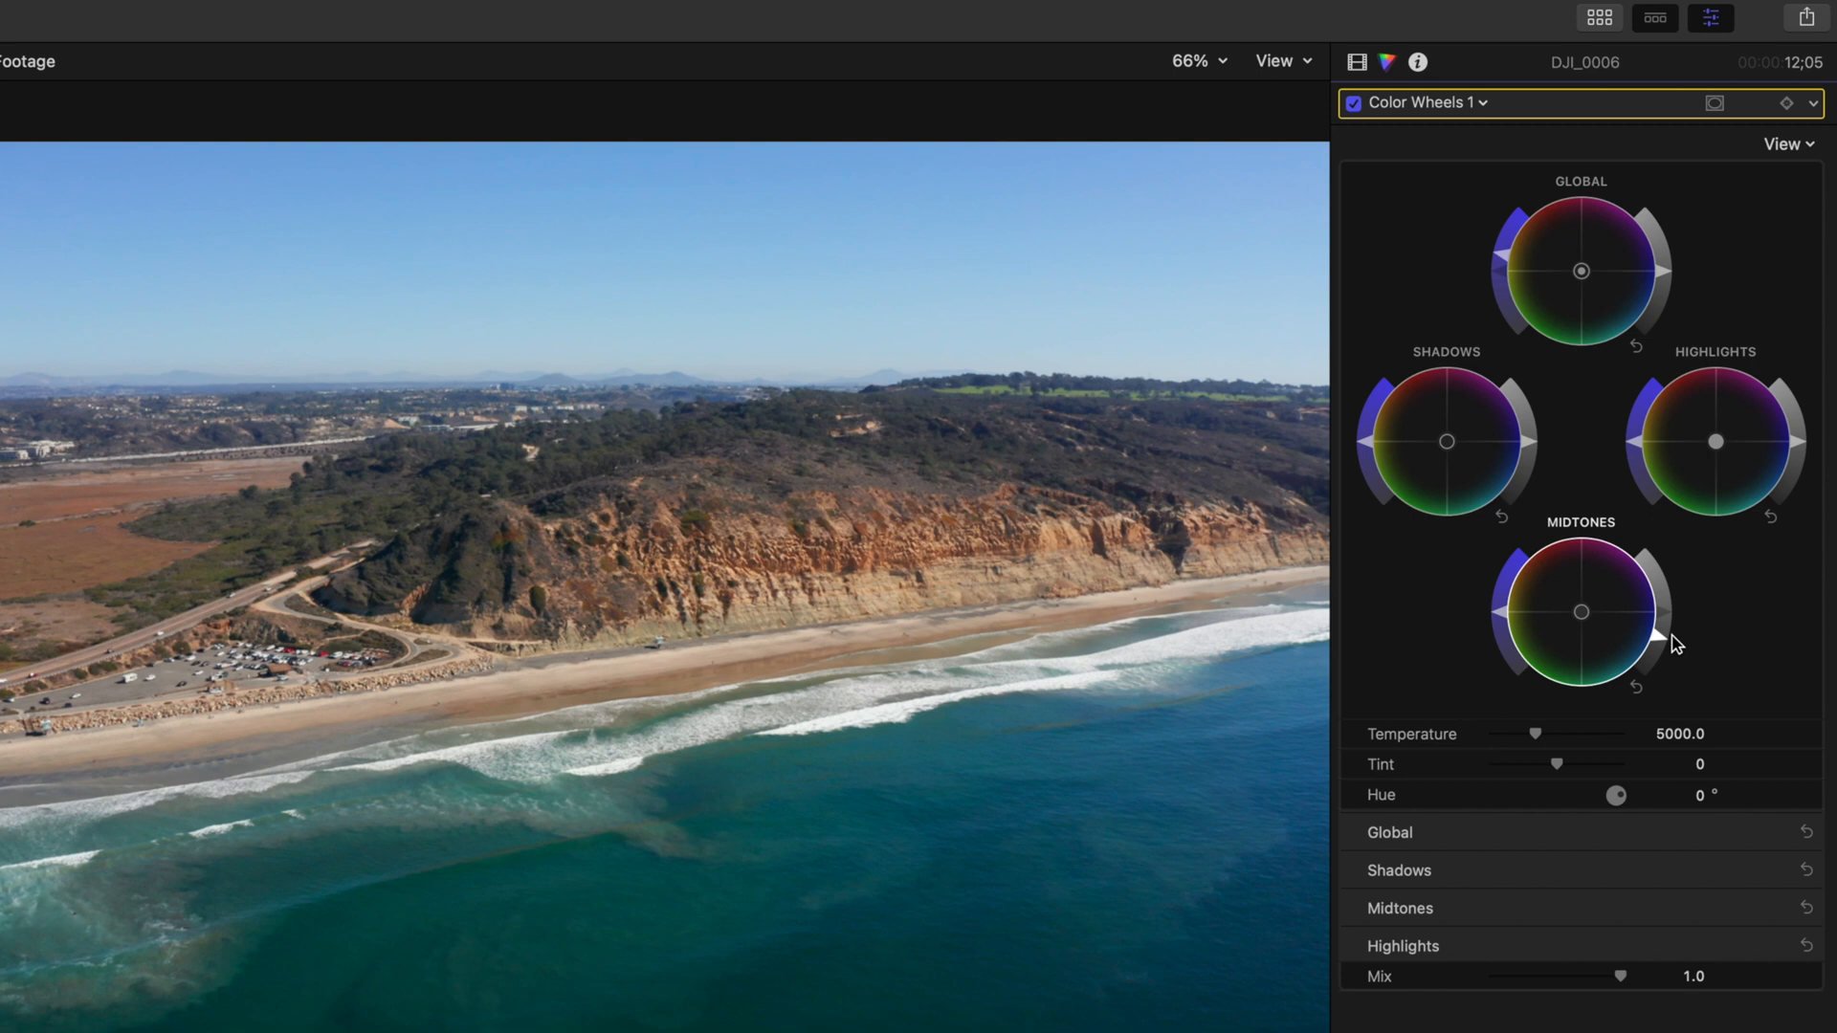
mouse_move(1800, 456)
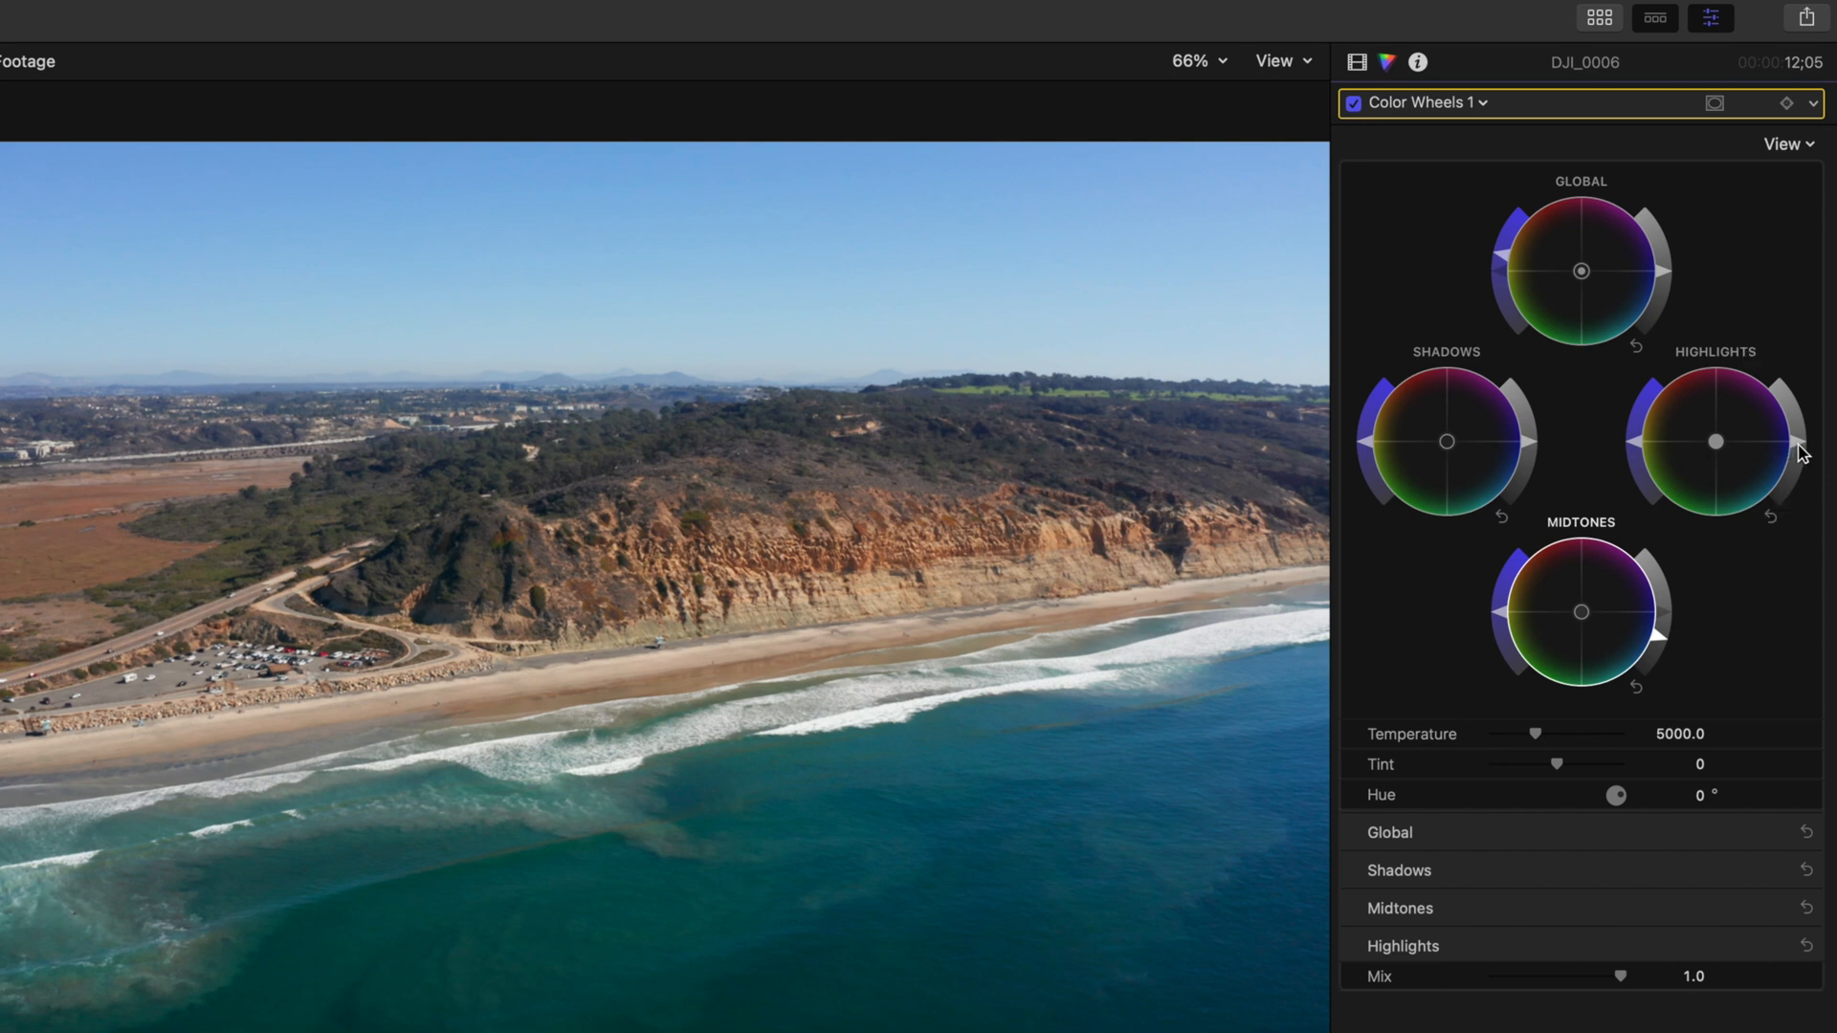
mouse_move(1805, 450)
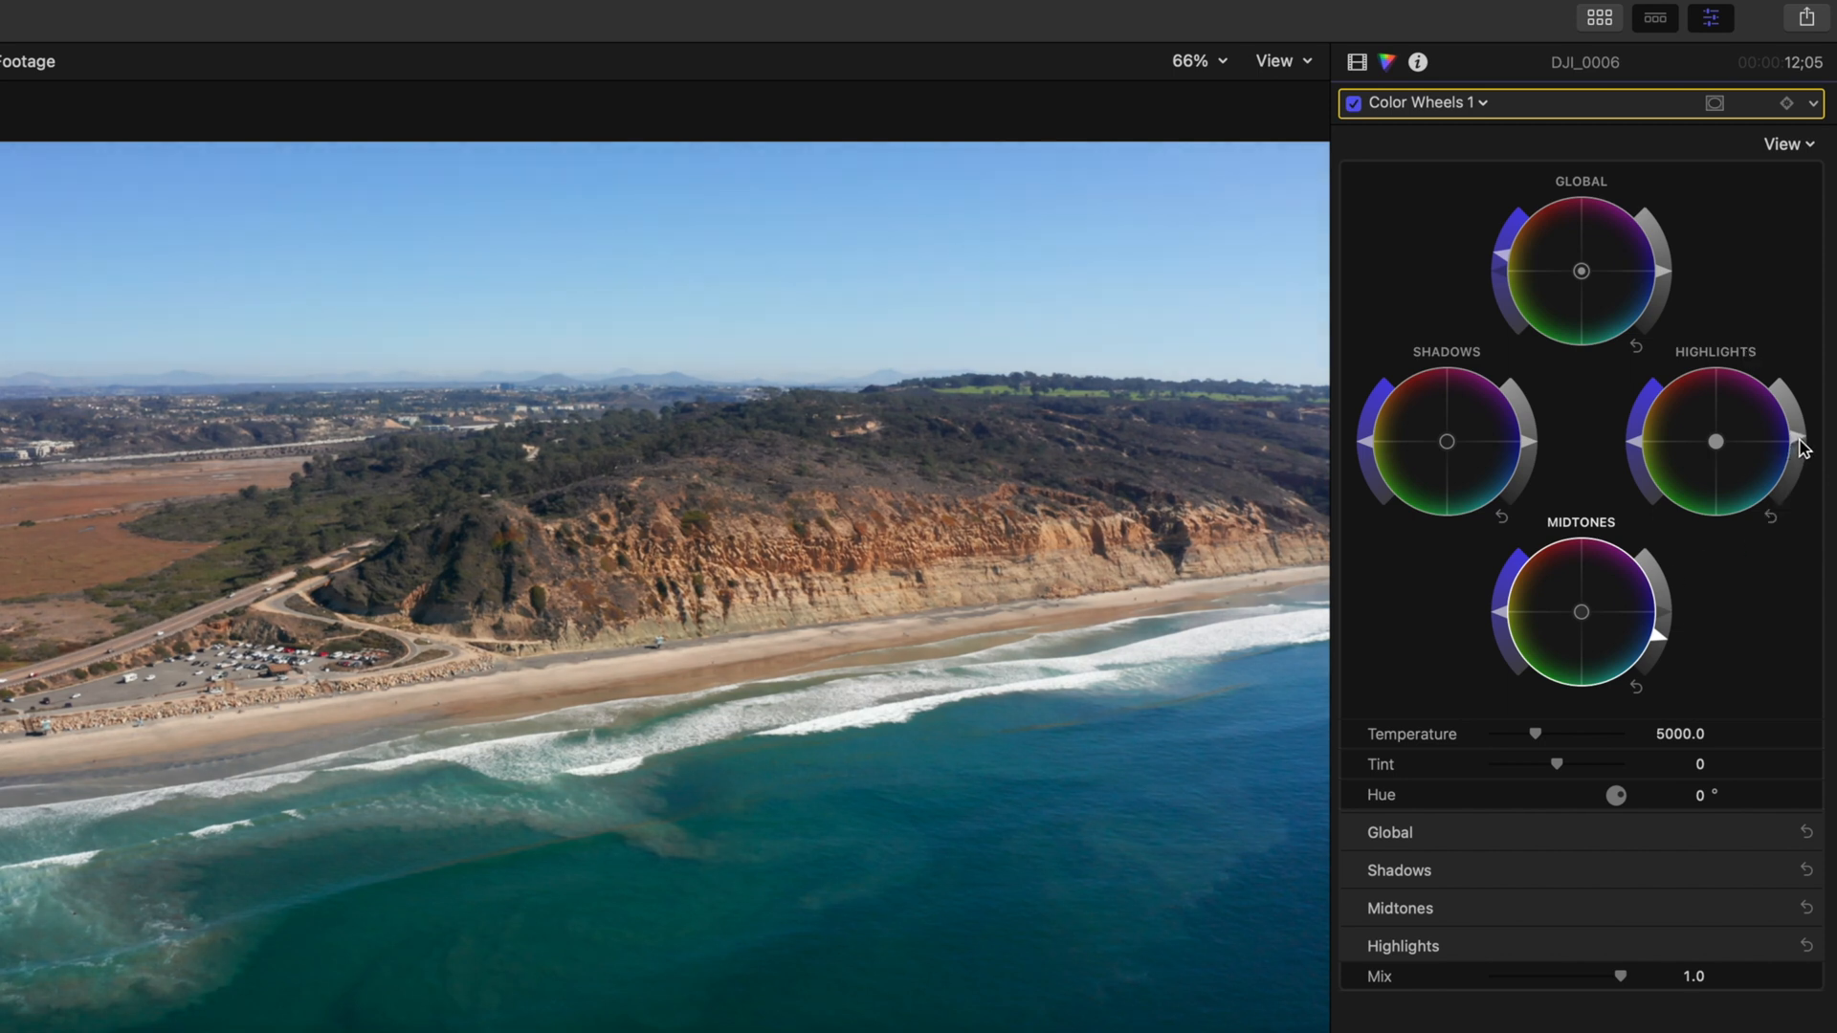
mouse_move(1803, 446)
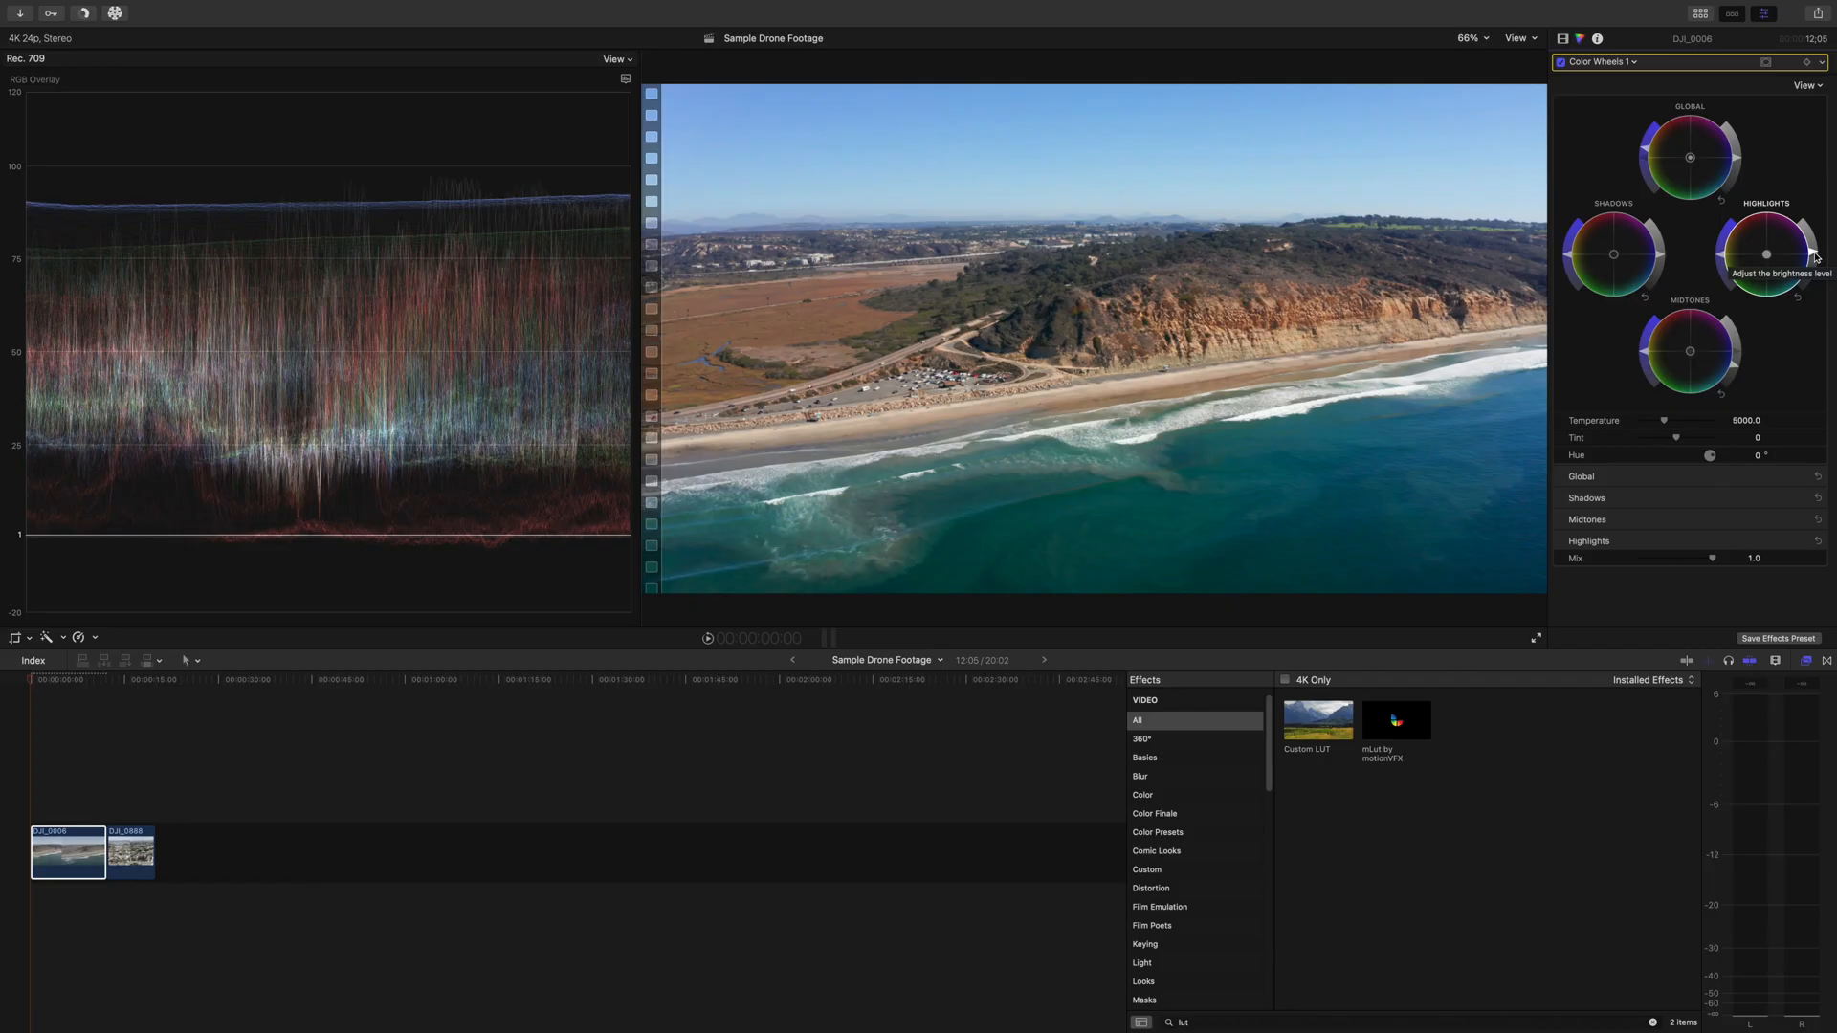
Step: Add a second Color Wheels correction with a colour mask to DJI_0006
click(1601, 62)
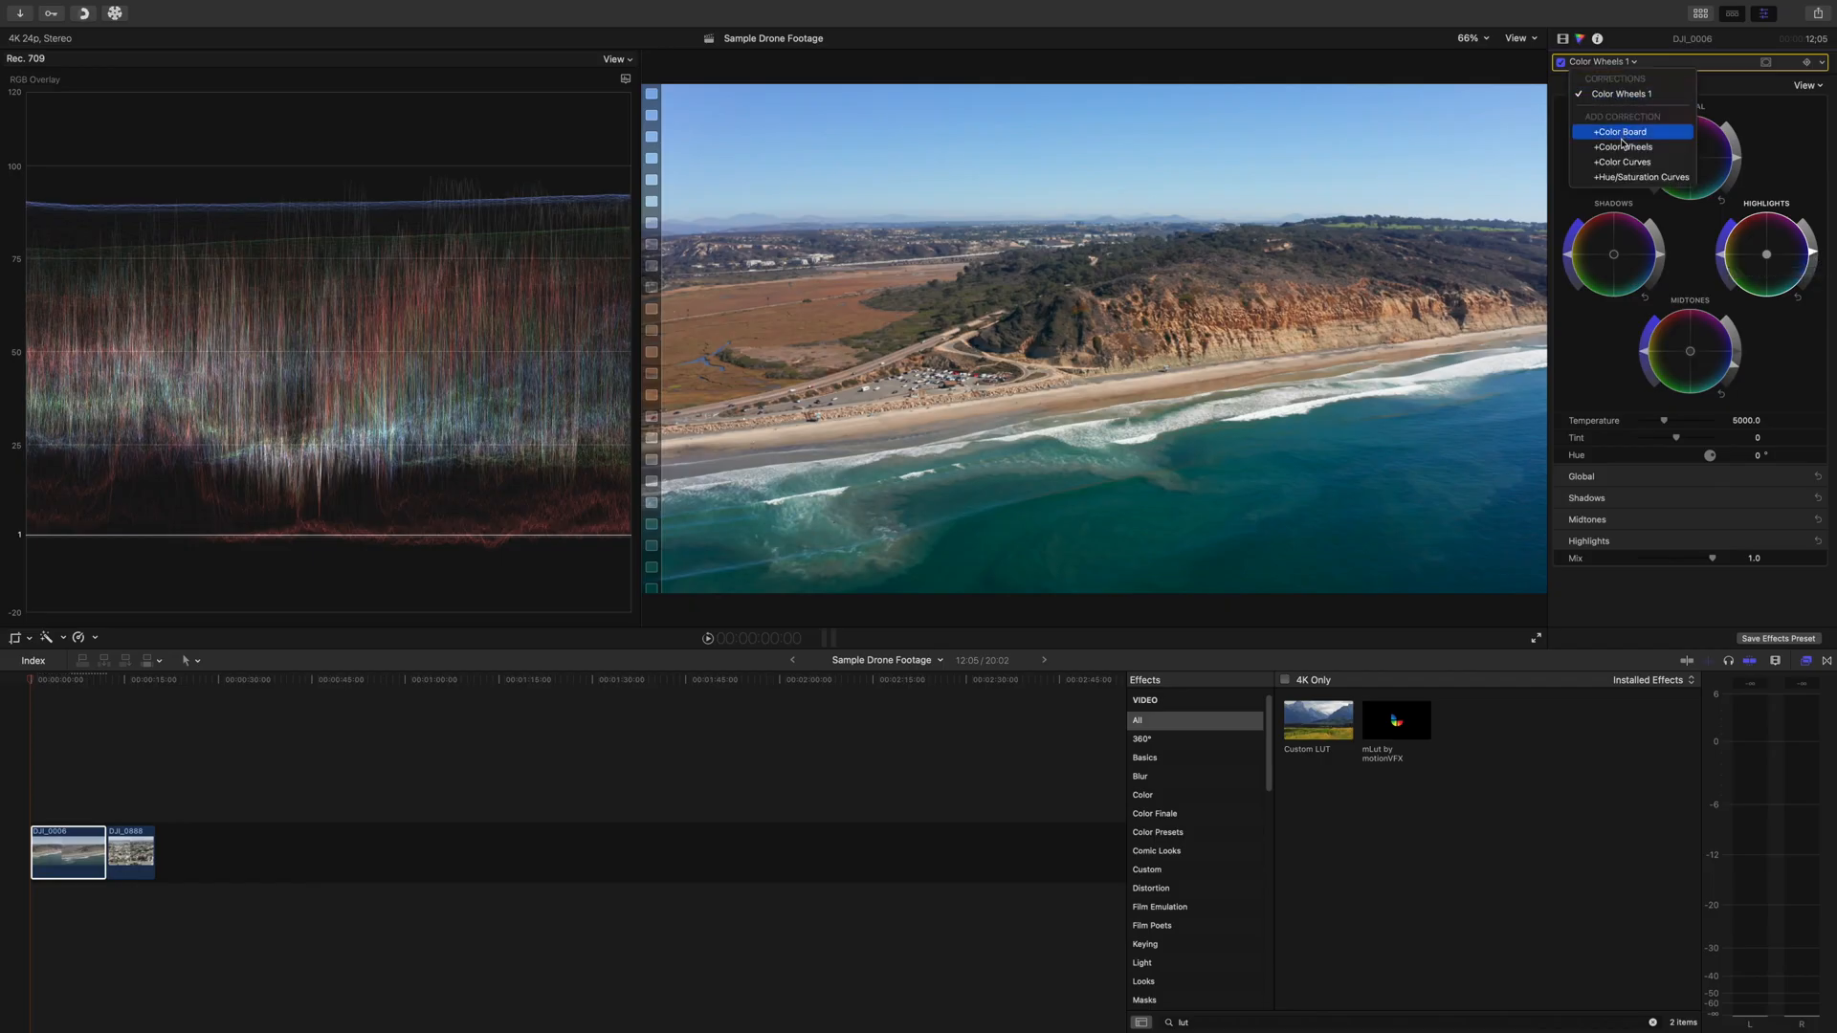
click(1620, 148)
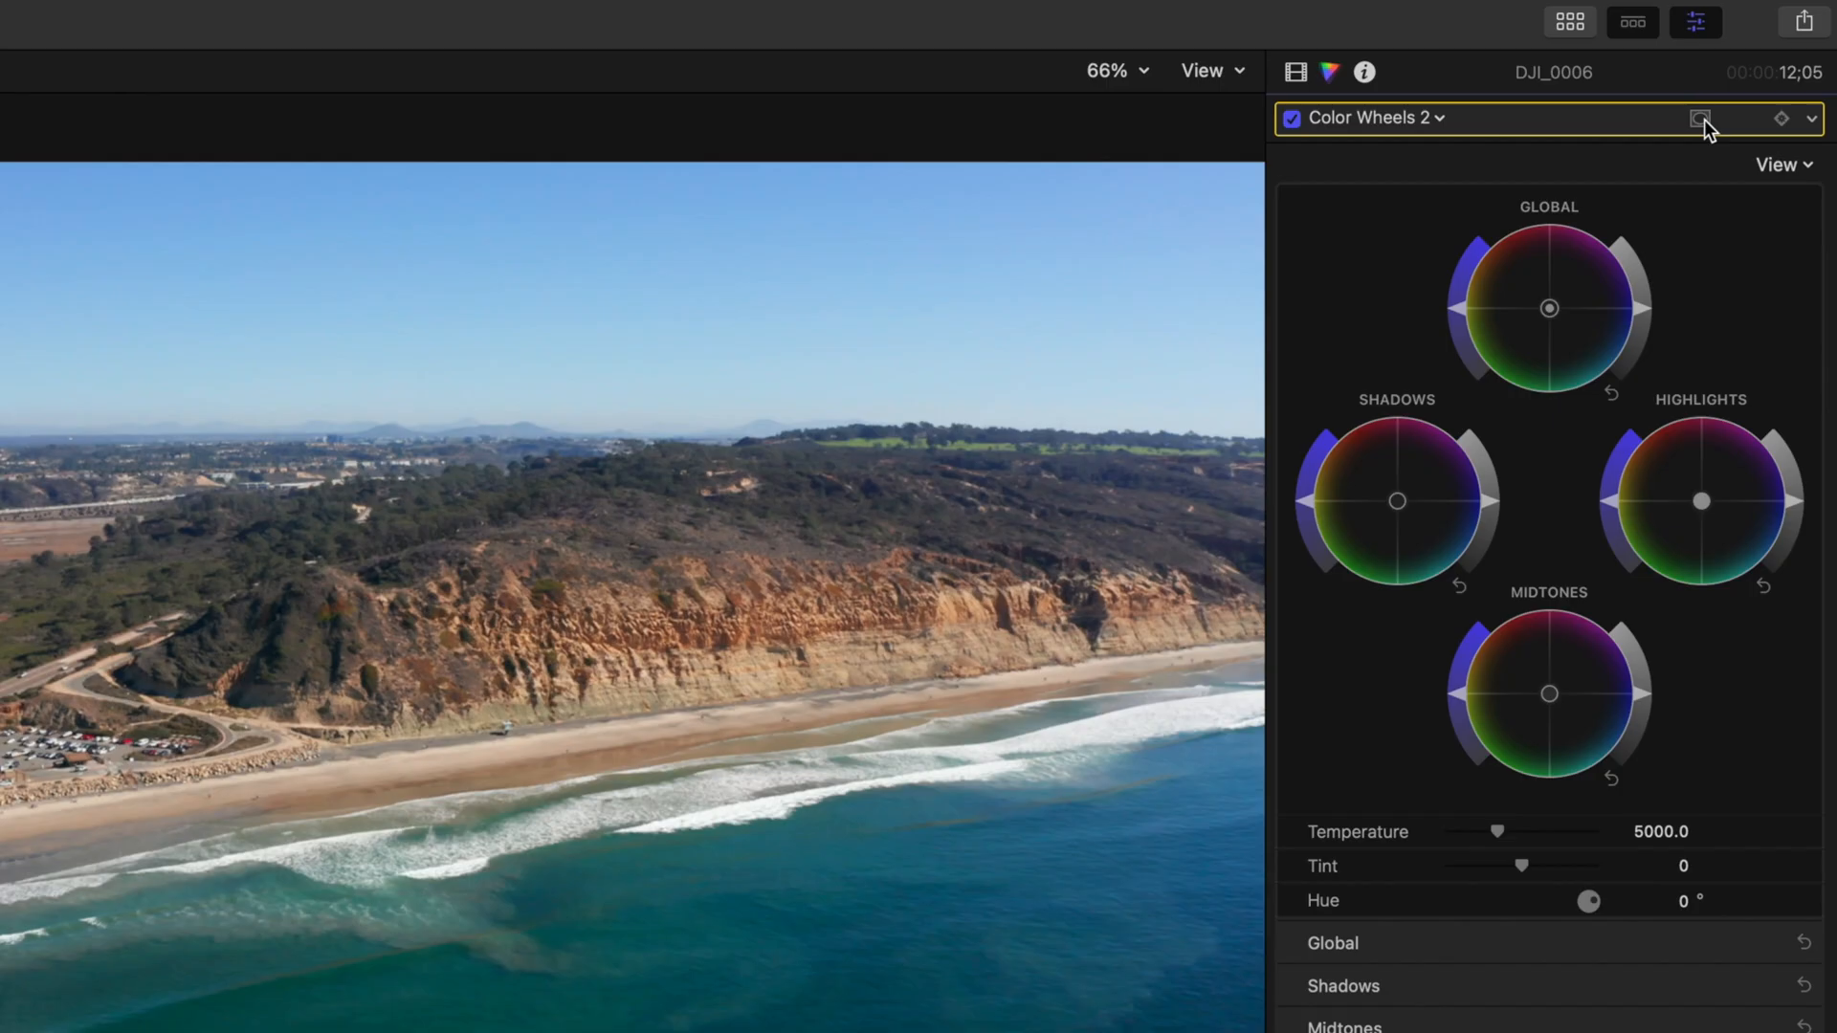
click(1699, 117)
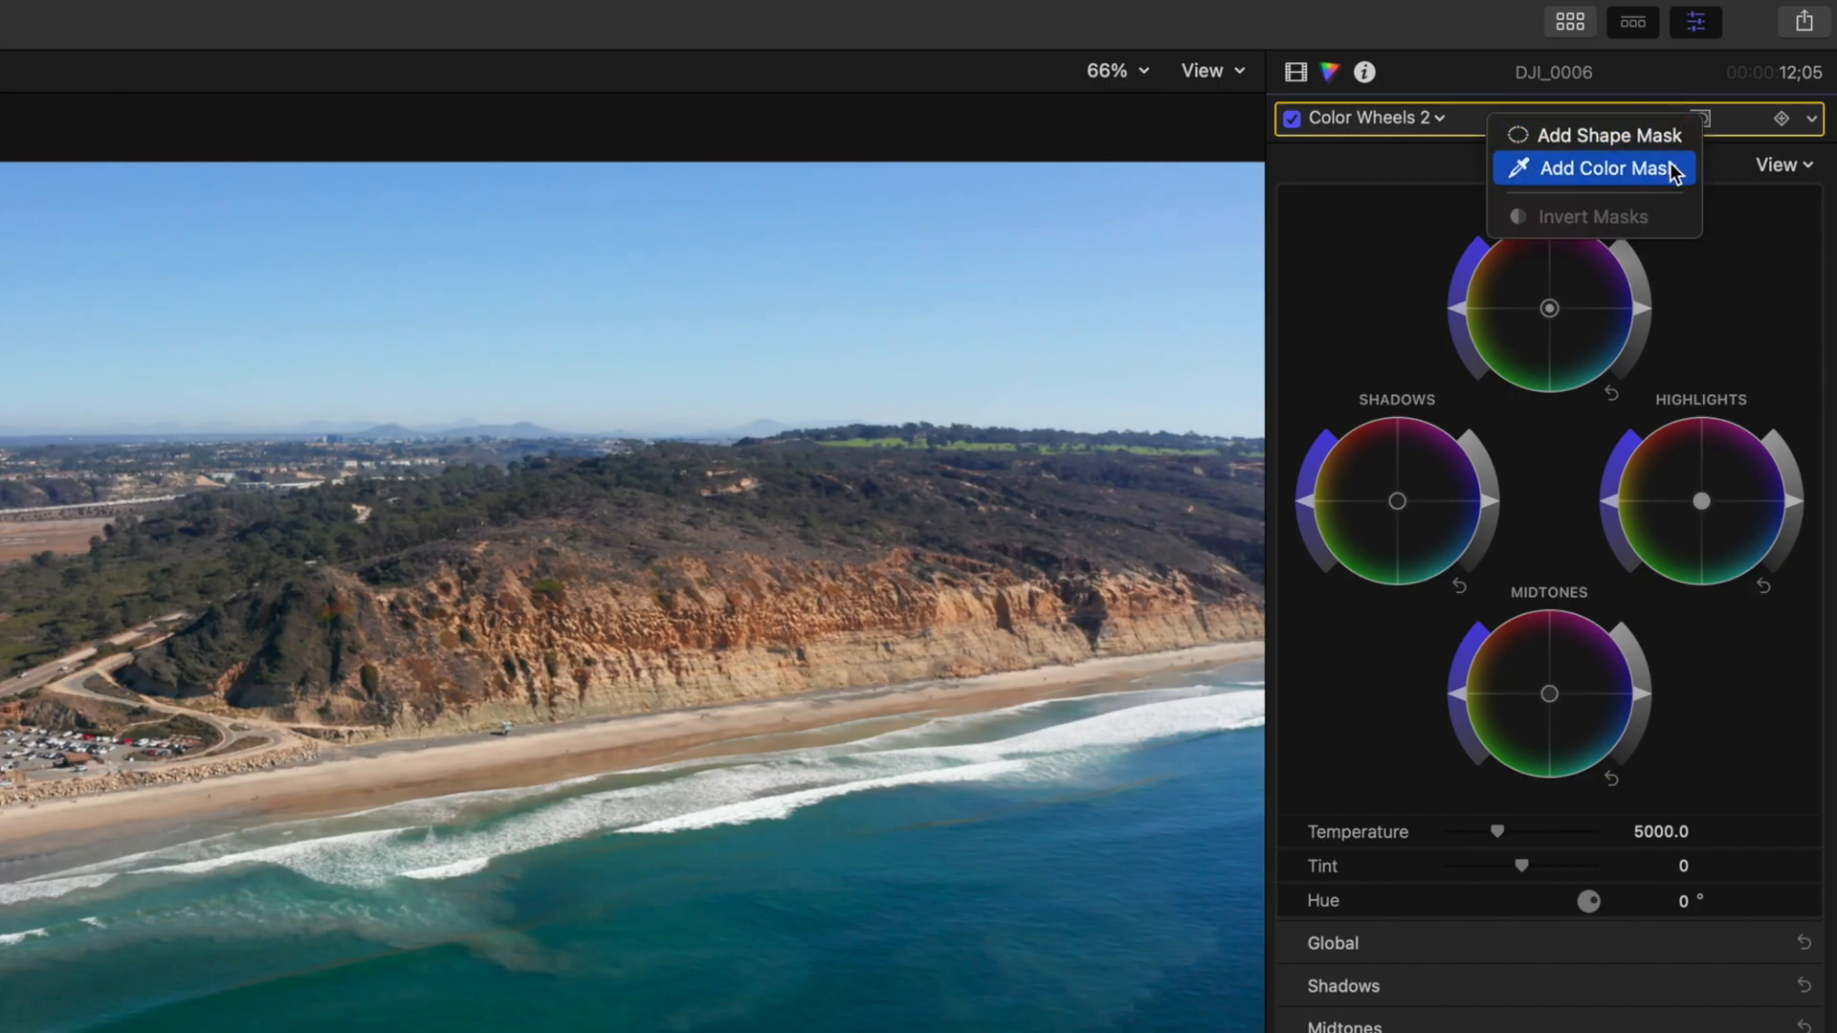
click(1603, 169)
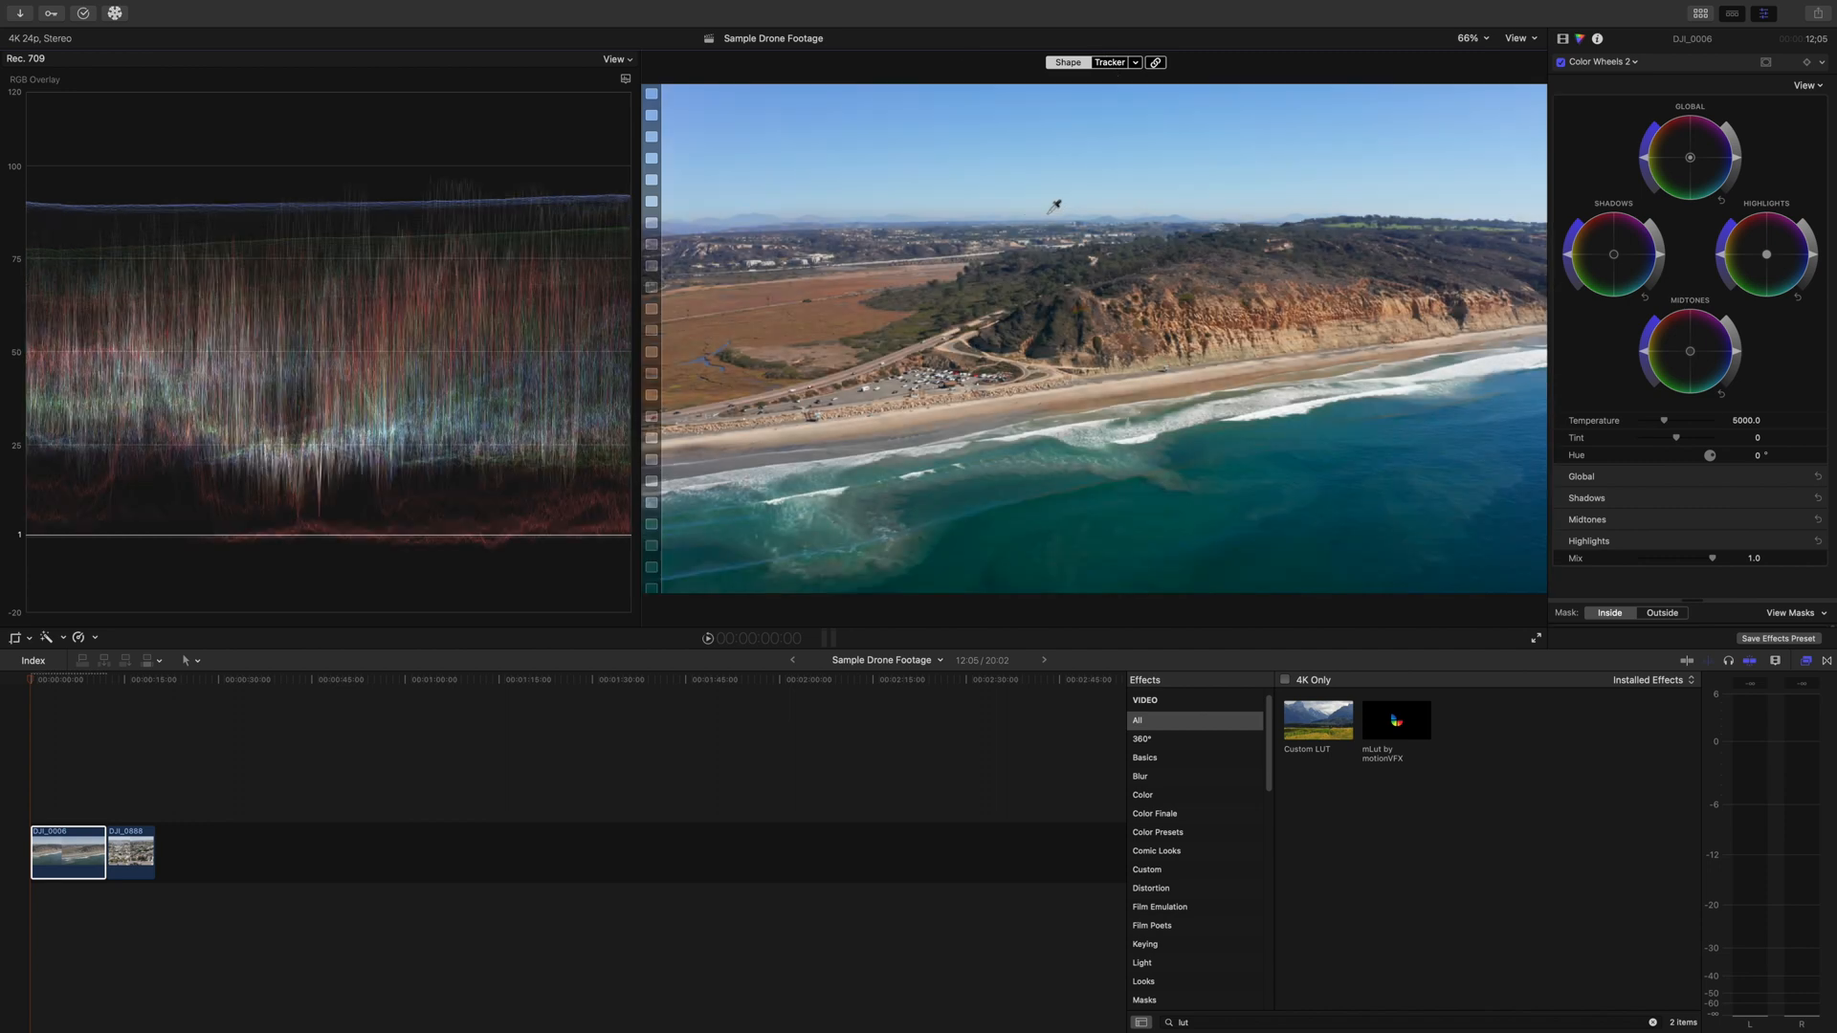
mouse_move(1578, 294)
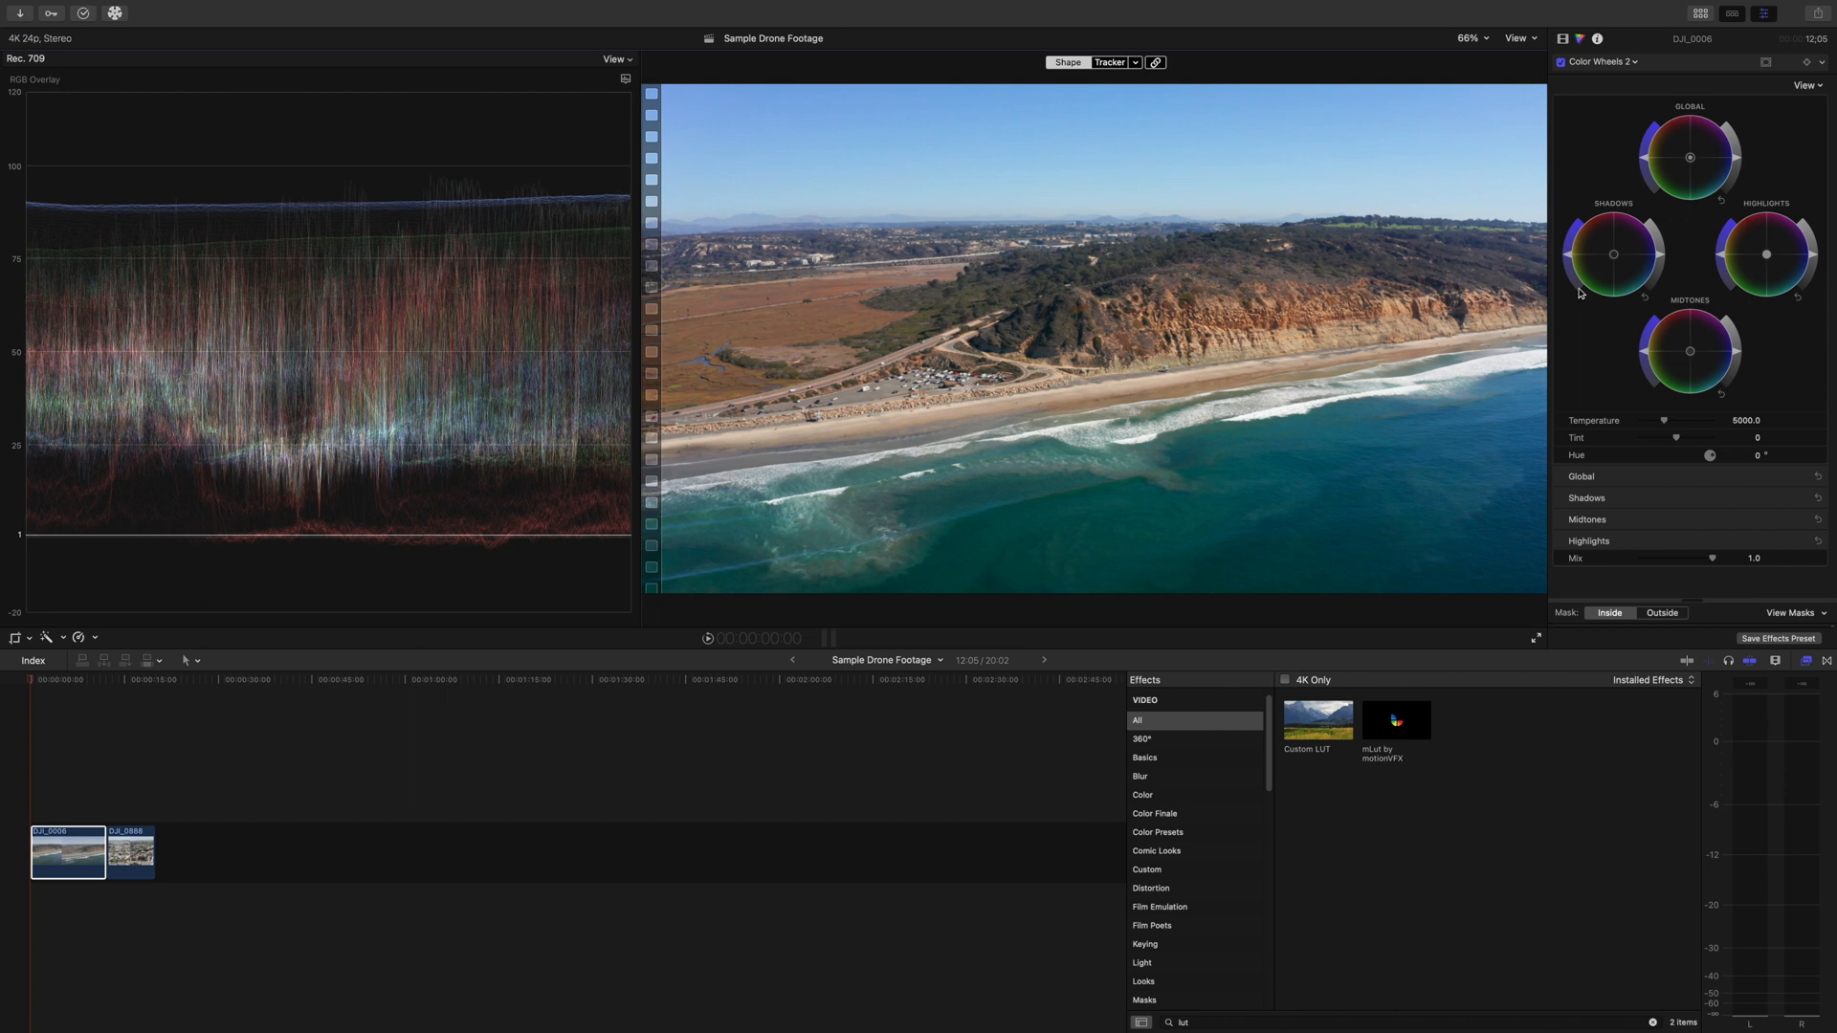
mouse_move(1736, 358)
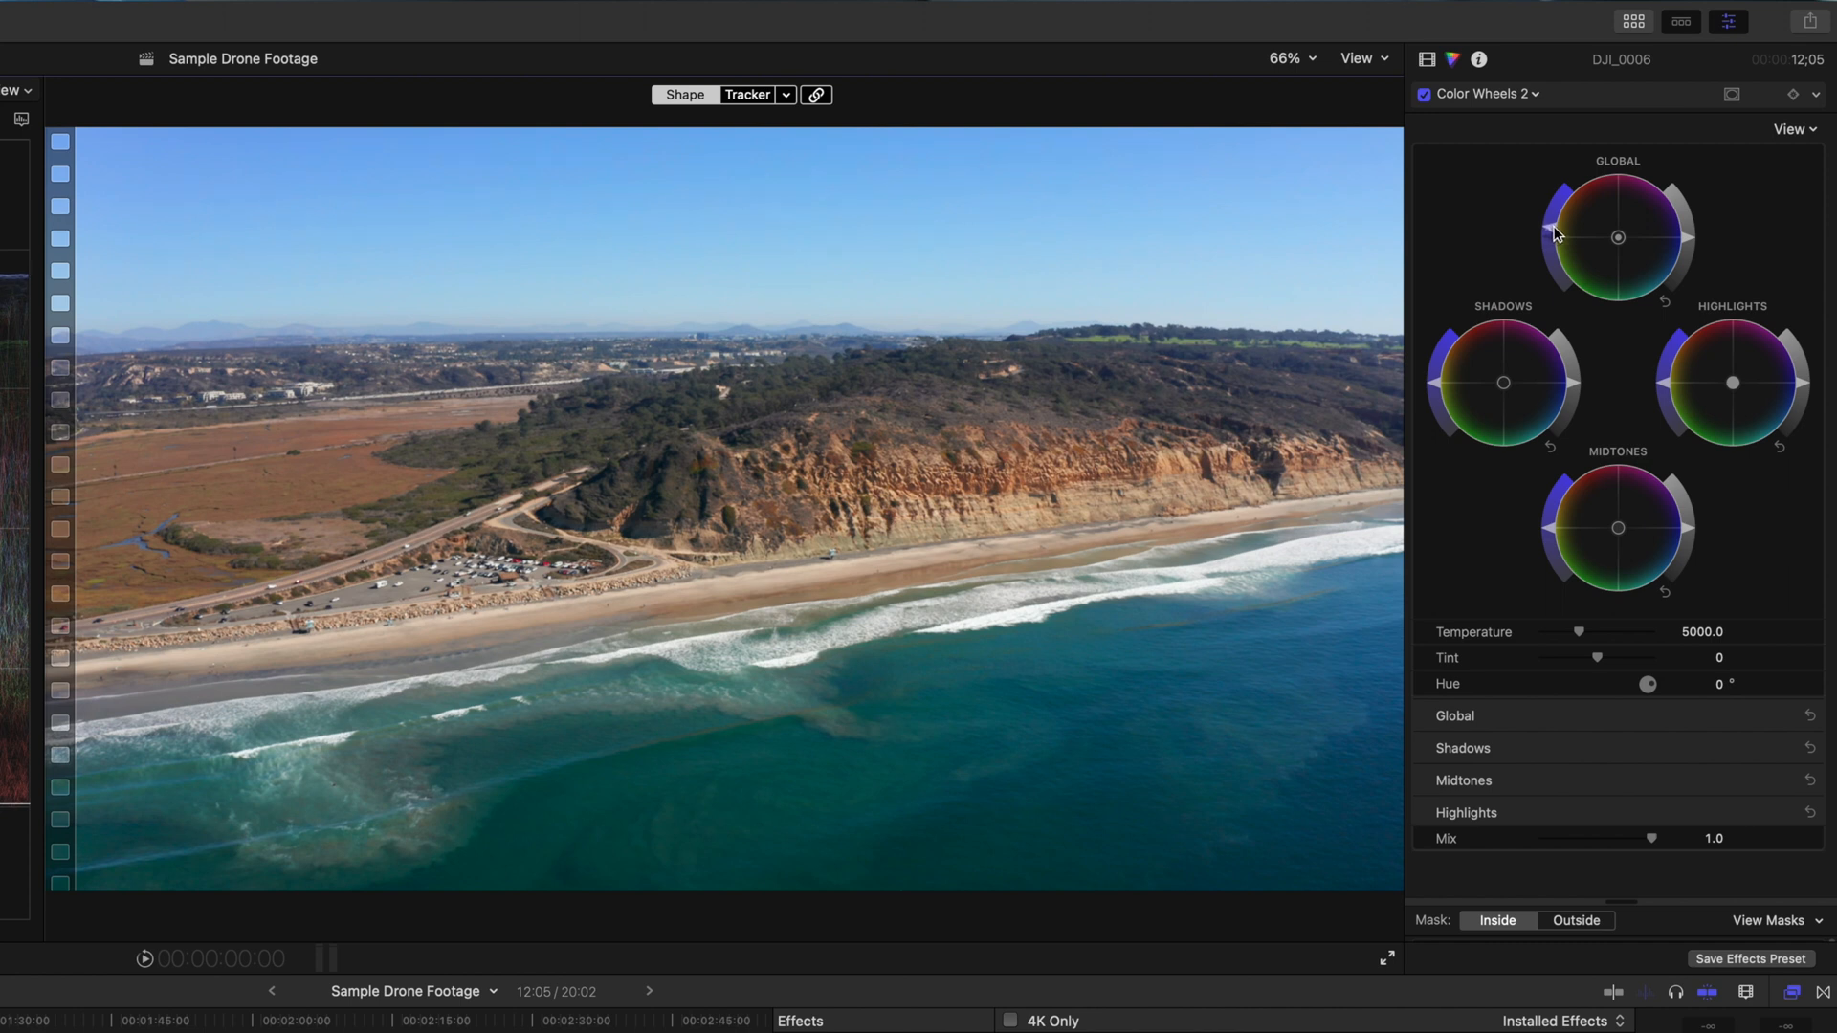
mouse_move(1697, 247)
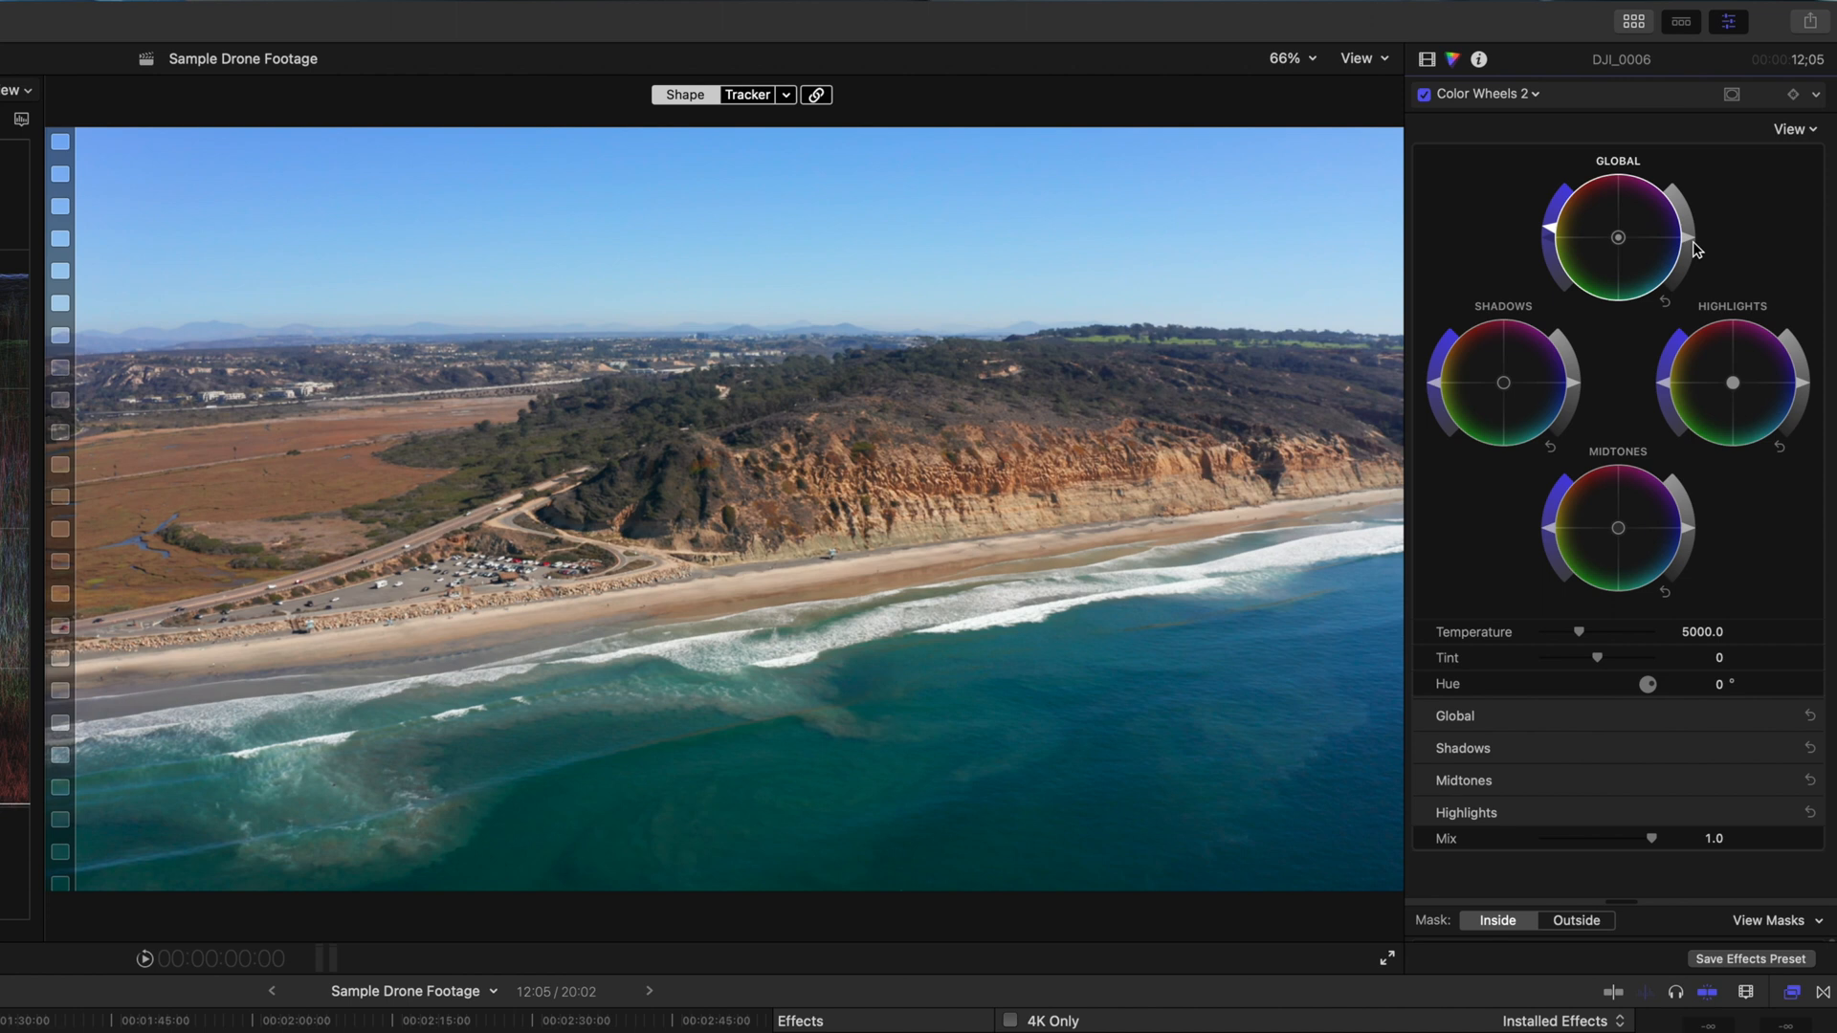
mouse_move(1693, 245)
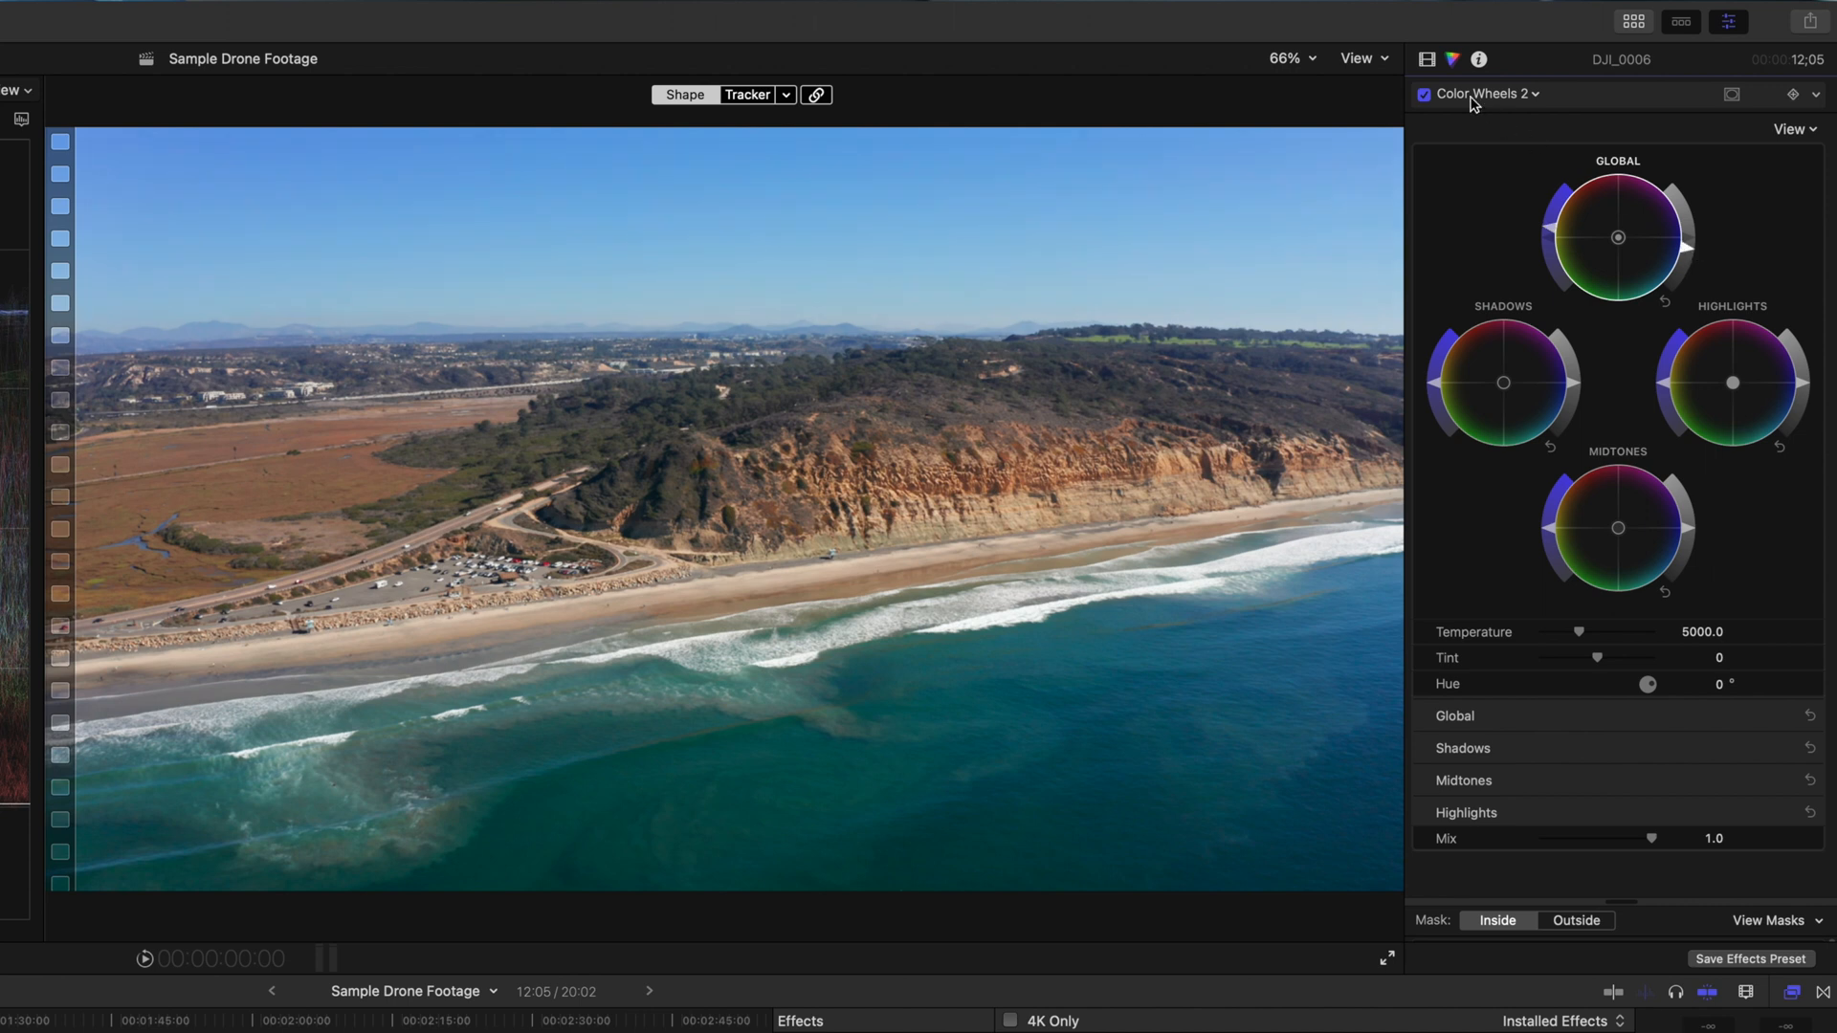
Step: Toggle Color Wheels 2 off and back on to compare the brightened image
click(1423, 94)
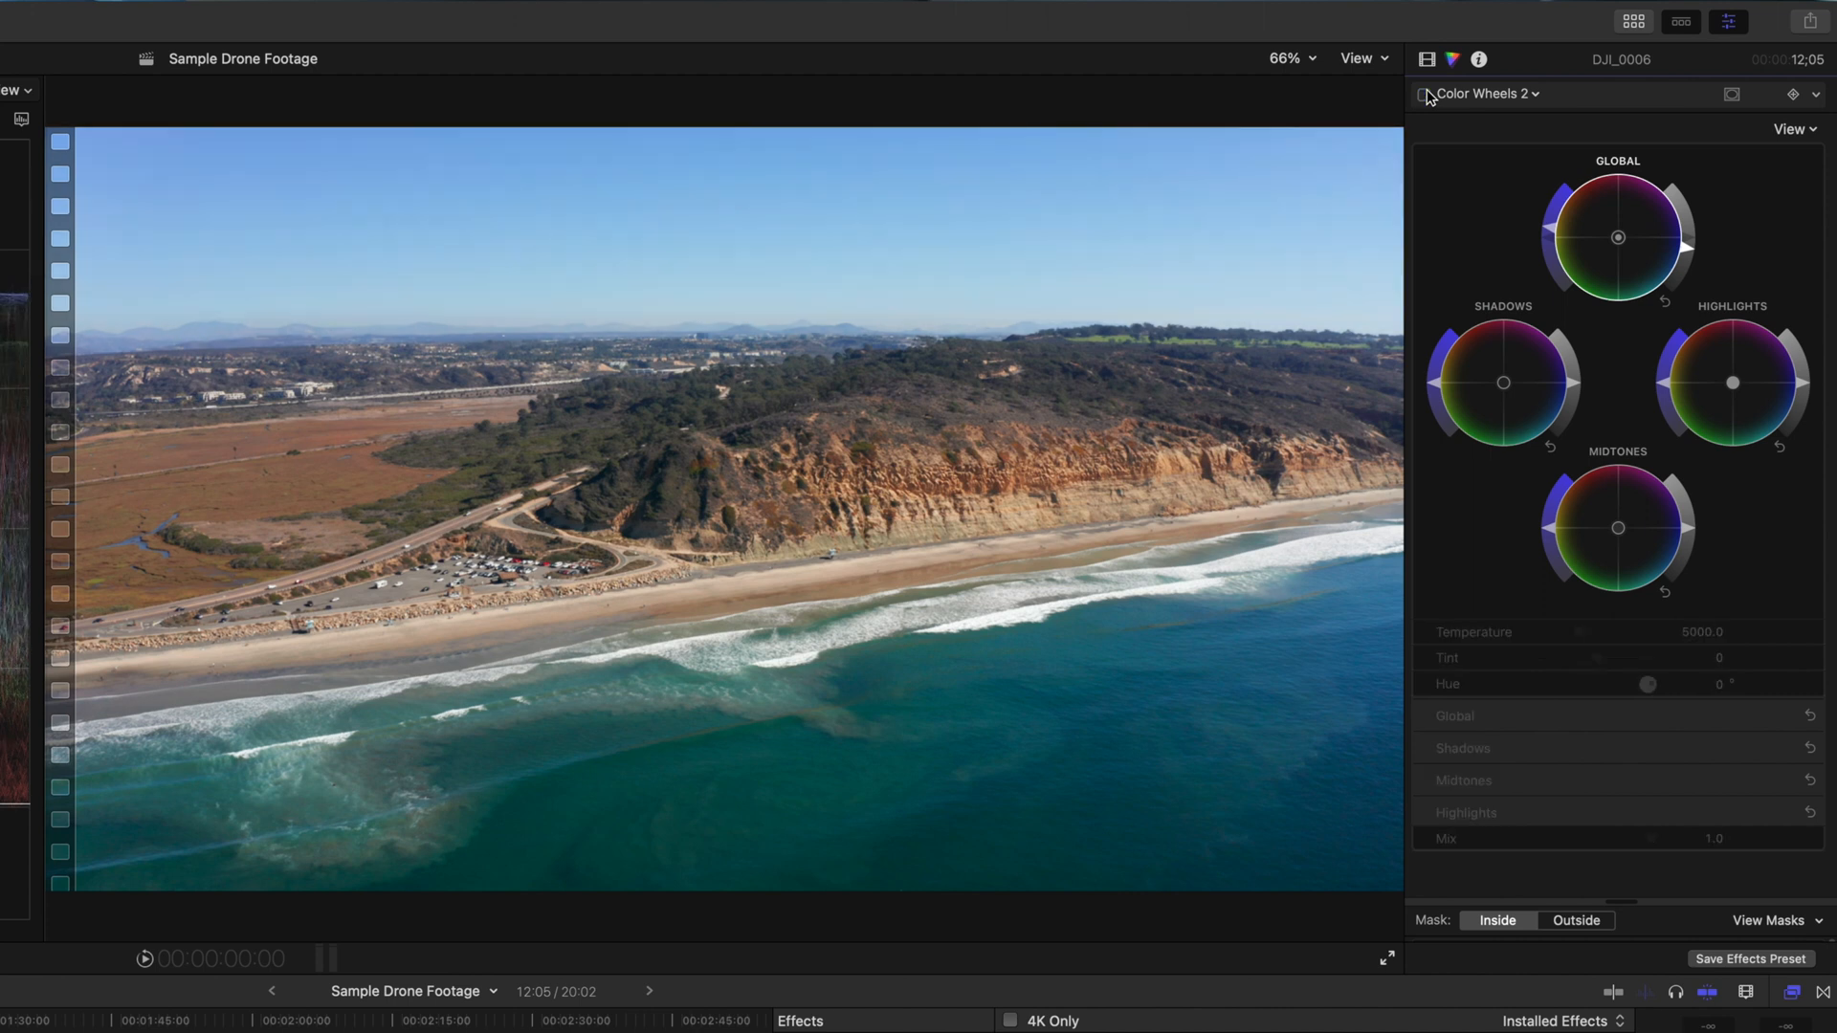
click(1421, 94)
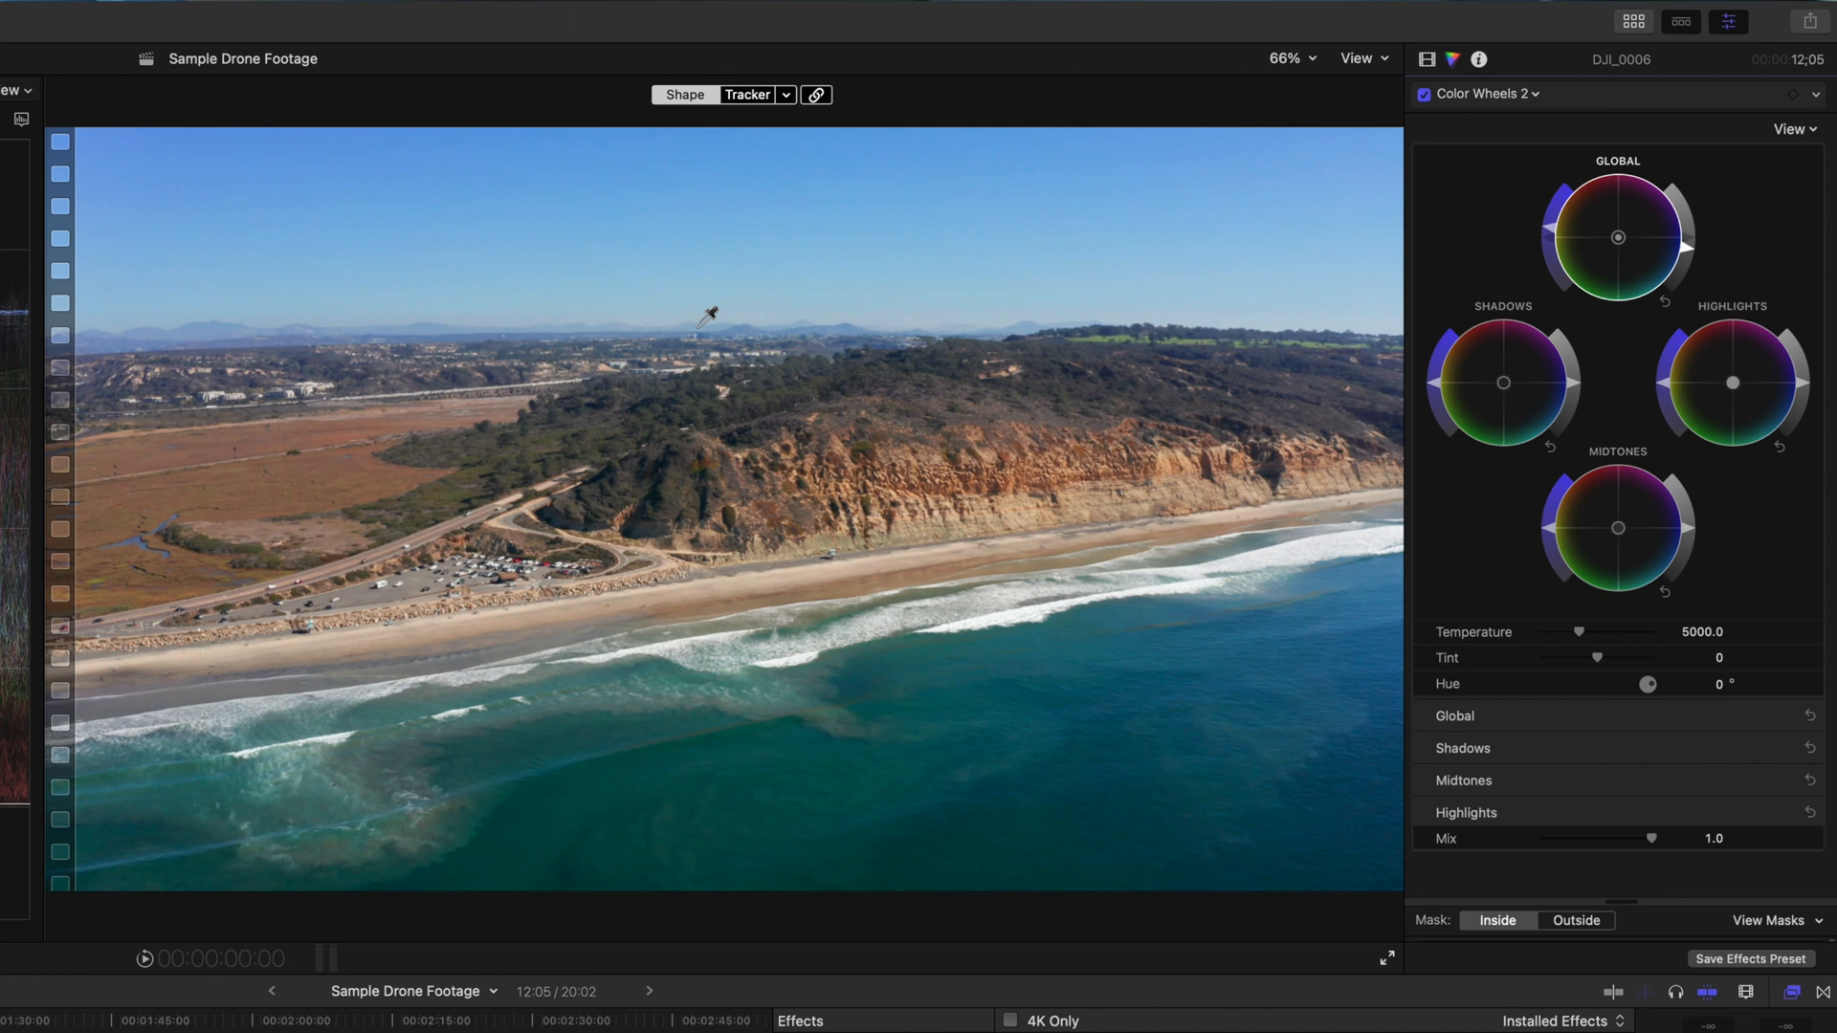
mouse_move(829, 314)
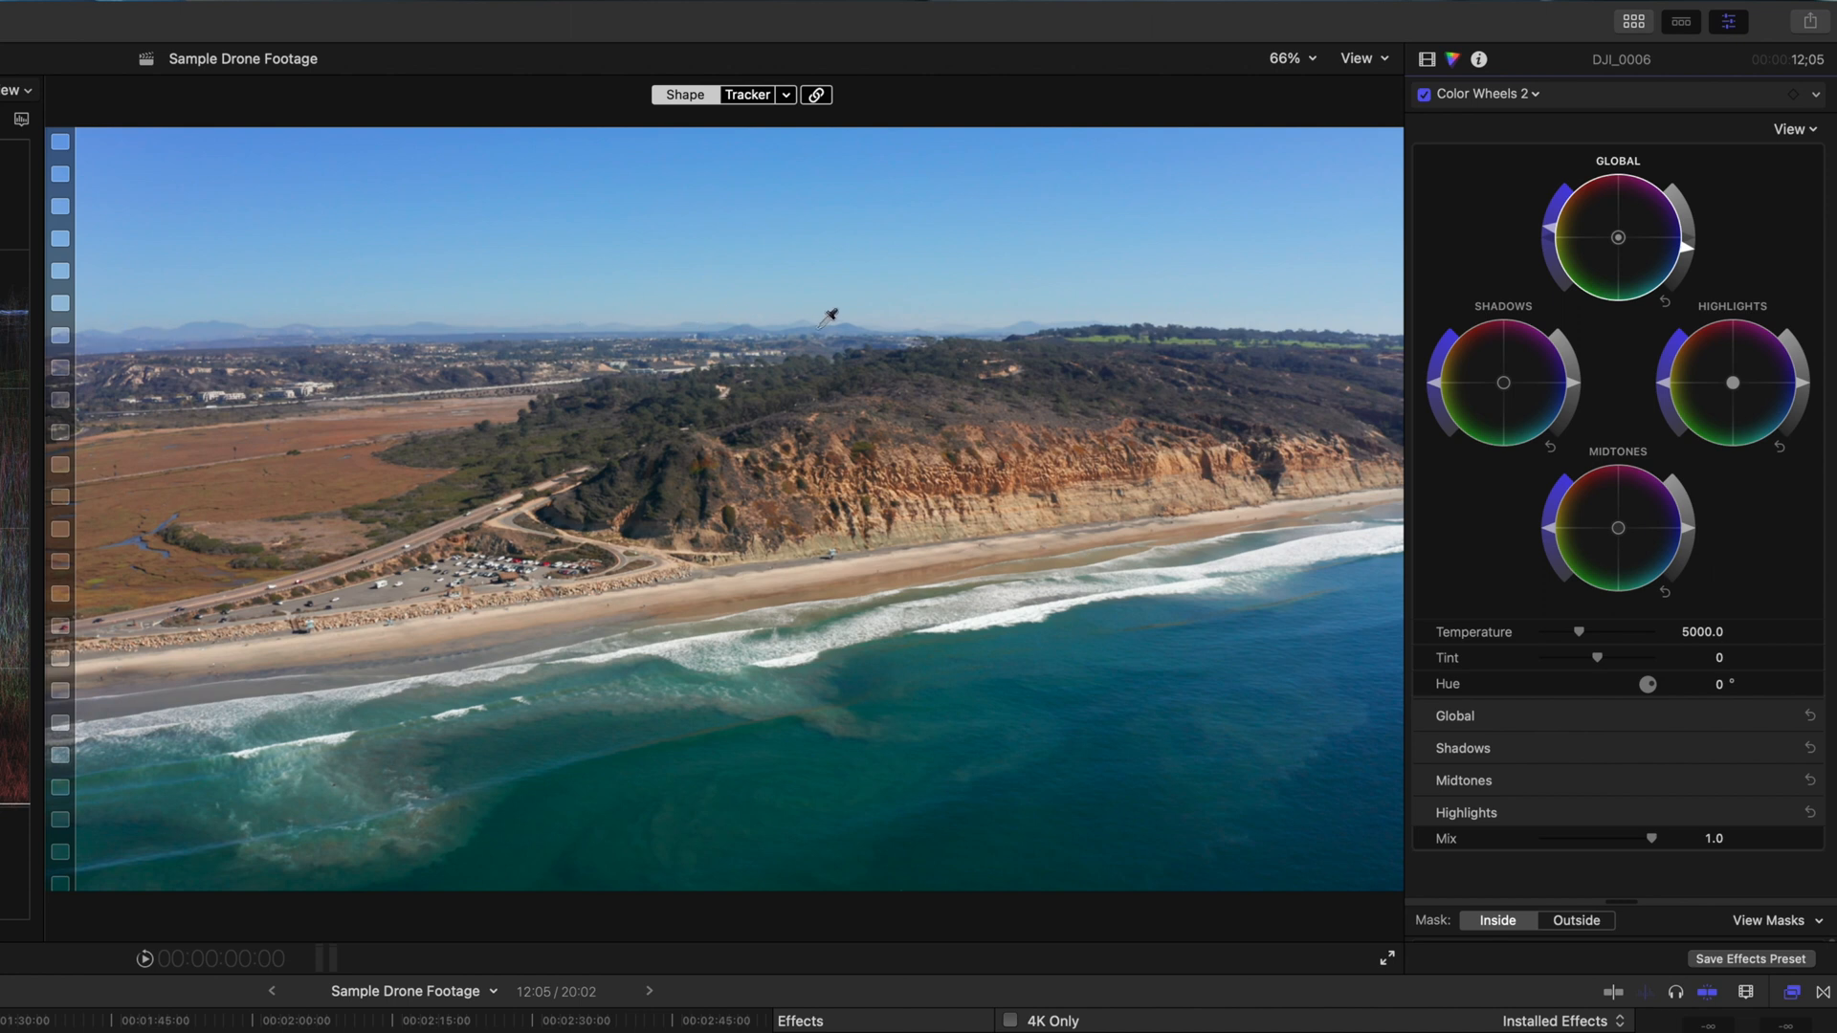
mouse_move(1036, 805)
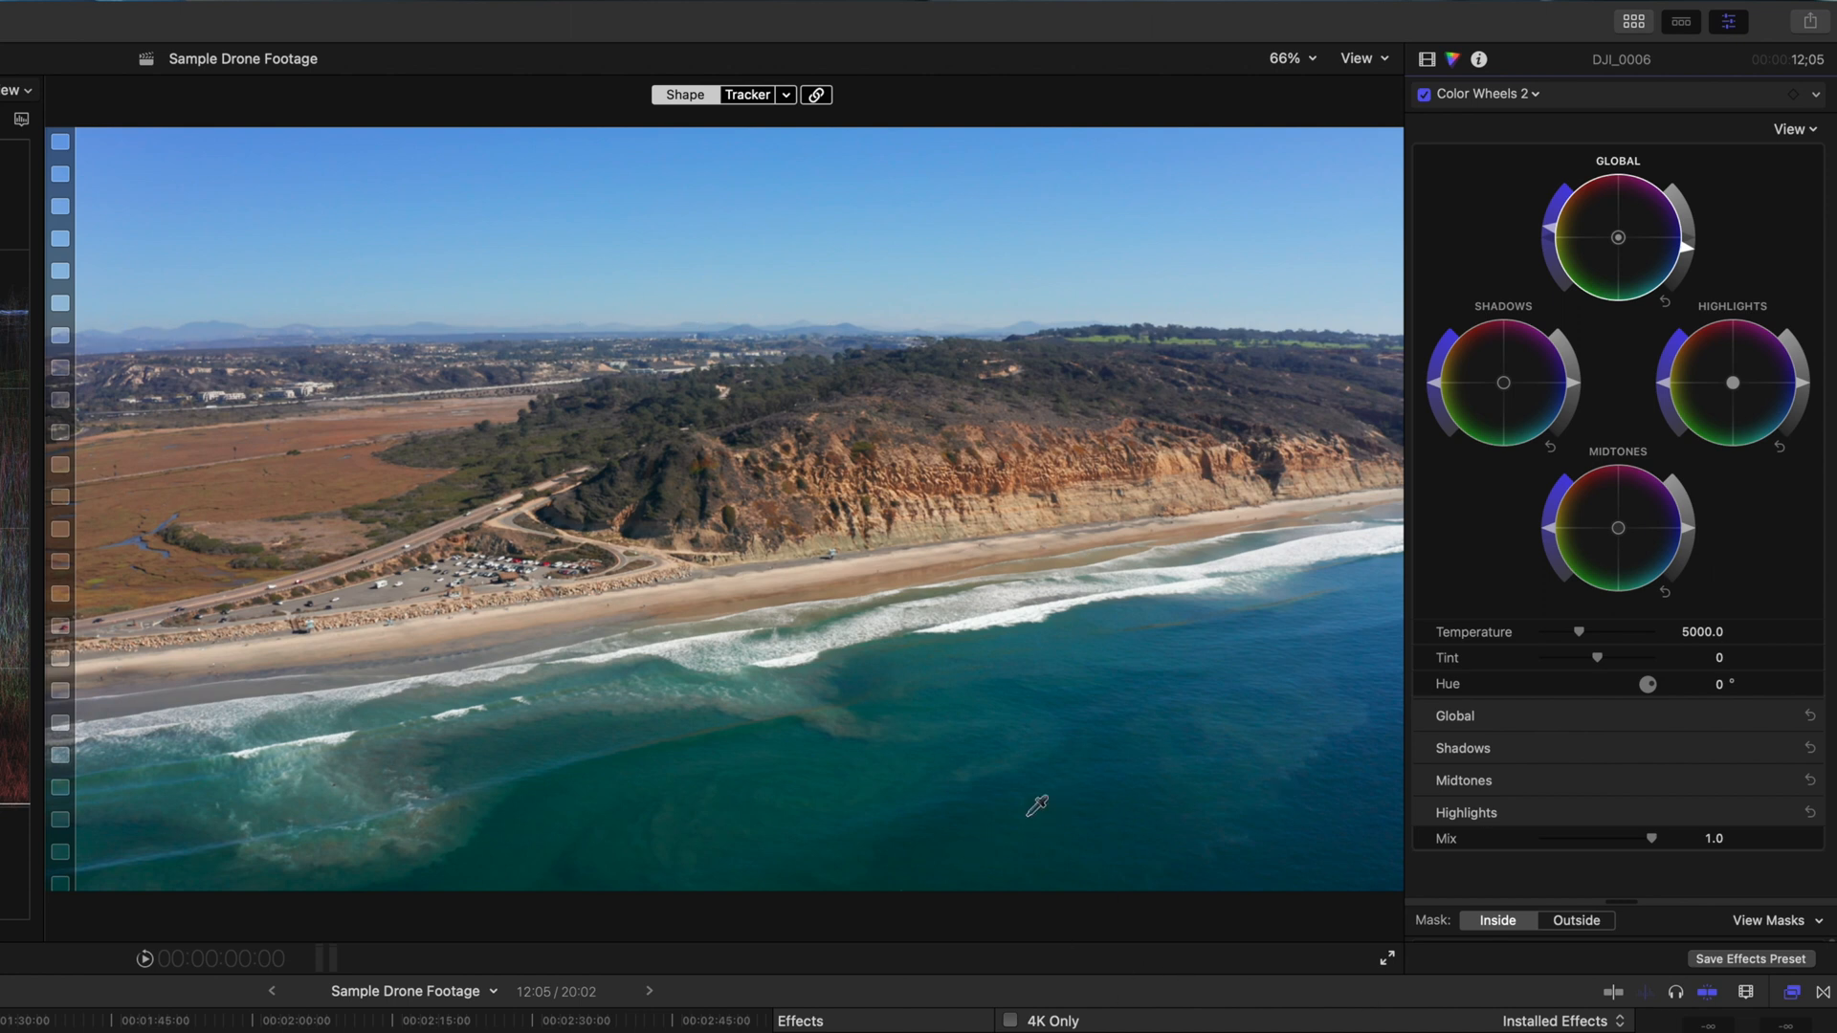
mouse_move(1245, 807)
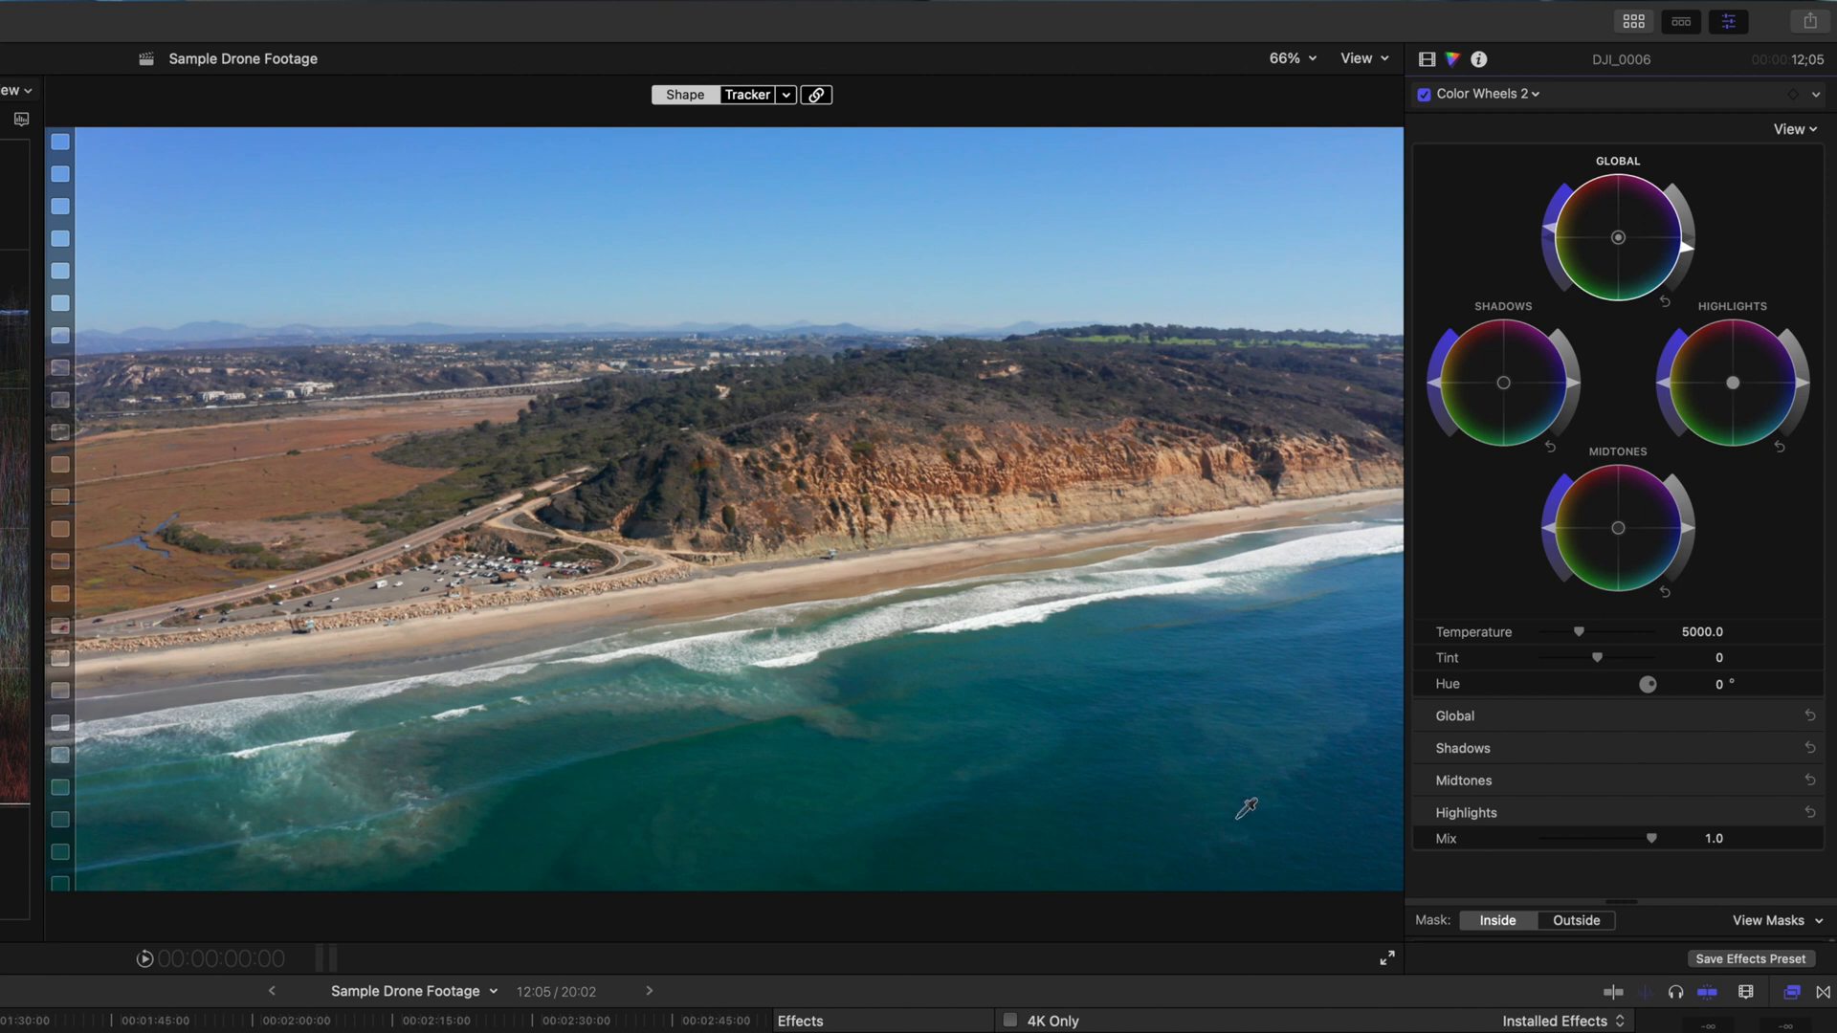
click(1488, 94)
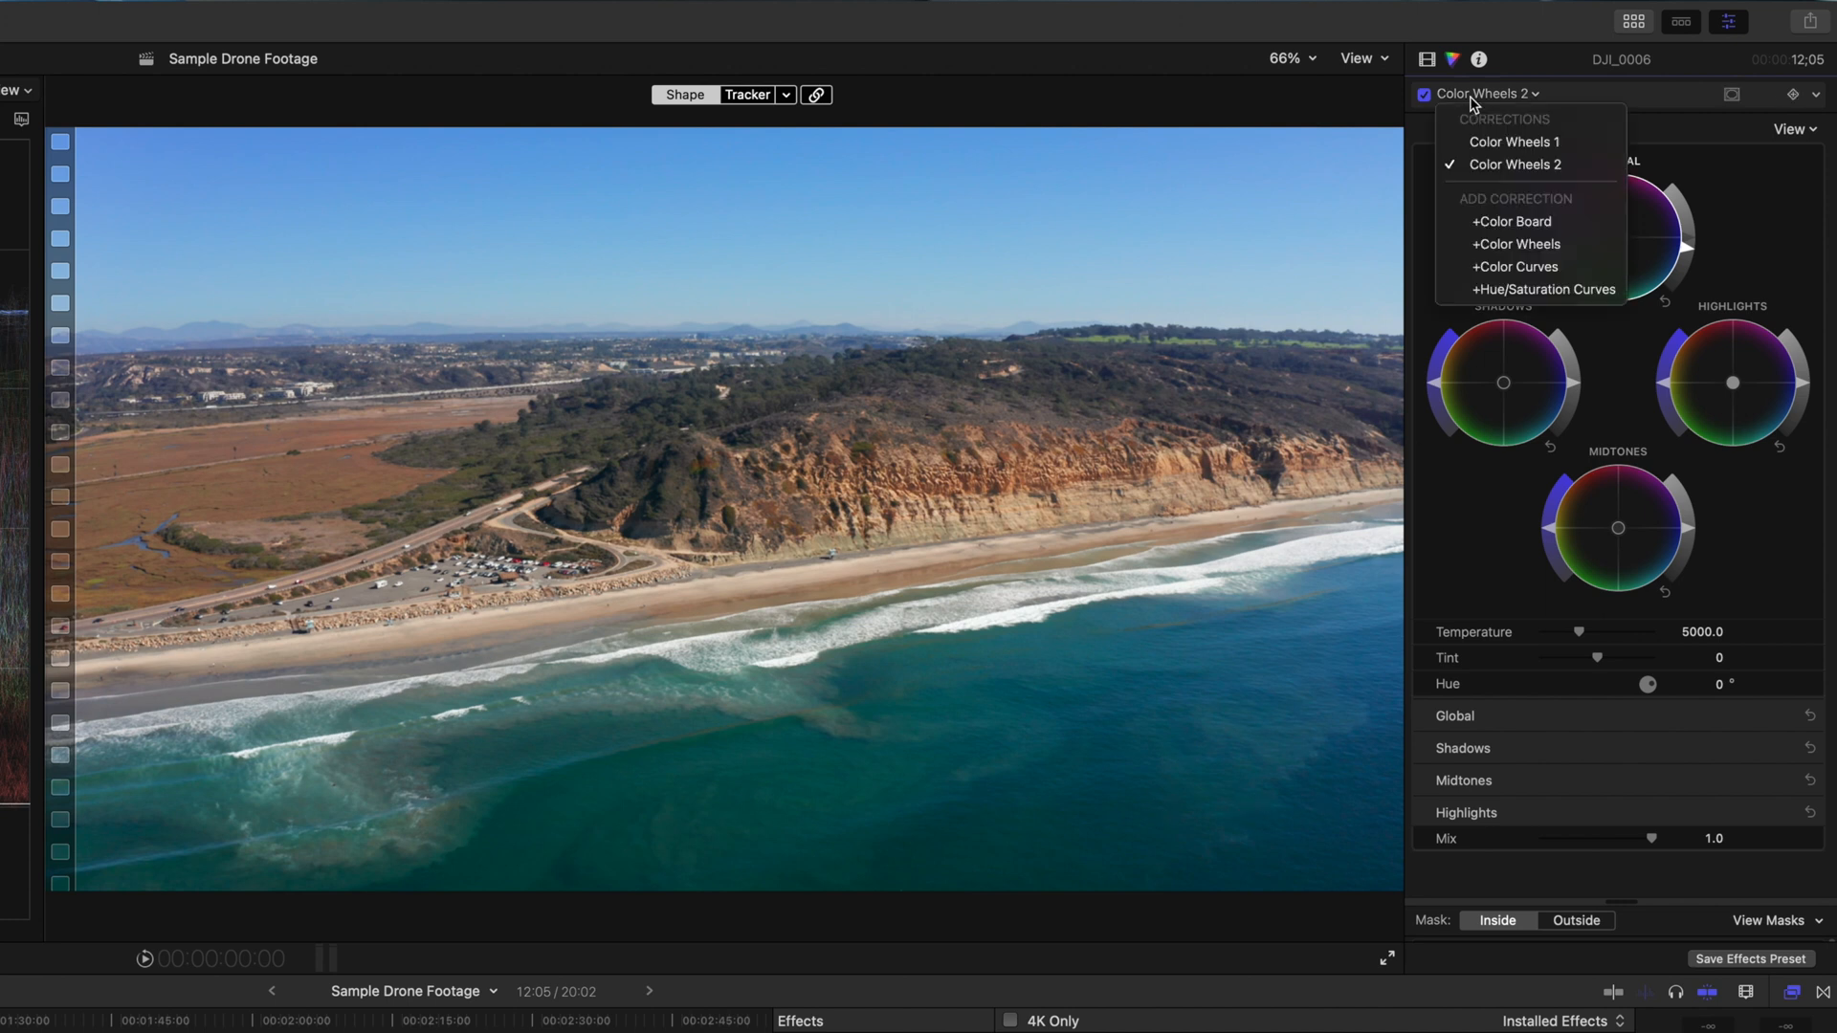
Step: Add Color Wheels 3 with a circular shape mask over the hillside and adjust its Global and Midtones wheels
click(1516, 243)
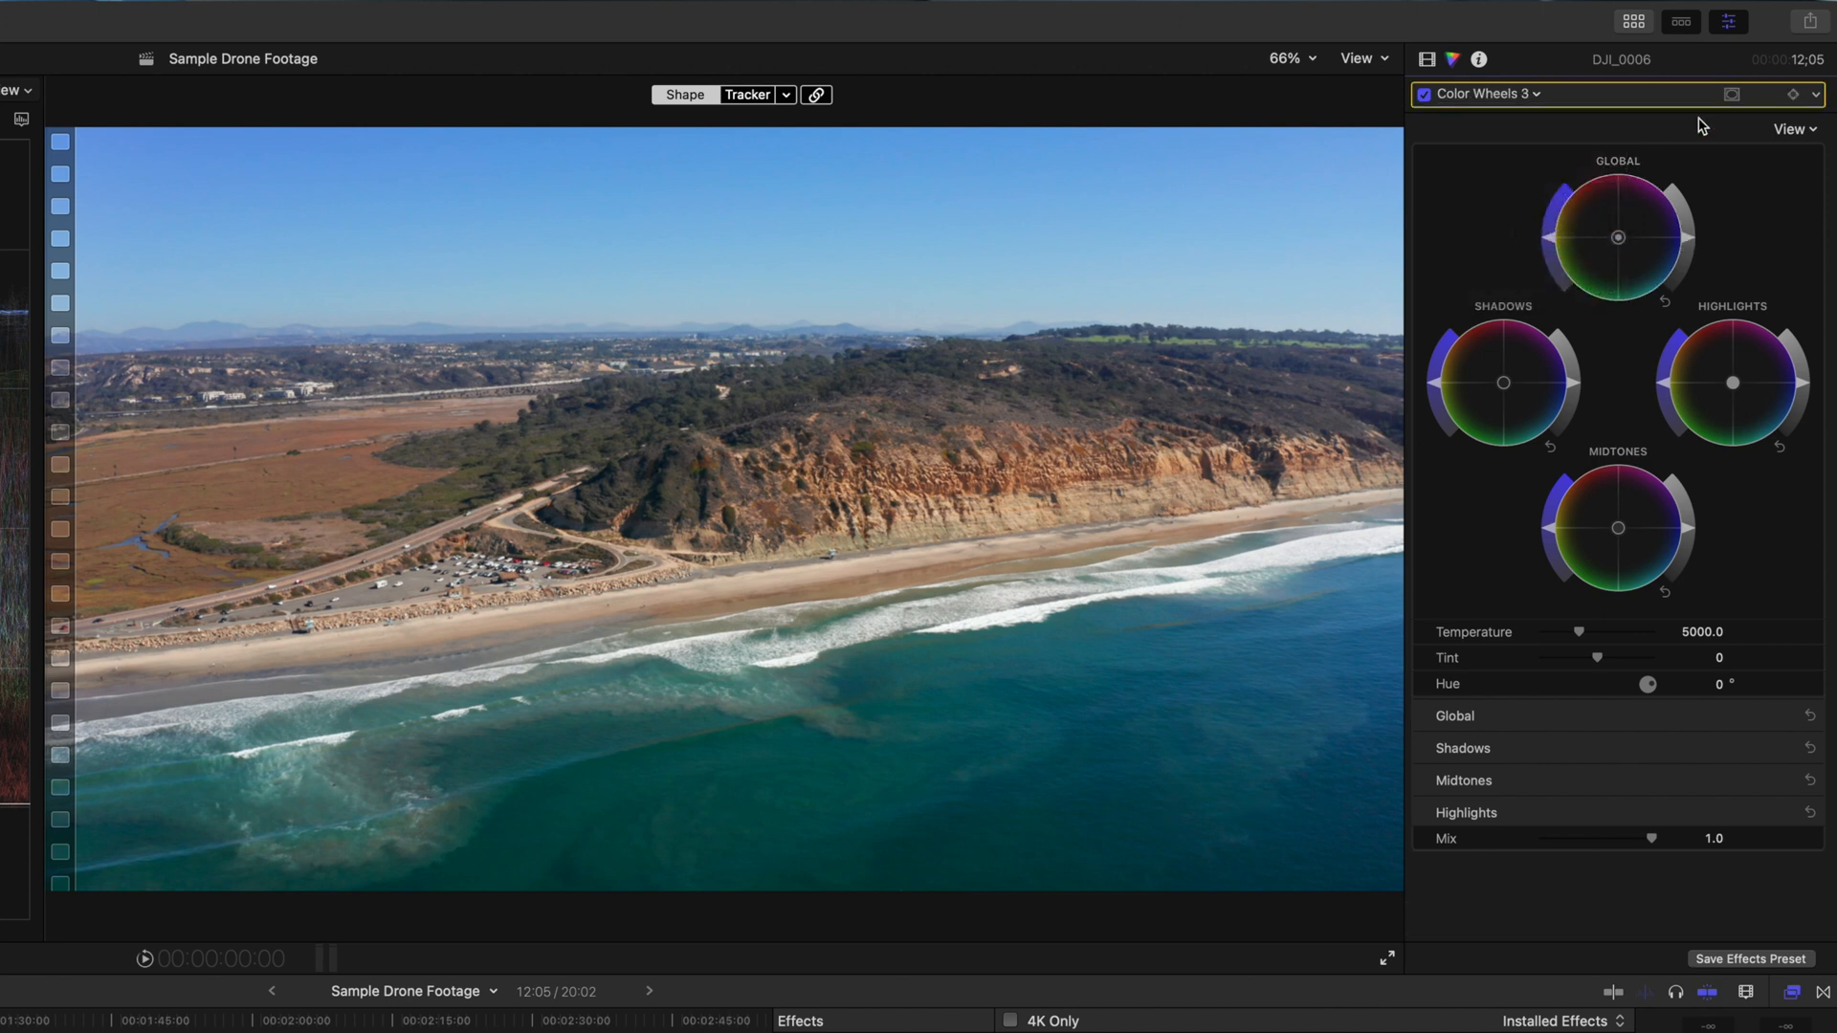
click(1731, 94)
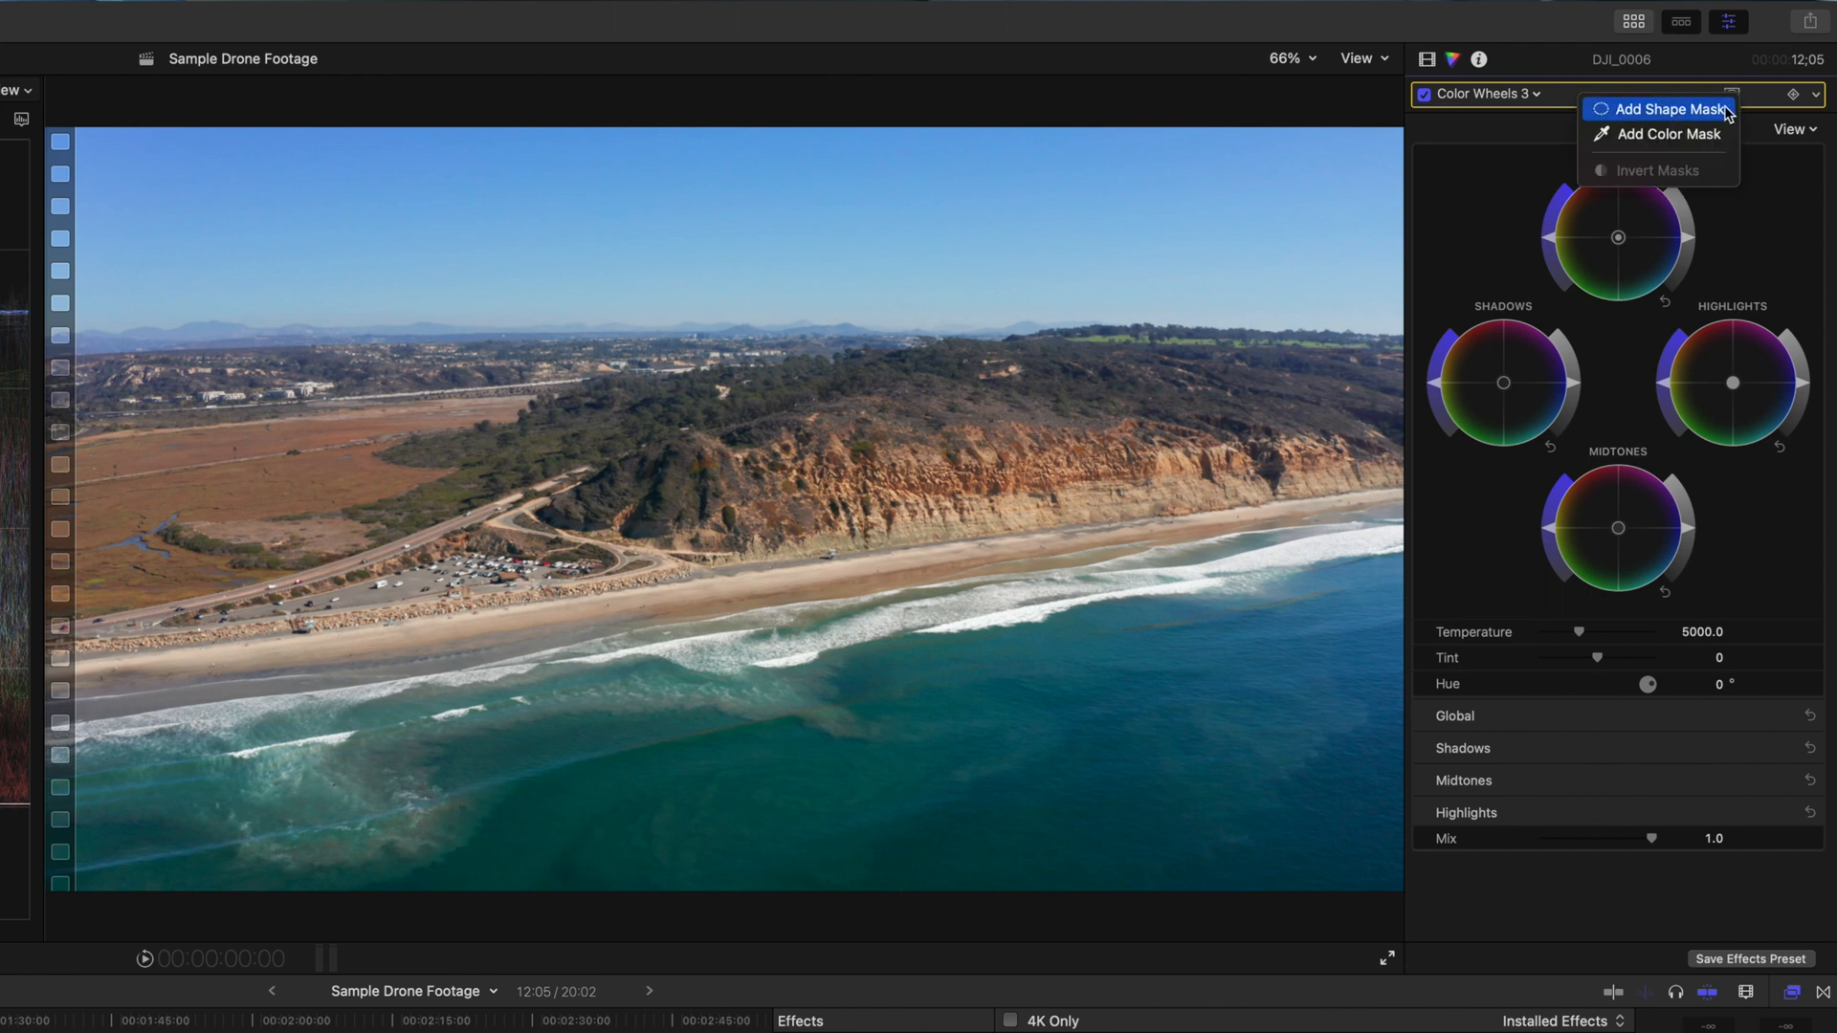
click(1669, 109)
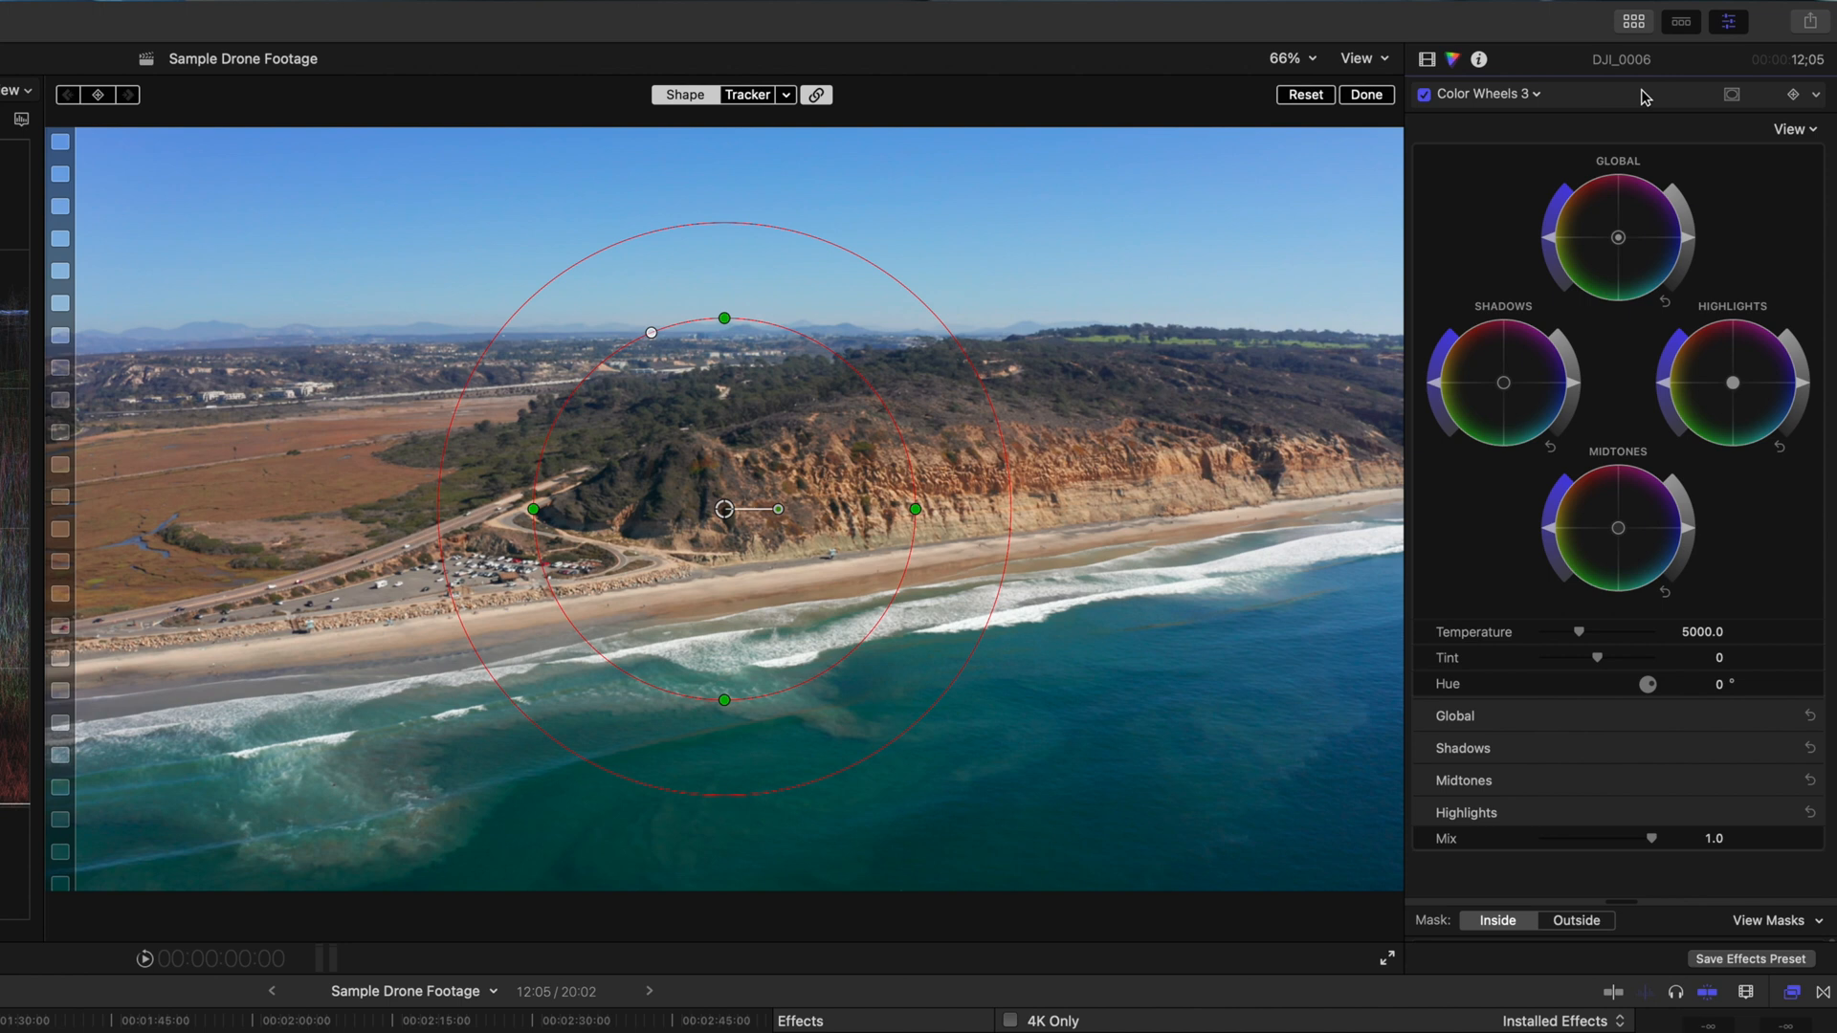
click(1364, 96)
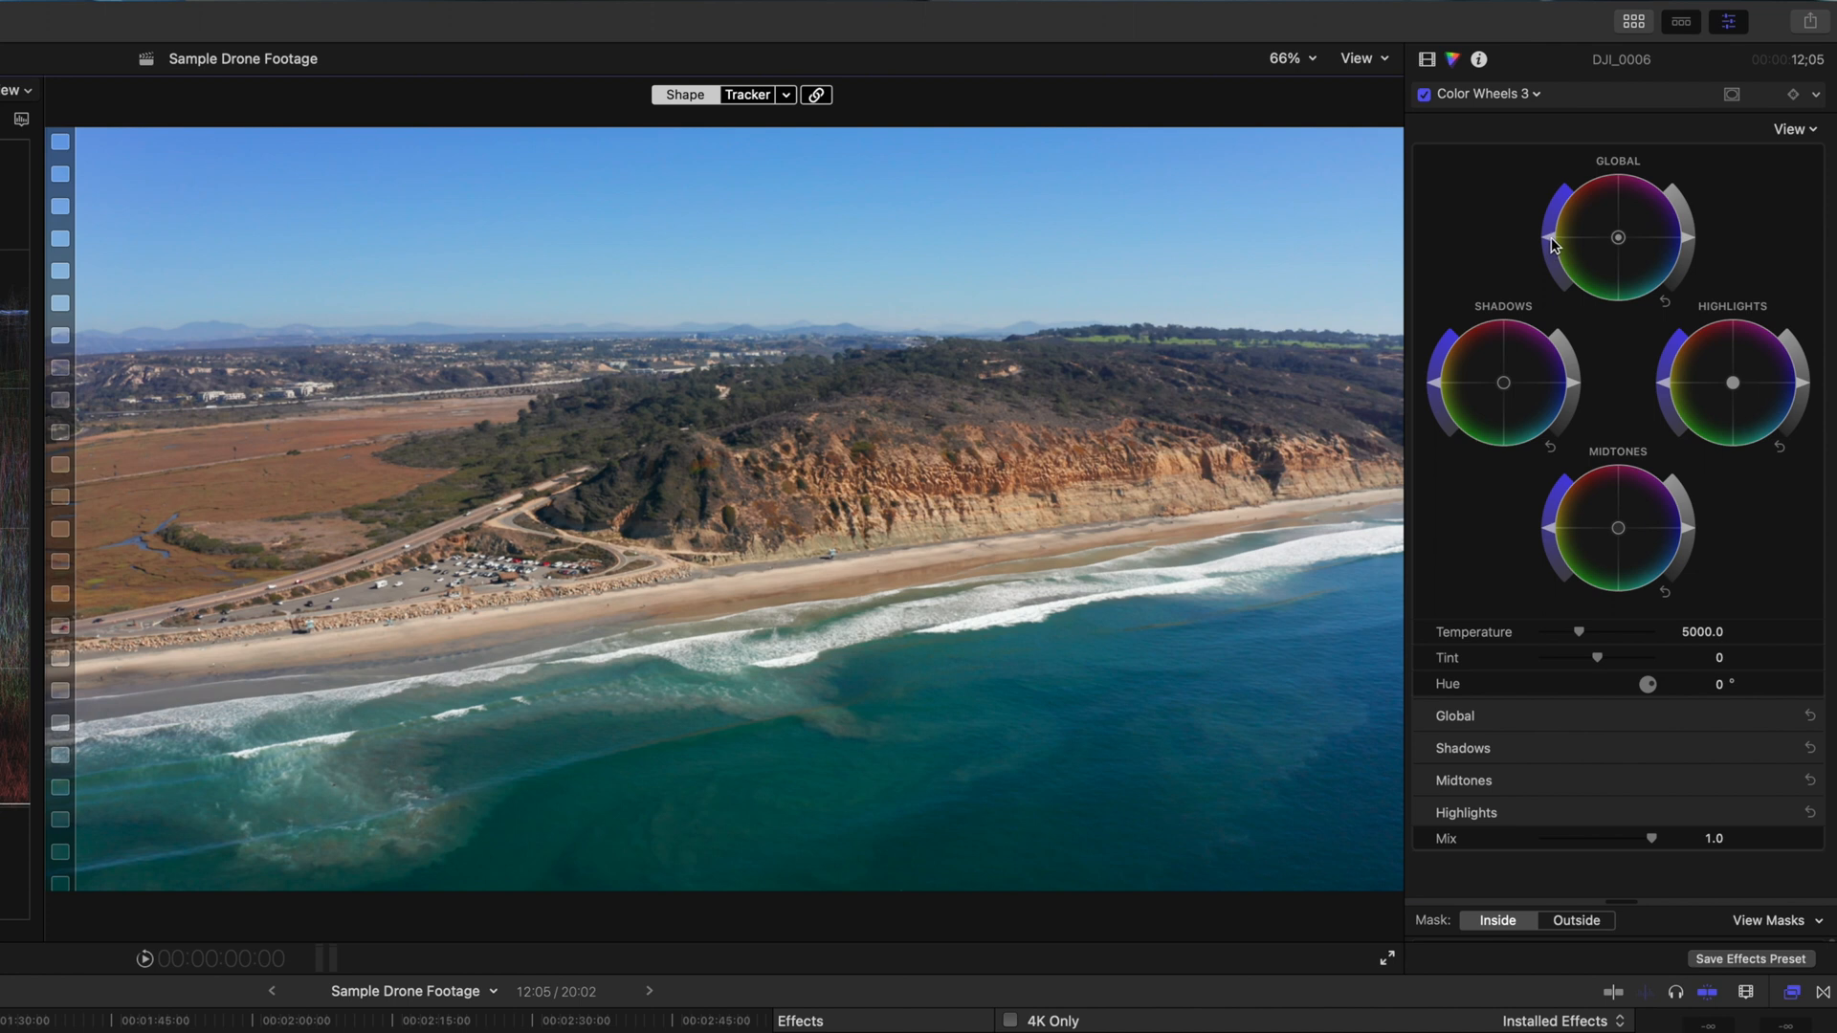
mouse_move(1553, 237)
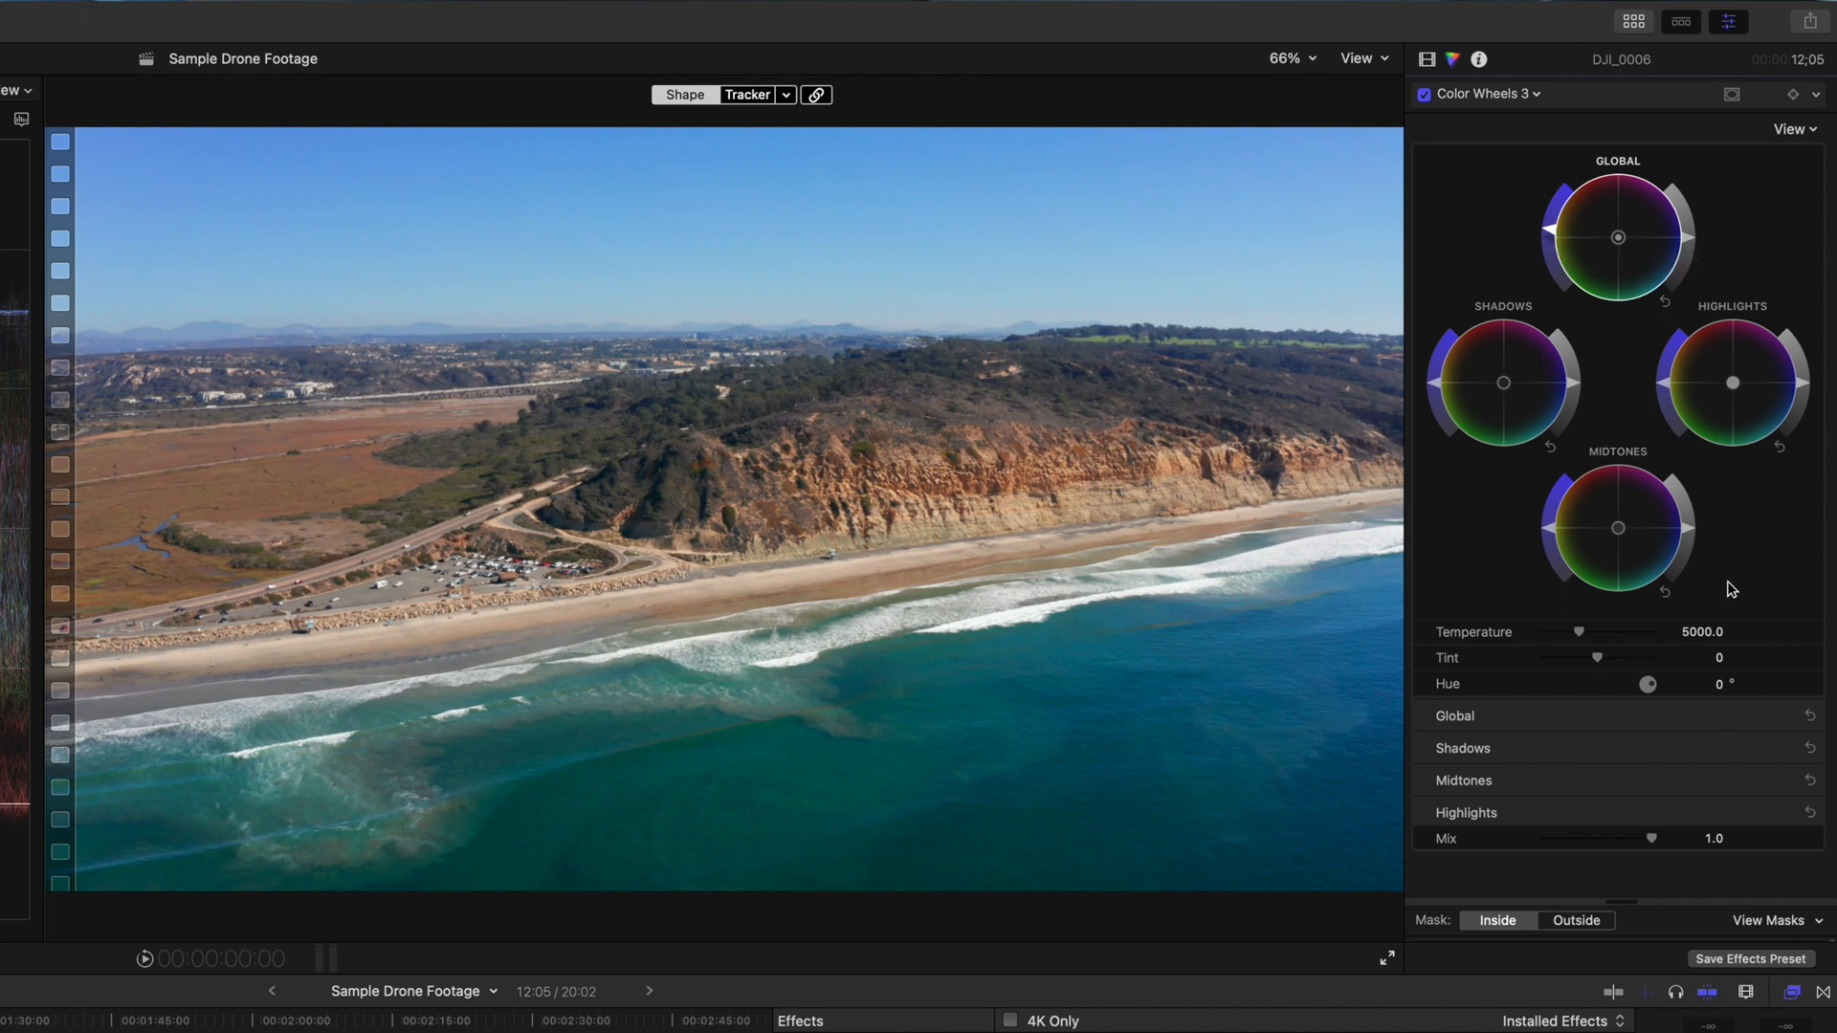
mouse_move(1687, 530)
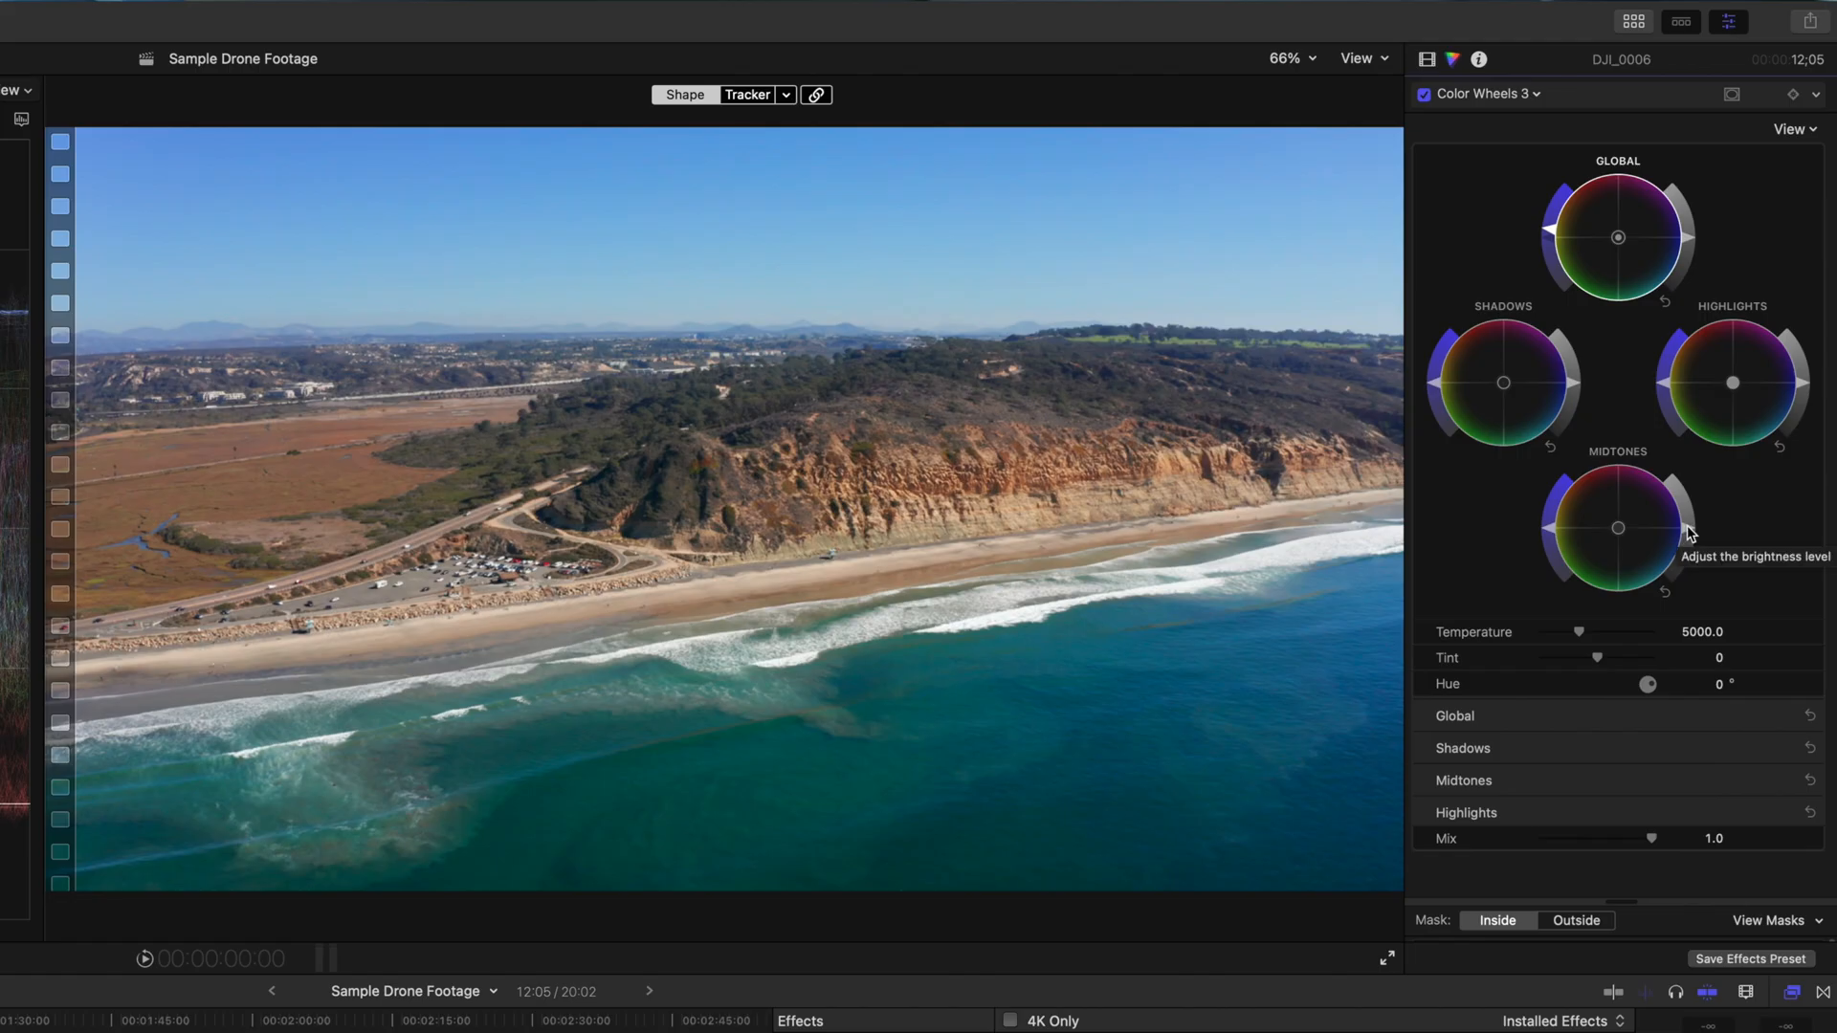
mouse_move(1689, 528)
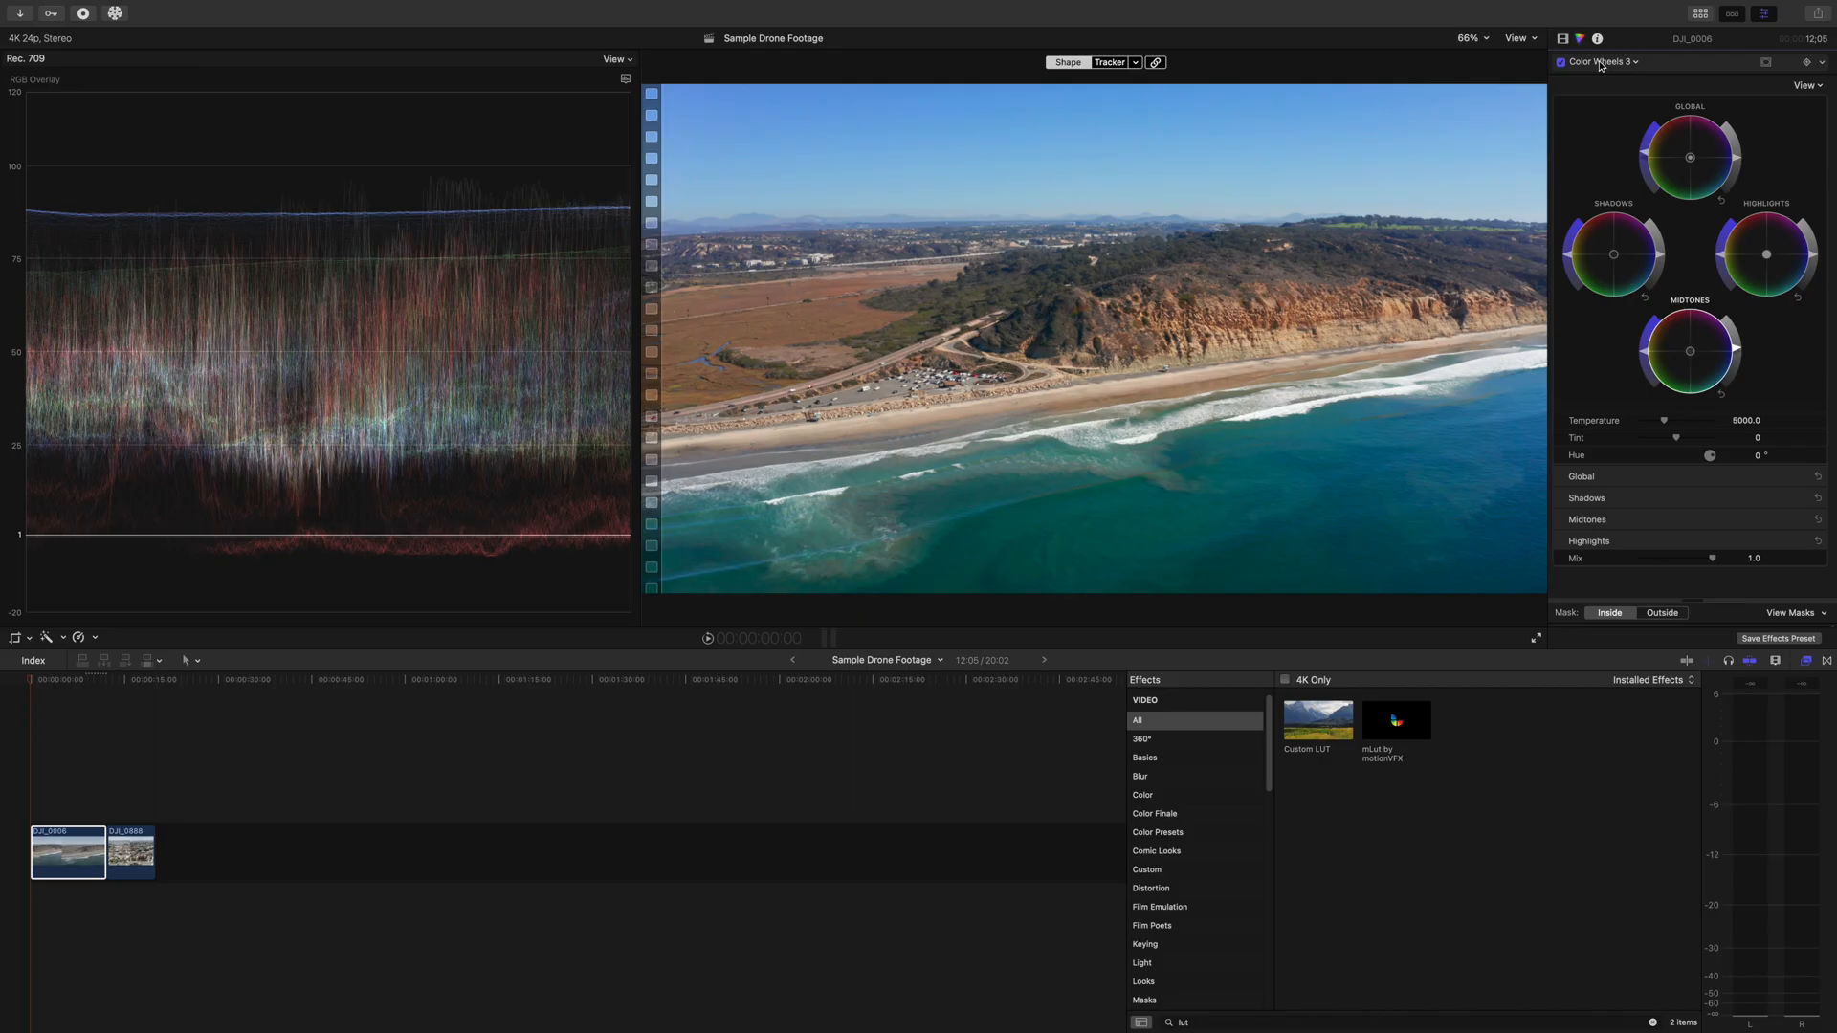
click(1599, 61)
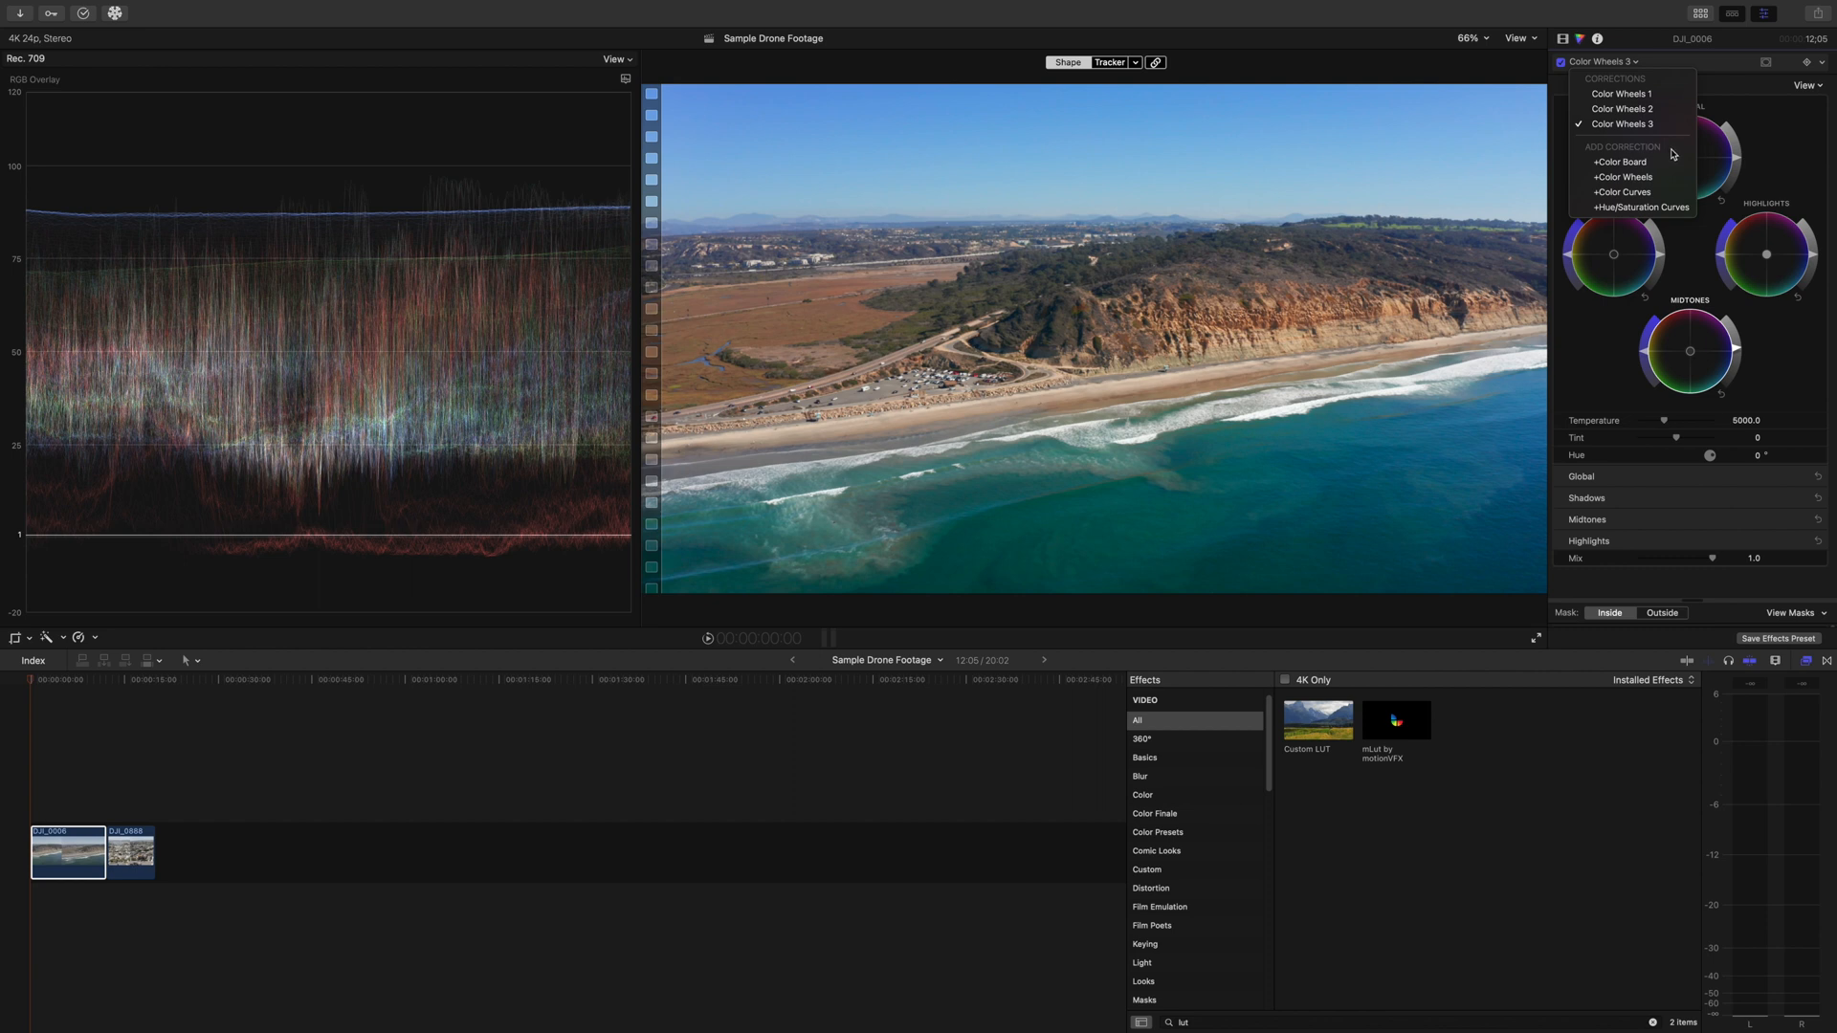
mouse_move(1632, 192)
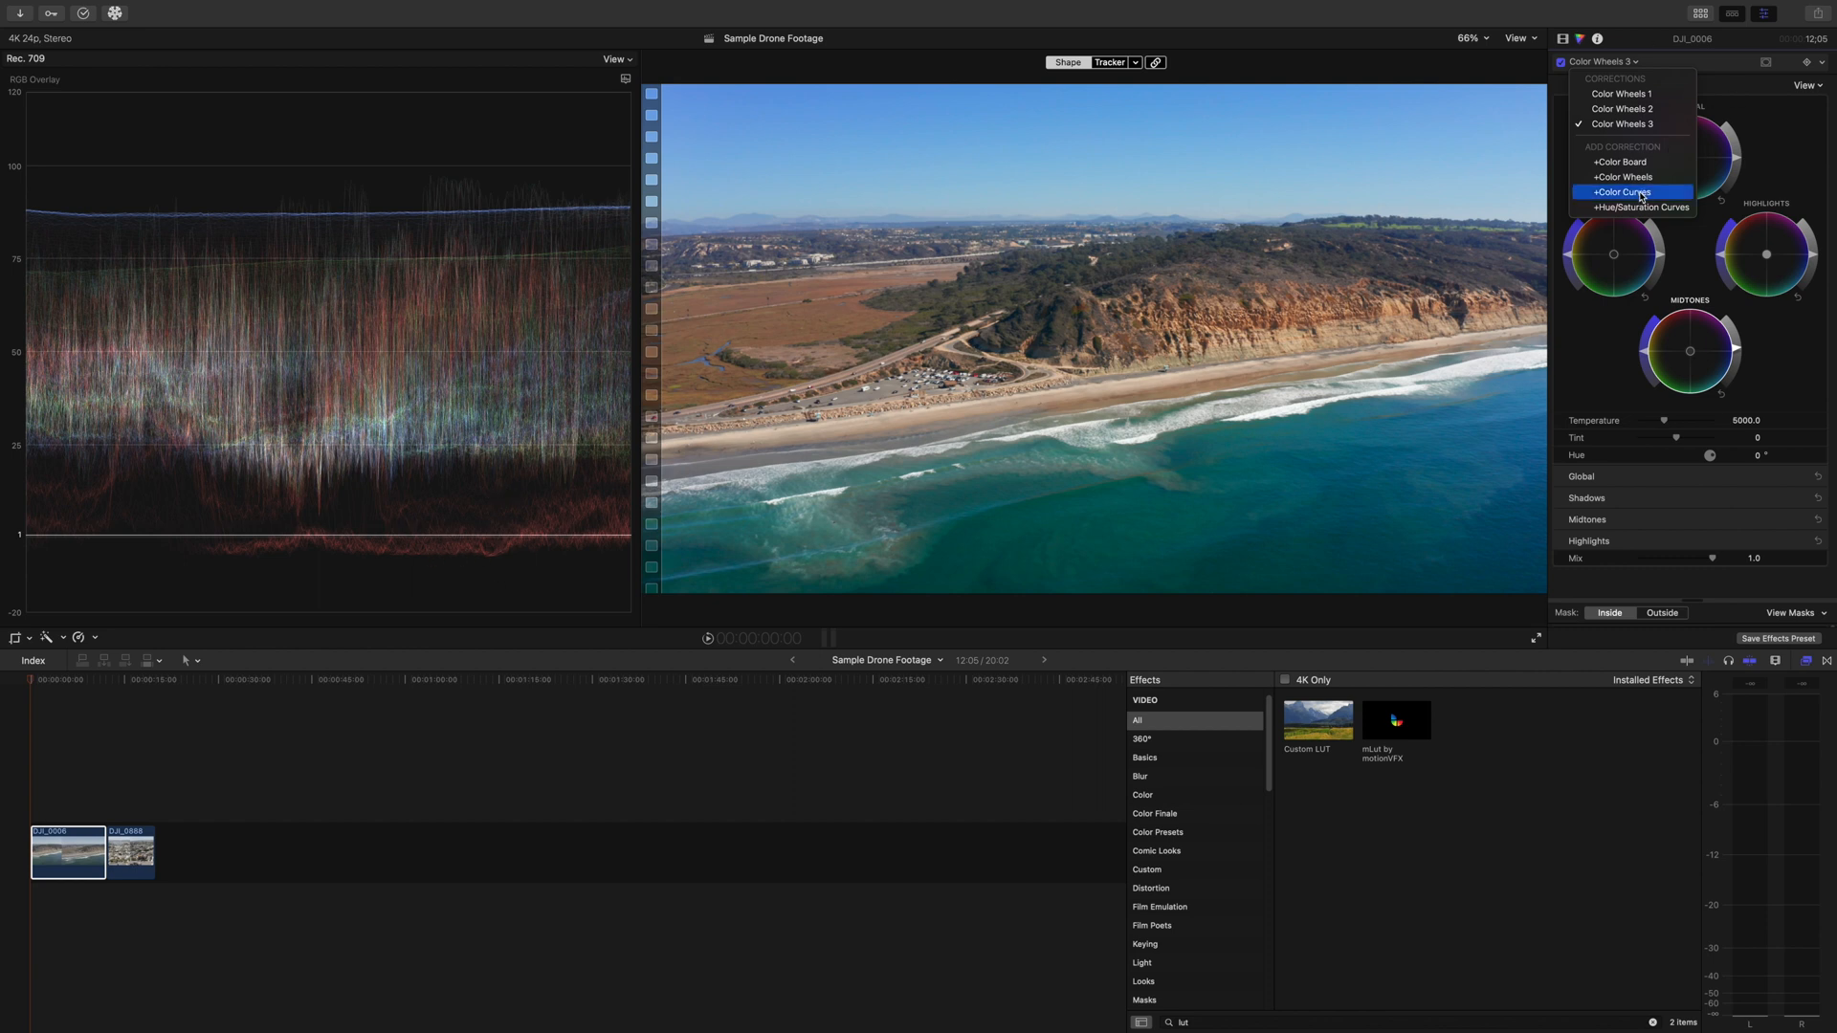
Step: Add a Color Curves correction reshaping the Red curve, then return to Color Wheels 1 for fine-tuning
click(1622, 192)
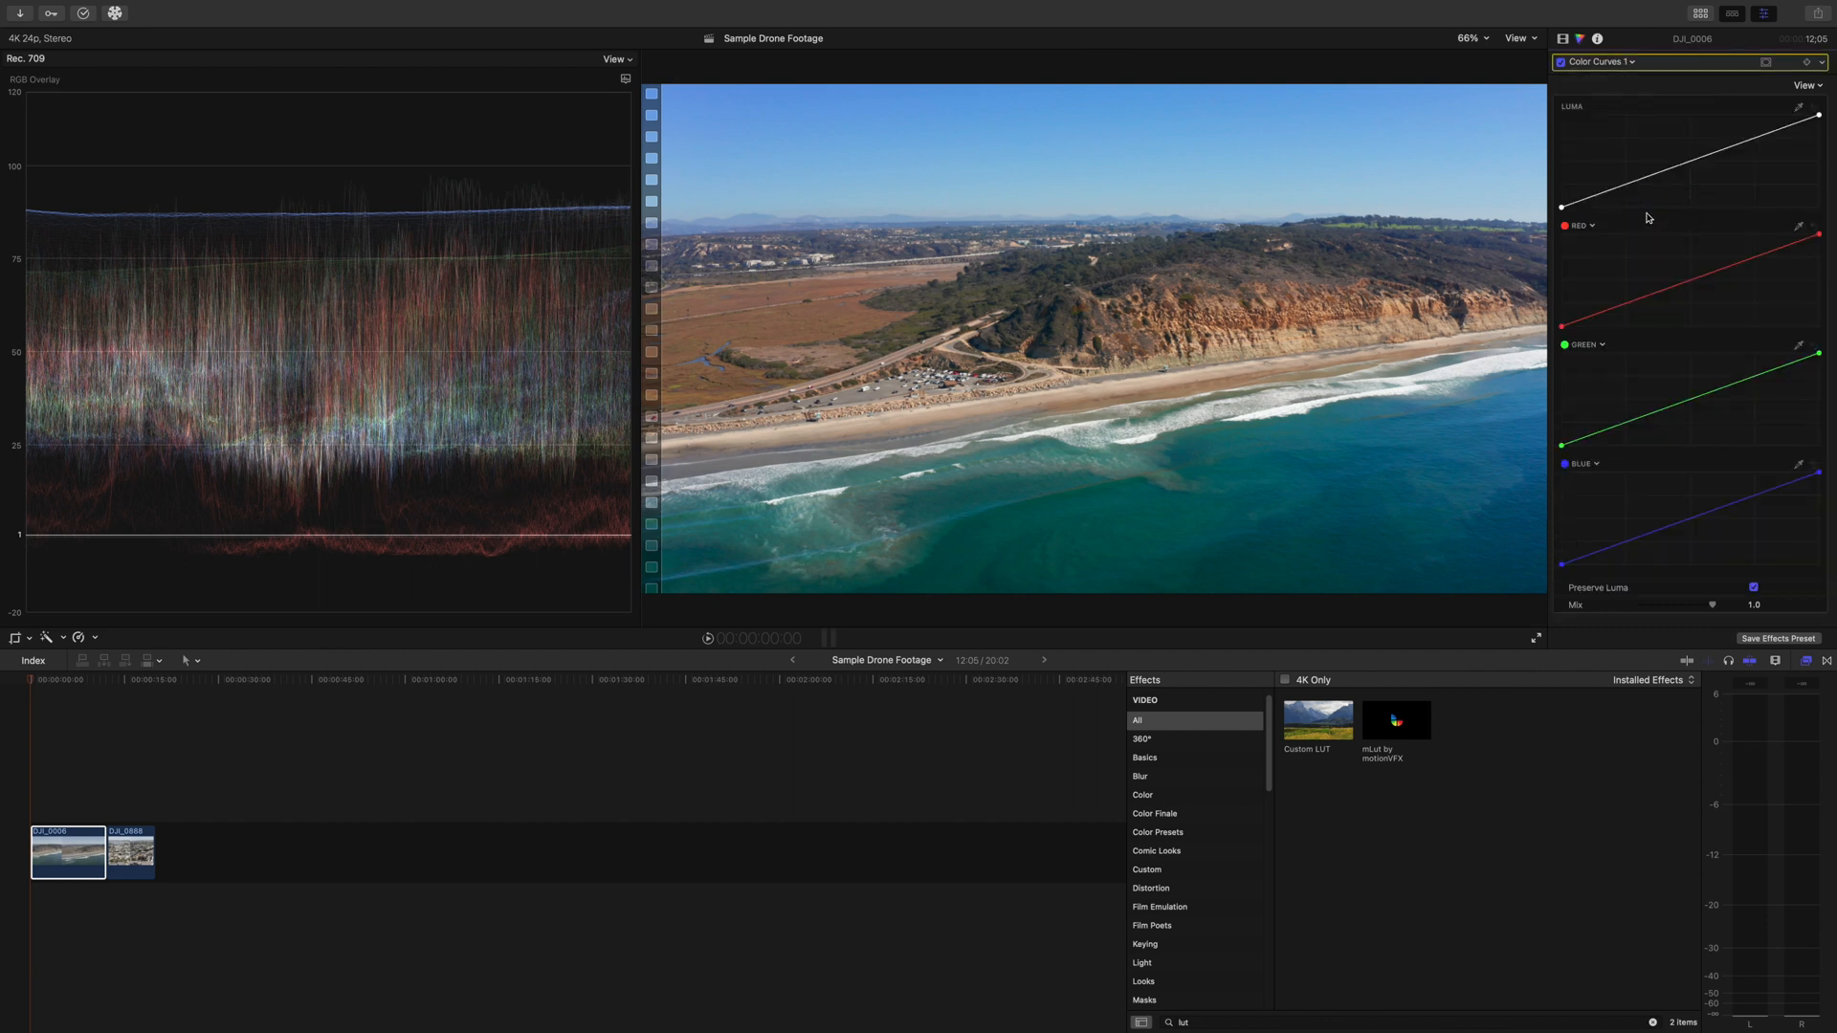
mouse_move(1623, 310)
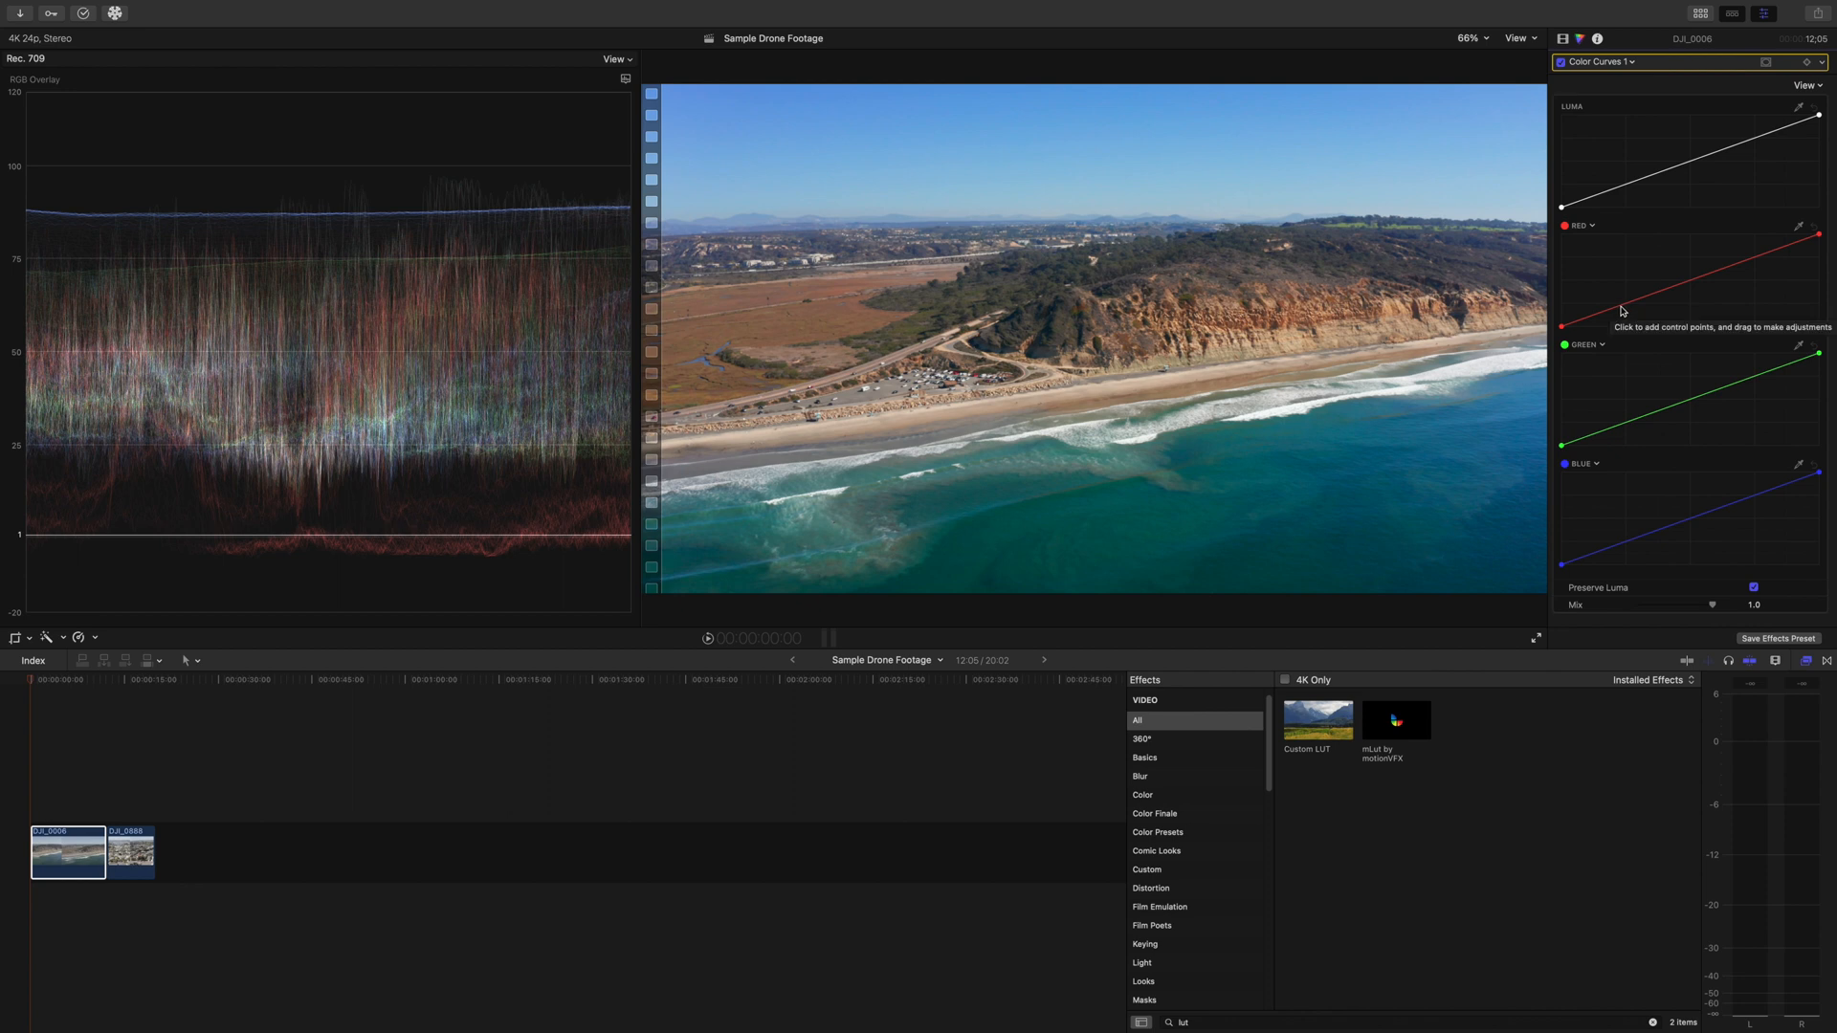
mouse_move(1600, 322)
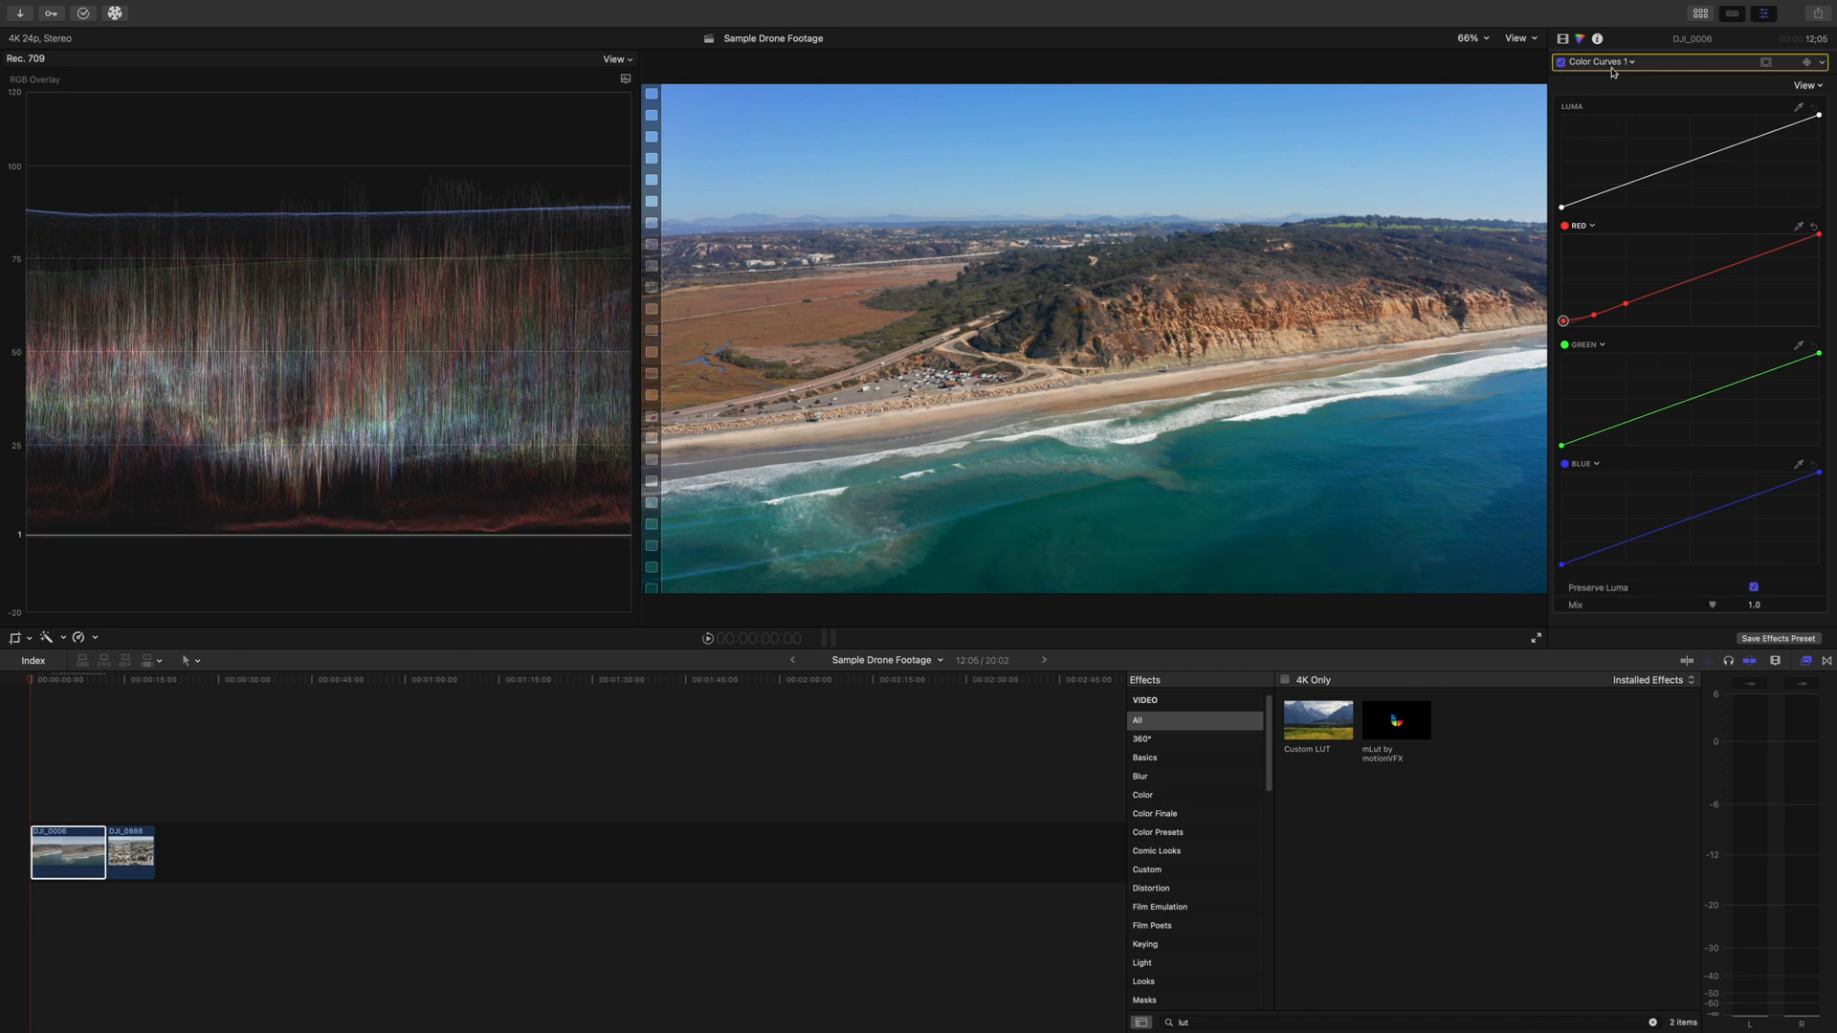
click(1630, 61)
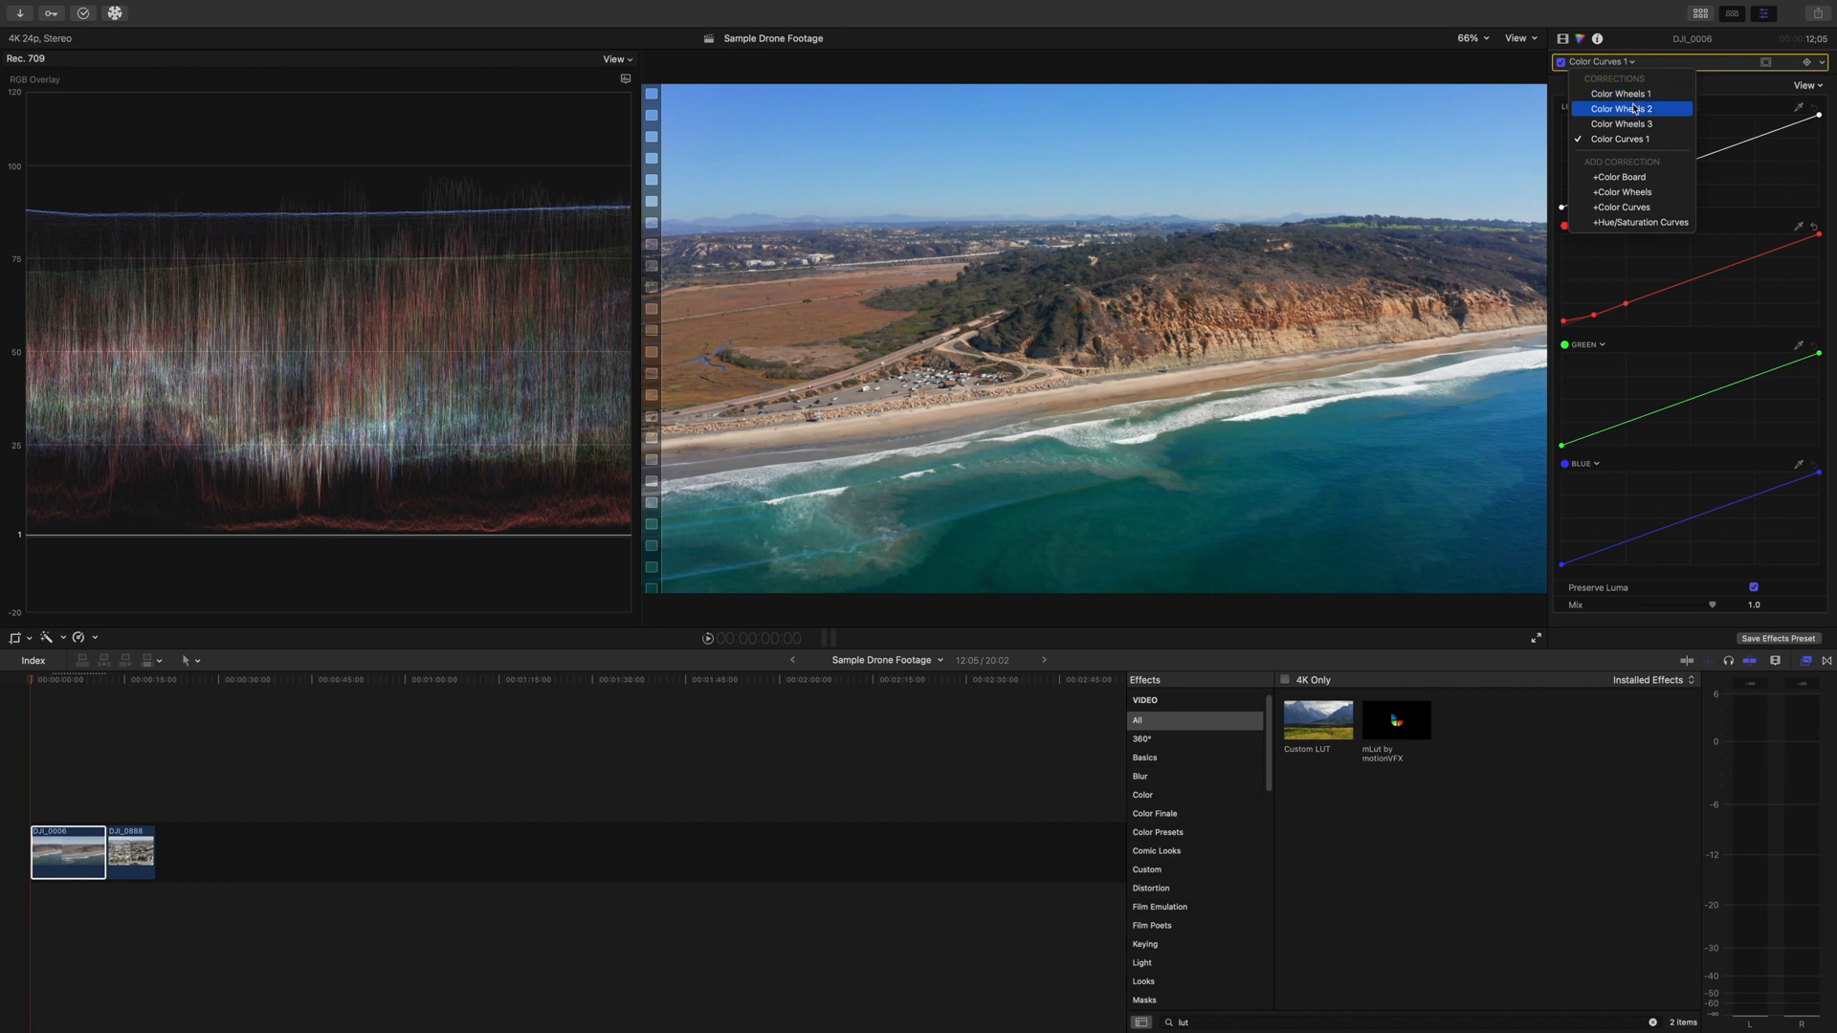
click(1621, 92)
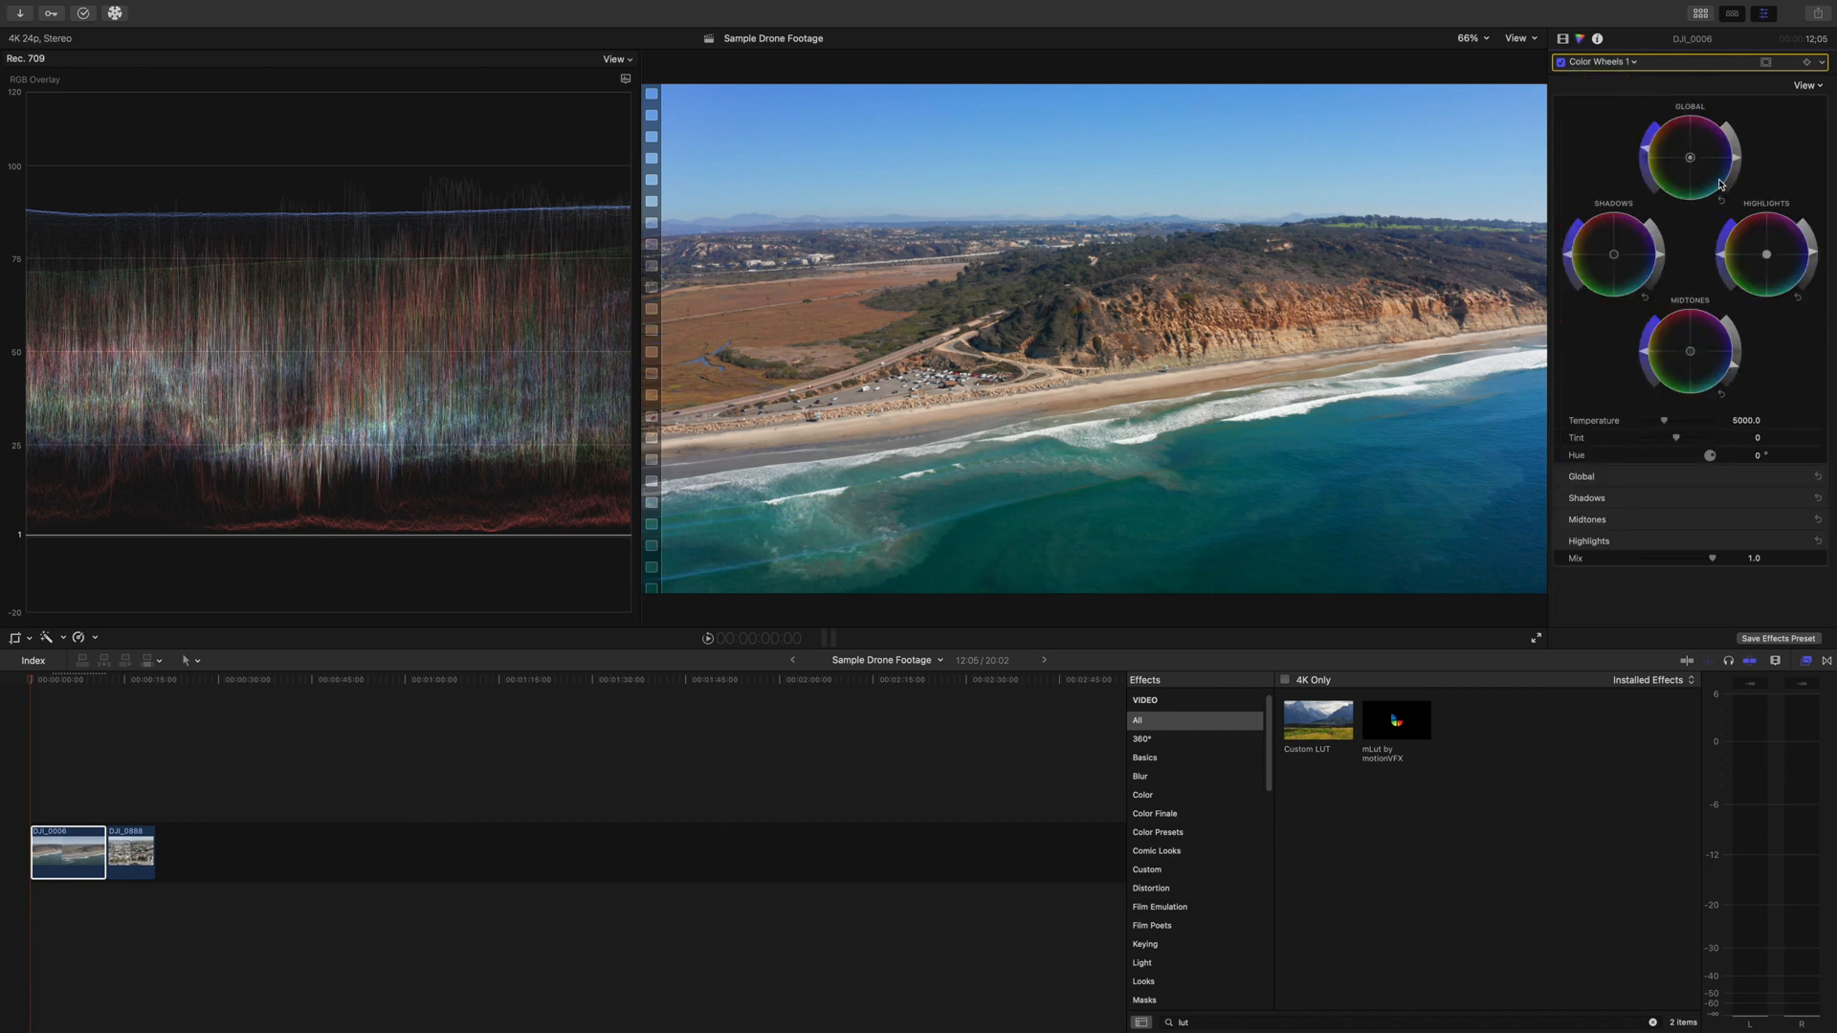
mouse_move(1662, 261)
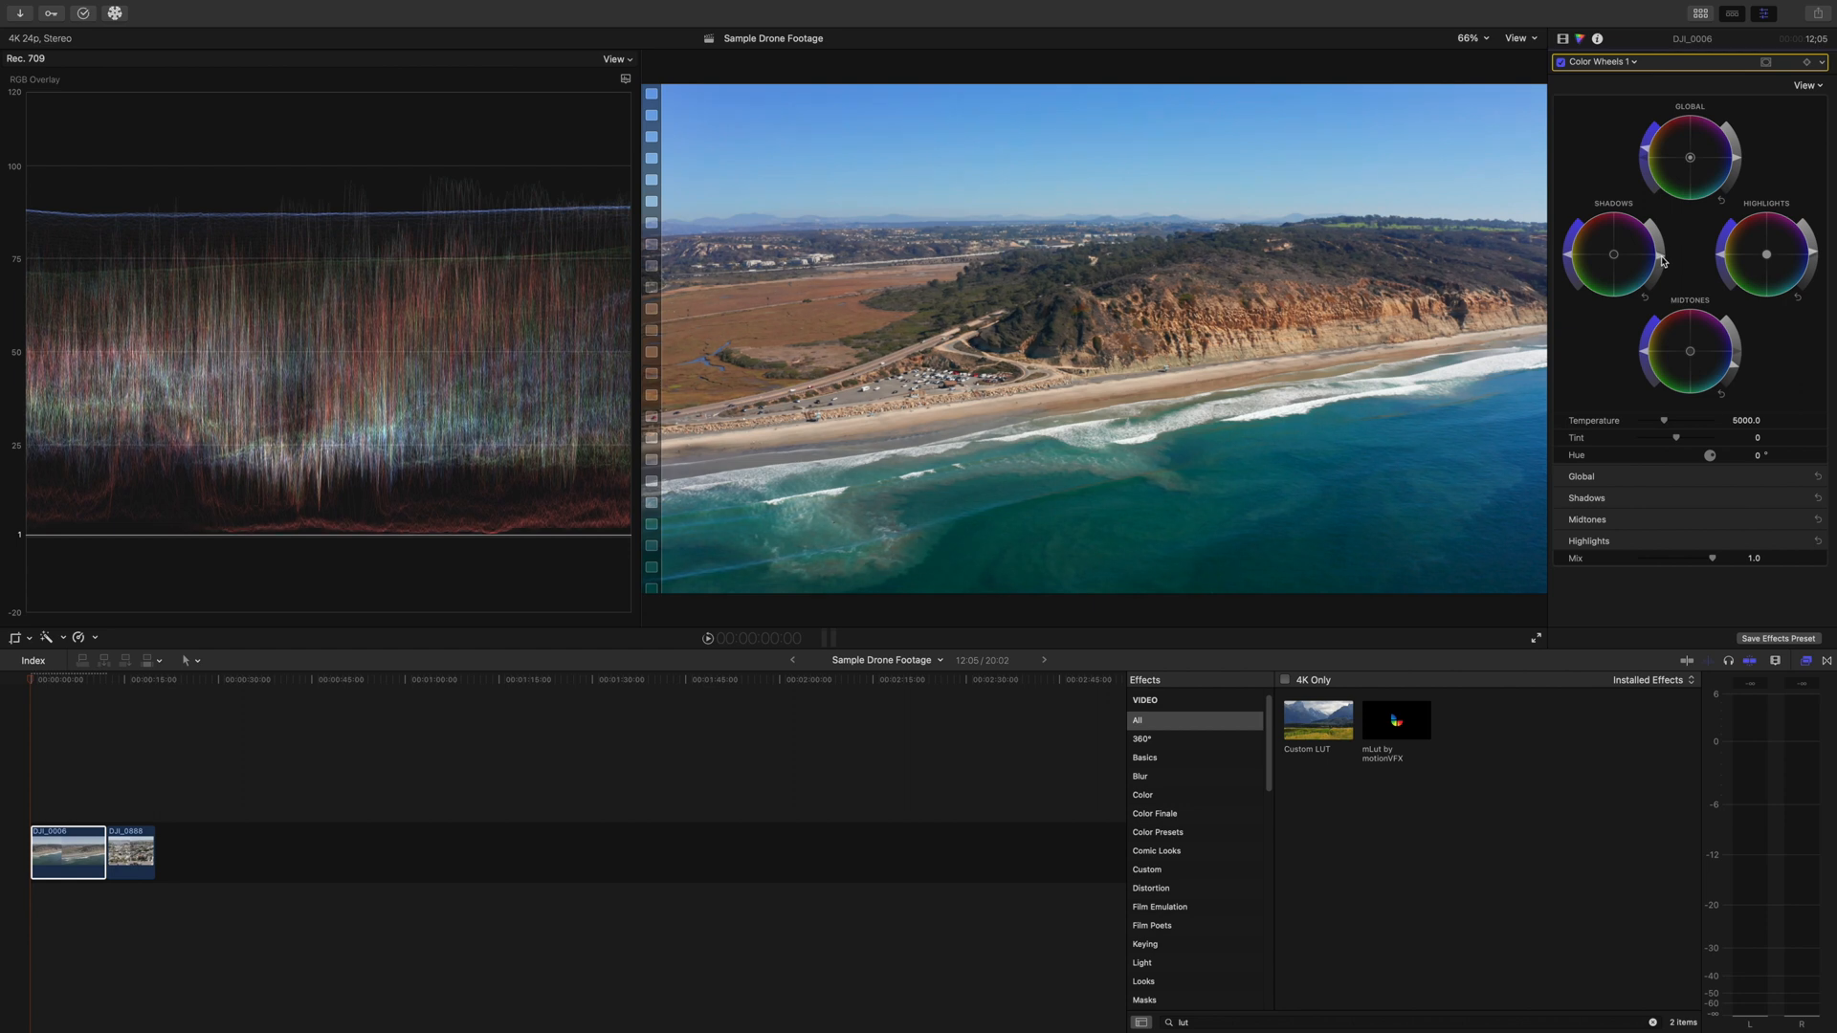
mouse_move(1735, 367)
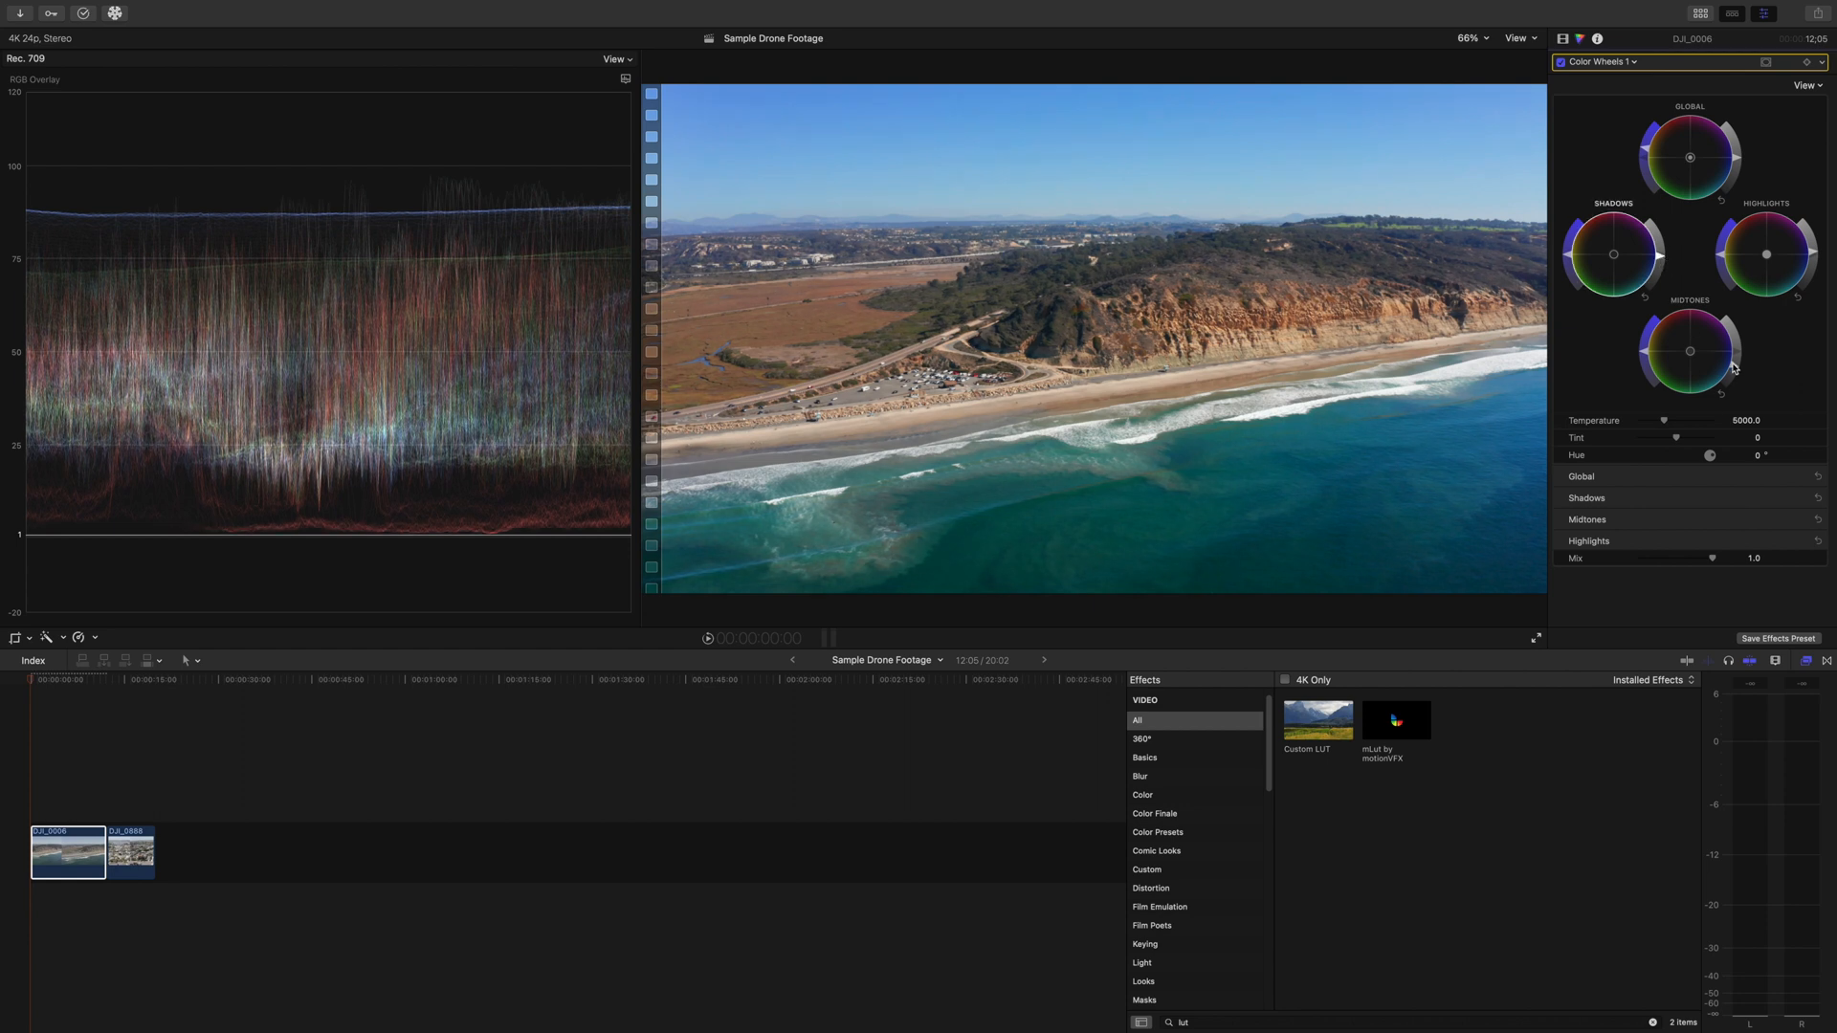
mouse_move(1545, 421)
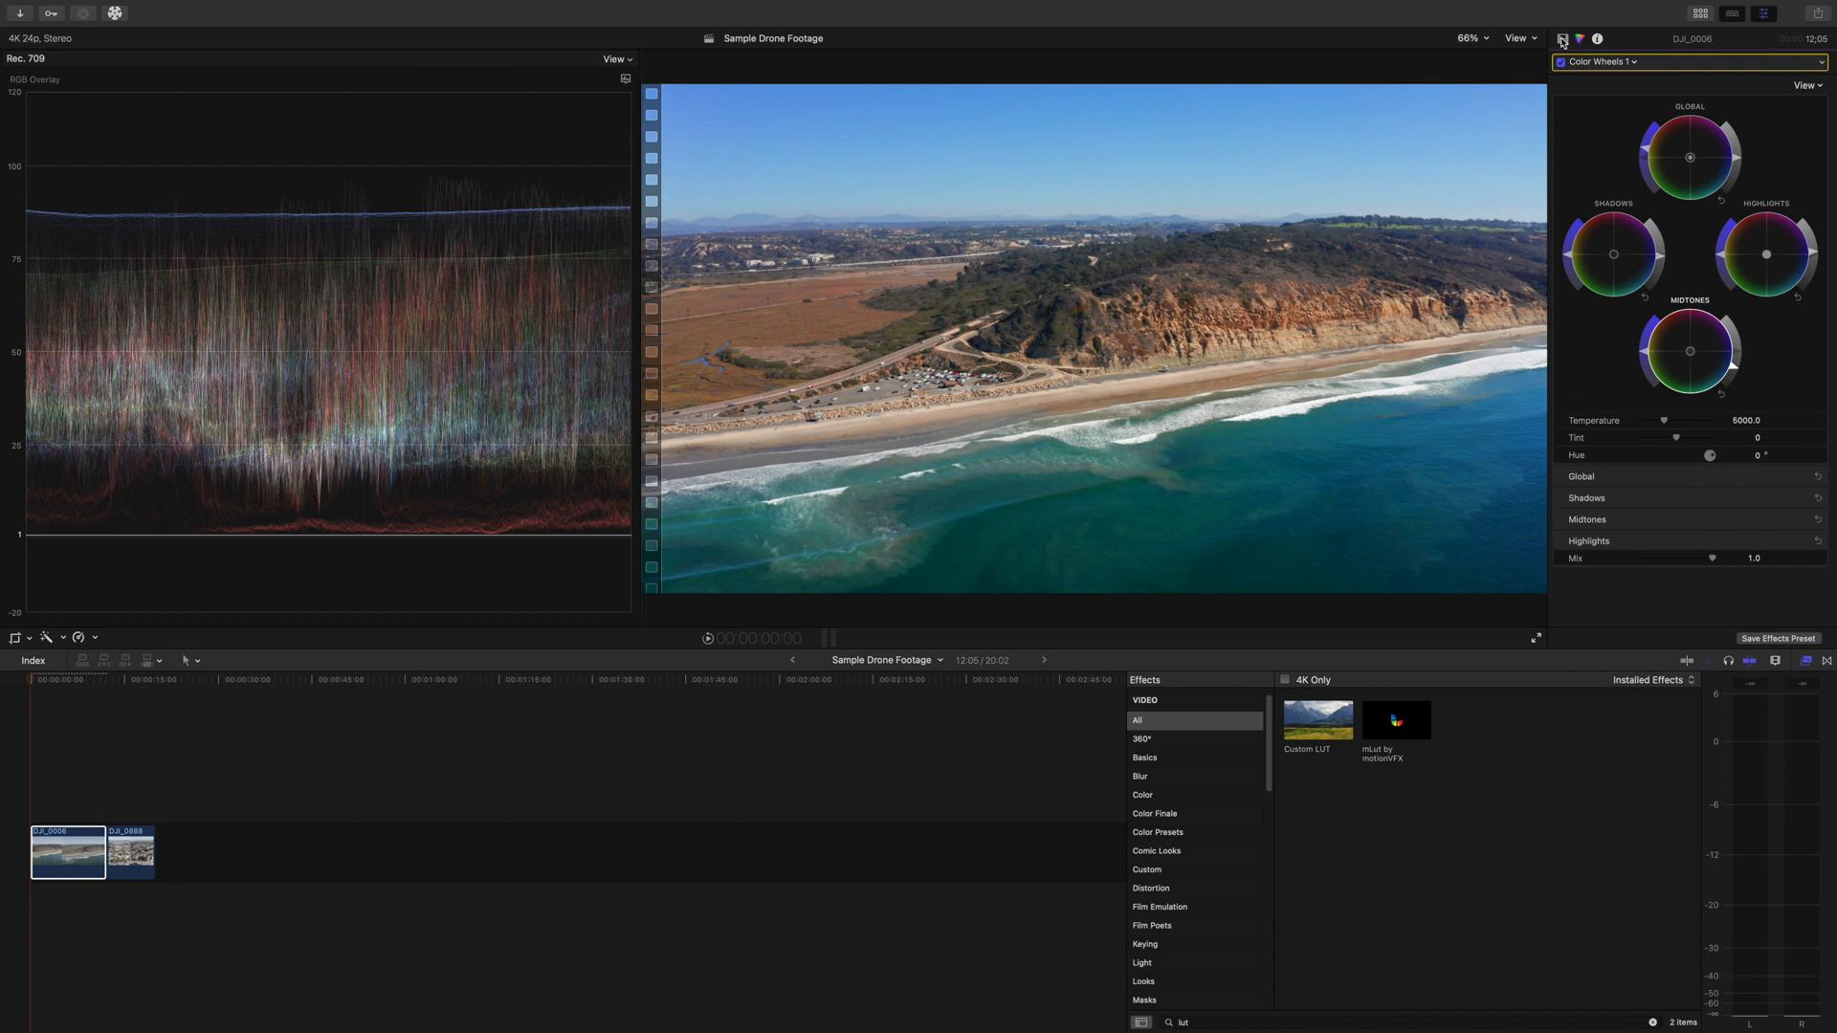
Step: Show the clip's video effect settings in the Inspector before searching for Sharpen effects
click(1561, 38)
text(Sharp)
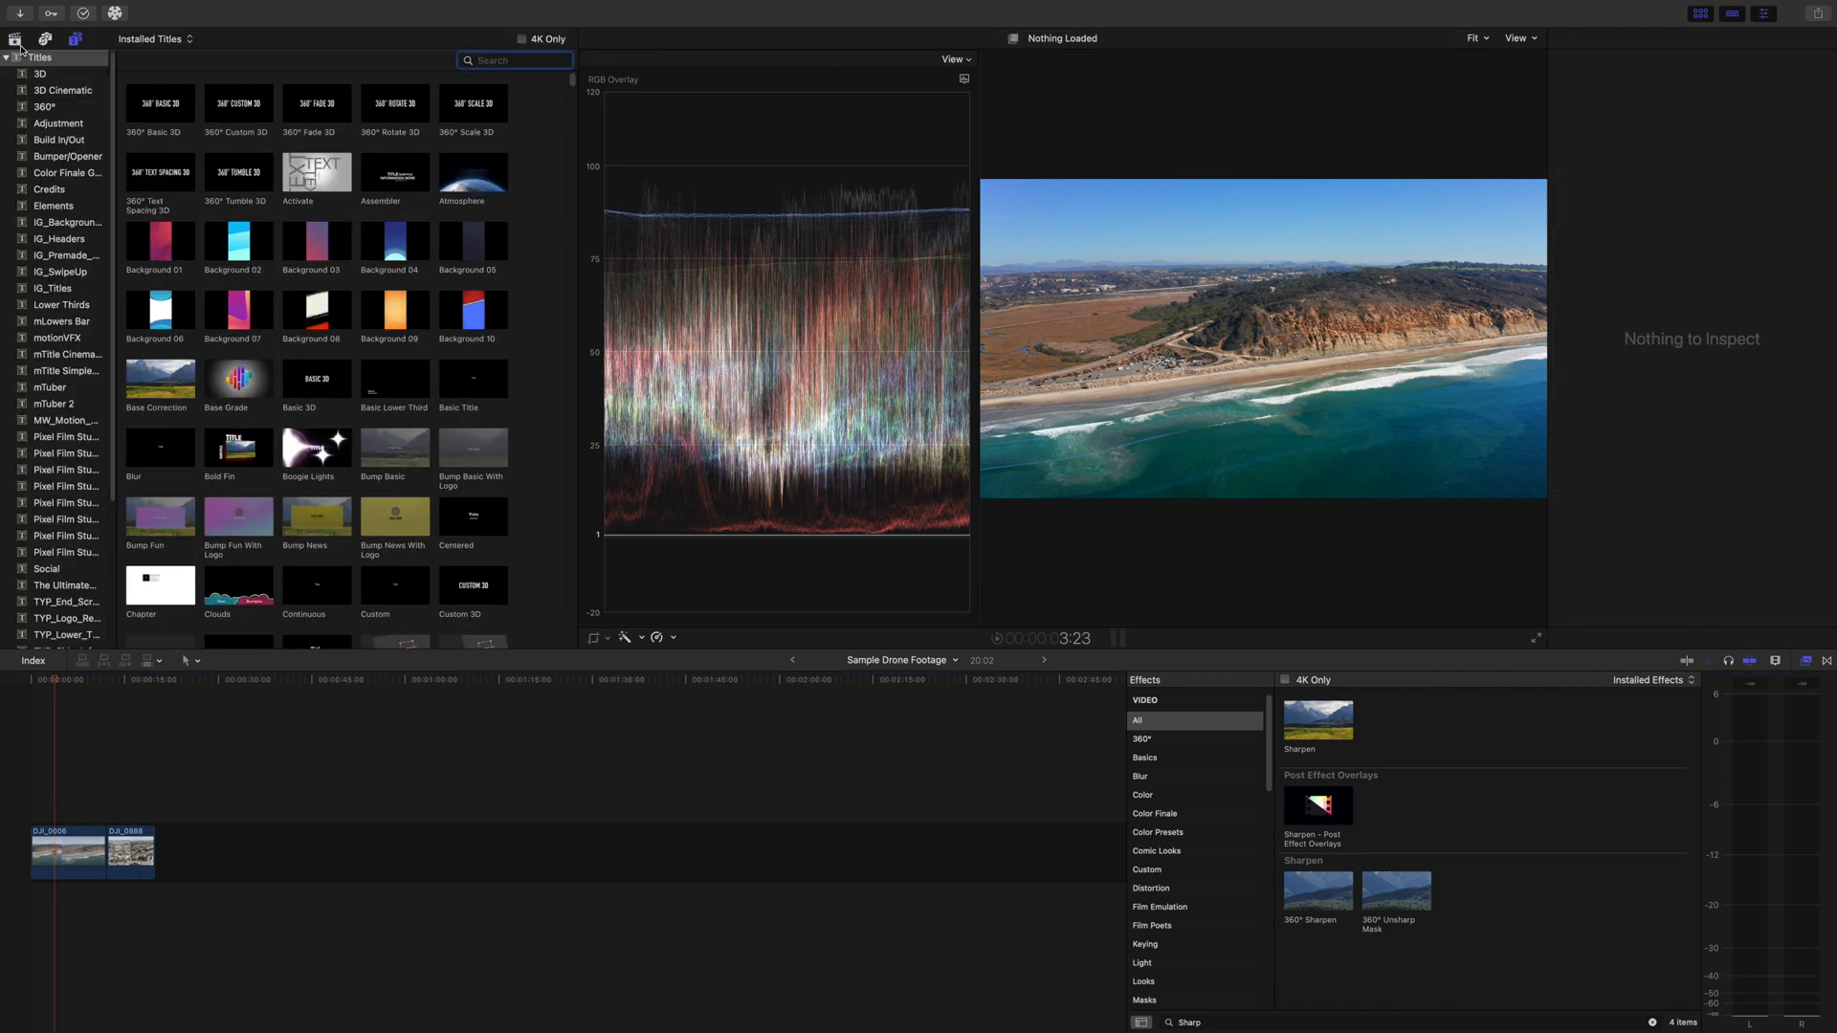
Step: Place the Look Grade adjustment layer over the clips with the That Cool Kid (T&O v2) LUT at 0.3 mix
click(57, 122)
text(cust)
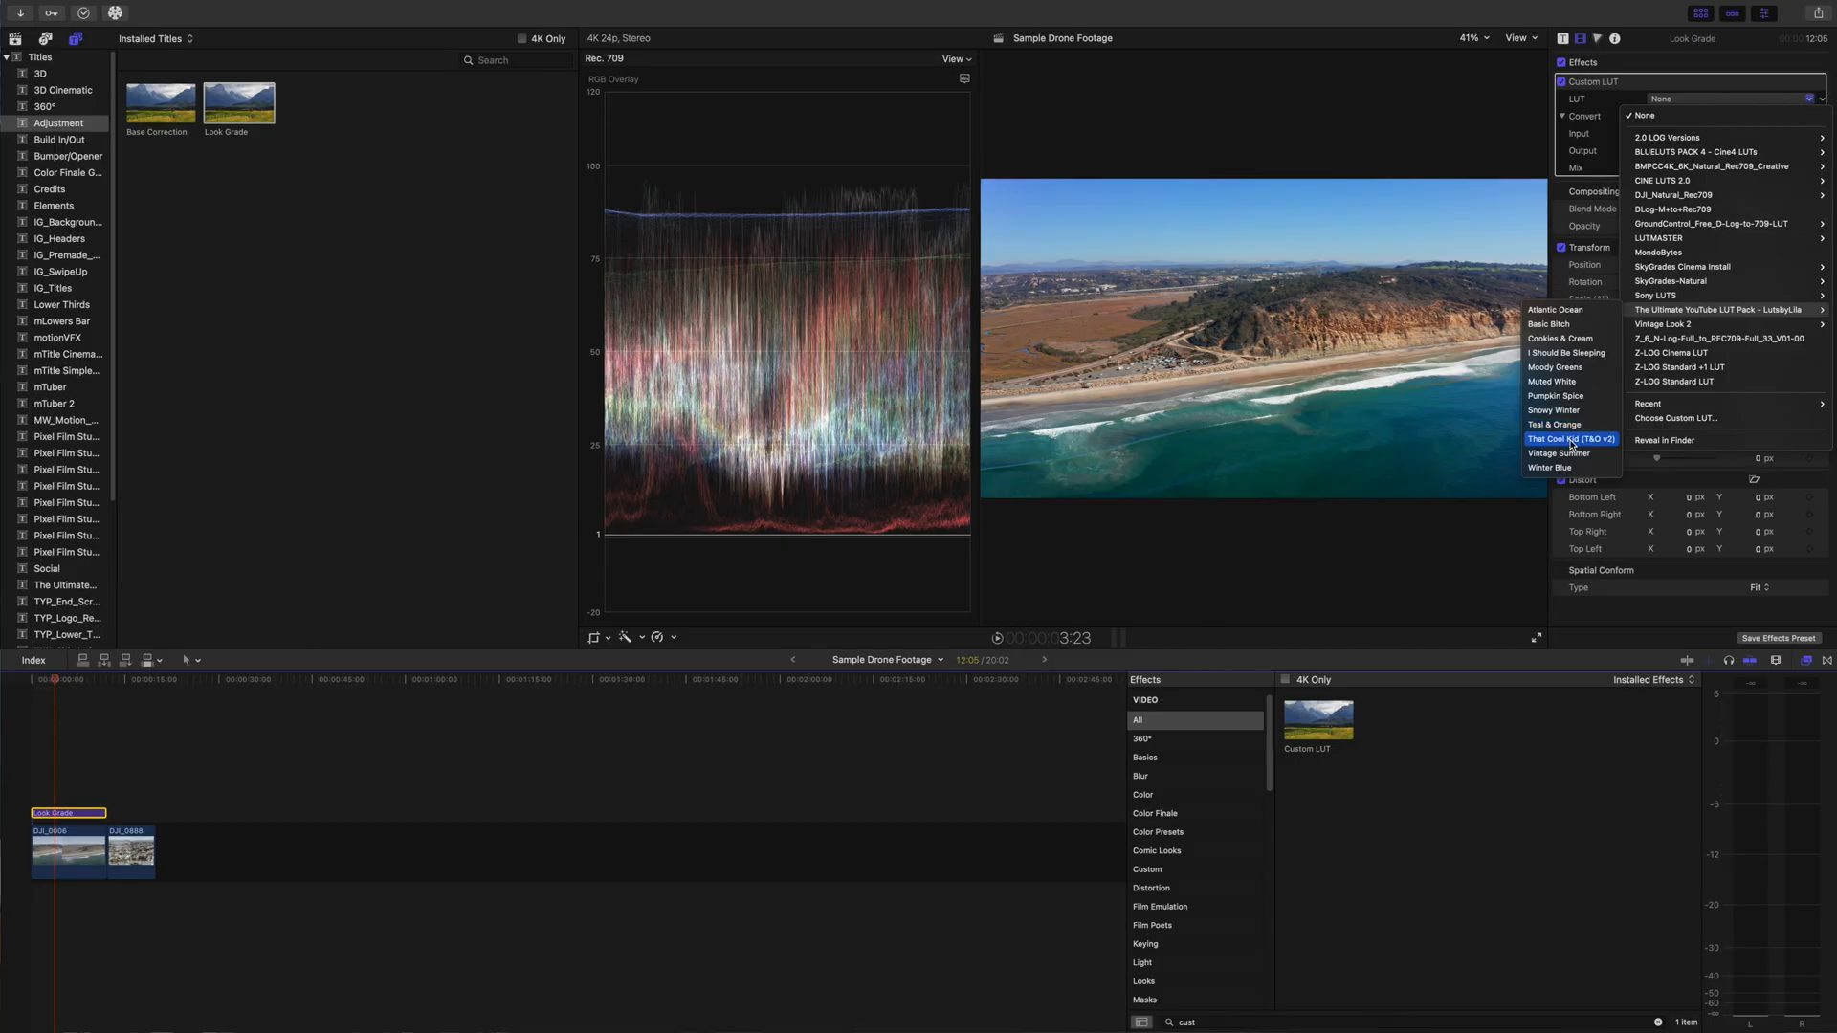
click(1569, 438)
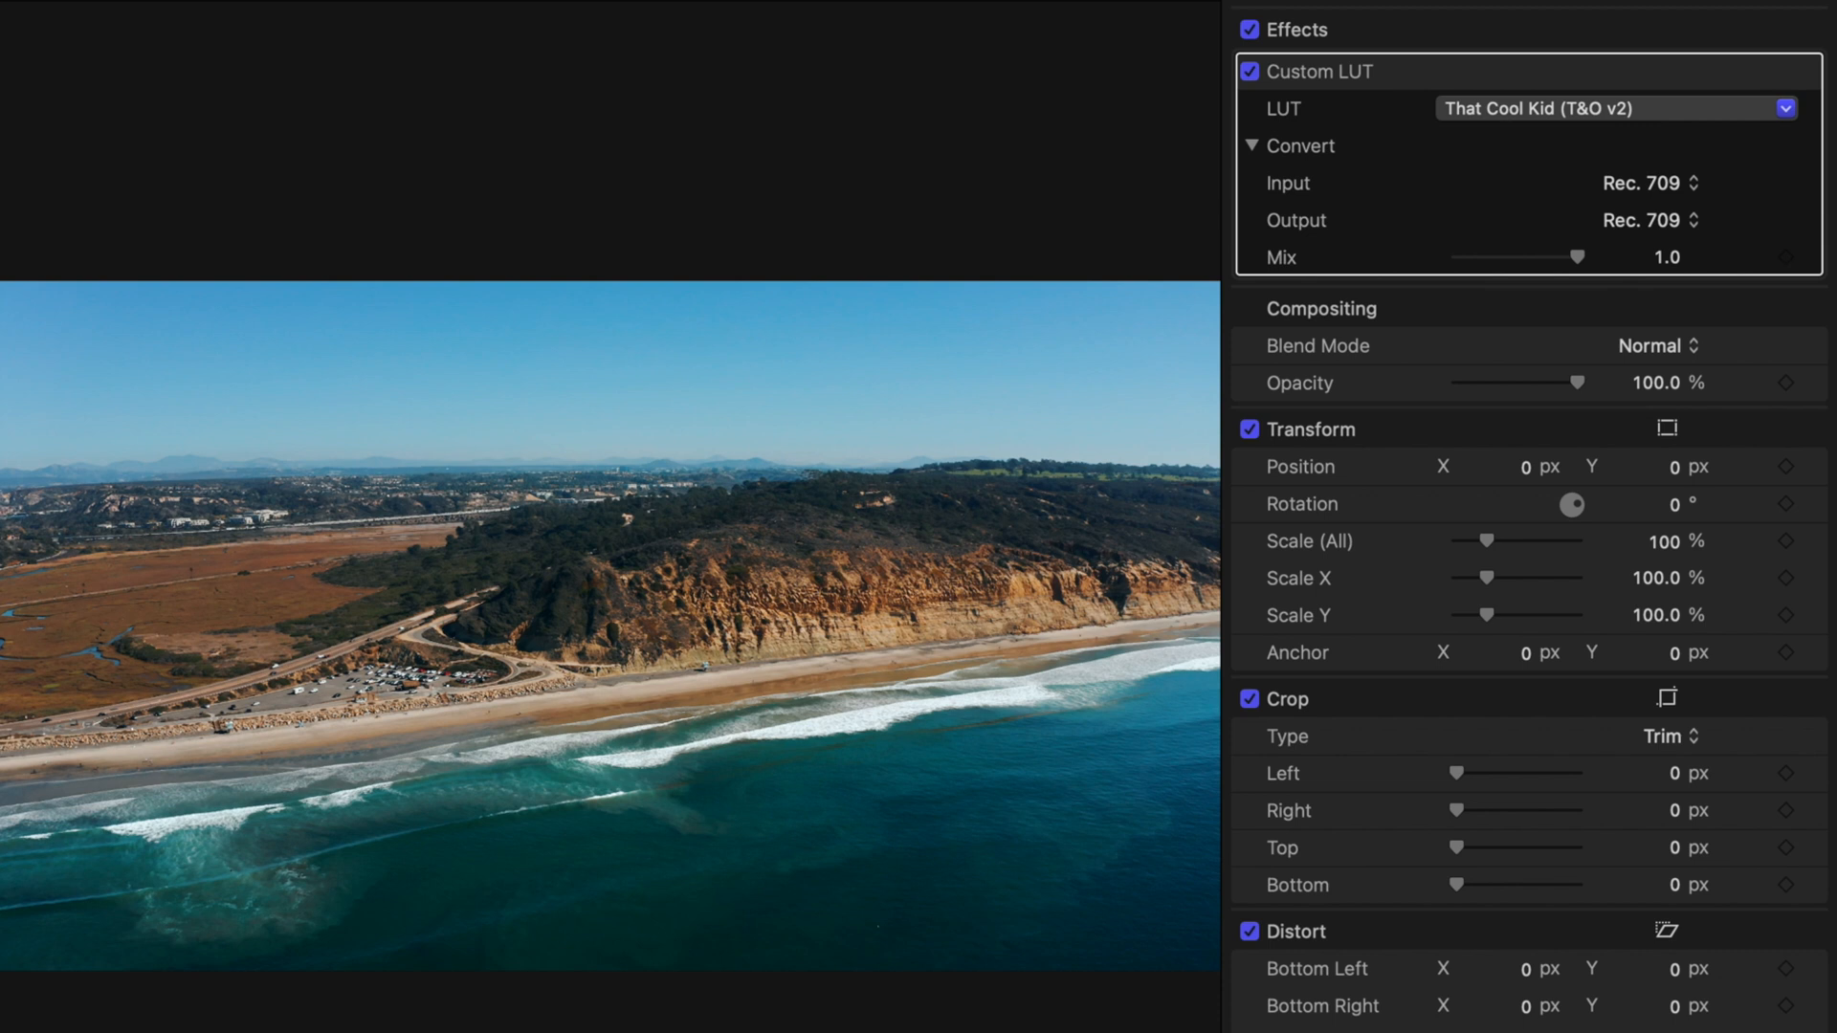
mouse_move(806, 756)
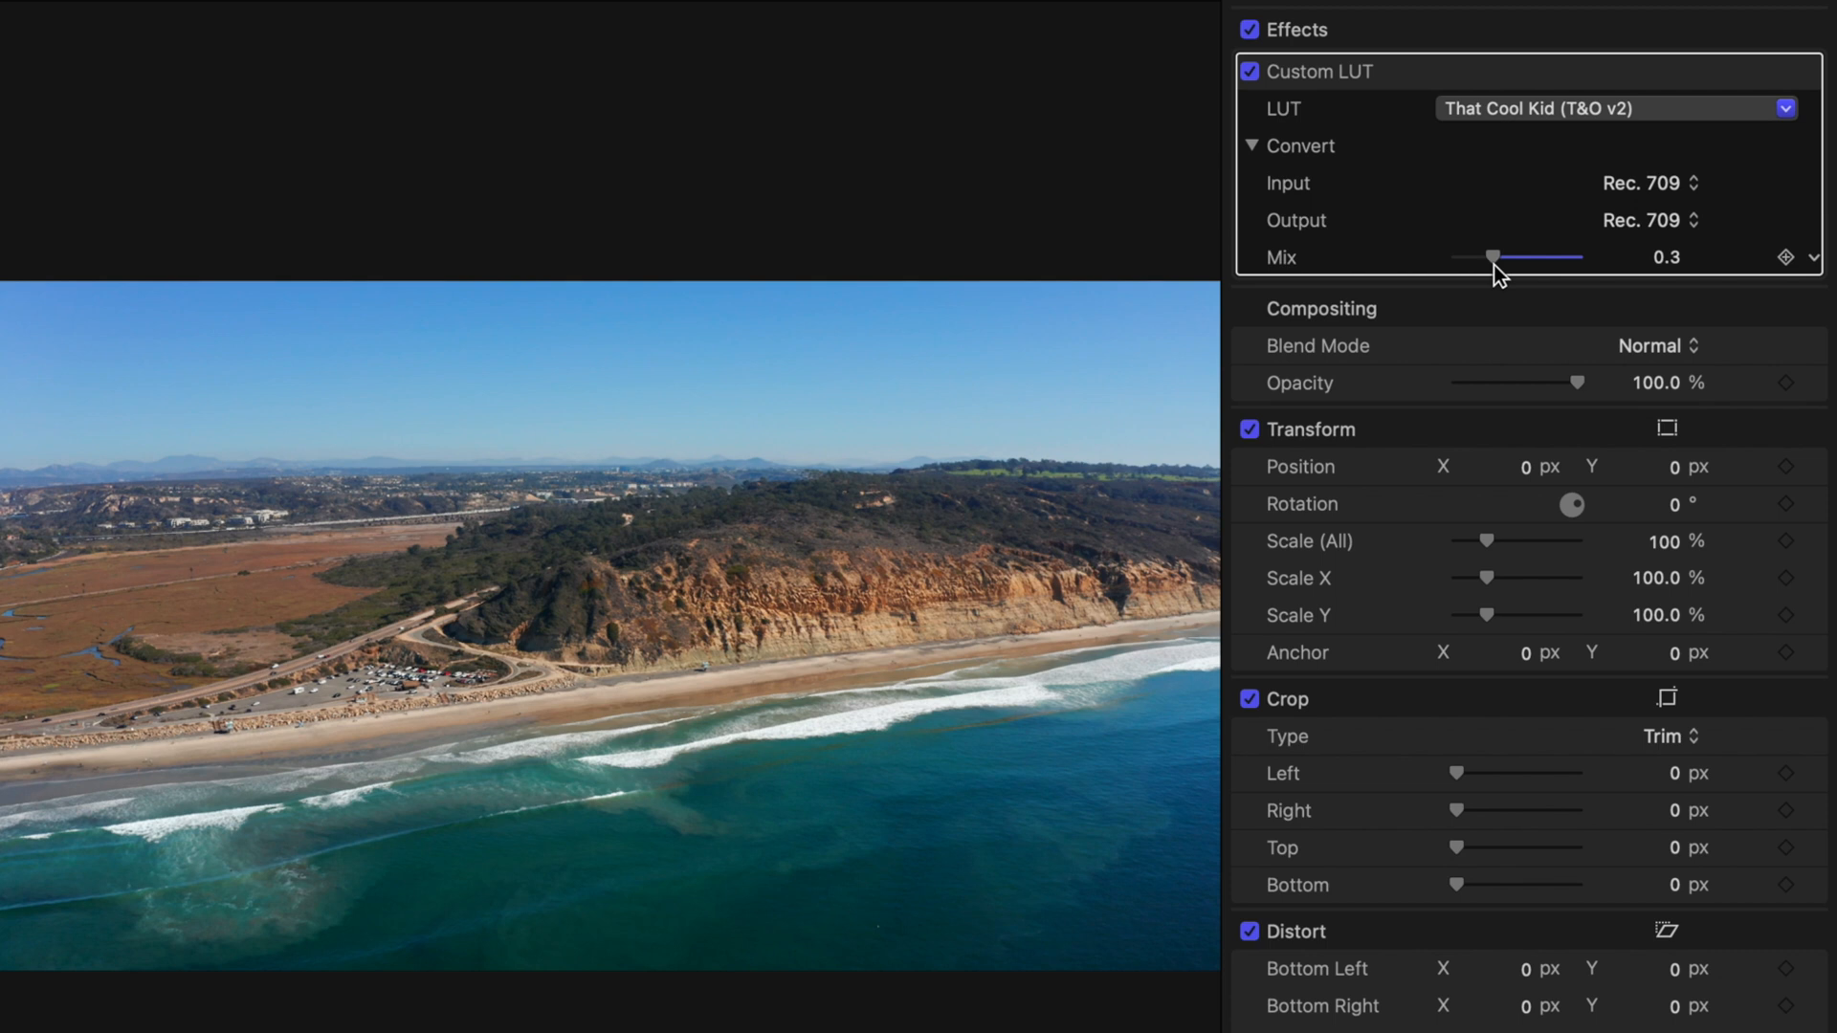
mouse_move(1254, 35)
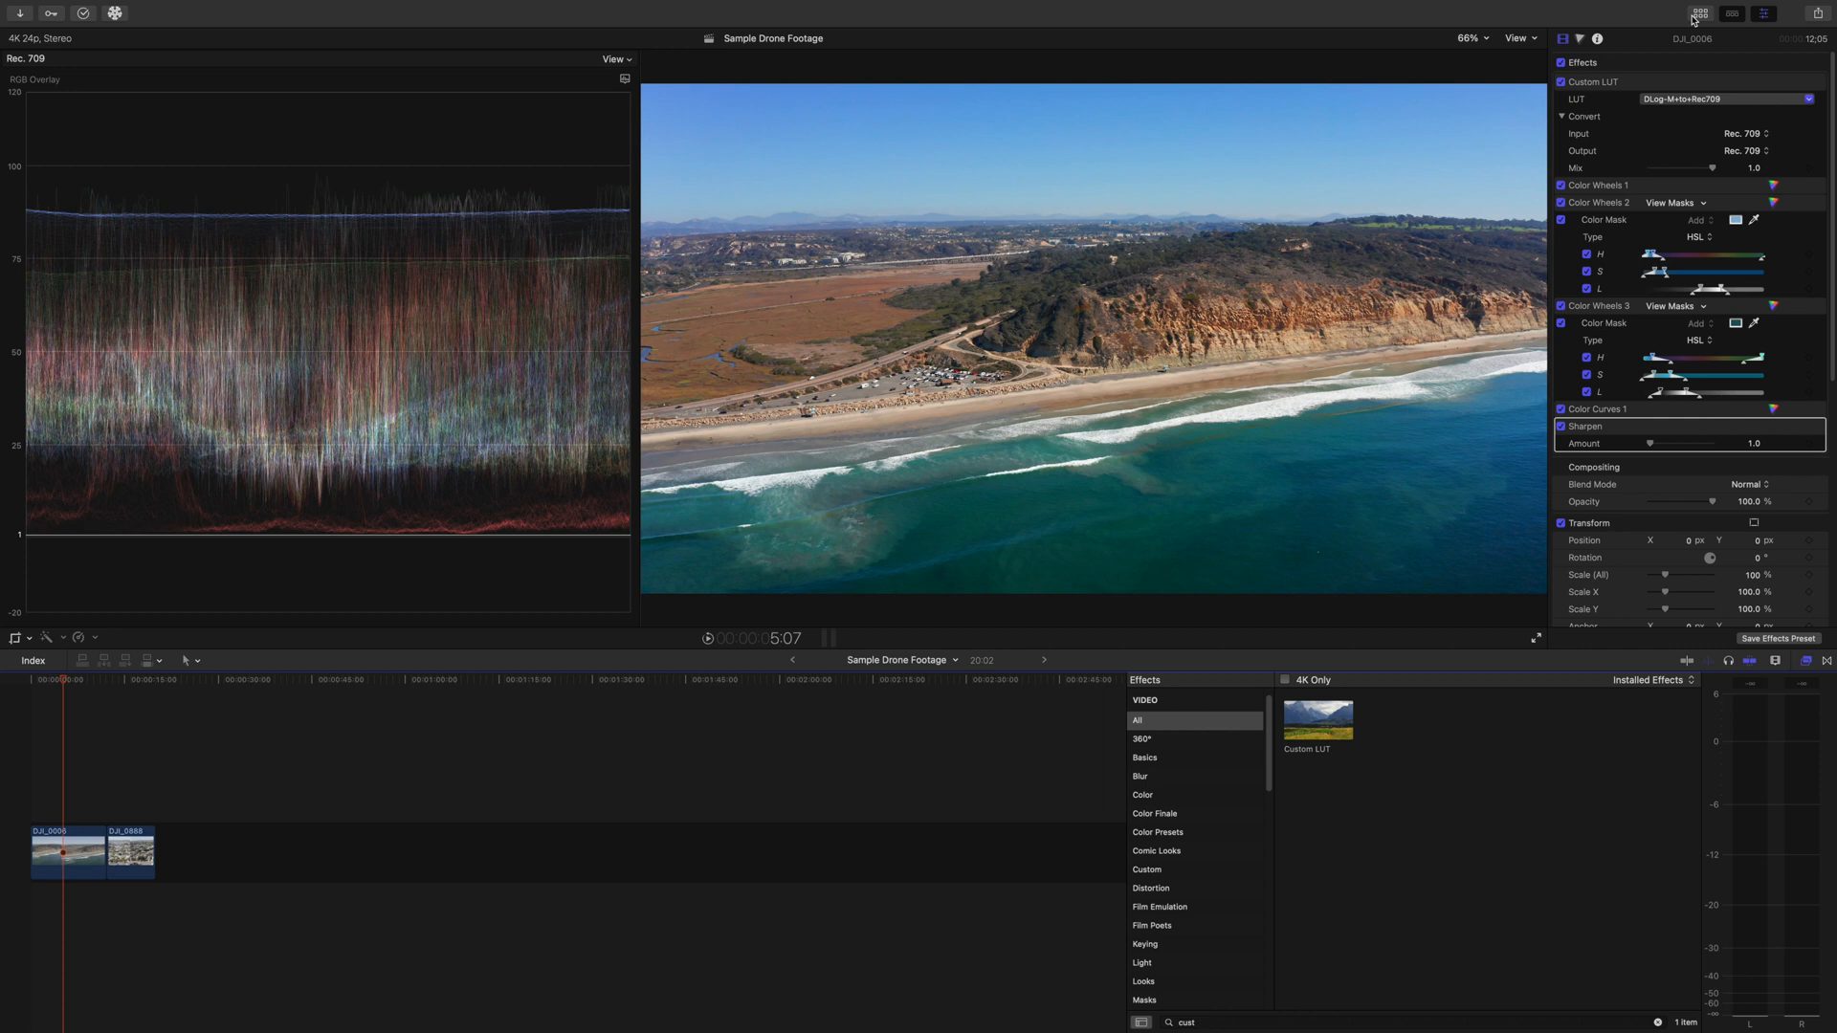
mouse_move(1113, 570)
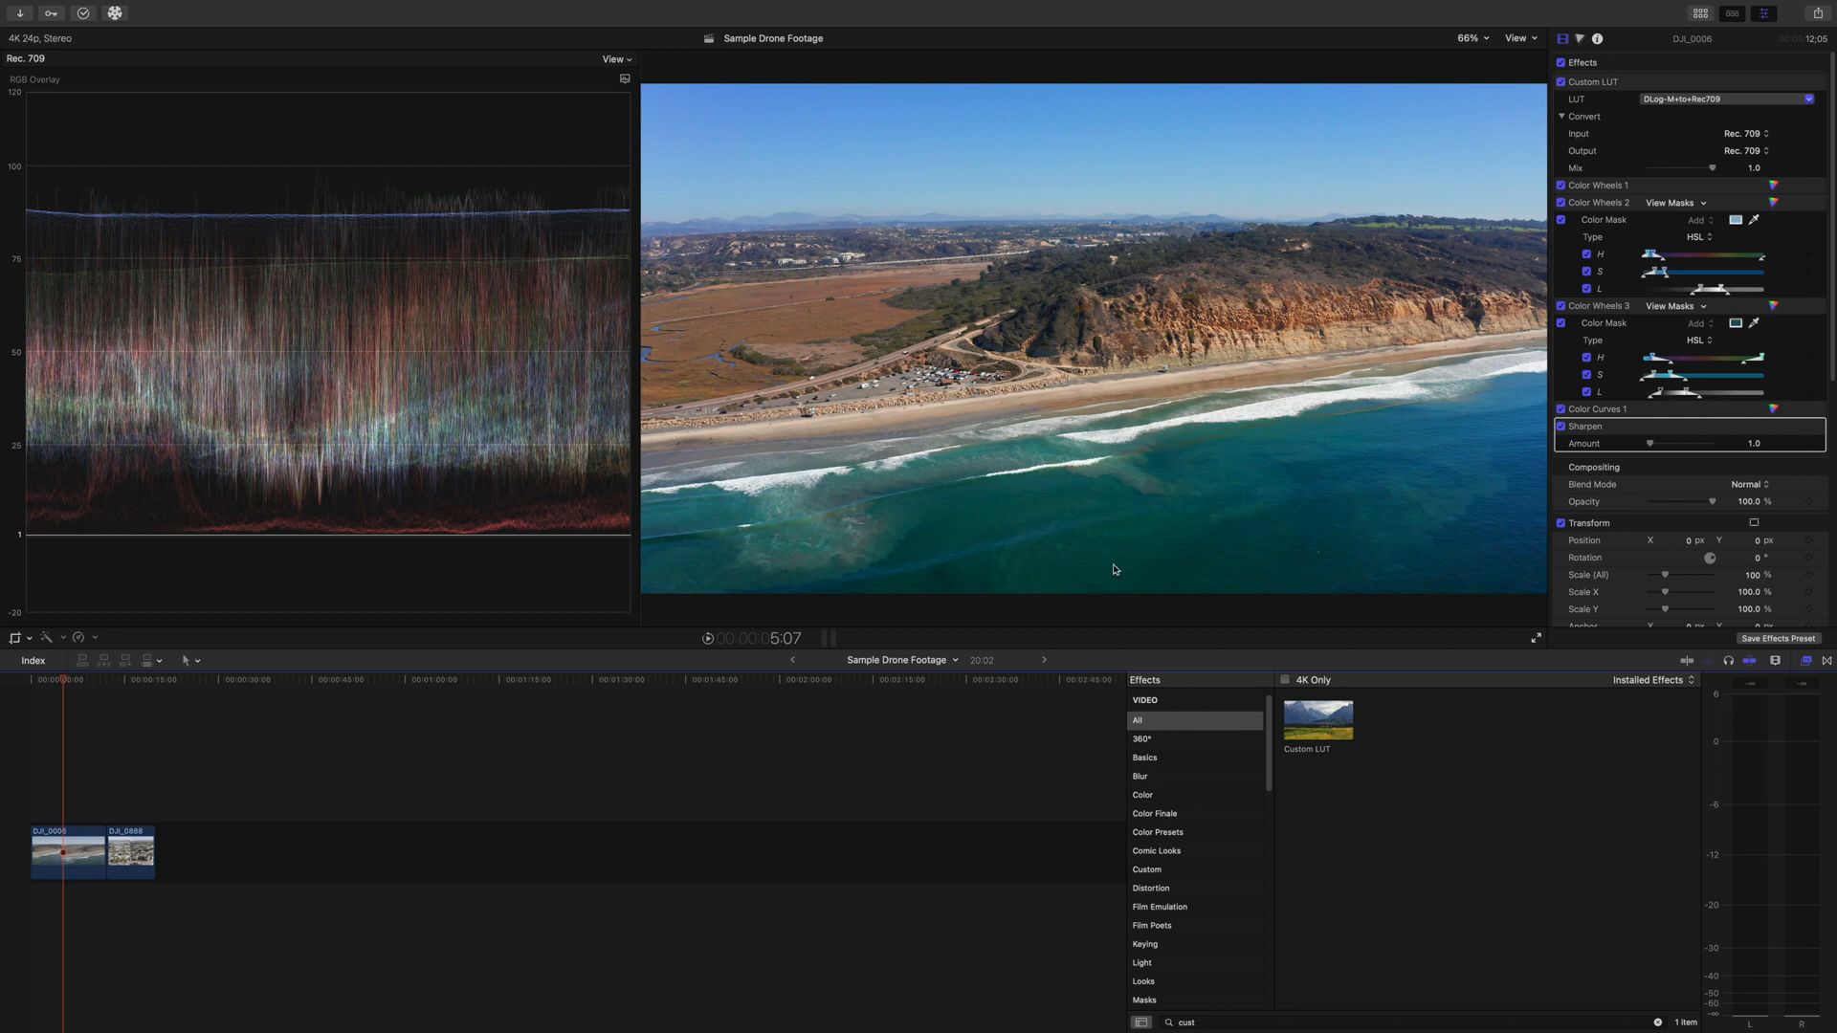
mouse_move(1026, 347)
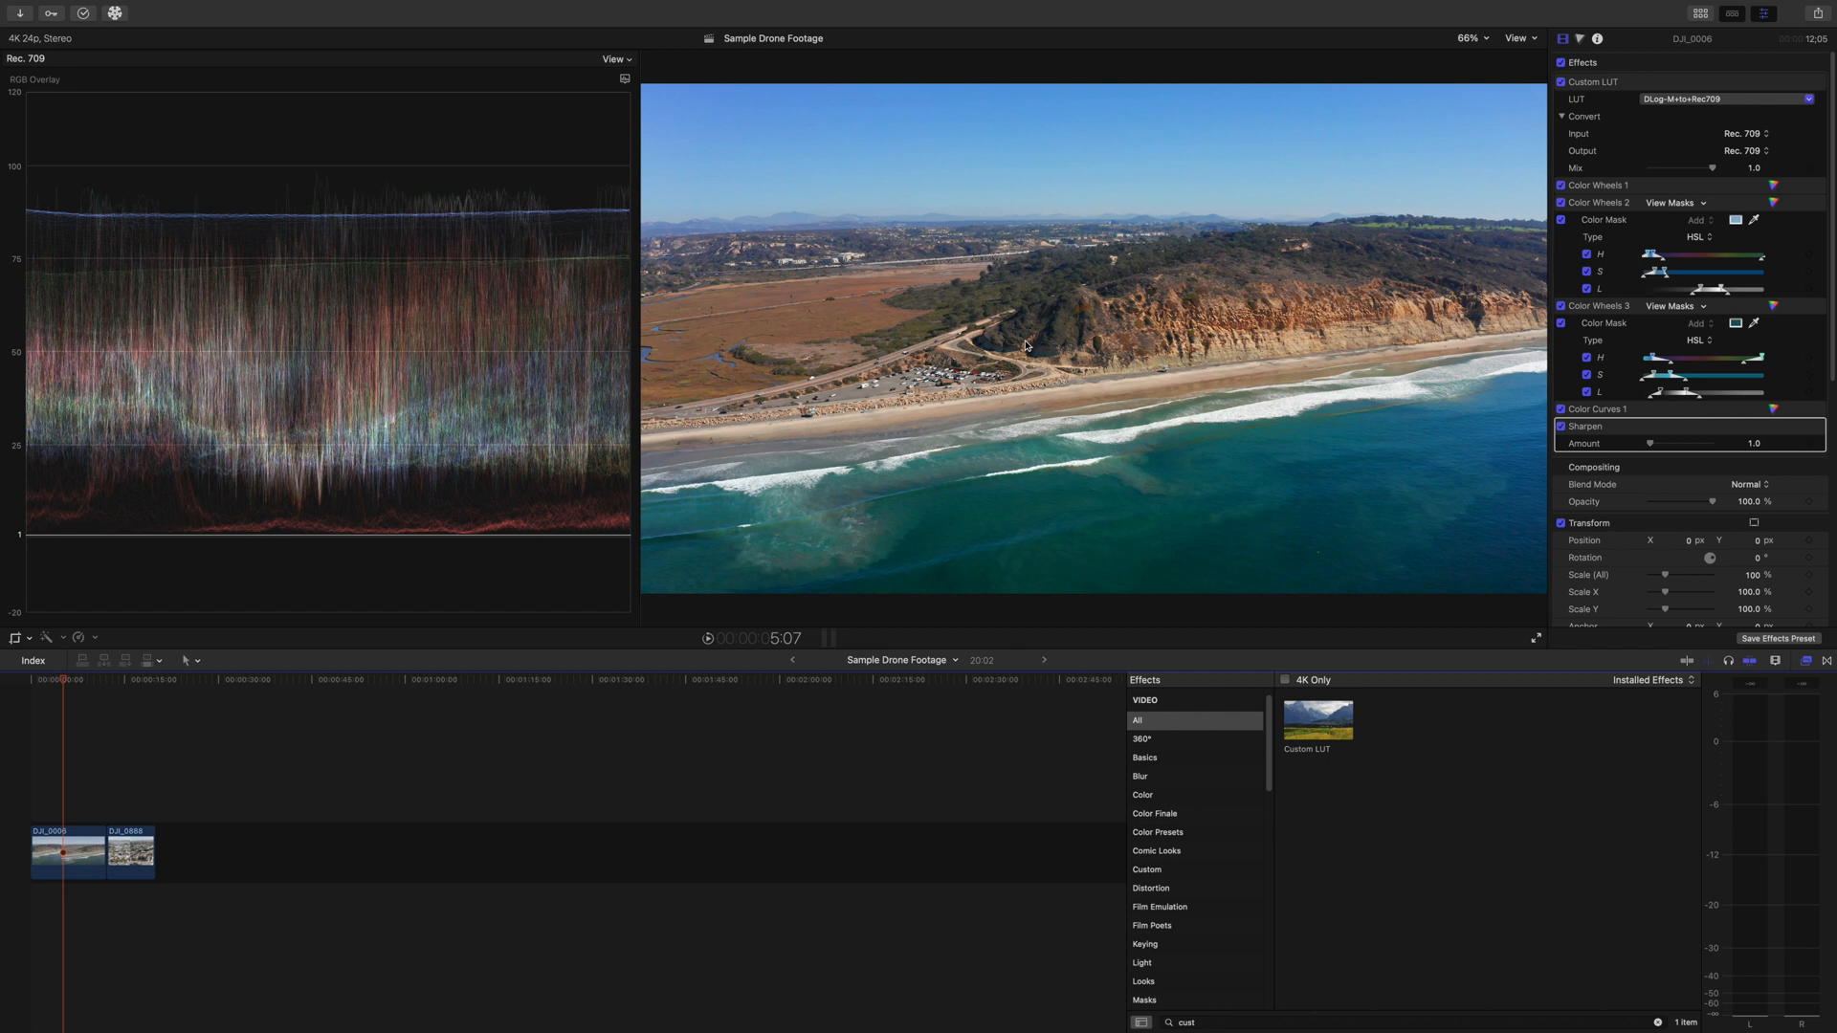
mouse_move(685, 664)
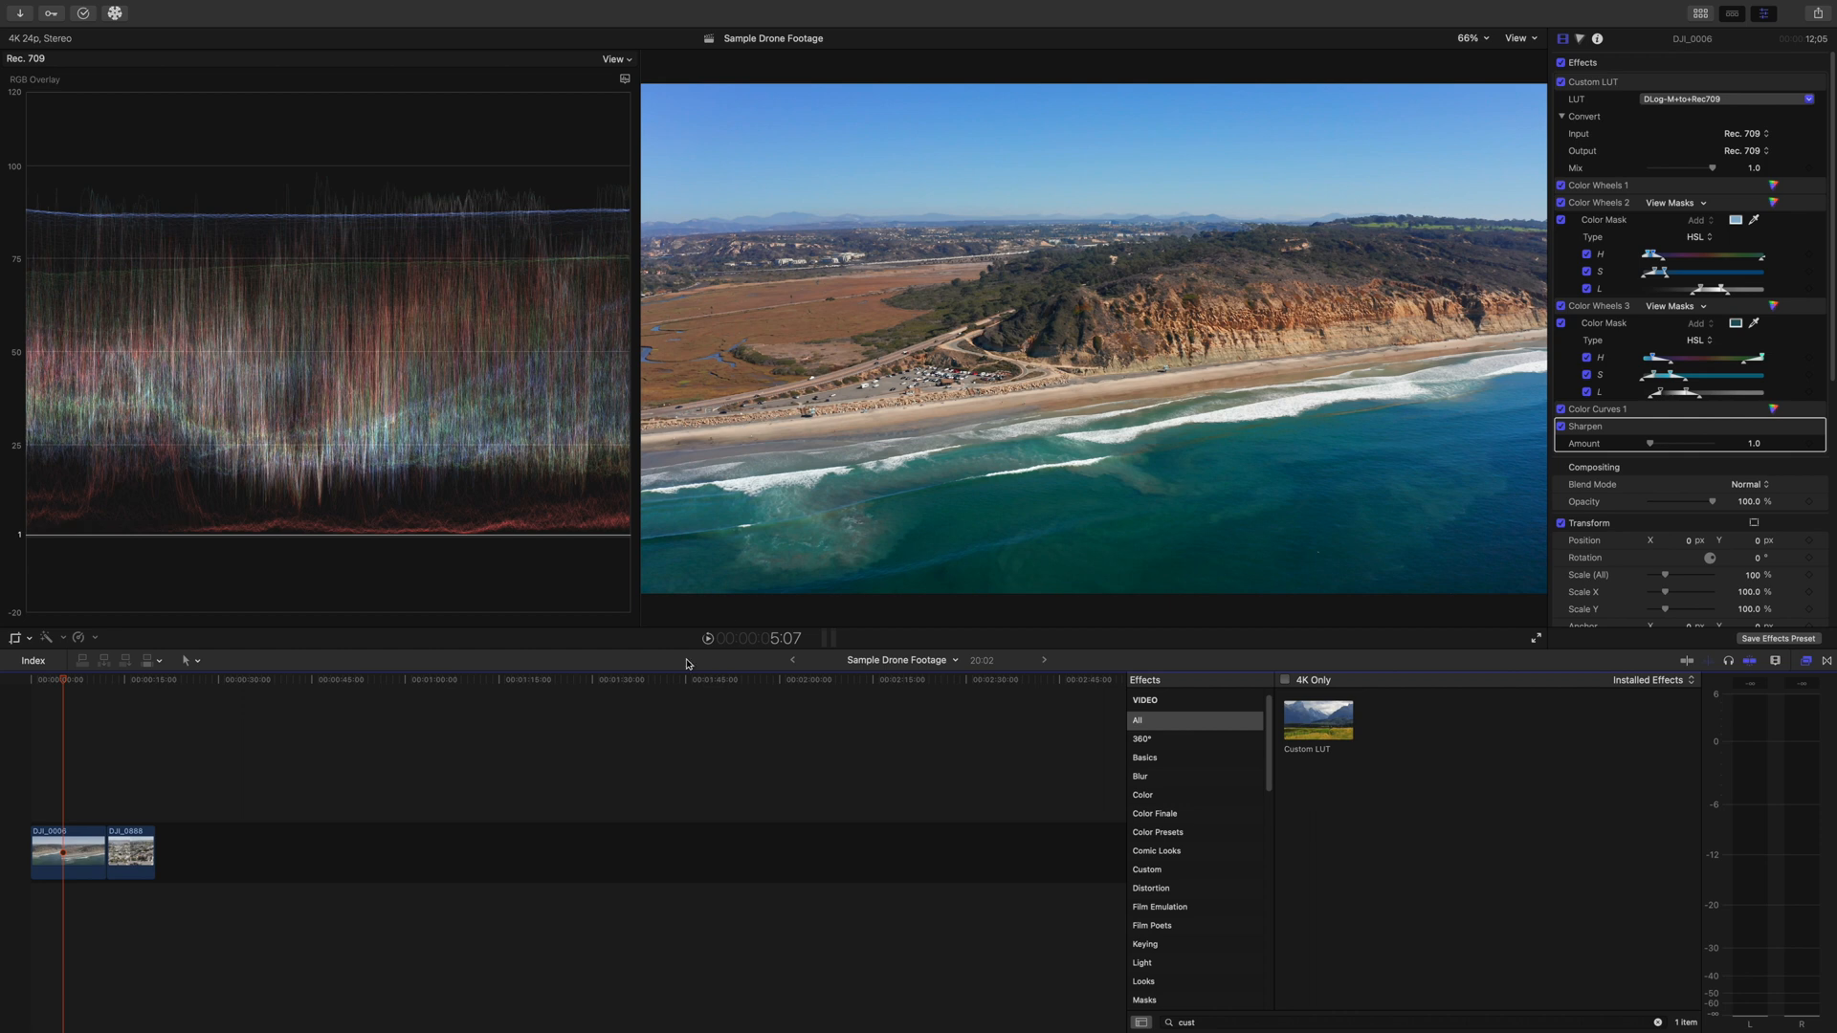
Step: Review DJI_0006's Color Wheels 1 correction, then select the second clip DJI_0009
click(67, 849)
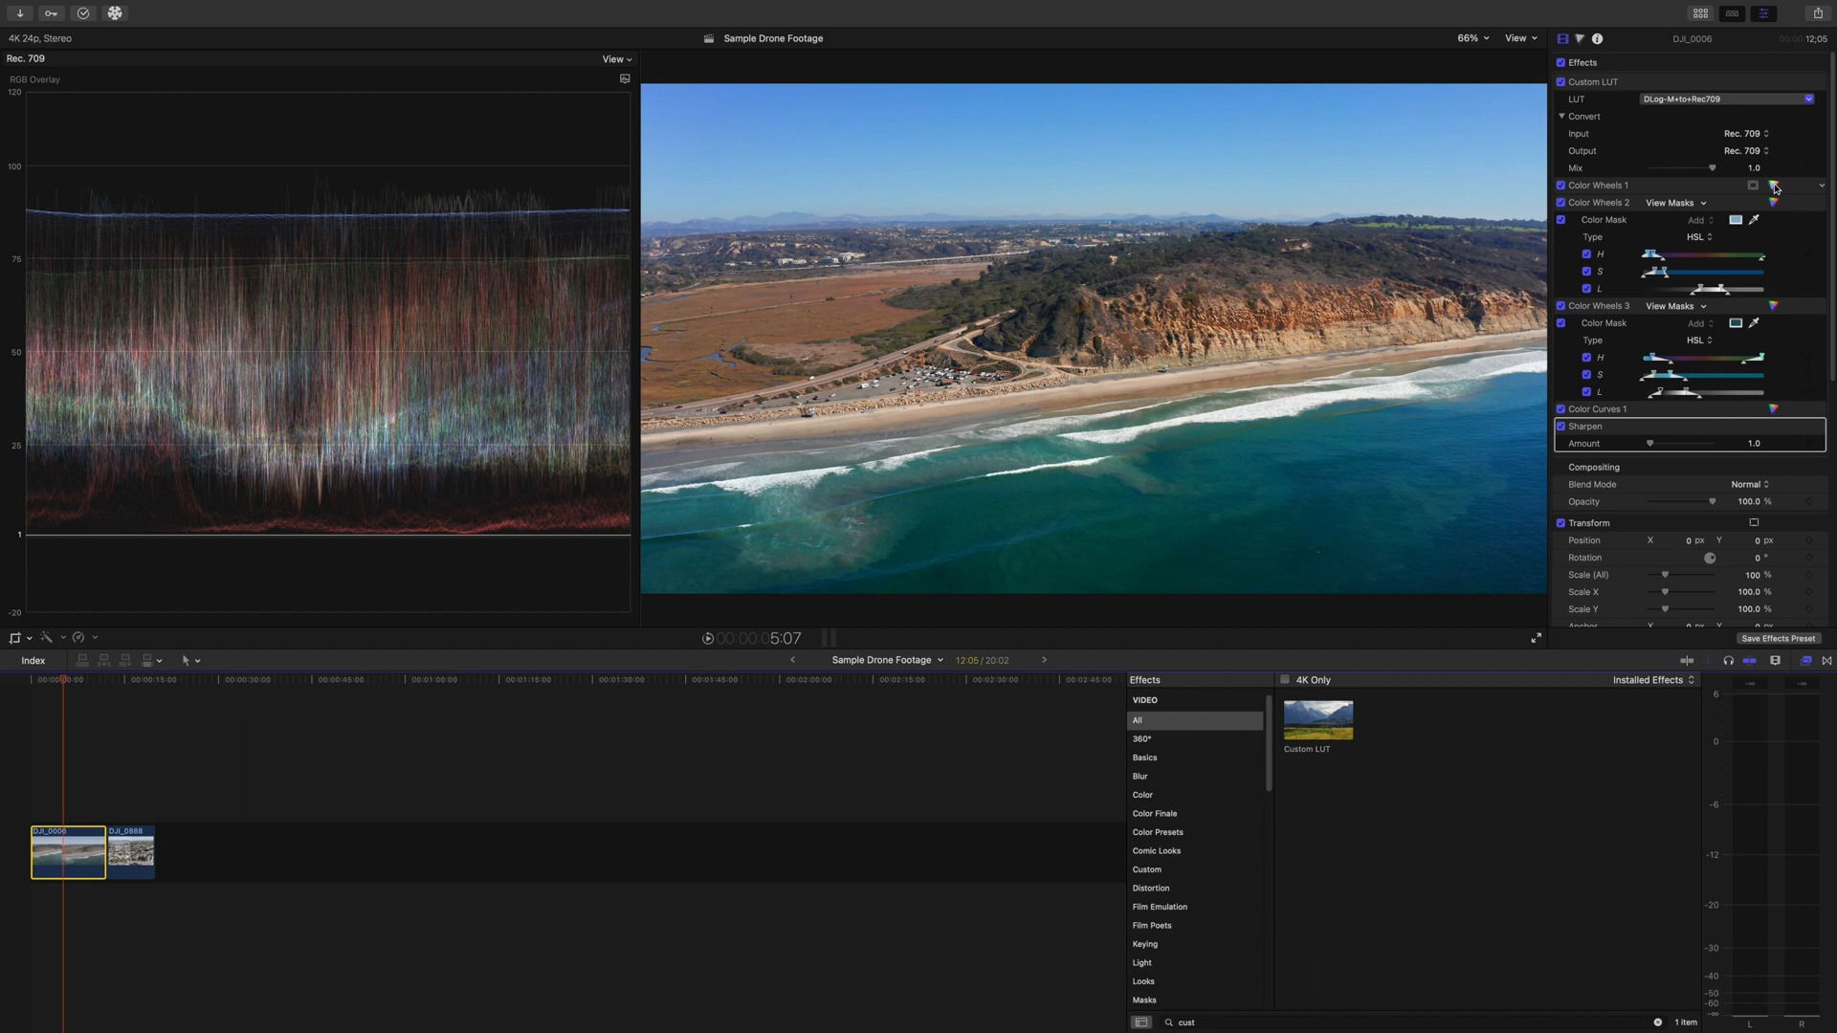
click(1775, 188)
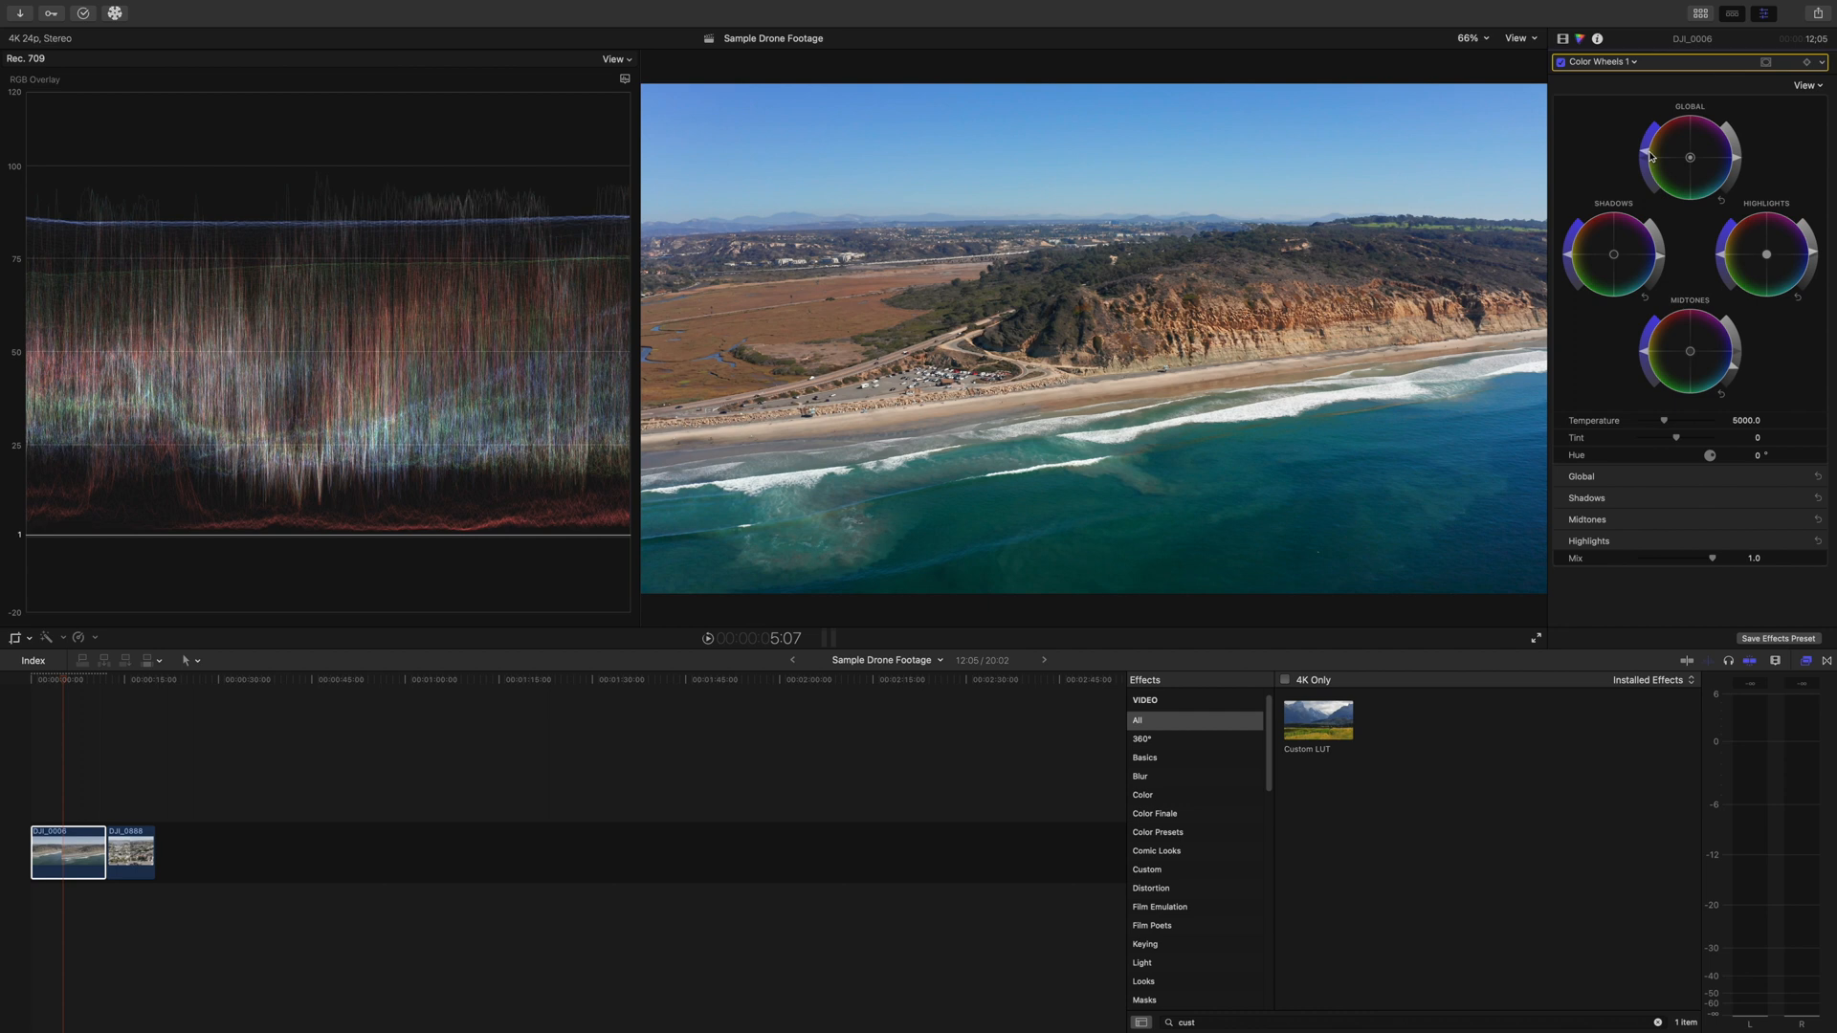
mouse_move(1651, 159)
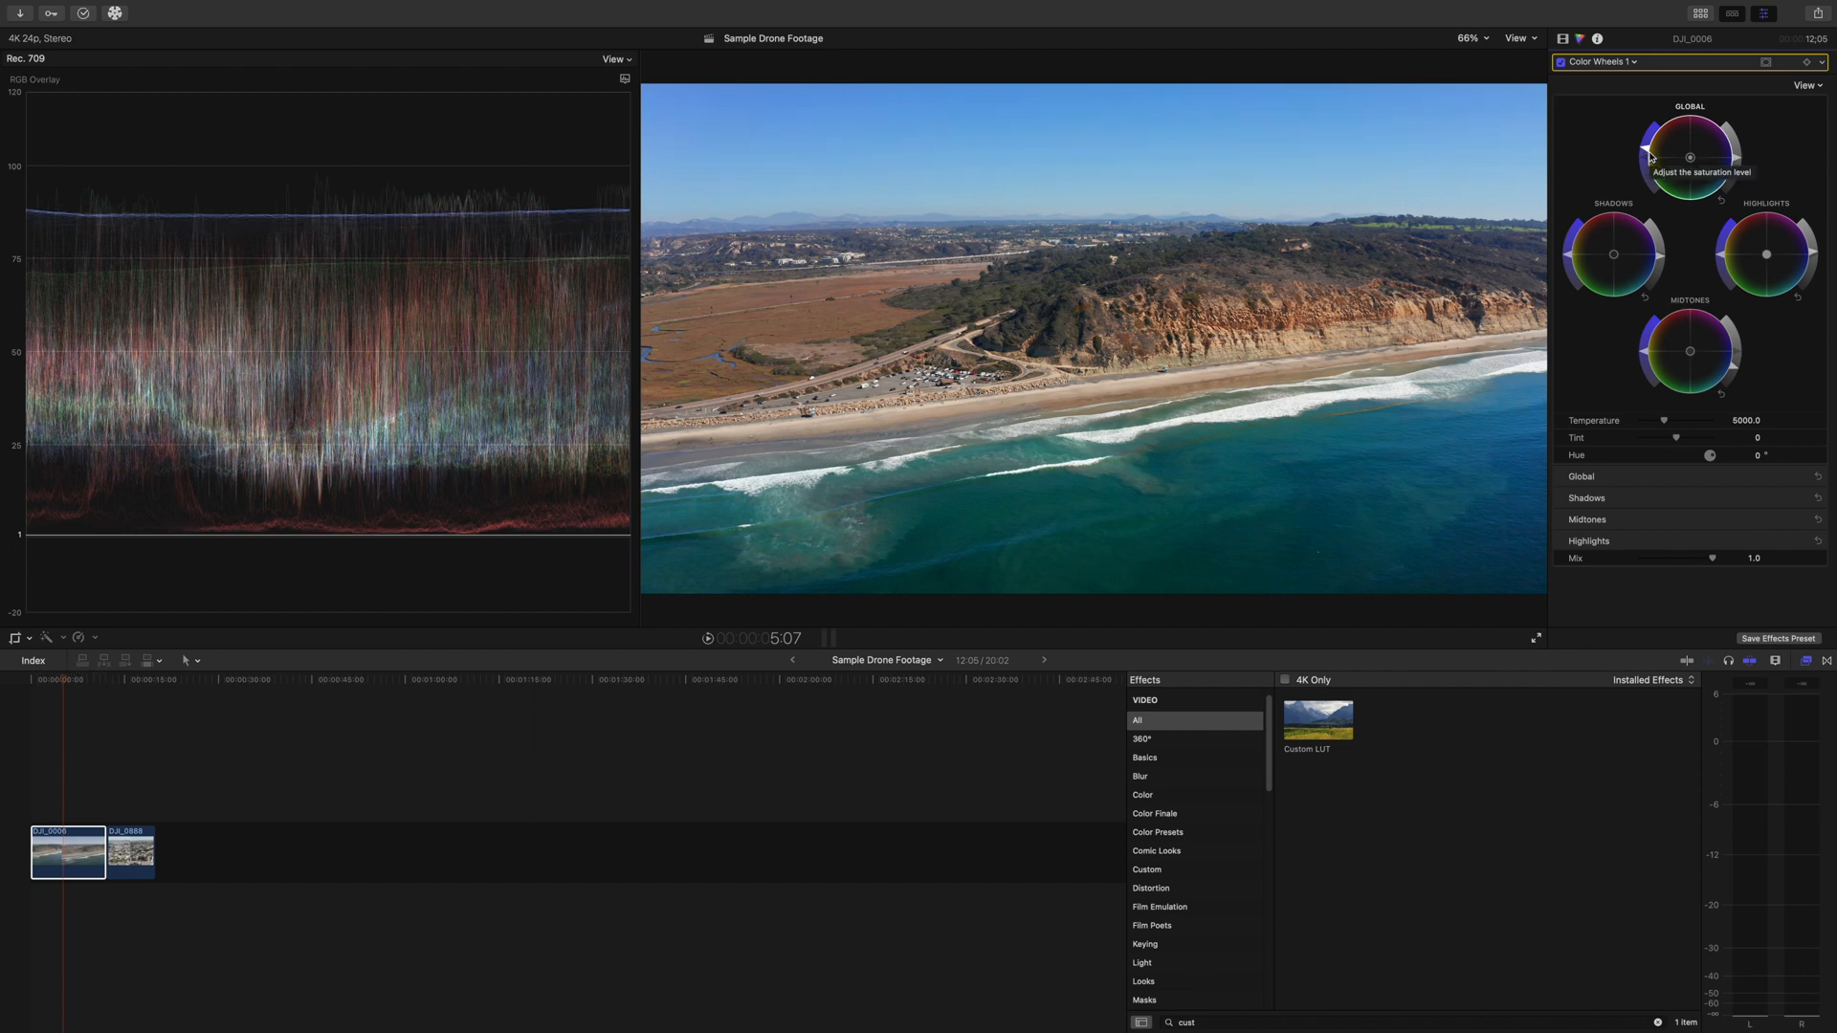
click(128, 851)
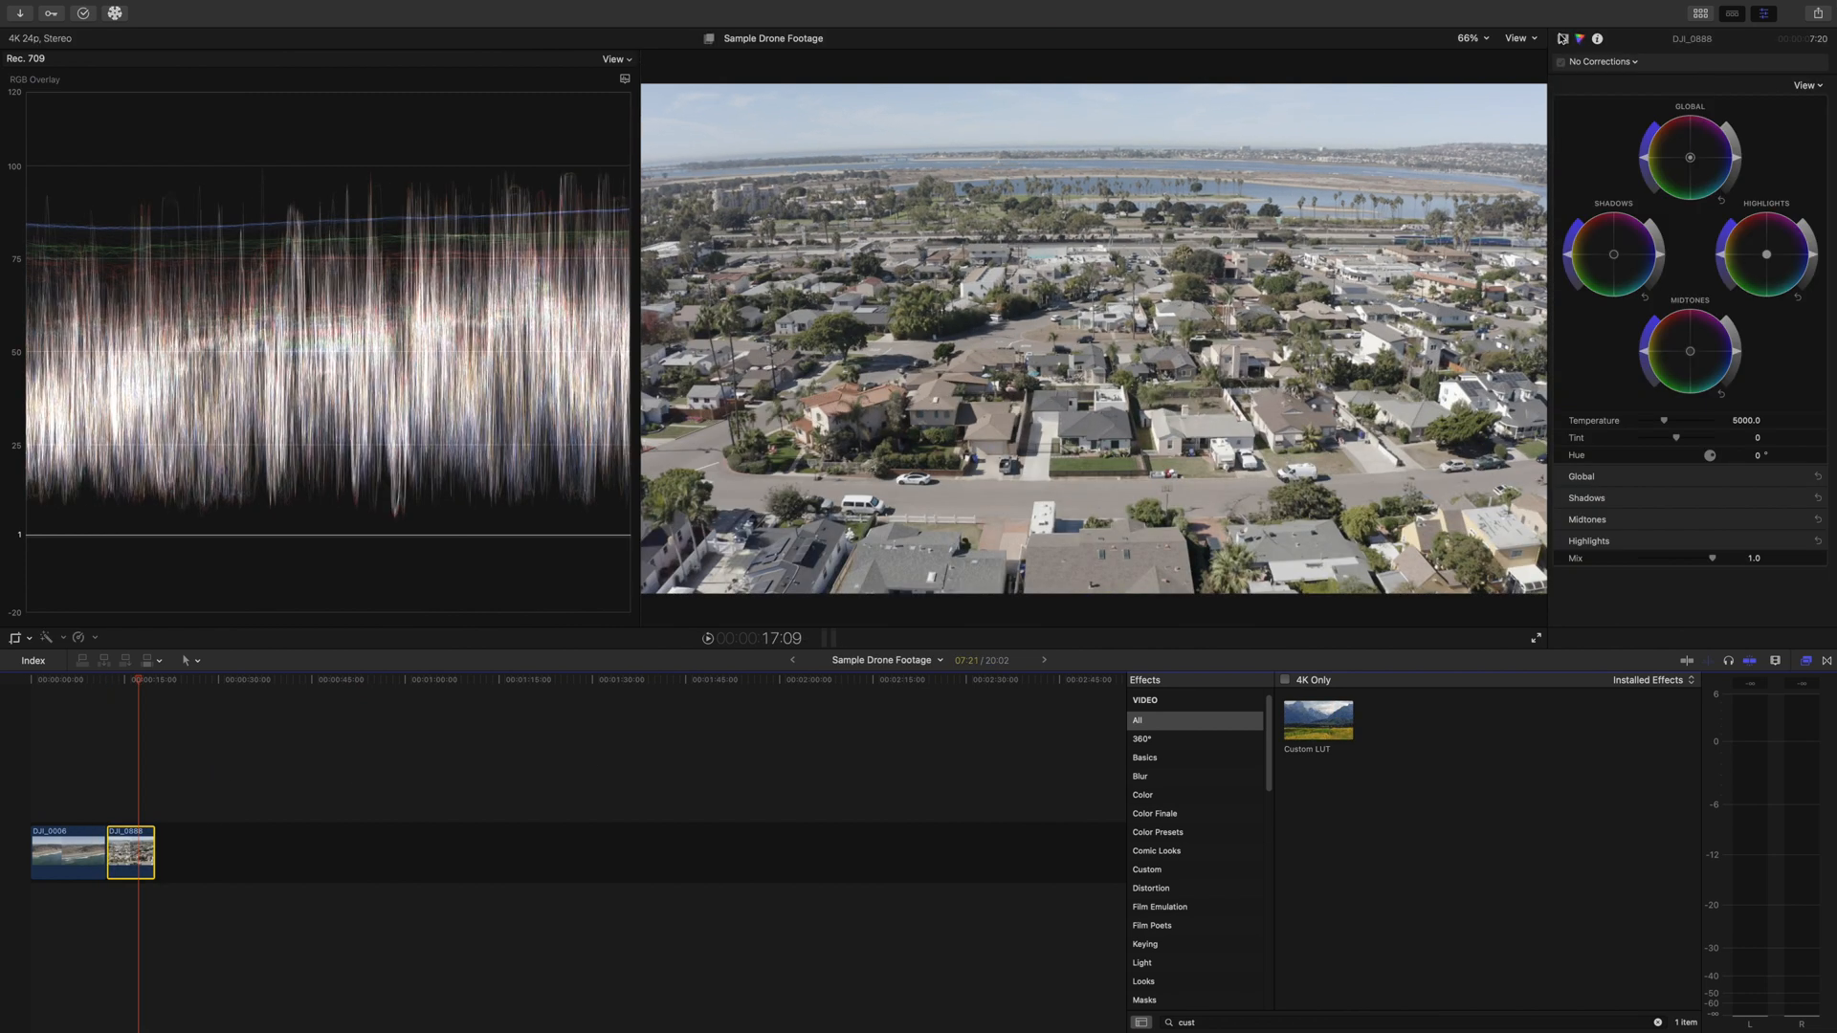
Step: Choose the D-Log M to Rec709 LUT in Custom LUT and enable it on DJI_0888
click(1733, 98)
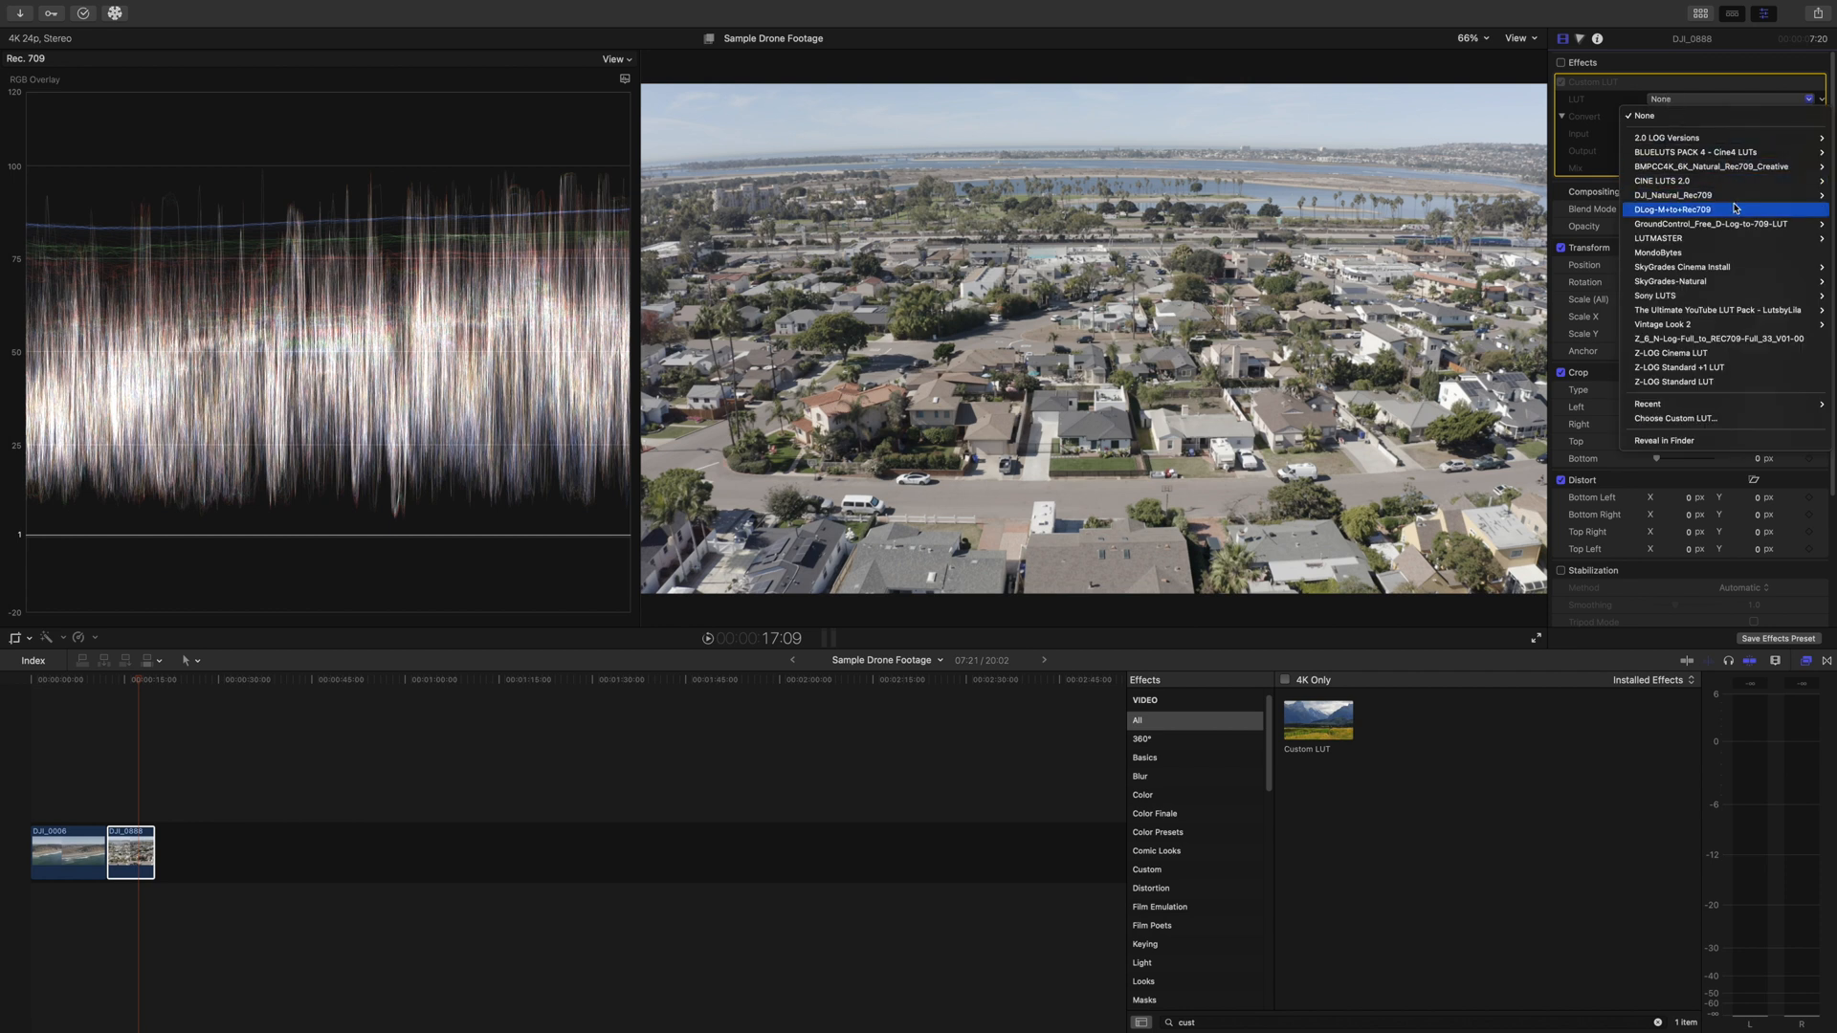
click(1680, 208)
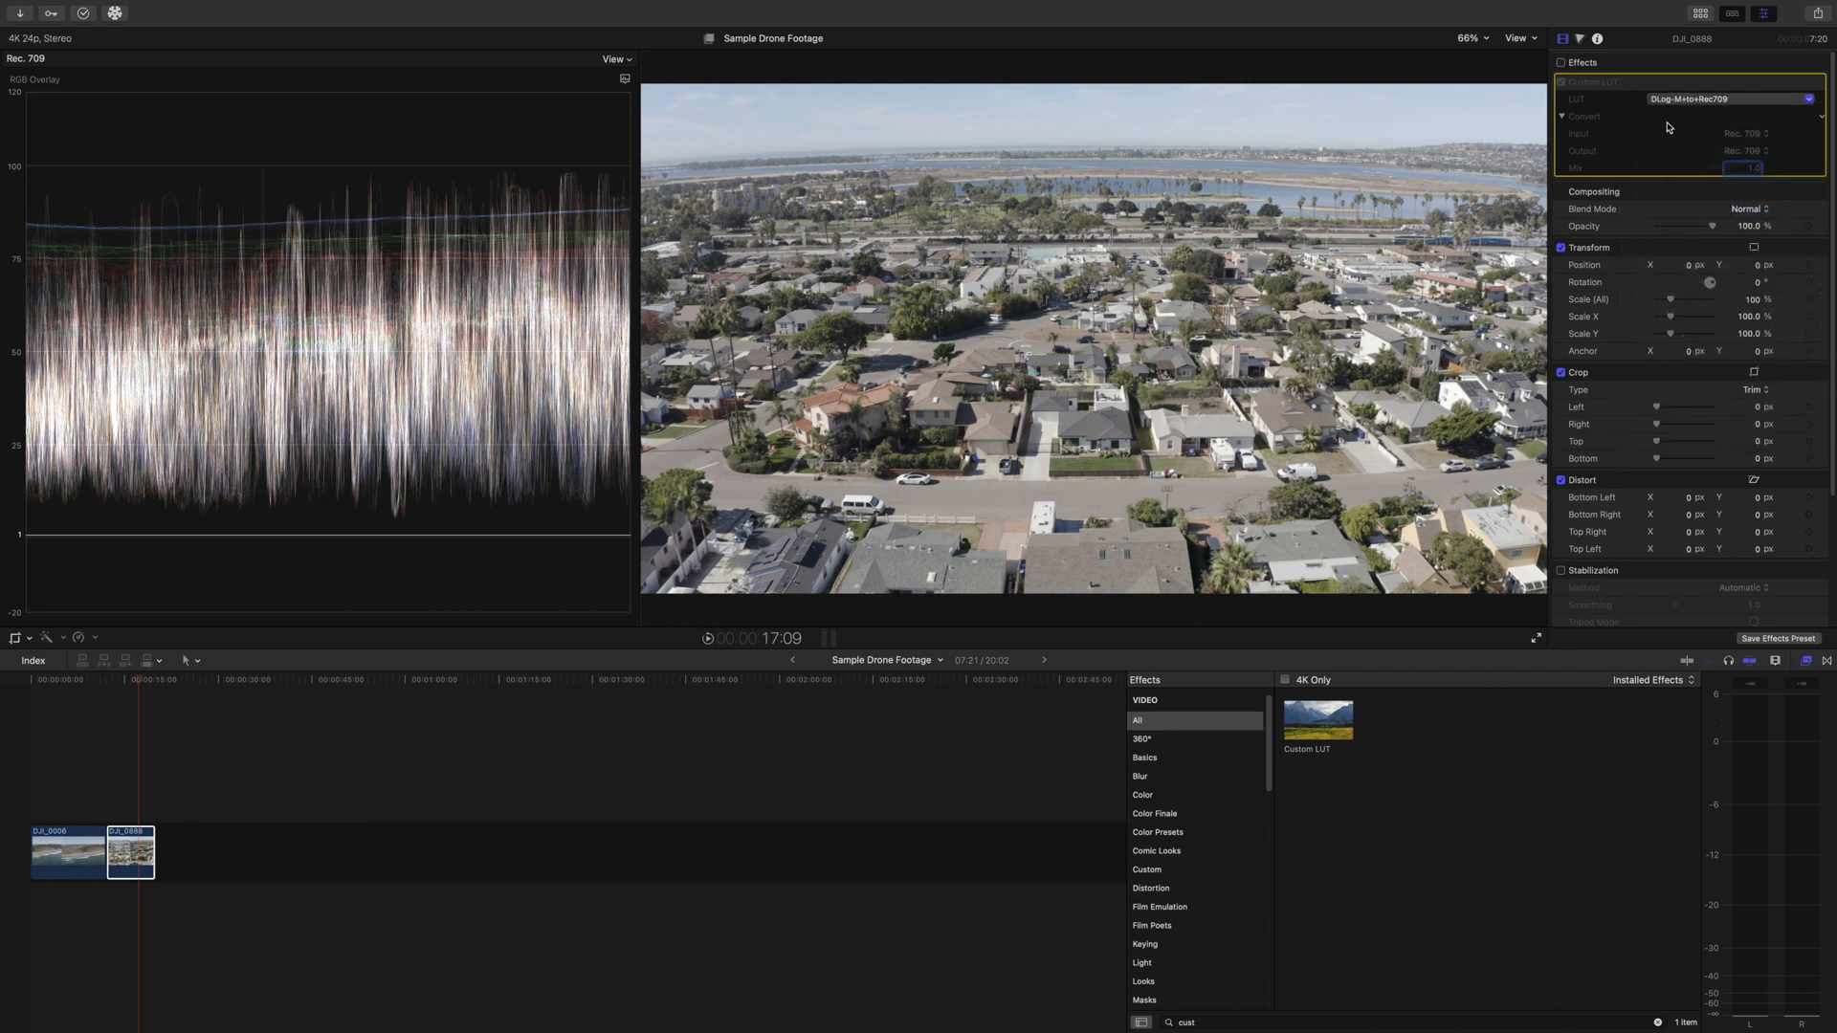
click(1562, 82)
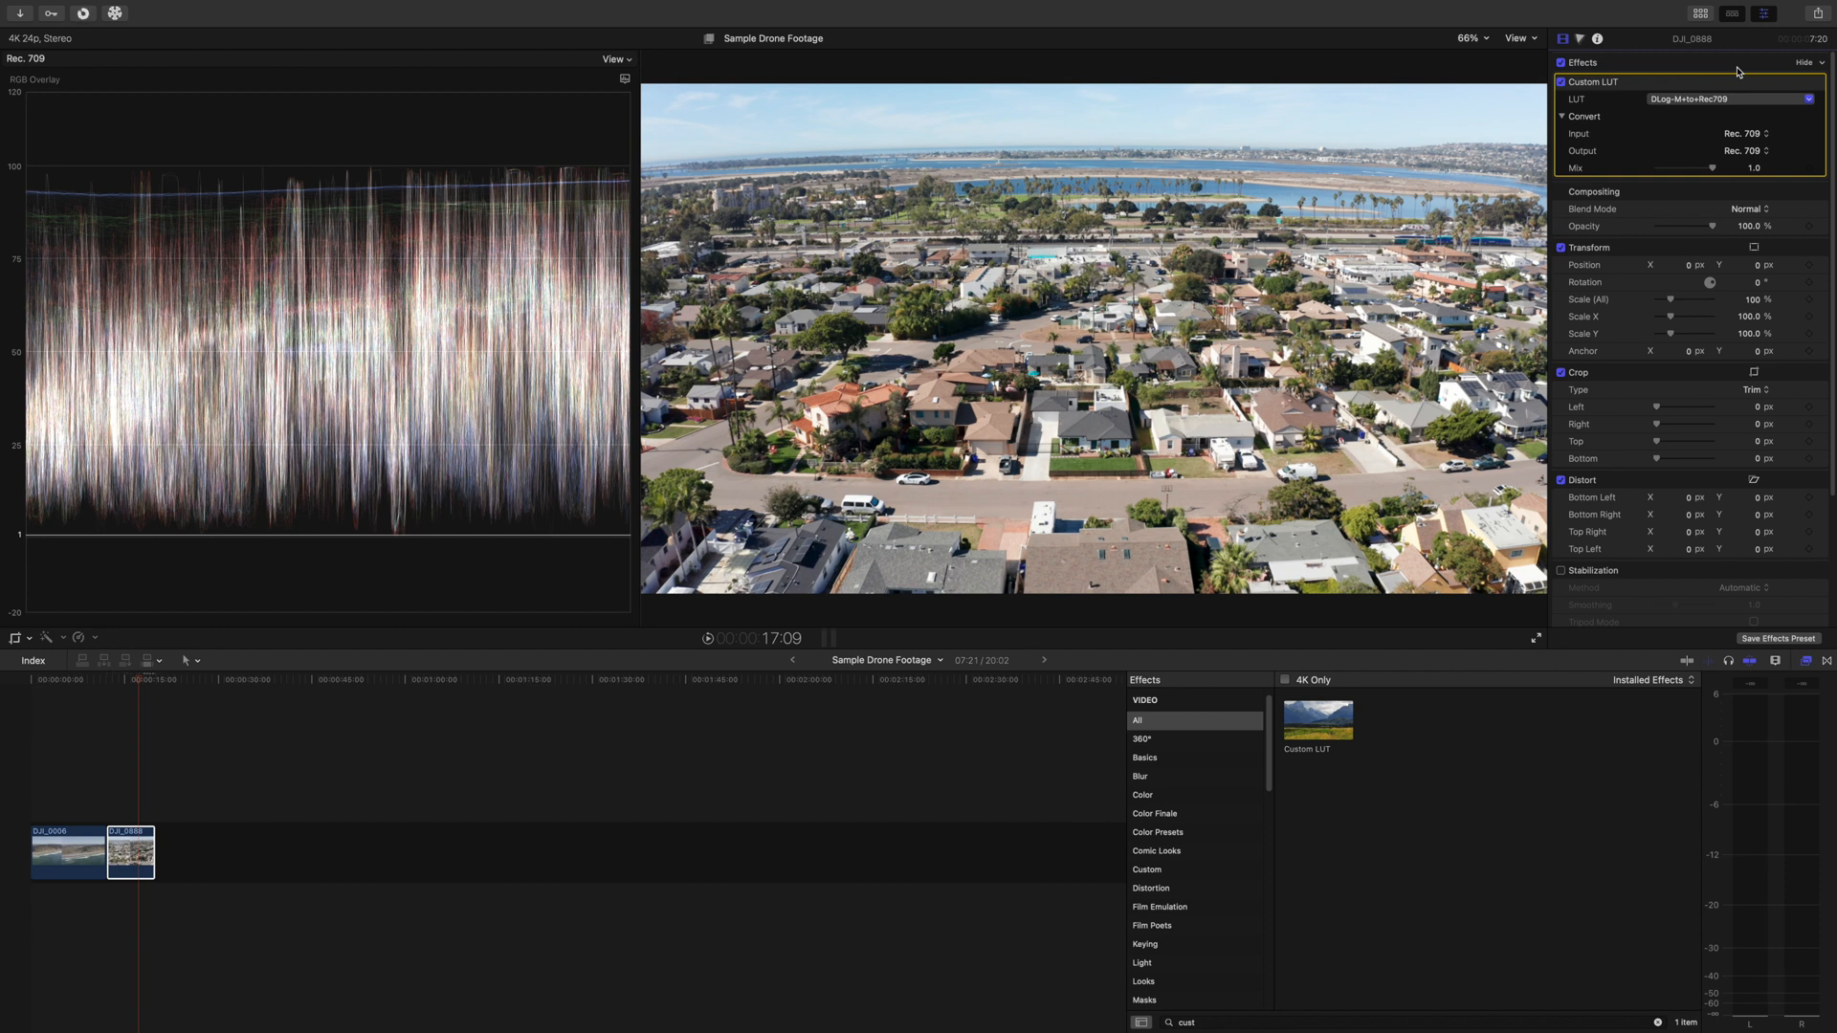
mouse_move(1609, 95)
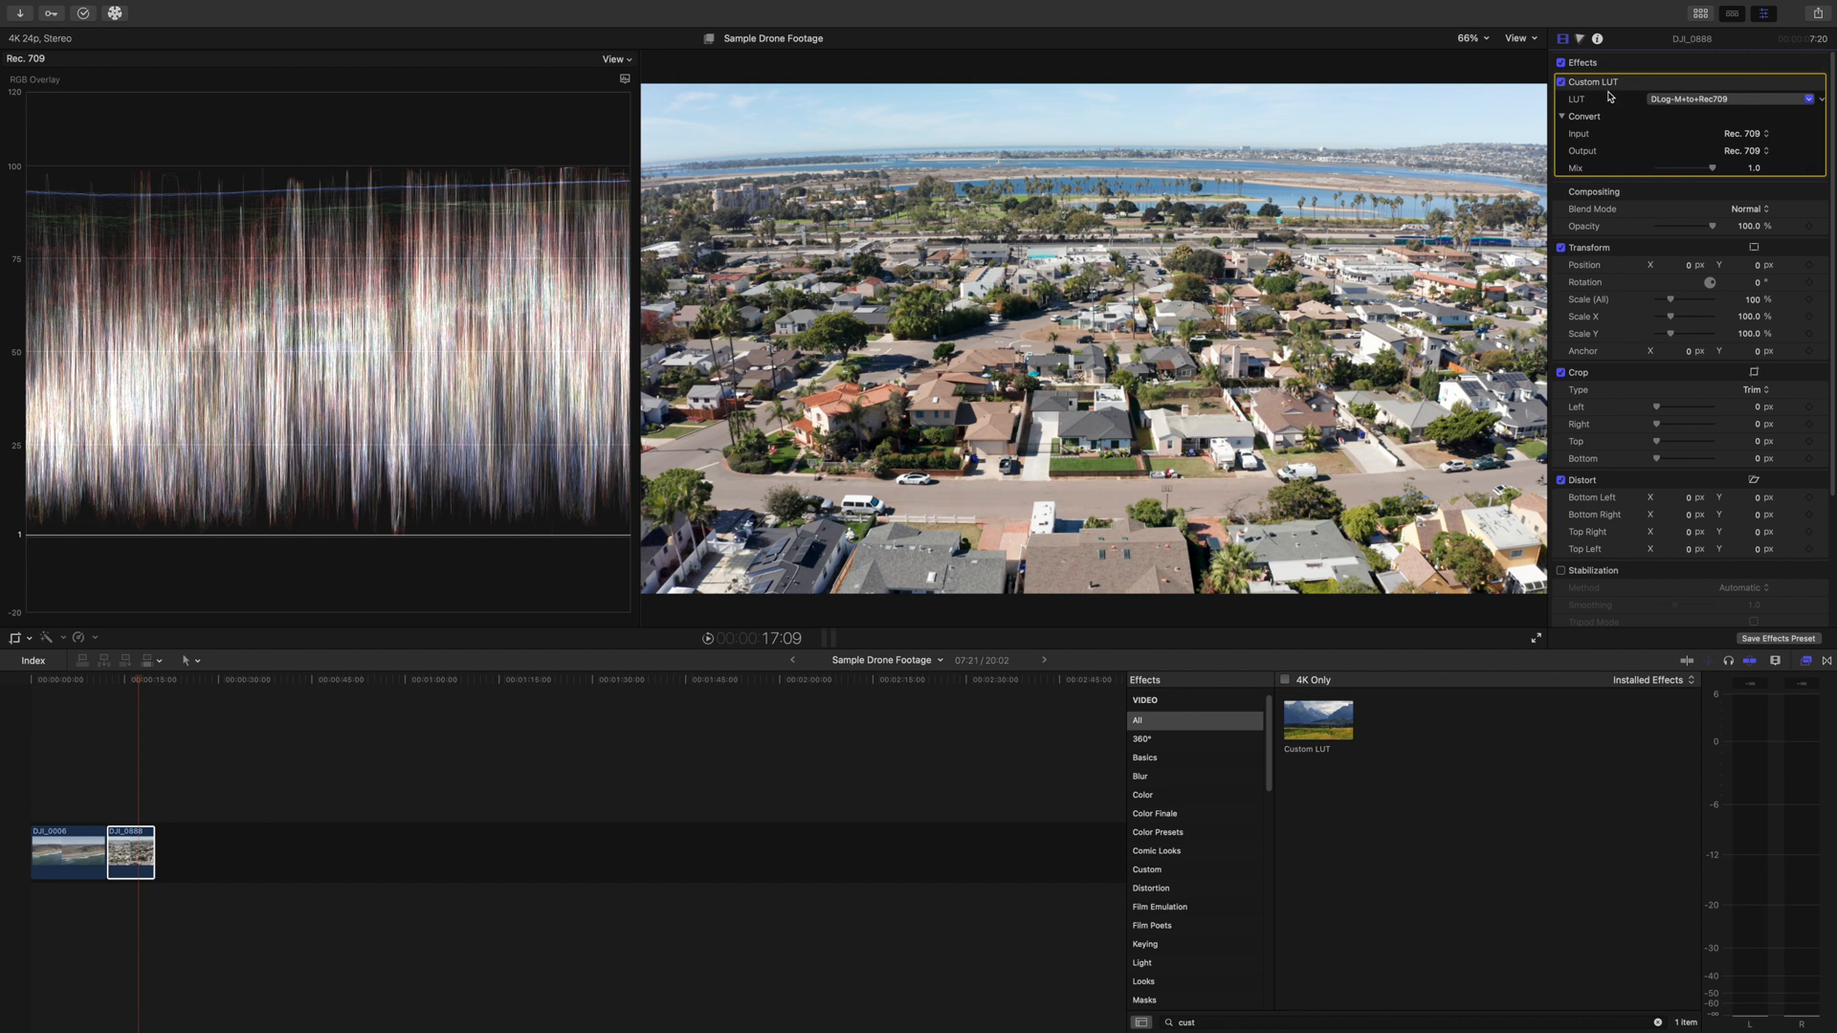
Step: Add a Color Wheels 1 correction in the Color inspector and toggle it off and on to compare
click(1578, 38)
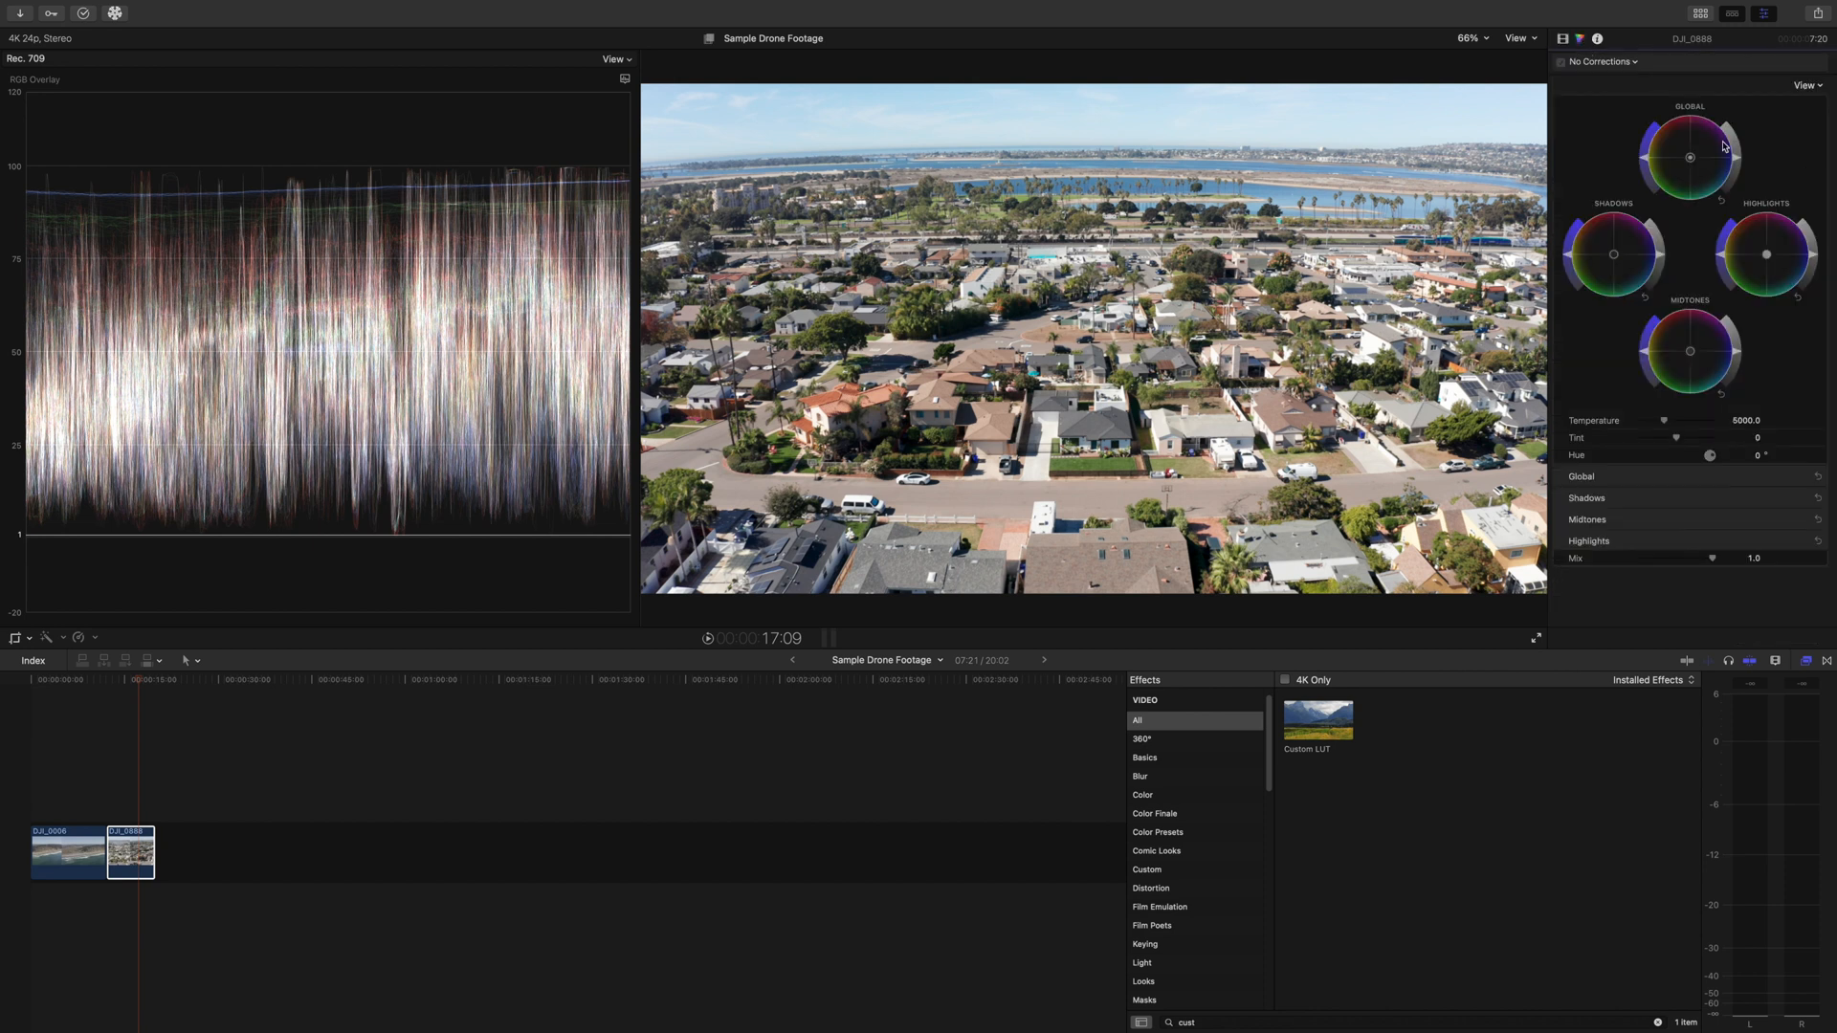
mouse_move(1737, 189)
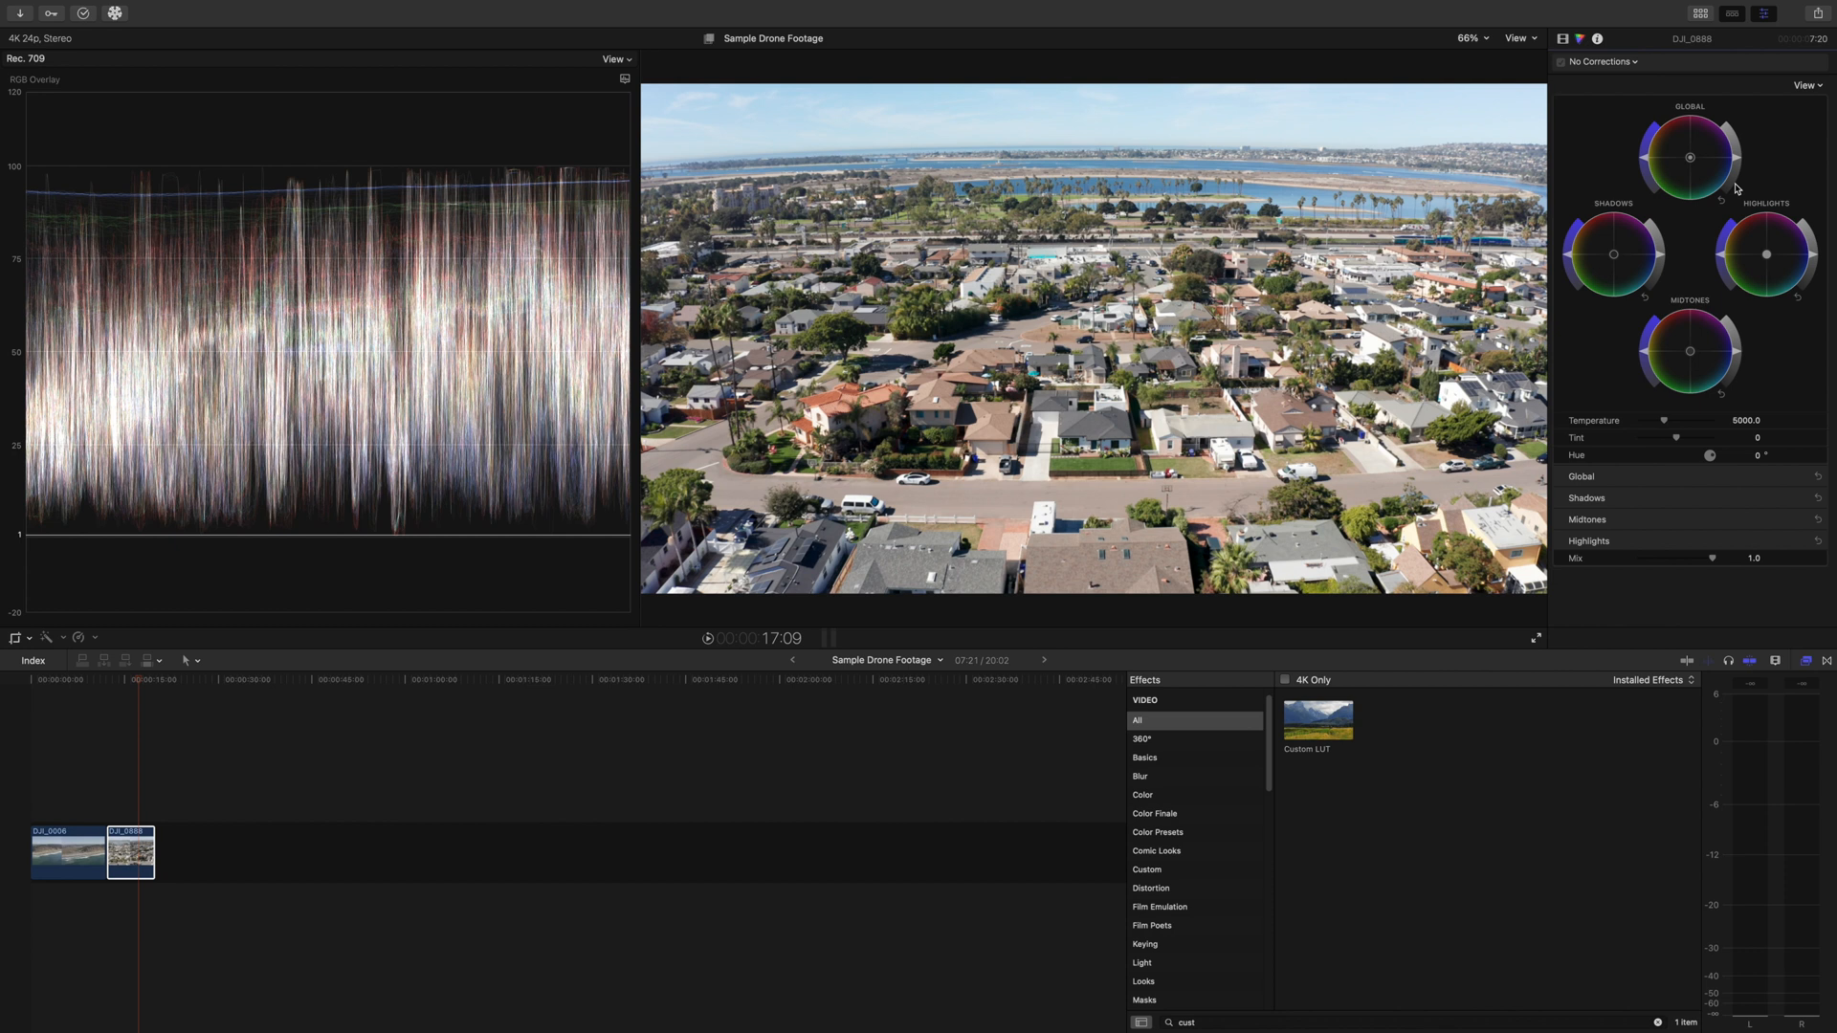
mouse_move(1642, 165)
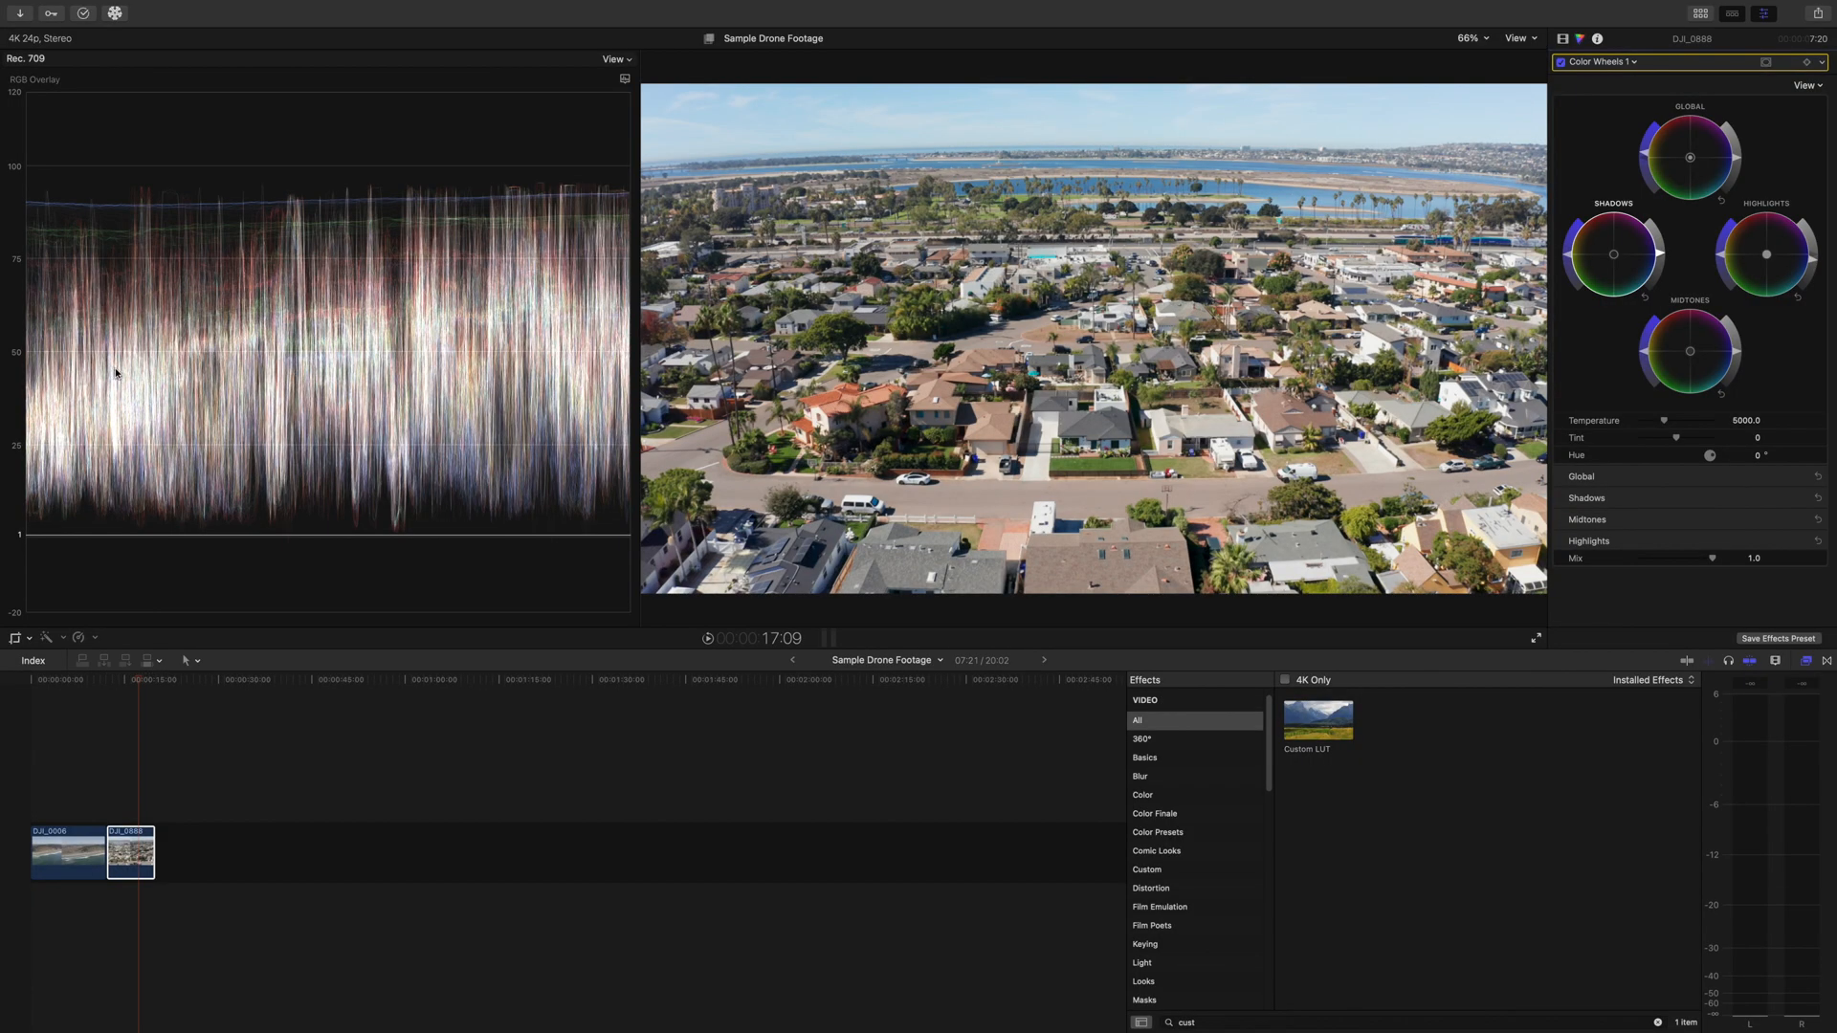
mouse_move(1710, 411)
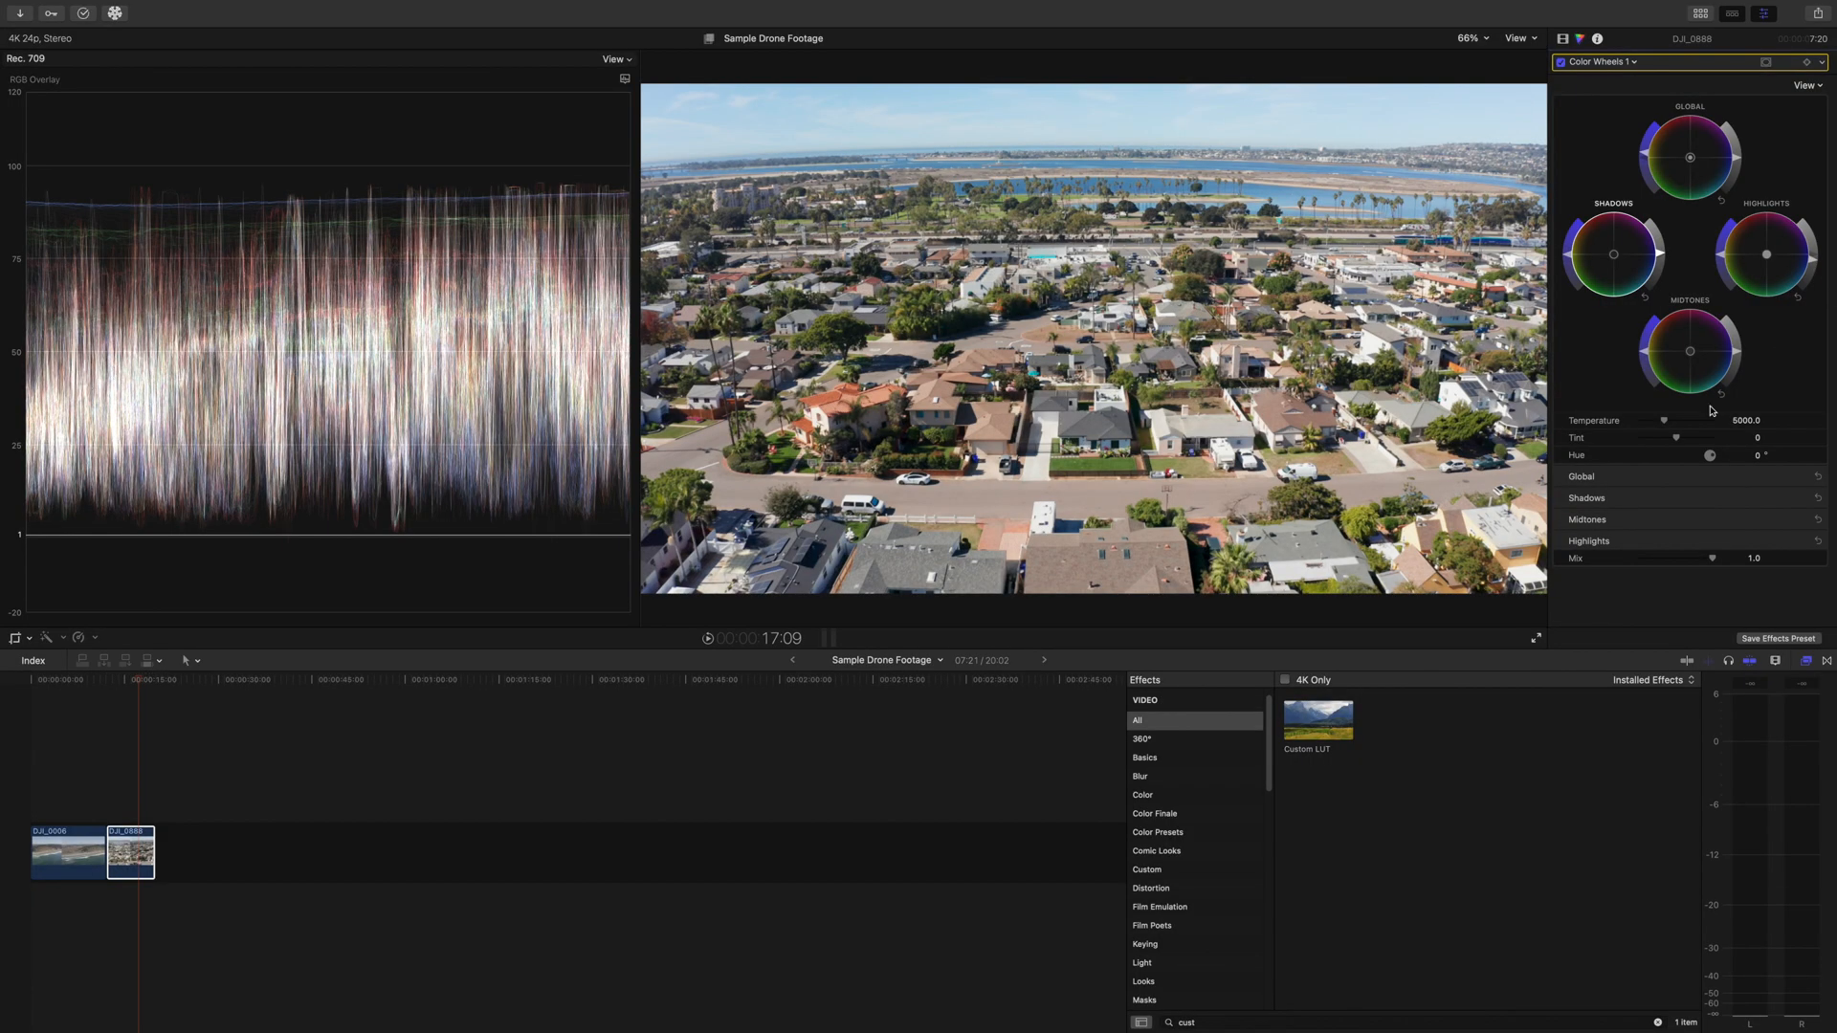
mouse_move(1737, 357)
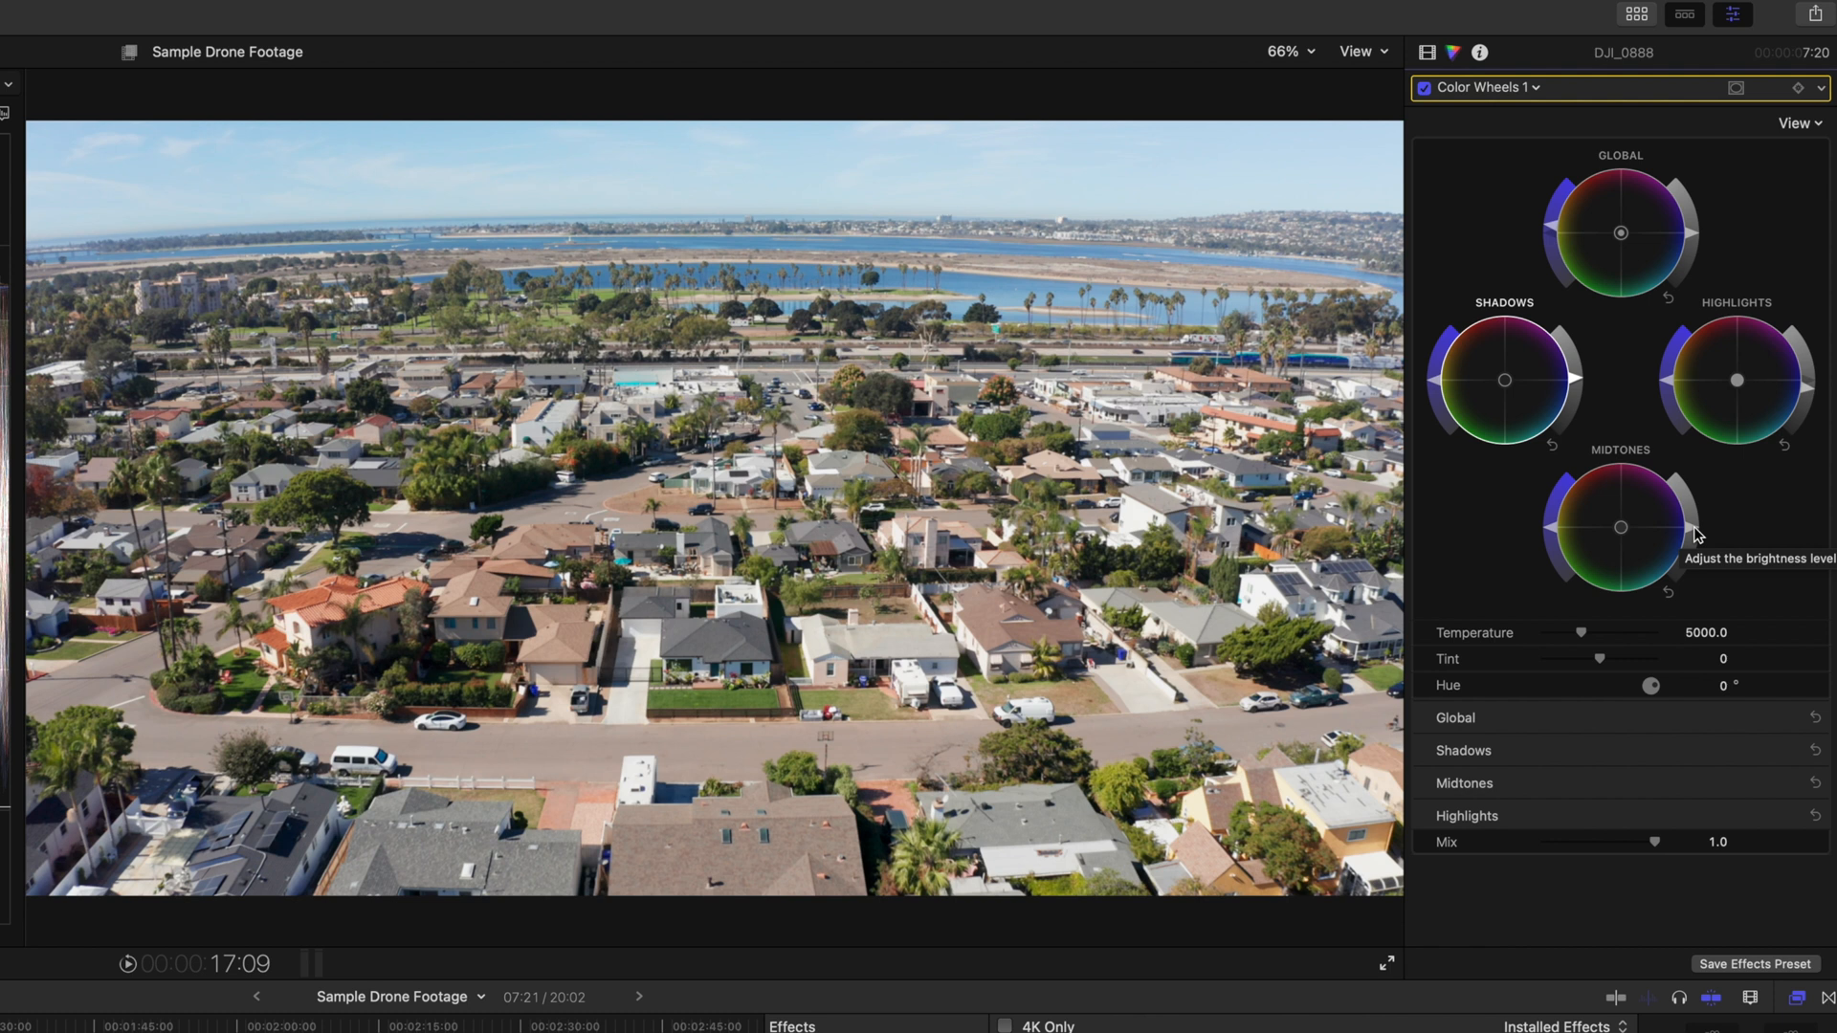
mouse_move(1699, 542)
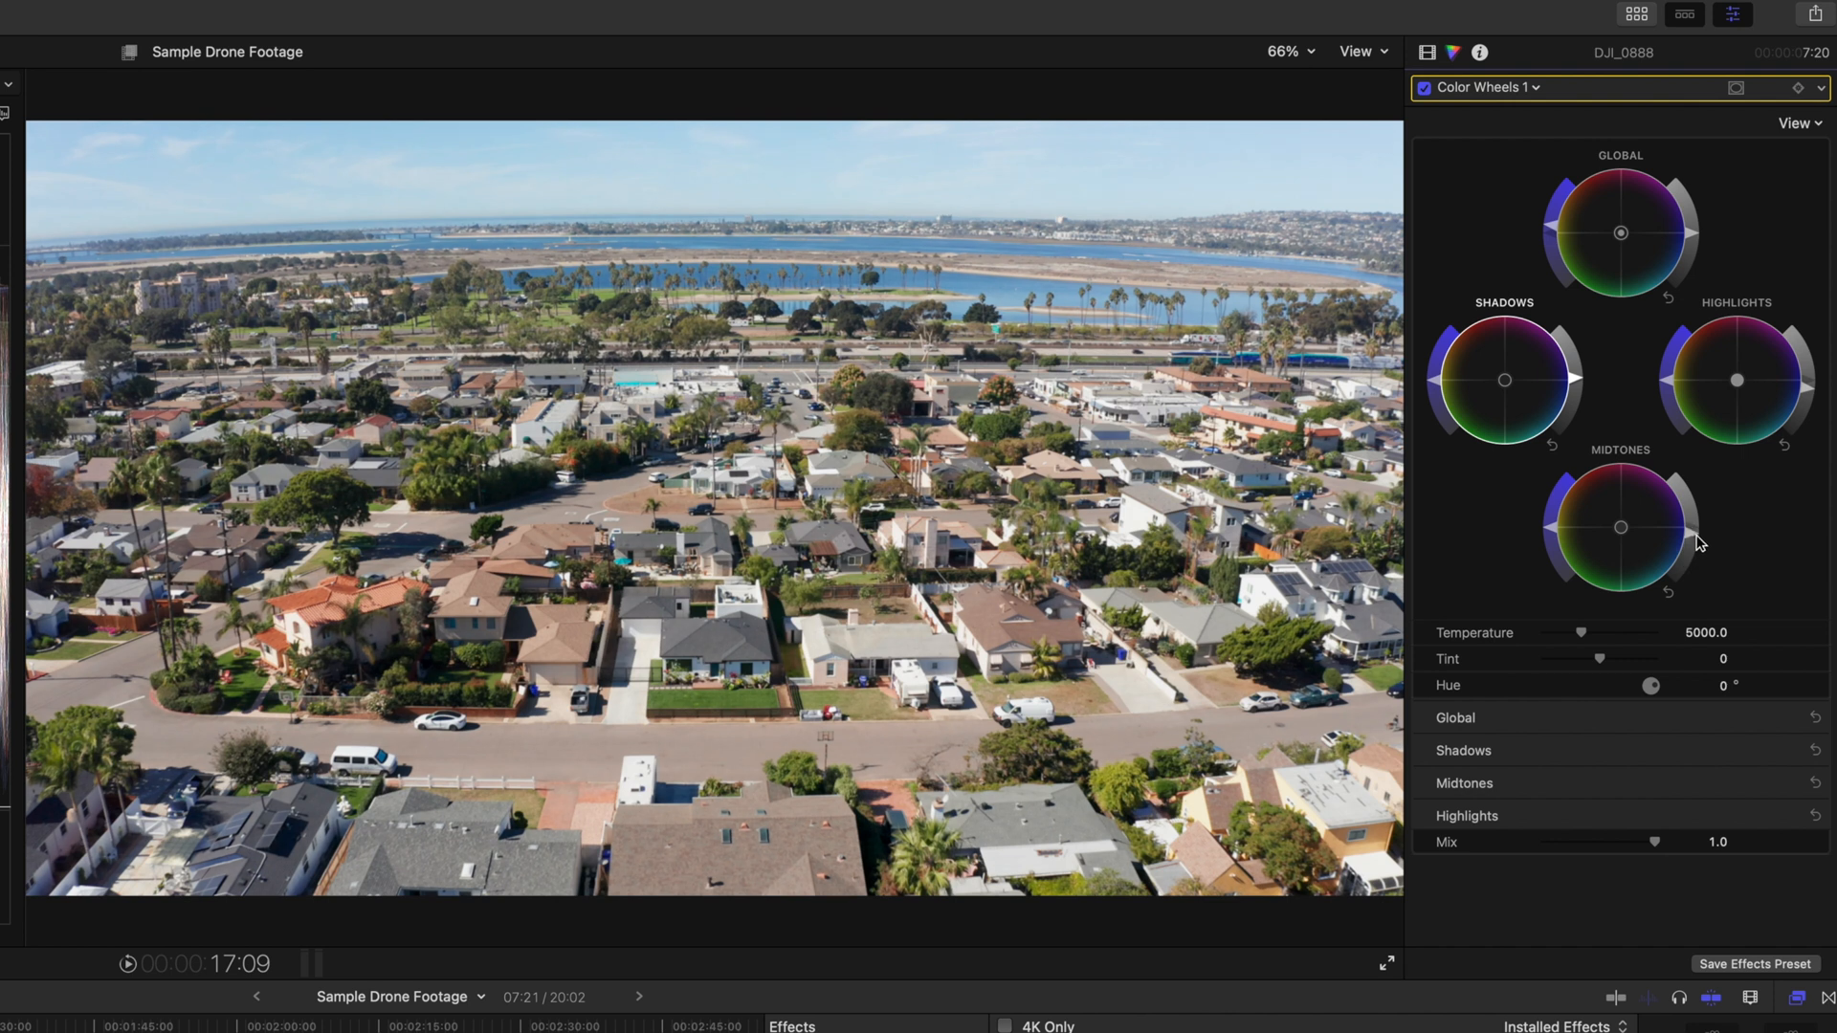
mouse_move(1699, 562)
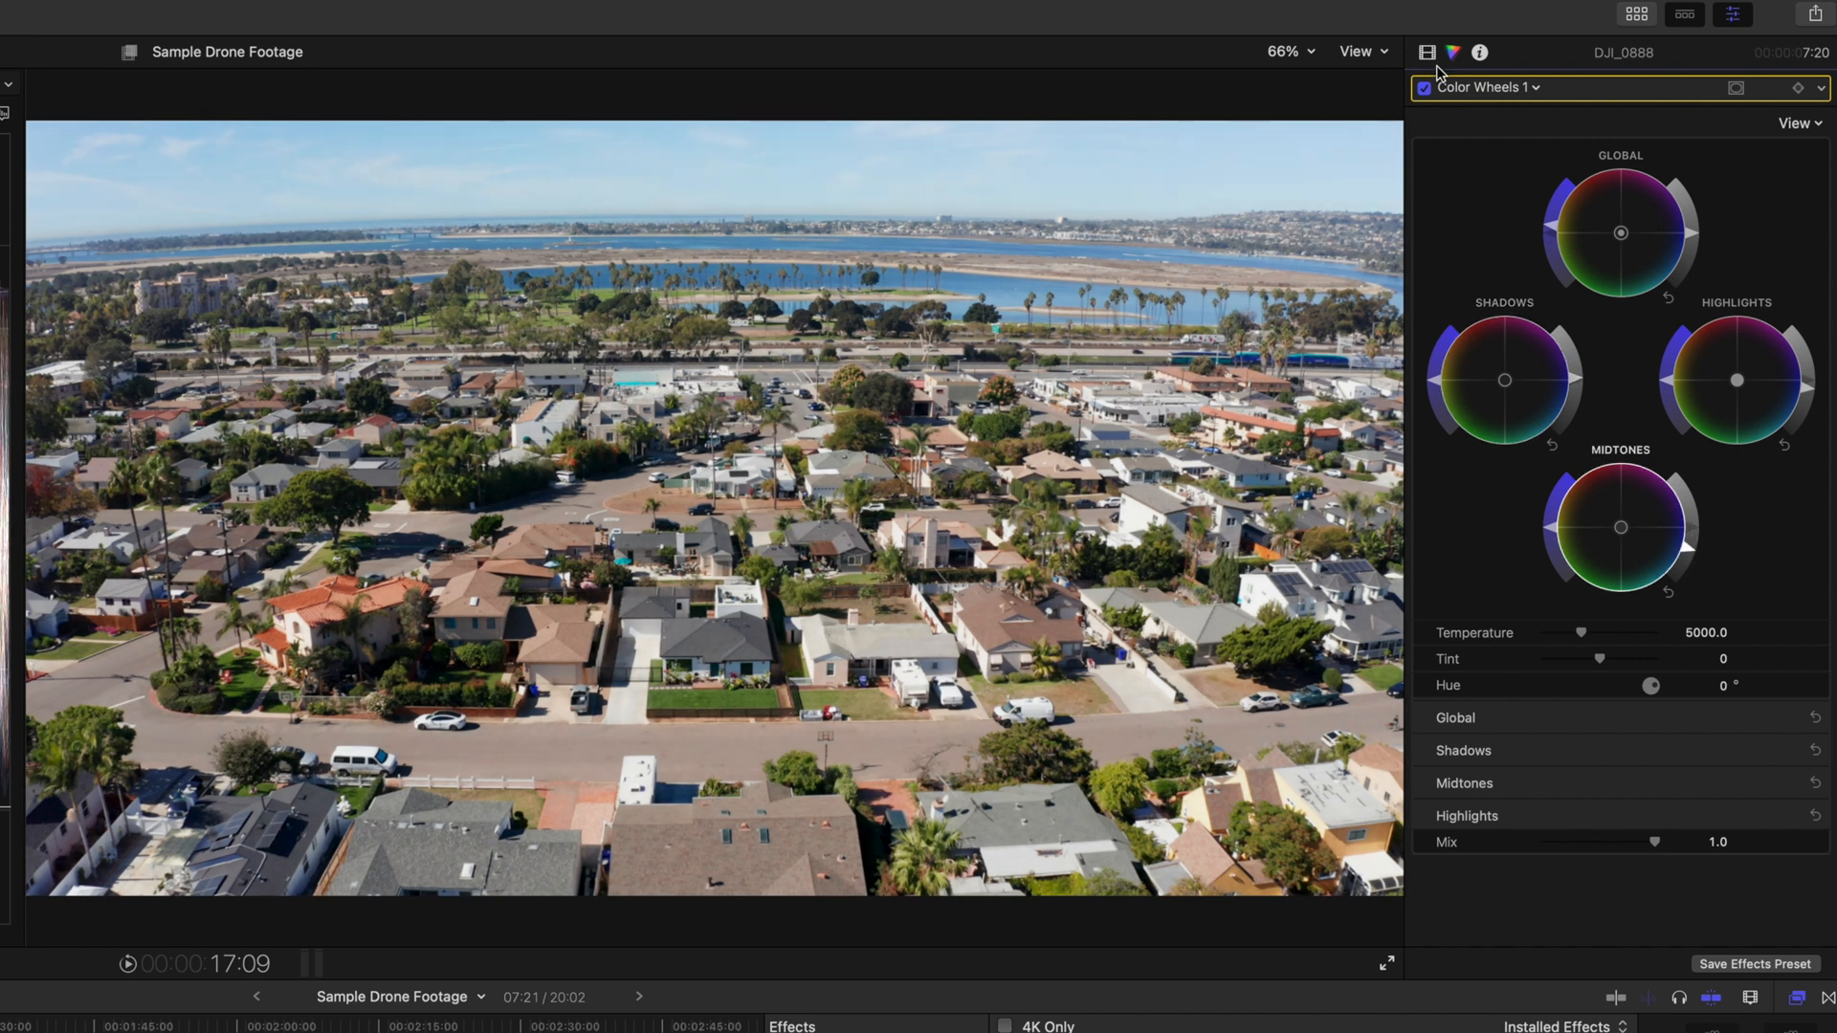
click(1423, 86)
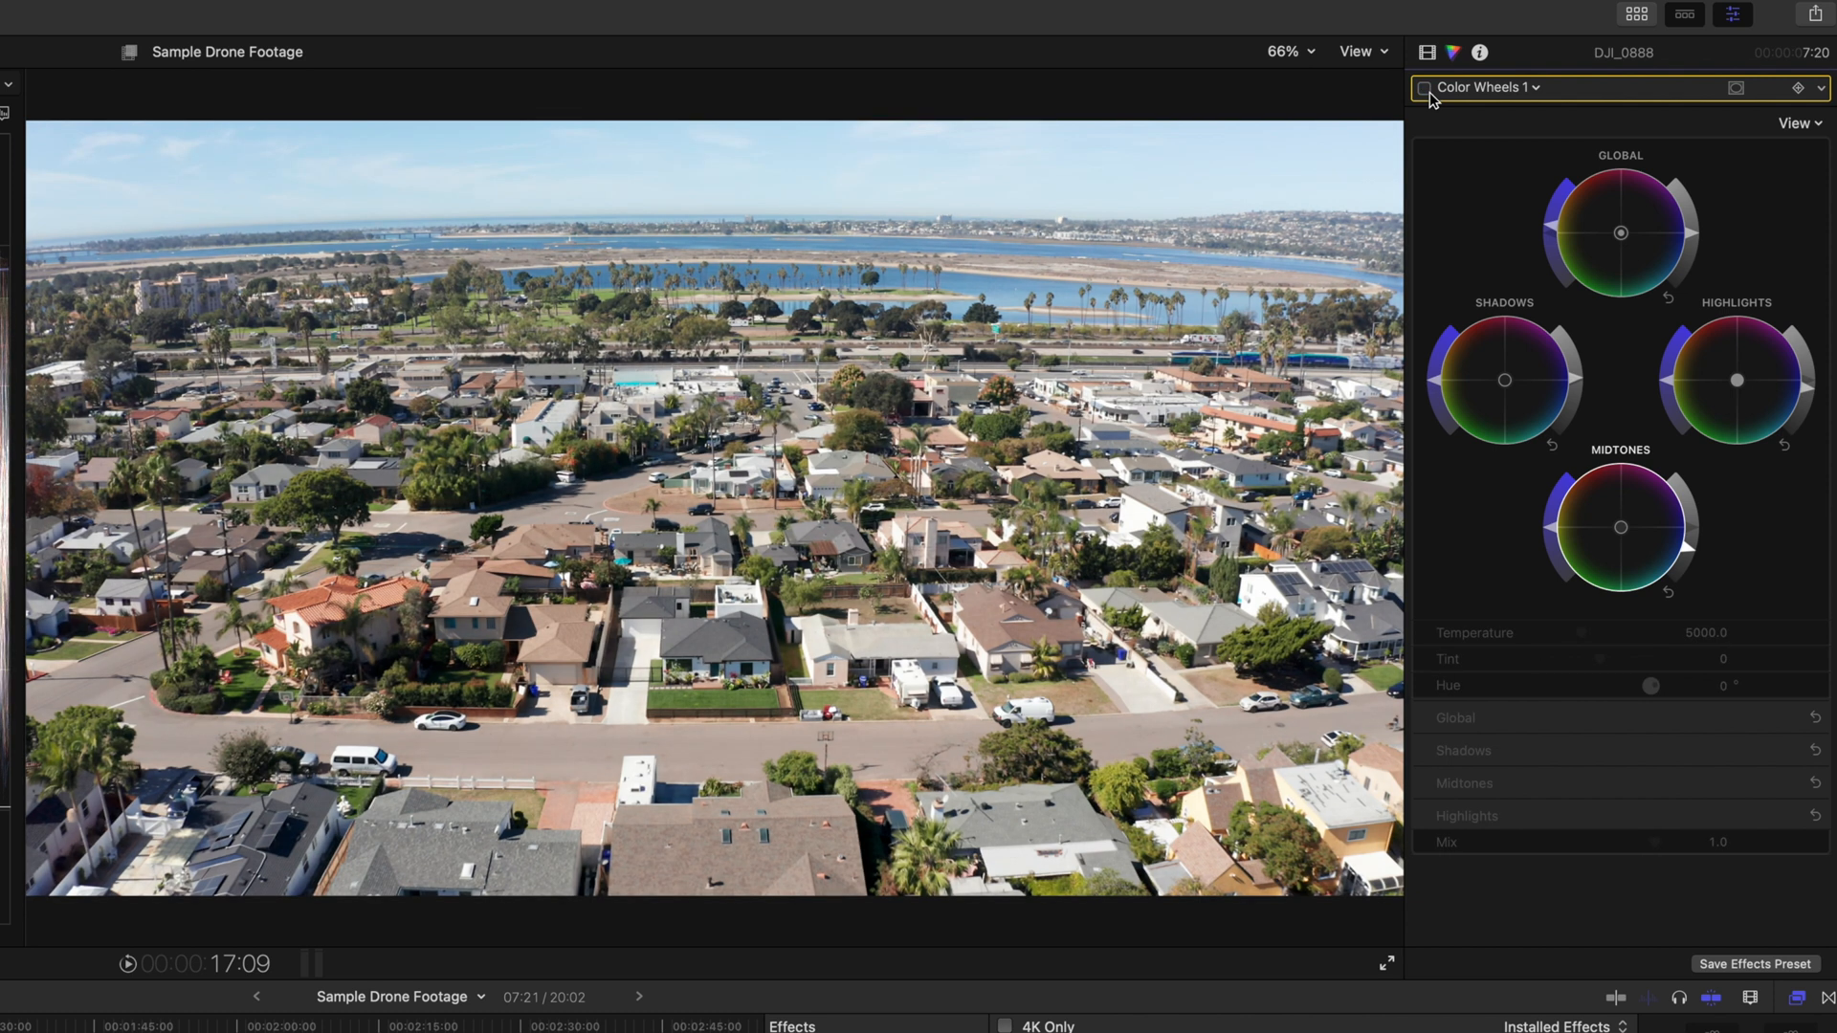
click(1424, 88)
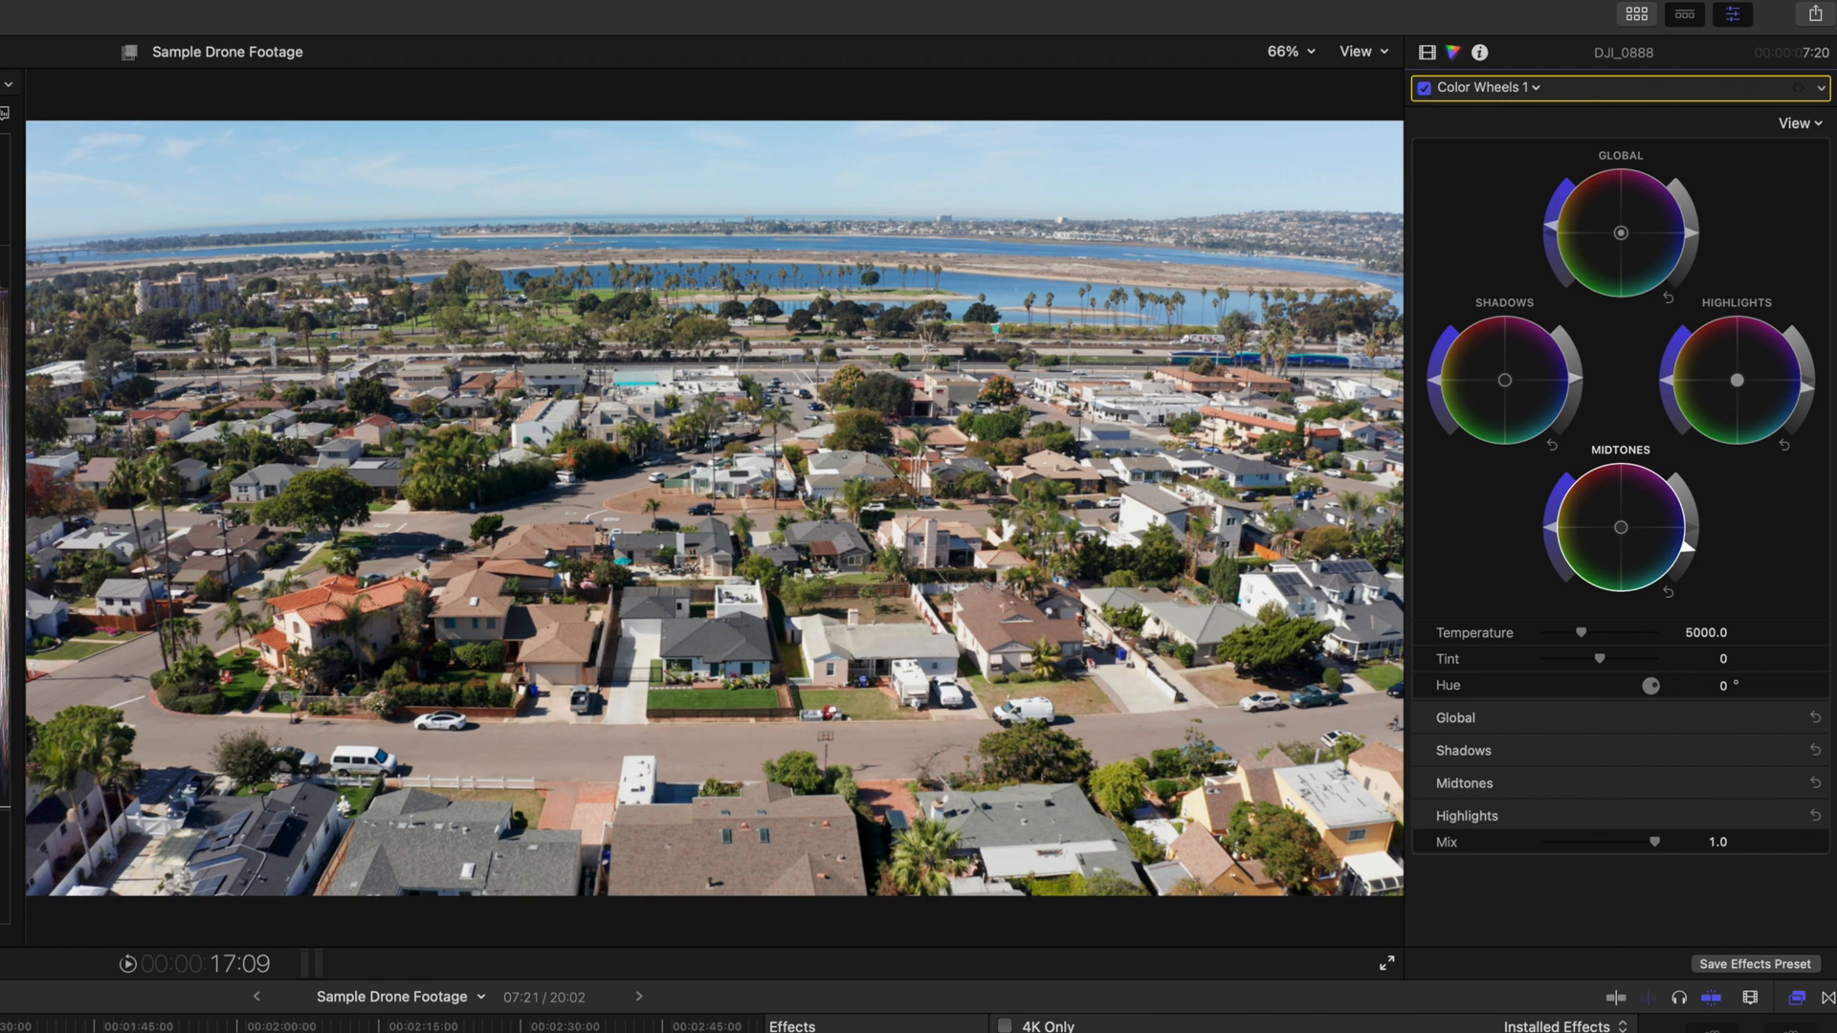
mouse_move(1582, 385)
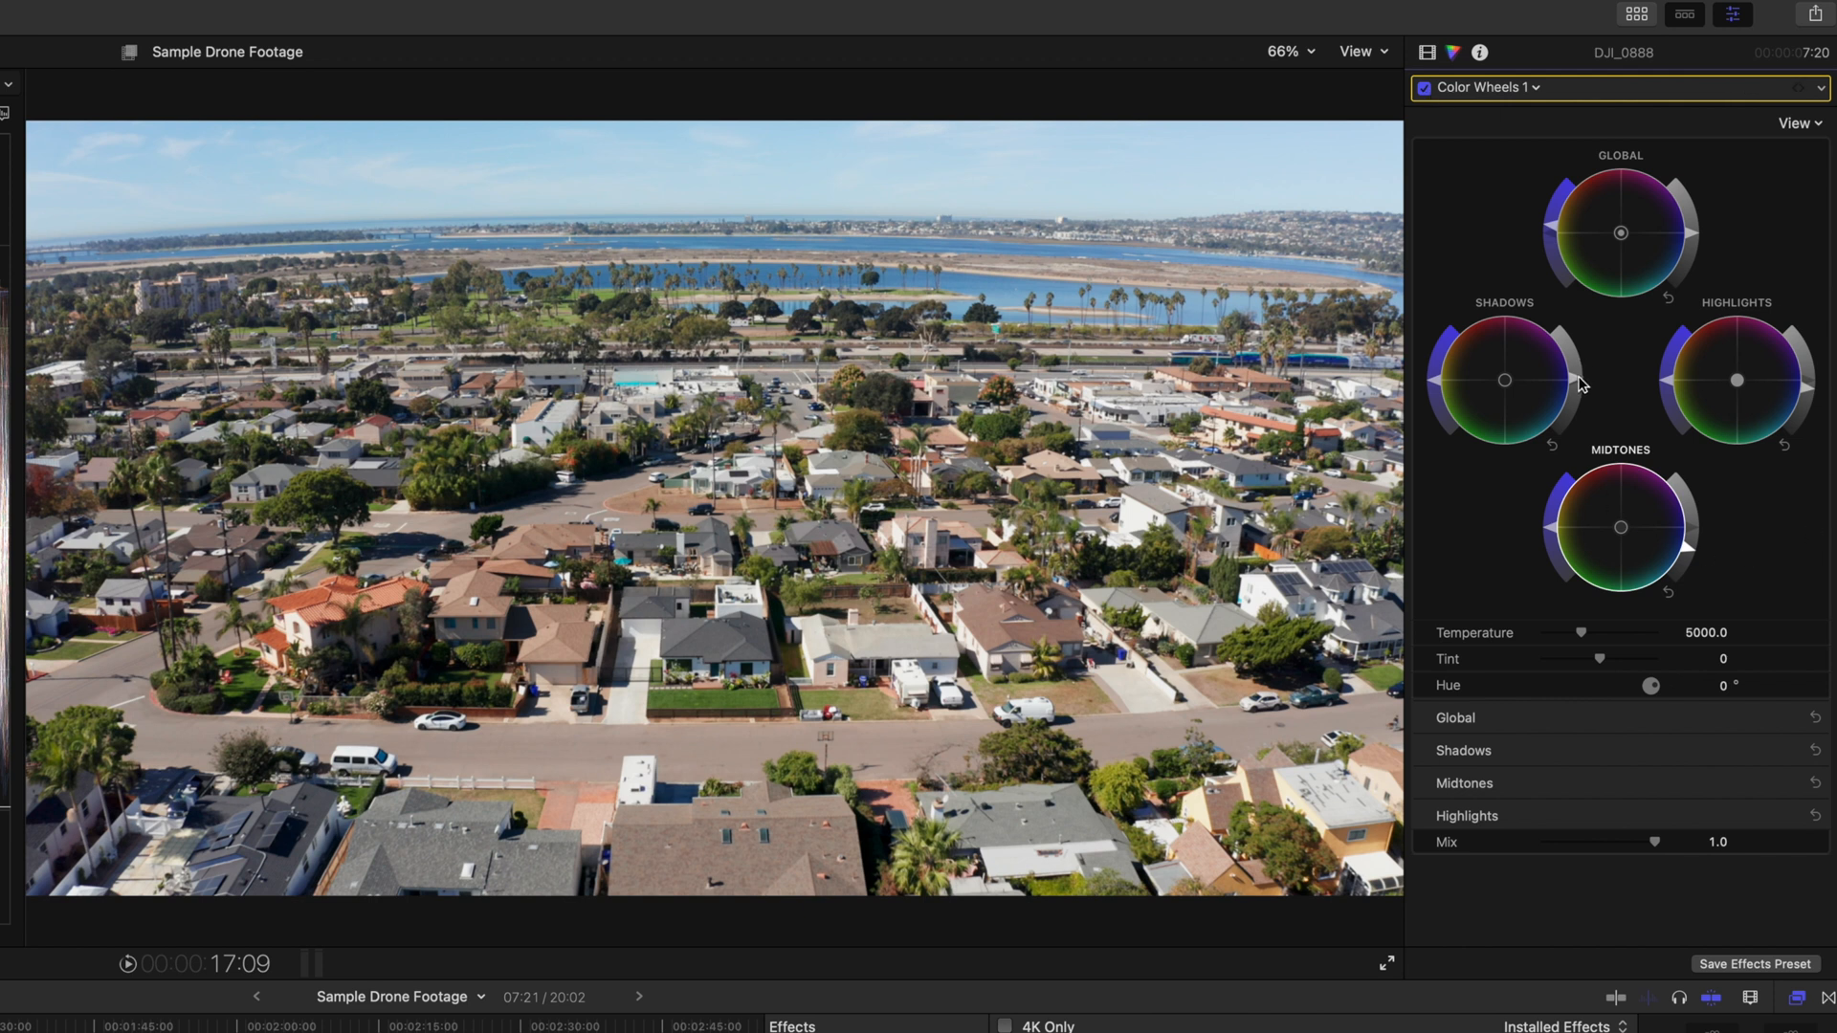
Step: Add a second Color Wheels correction and attach a color mask to it
click(1479, 86)
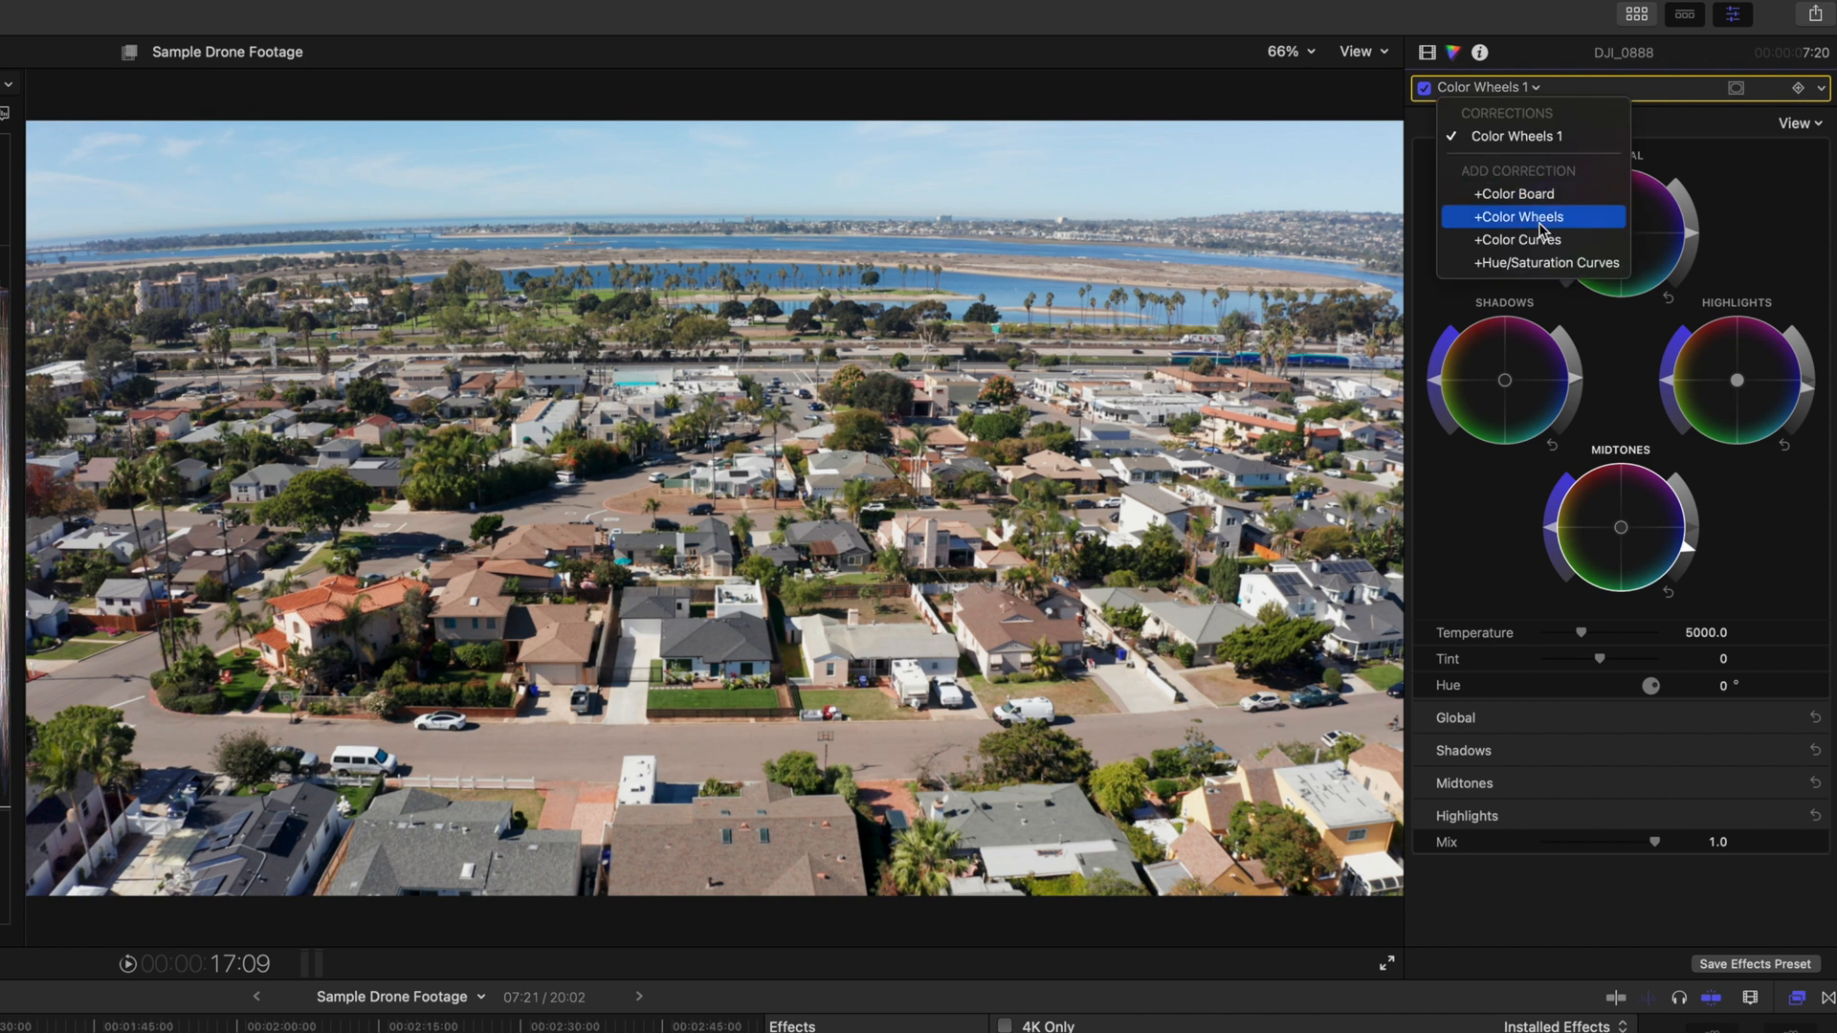
click(1519, 216)
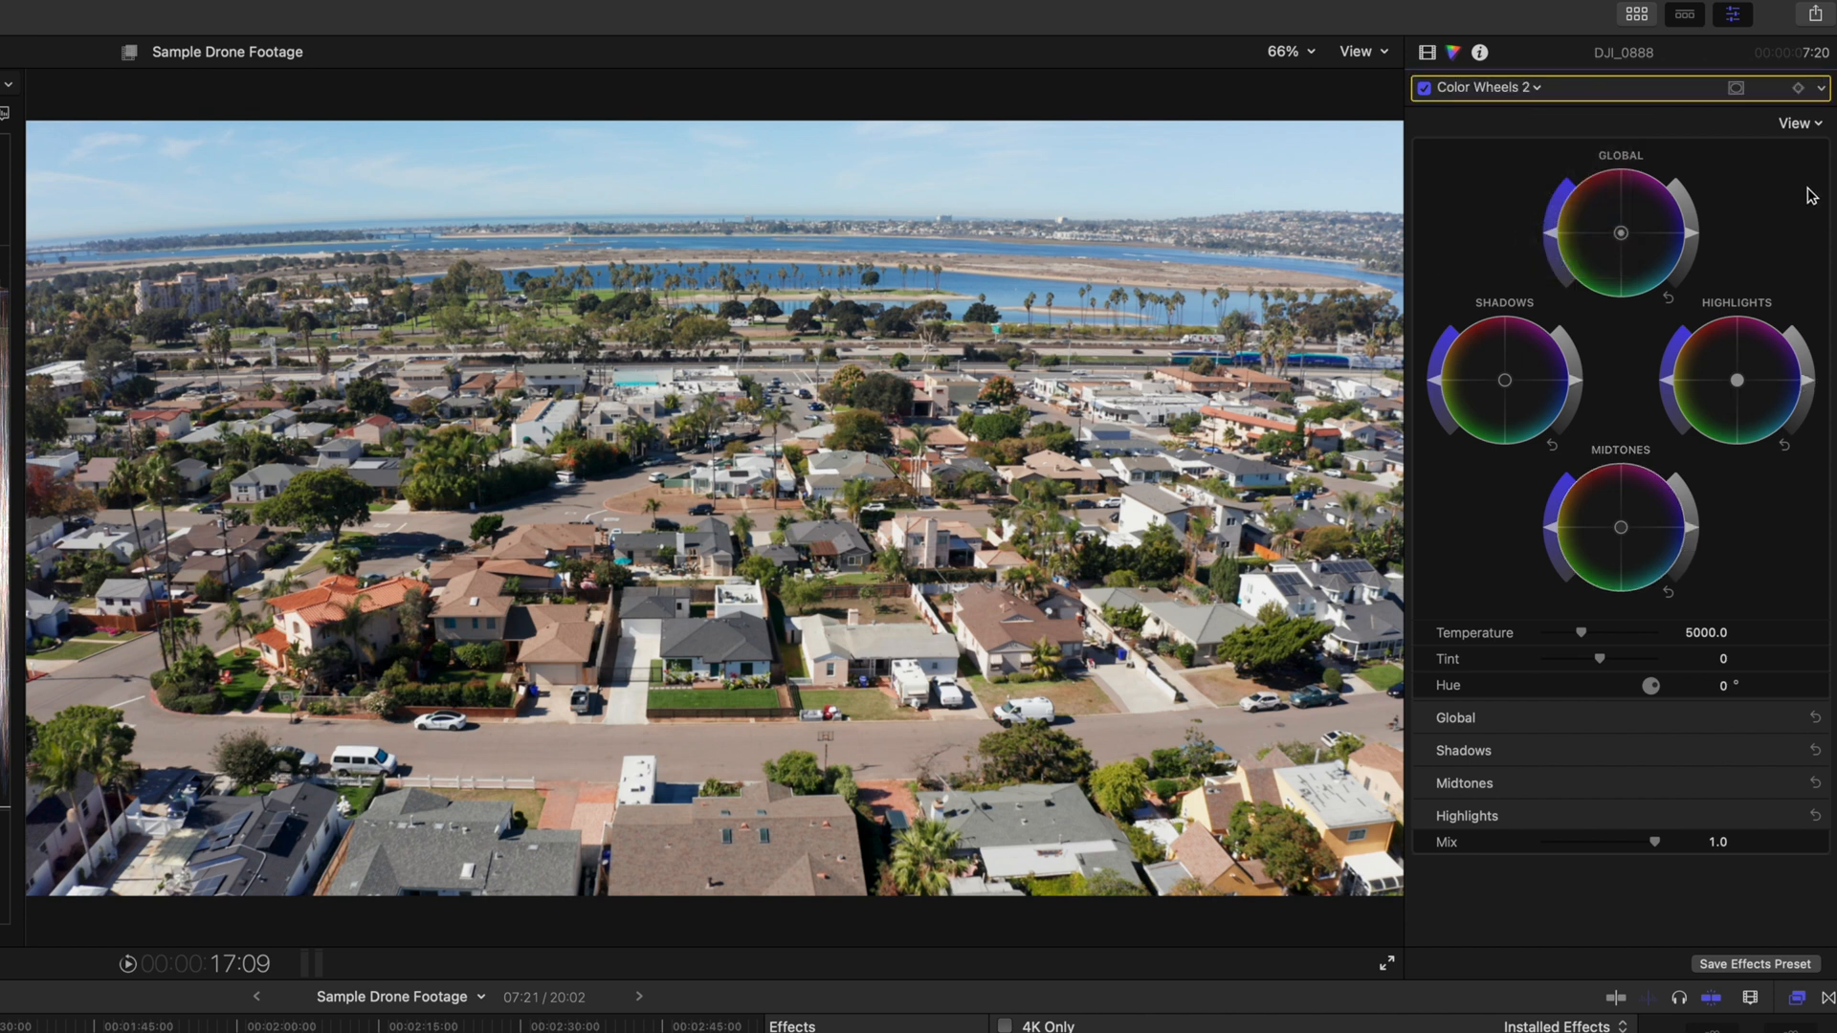
click(1735, 88)
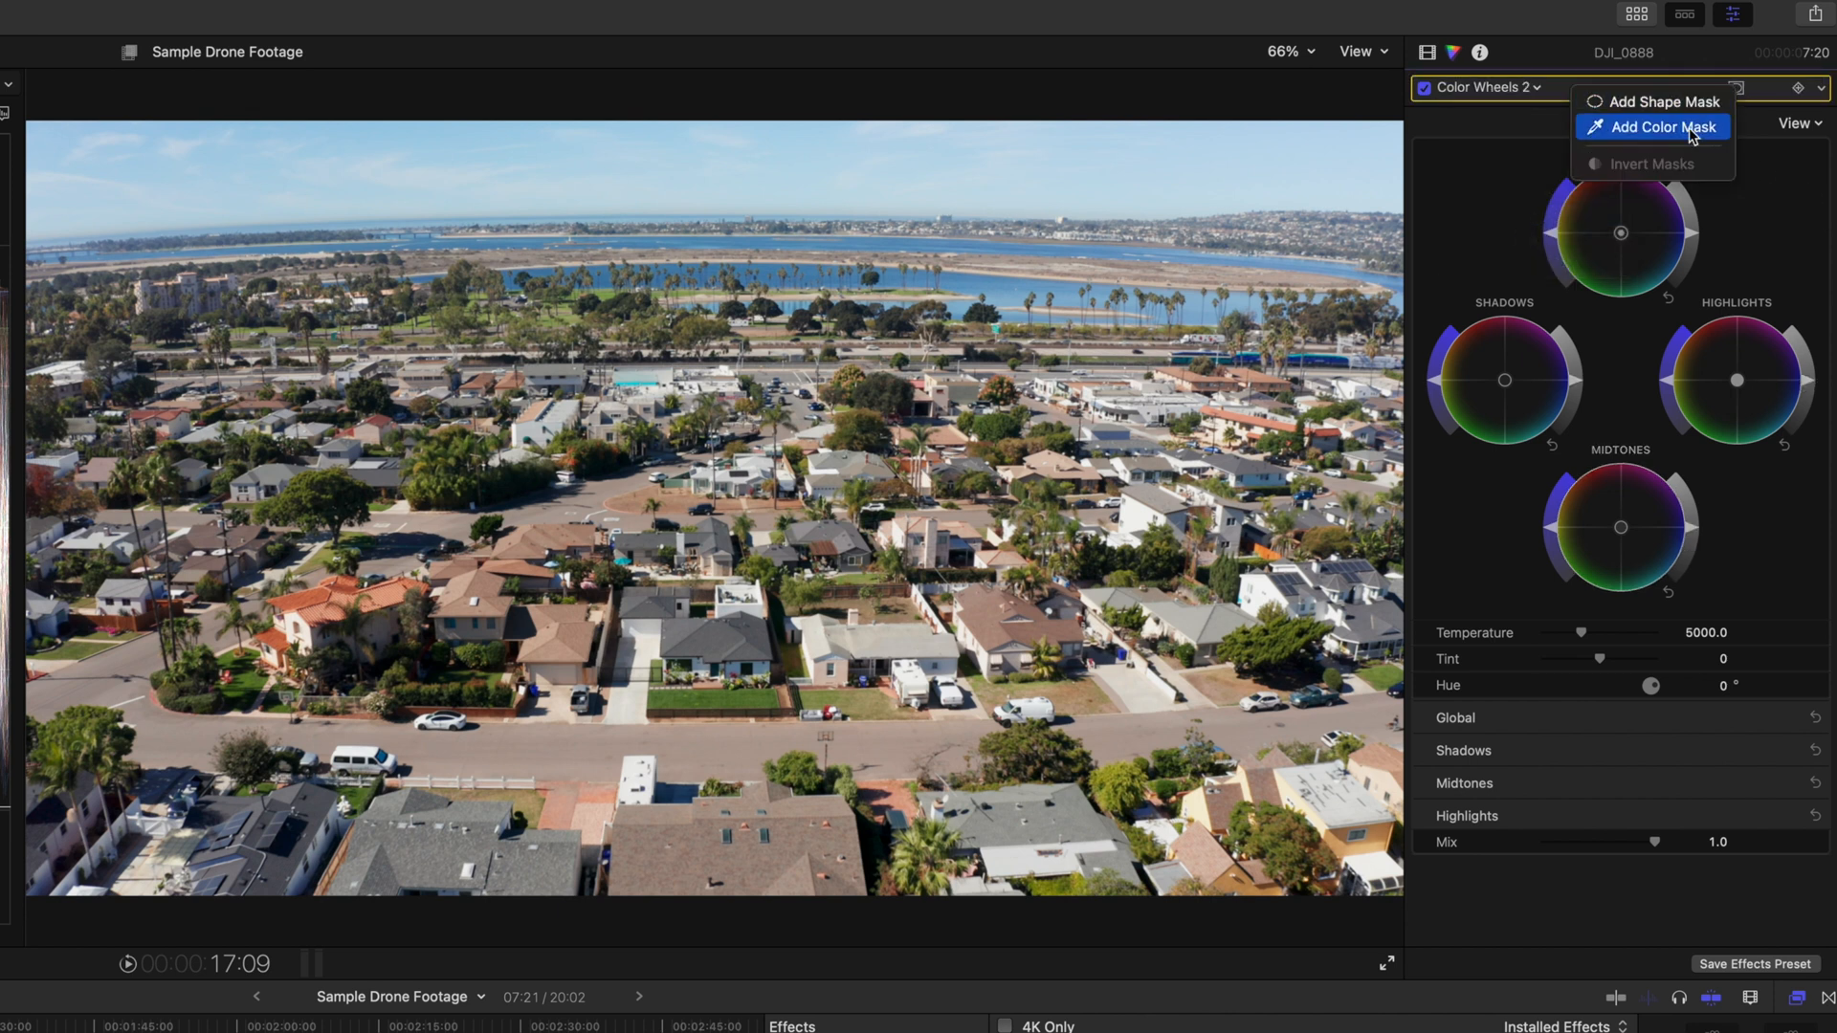
click(1662, 126)
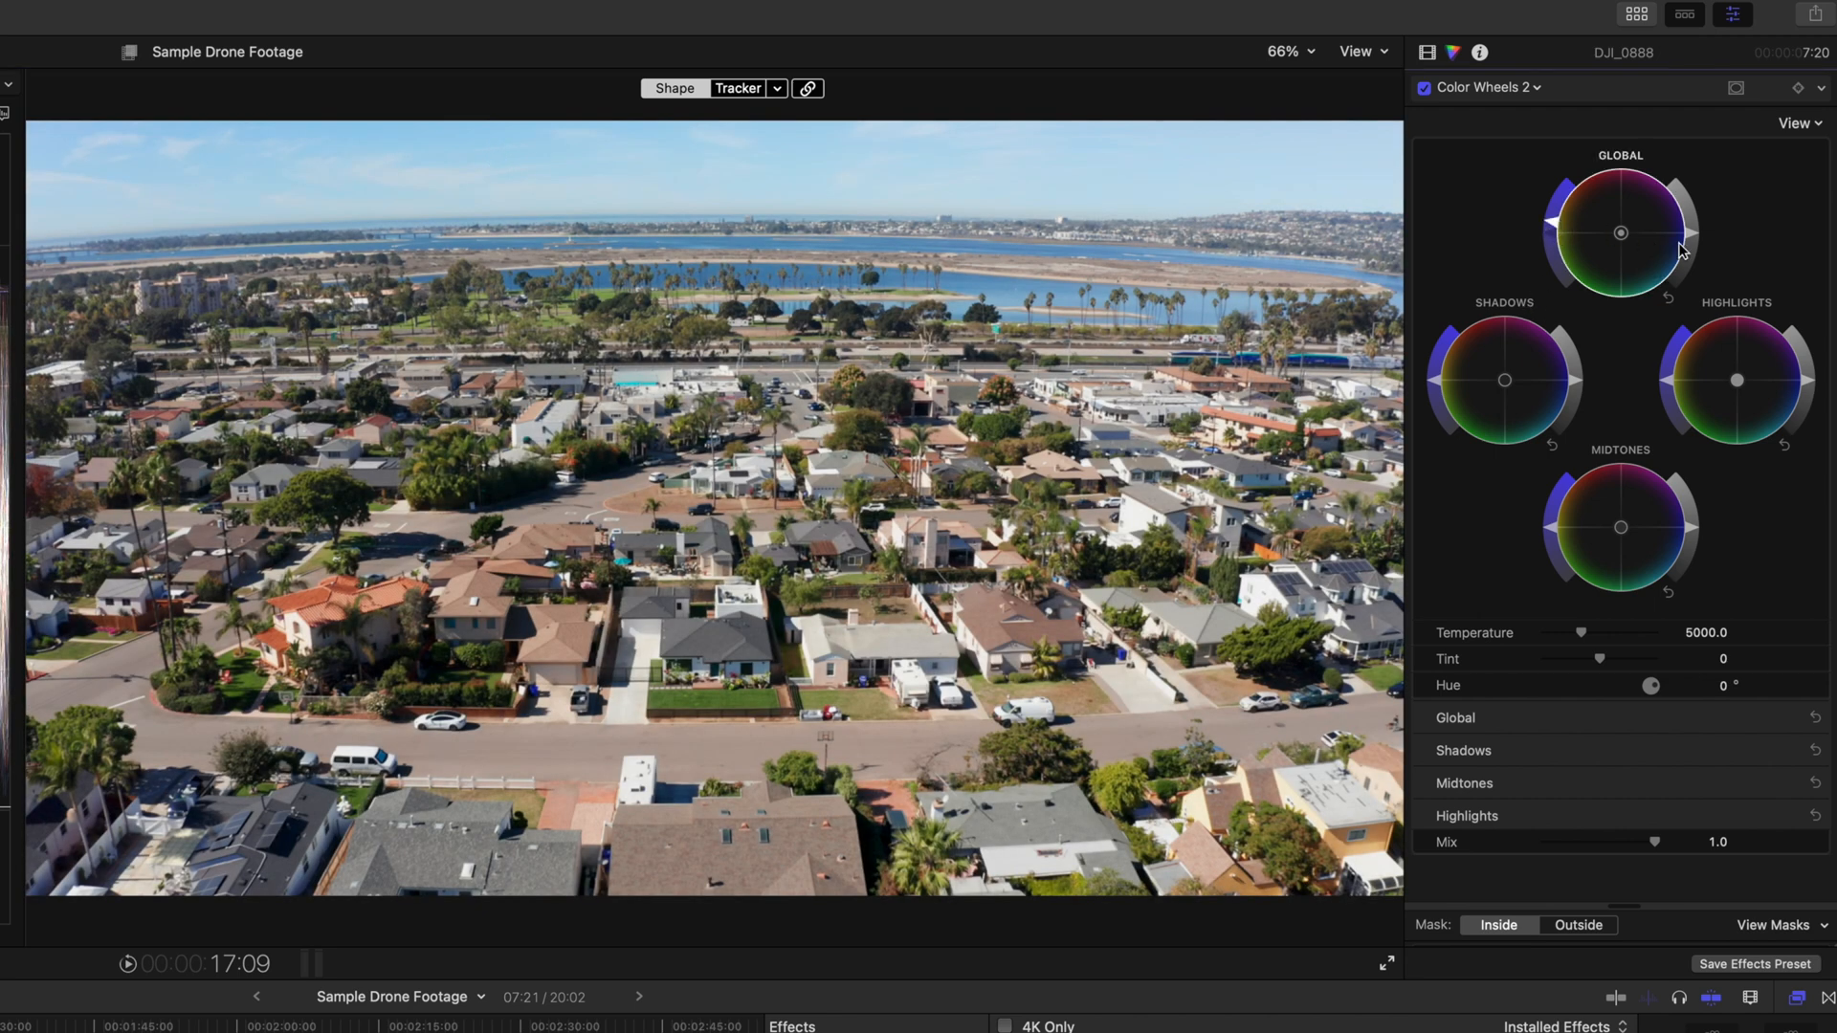
mouse_move(1699, 243)
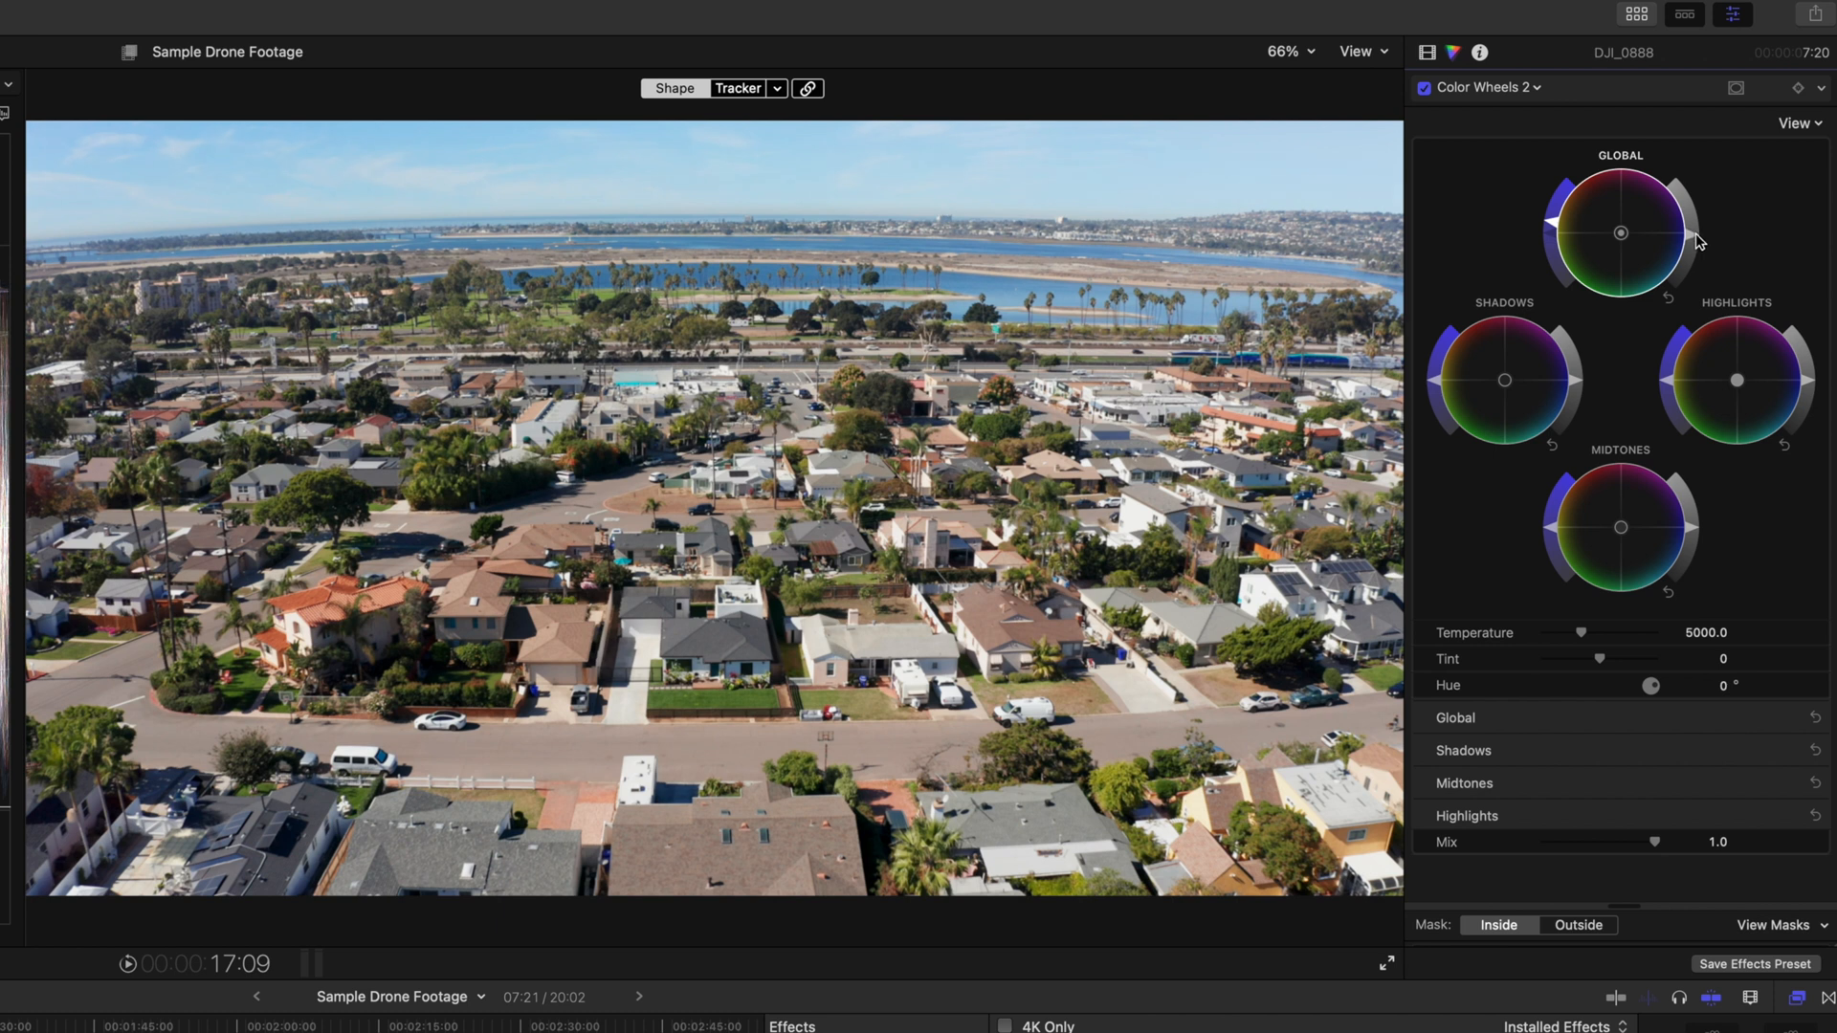
mouse_move(1702, 248)
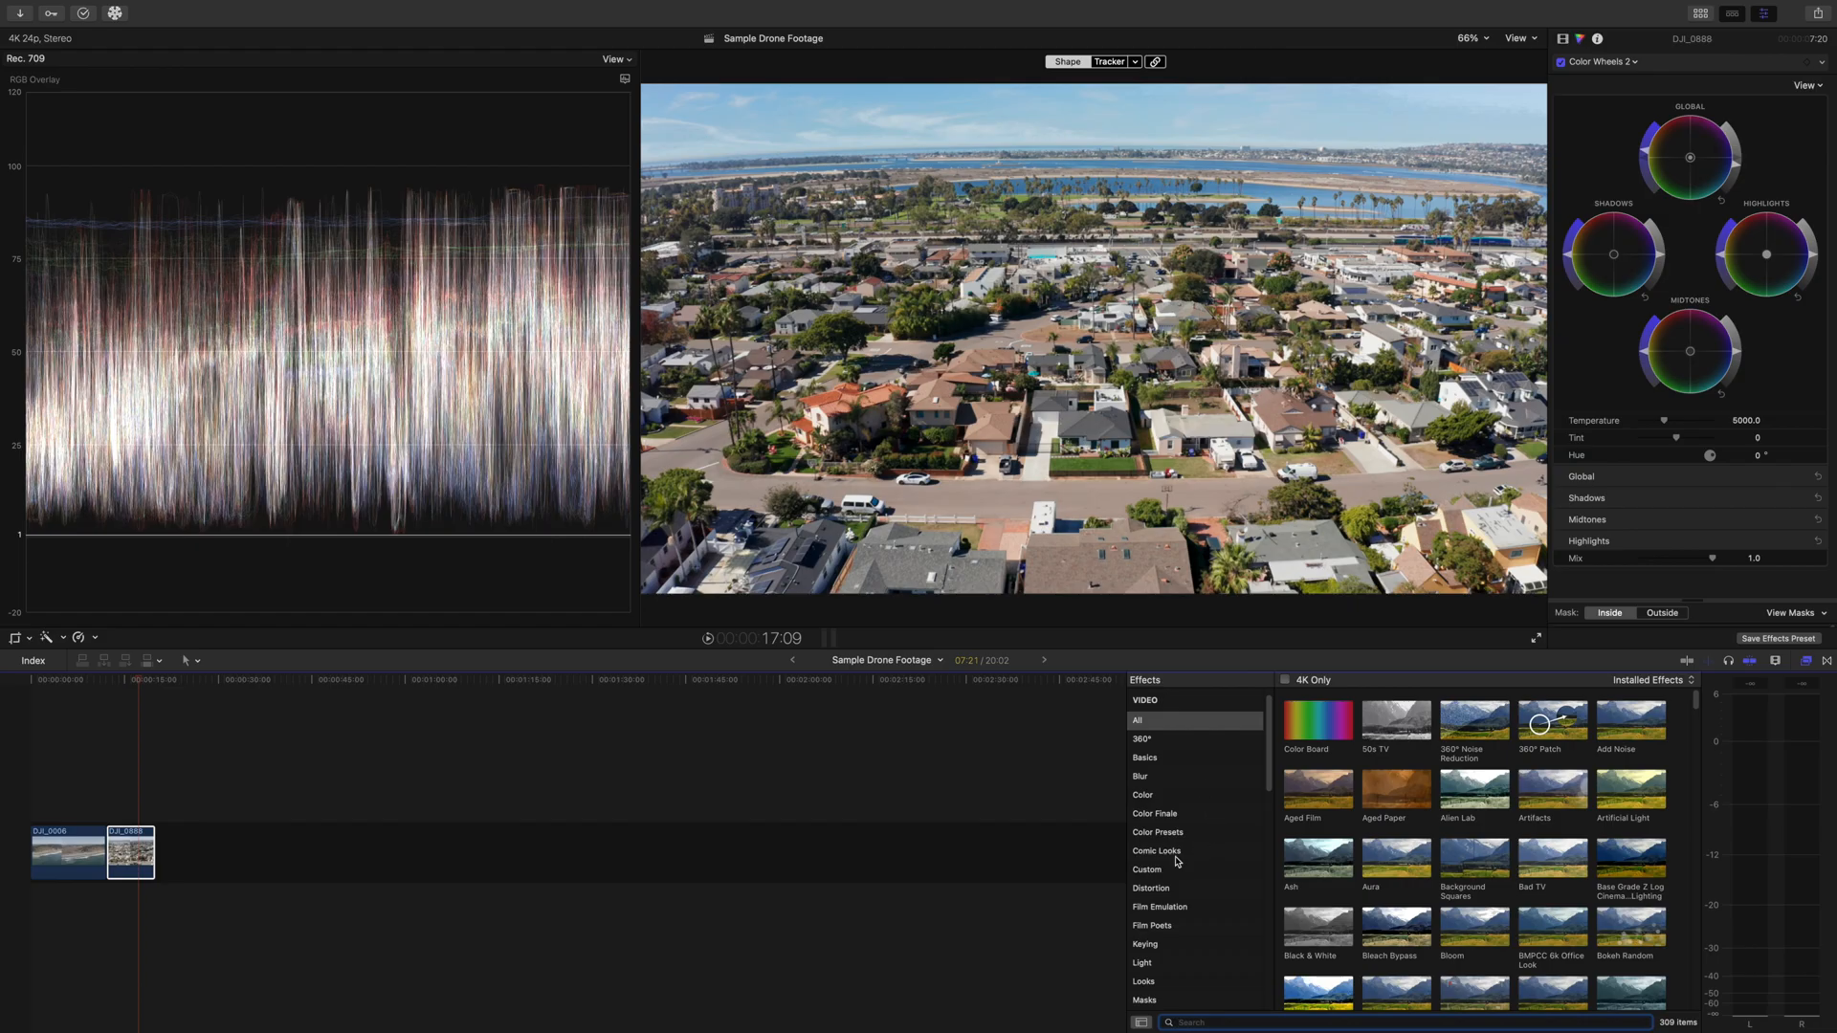
Step: Apply Mavic 2 Pro Distortion from the Effects browser to DJI_0888 and toggle it to compare
click(1150, 926)
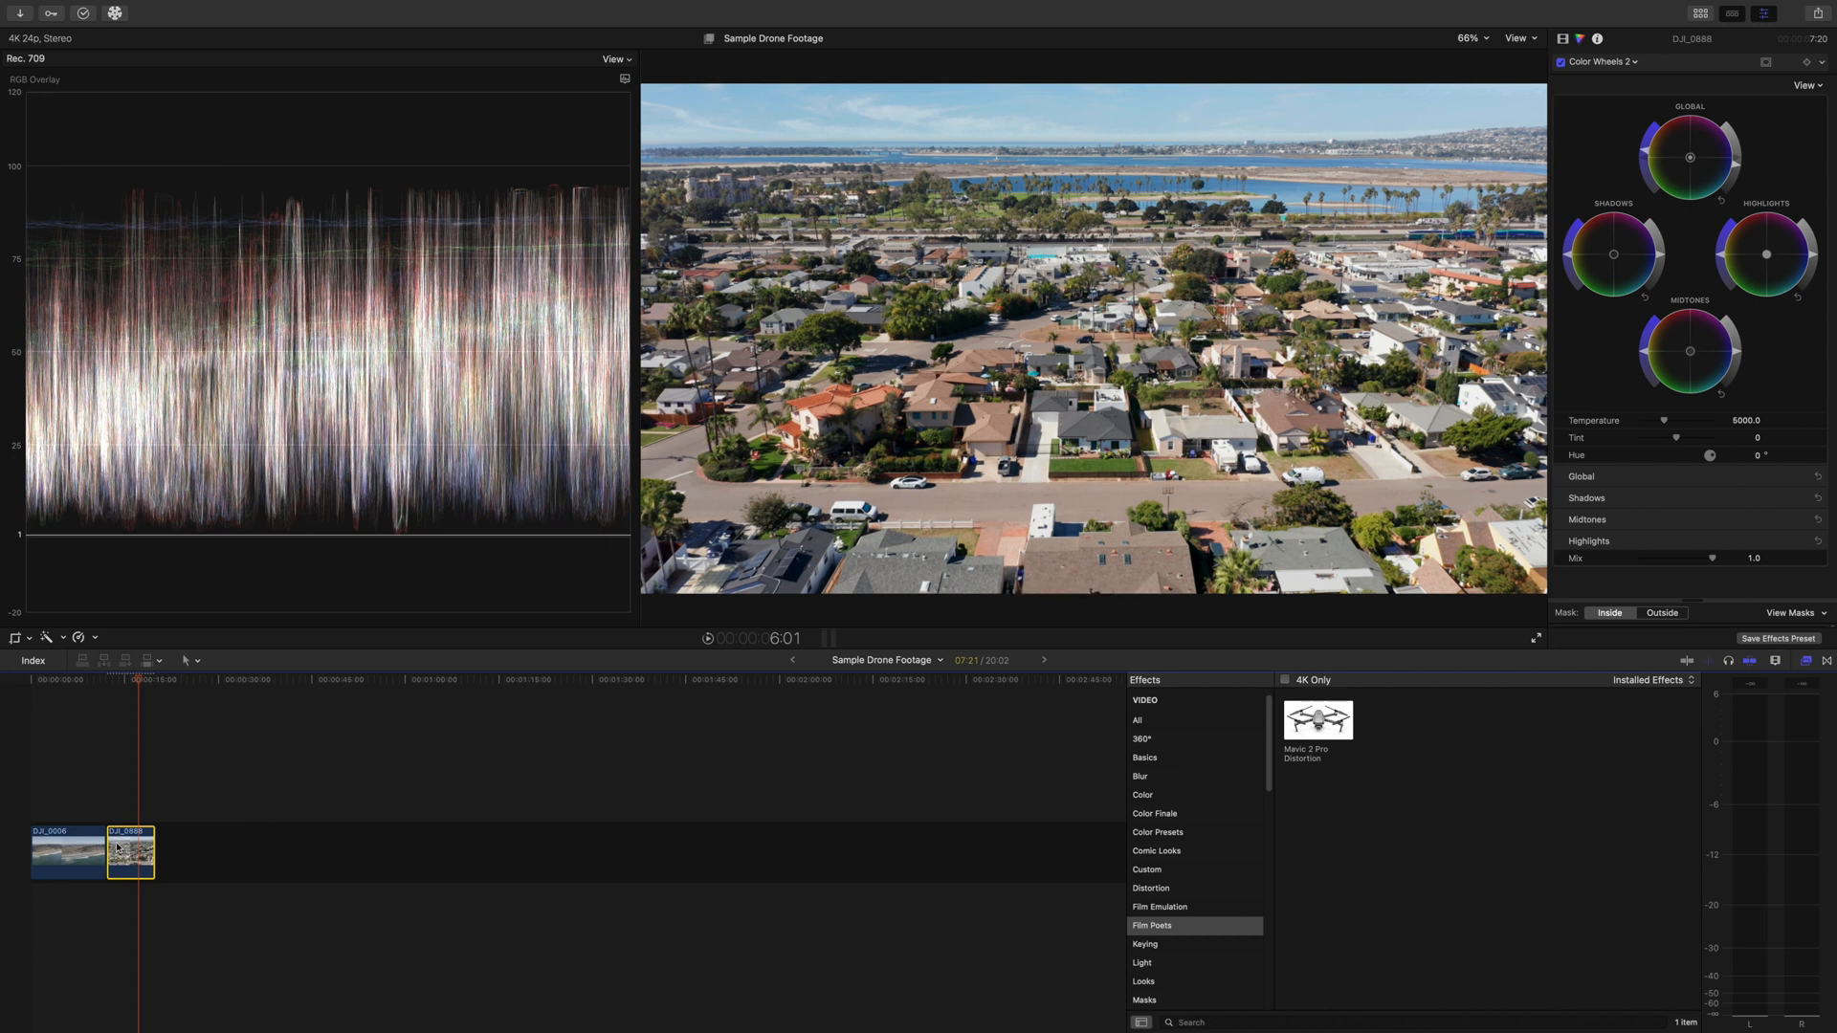
click(1603, 61)
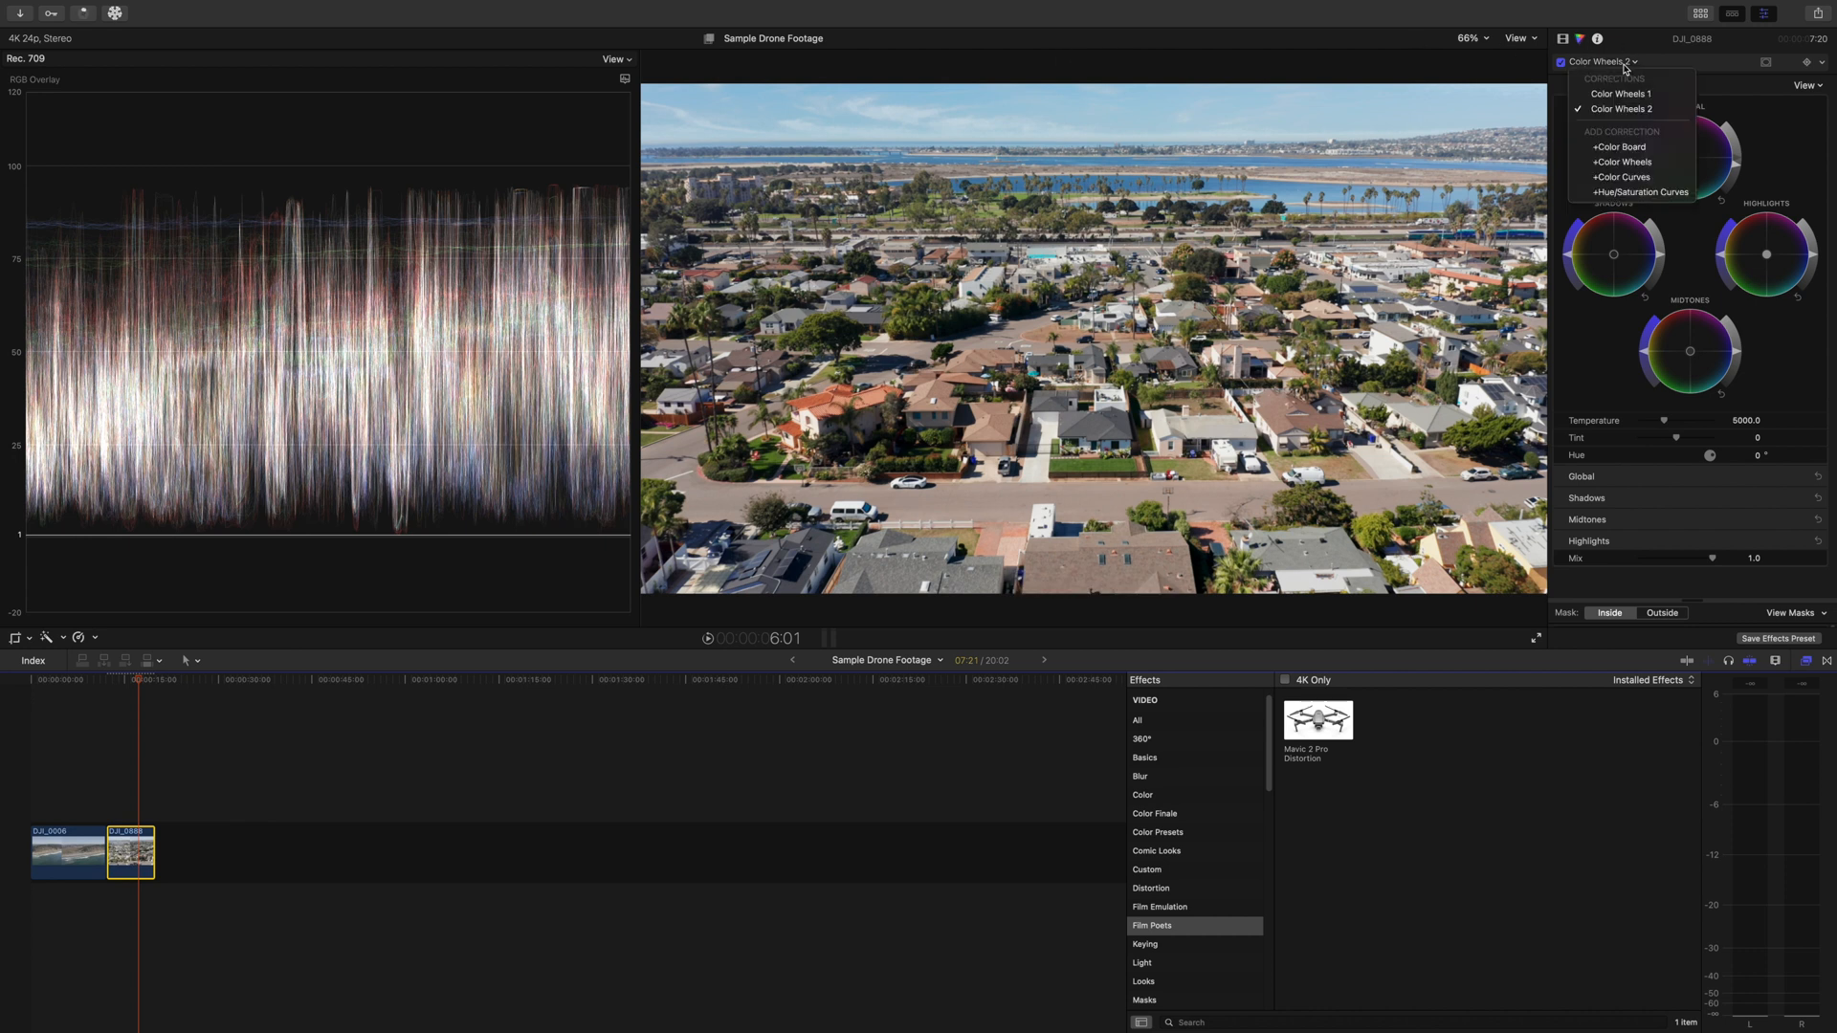
click(1621, 109)
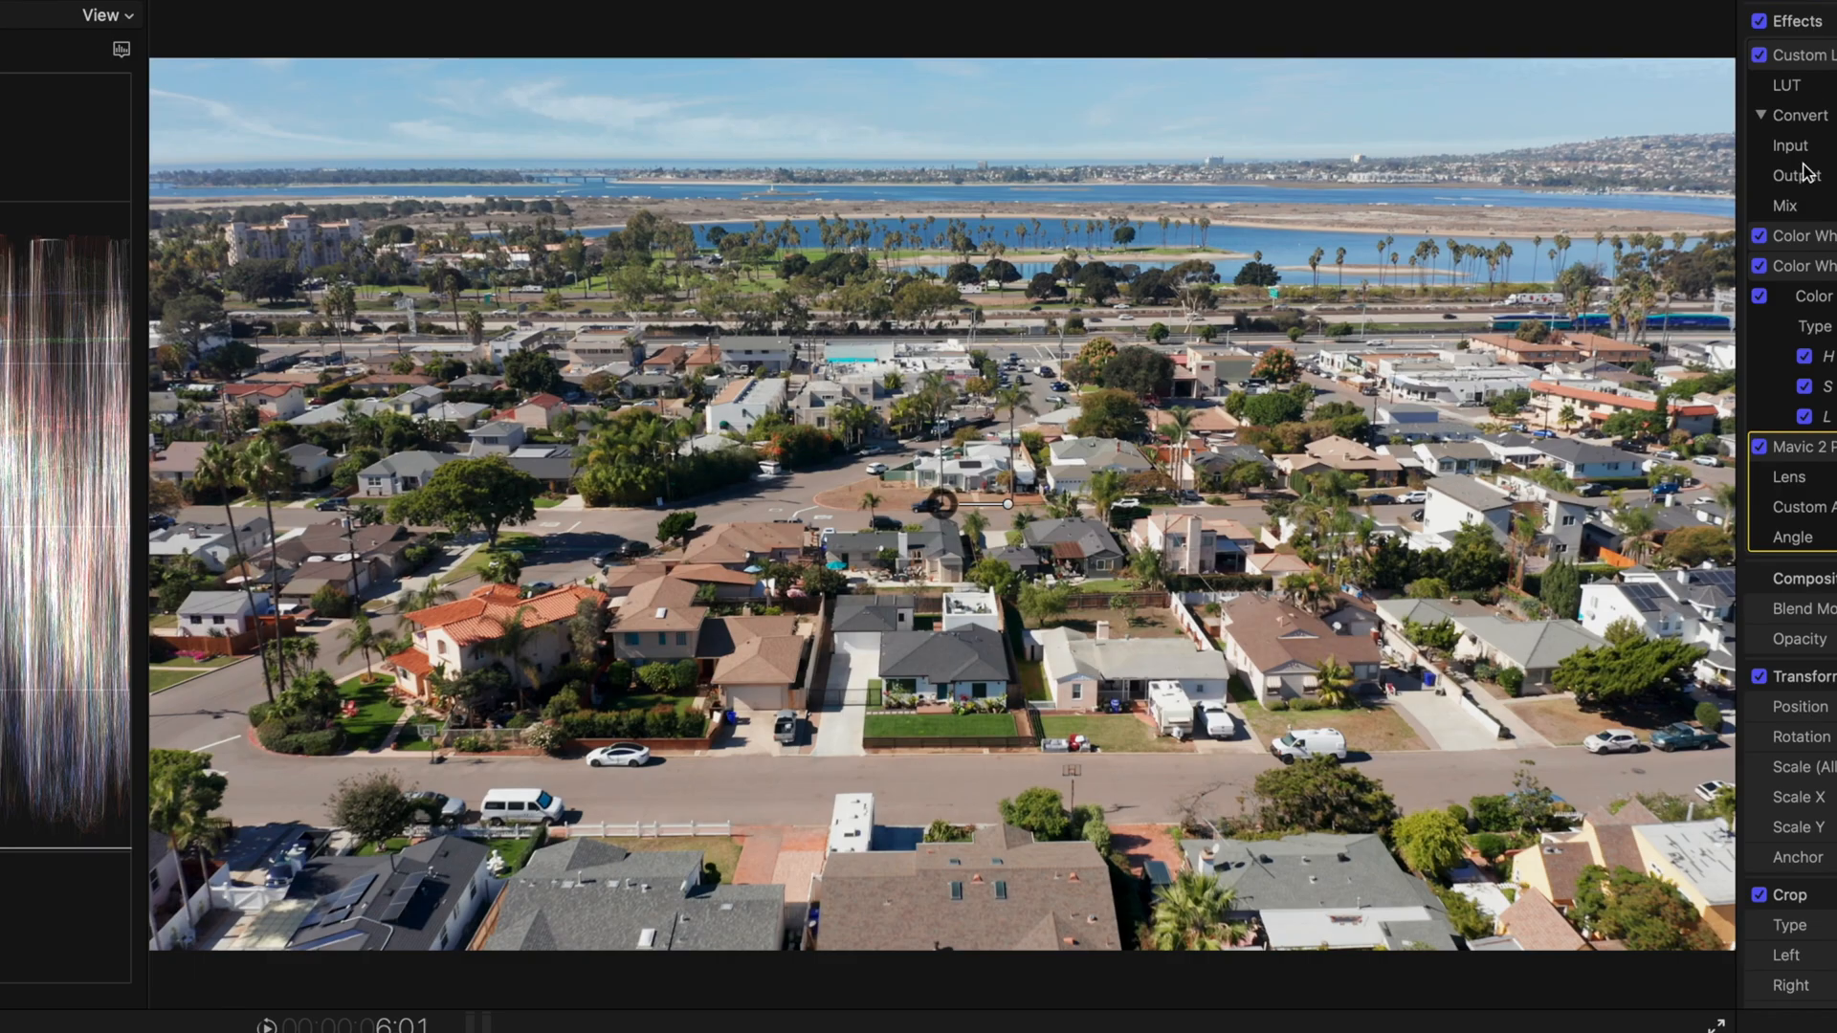
click(1760, 445)
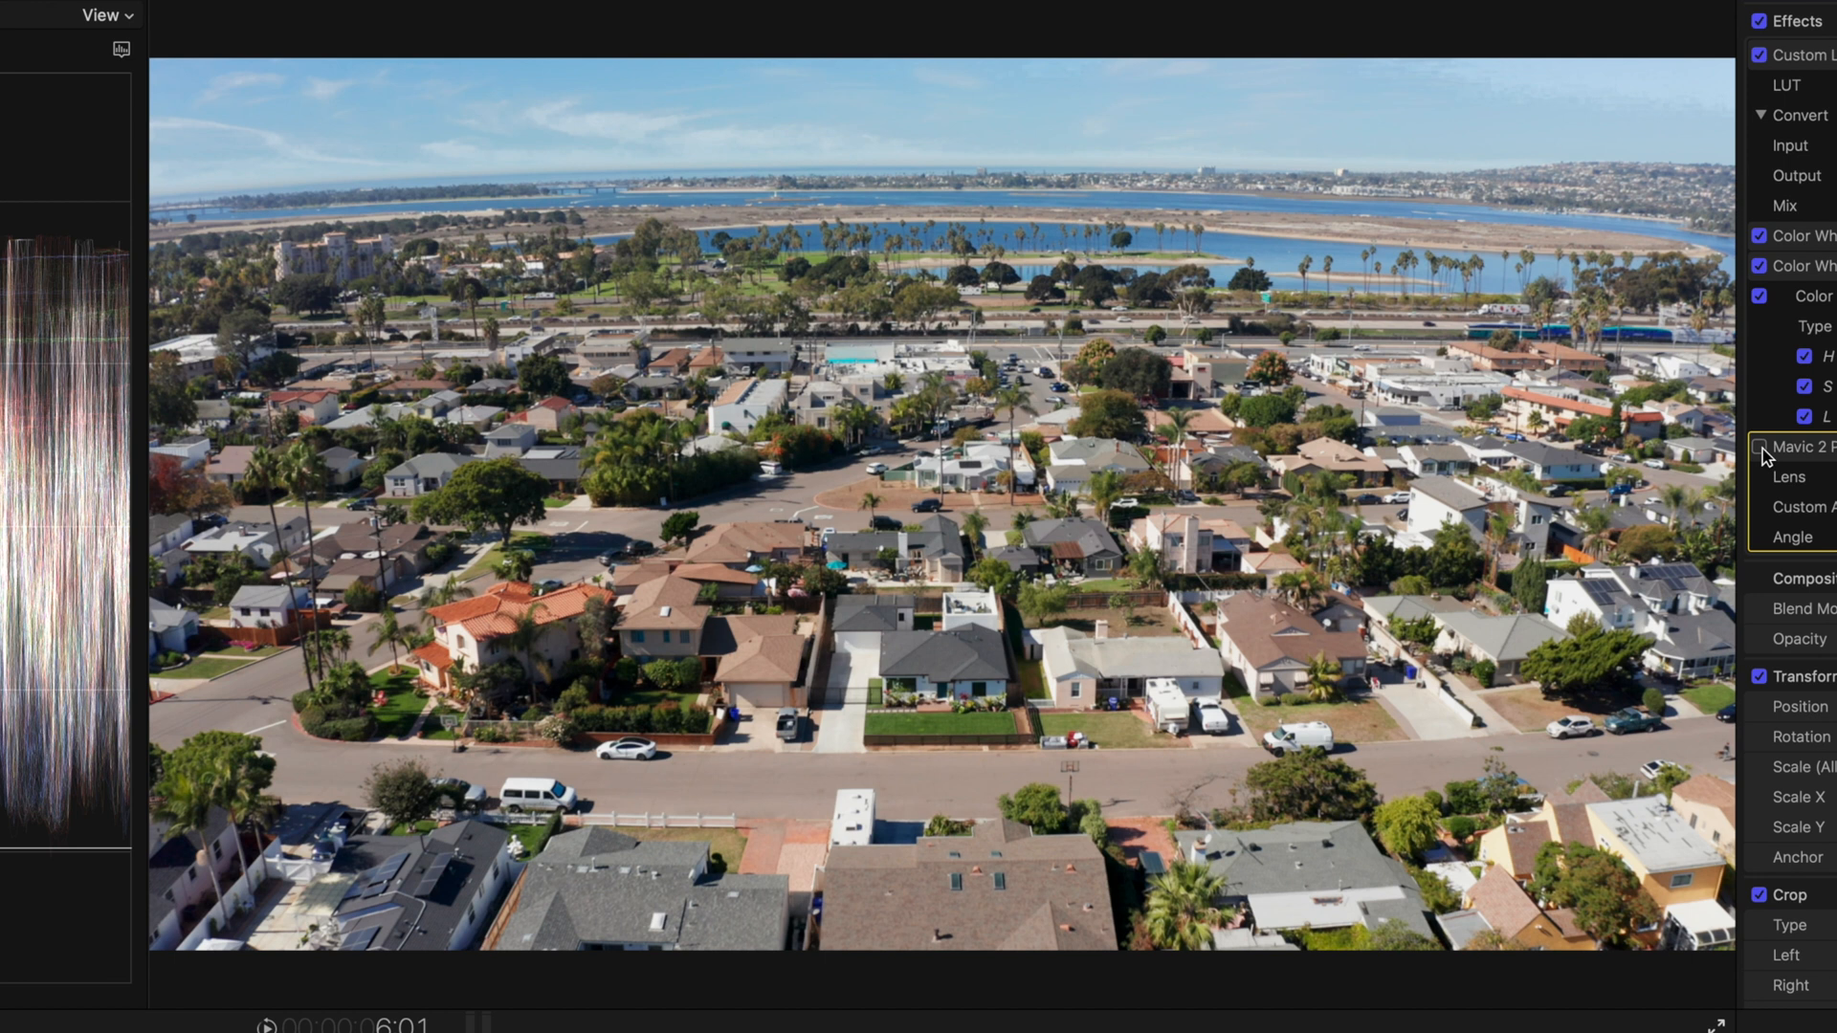
click(1762, 445)
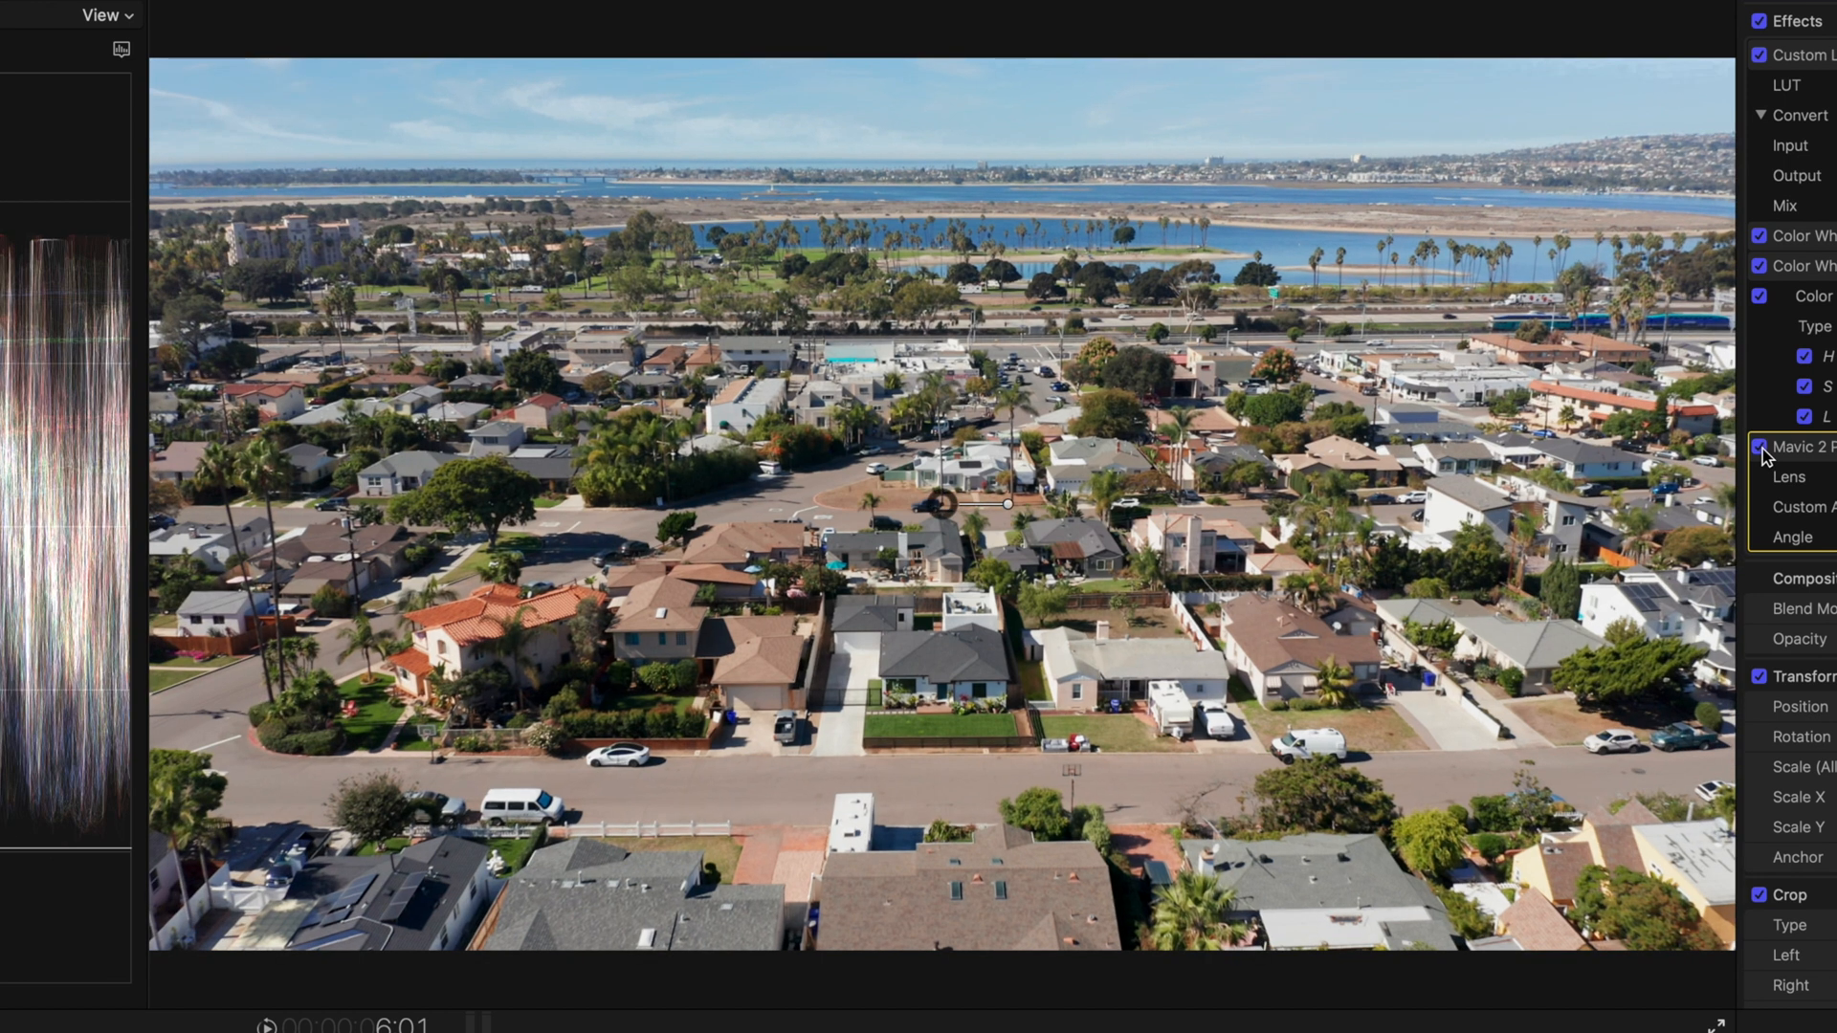